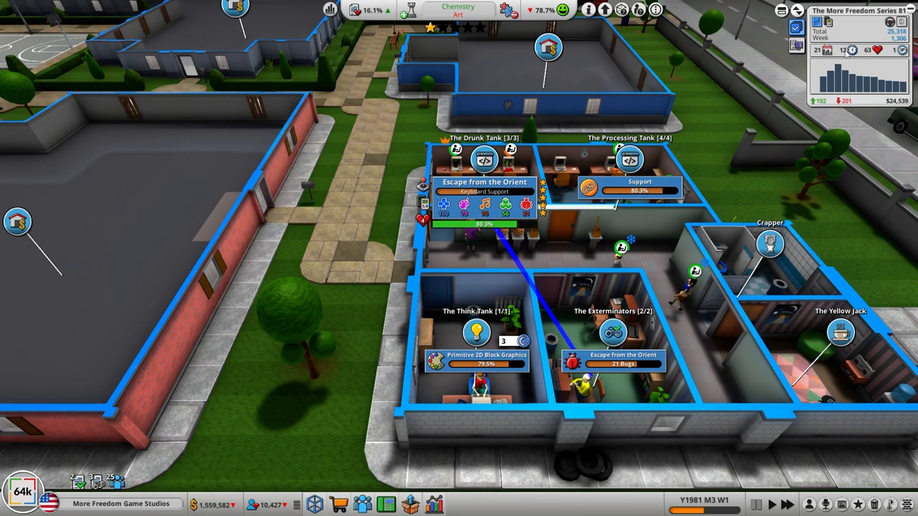
pyautogui.moveTo(850, 50)
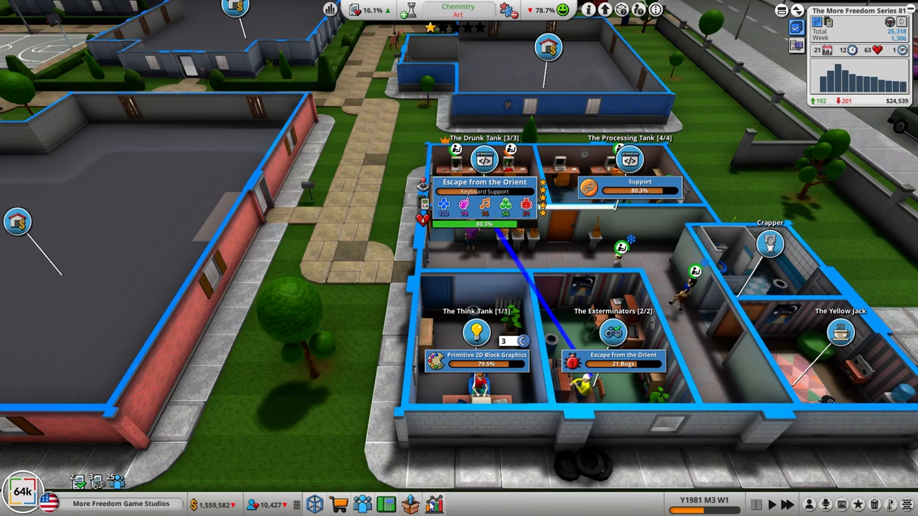
# - Let development run until Escape from the Orient's completion summary appears
pyautogui.click(361, 505)
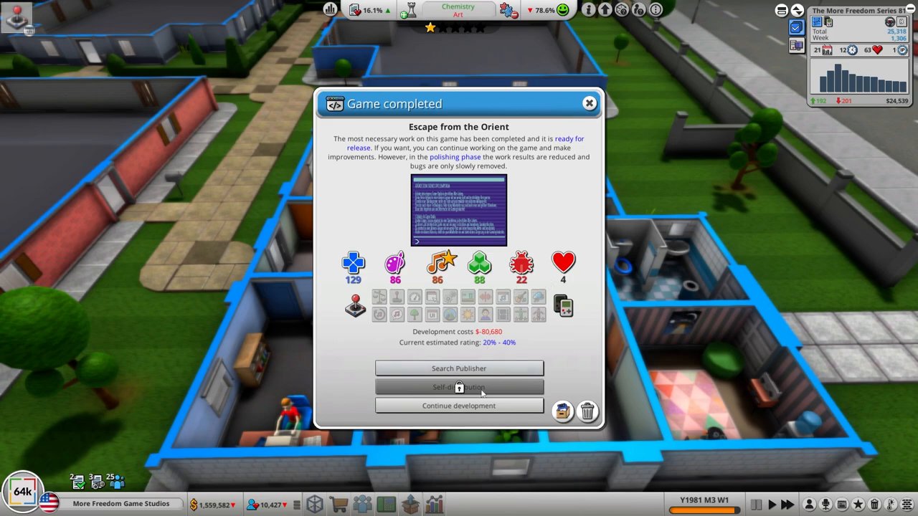
# - Continue developing Escape from the Orient indefinitely, accepting the cancel-task note
pyautogui.click(459, 406)
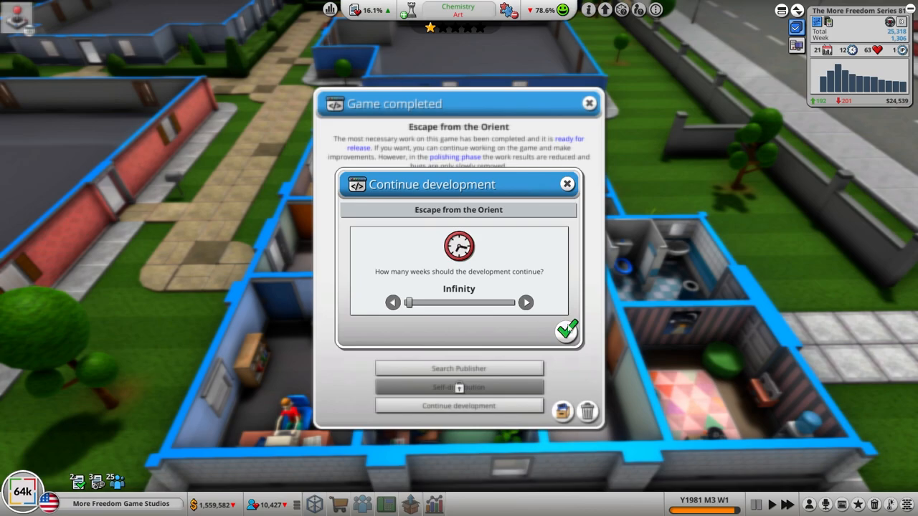
pyautogui.click(567, 330)
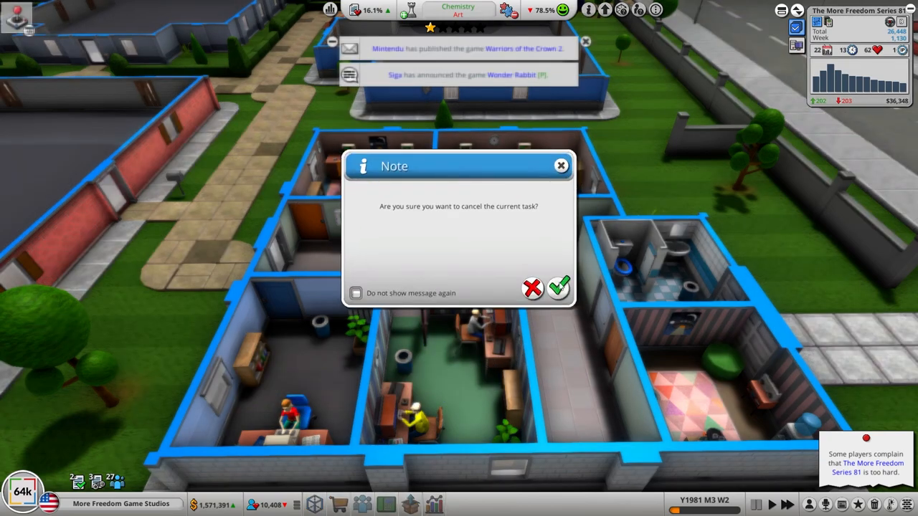
pyautogui.click(559, 287)
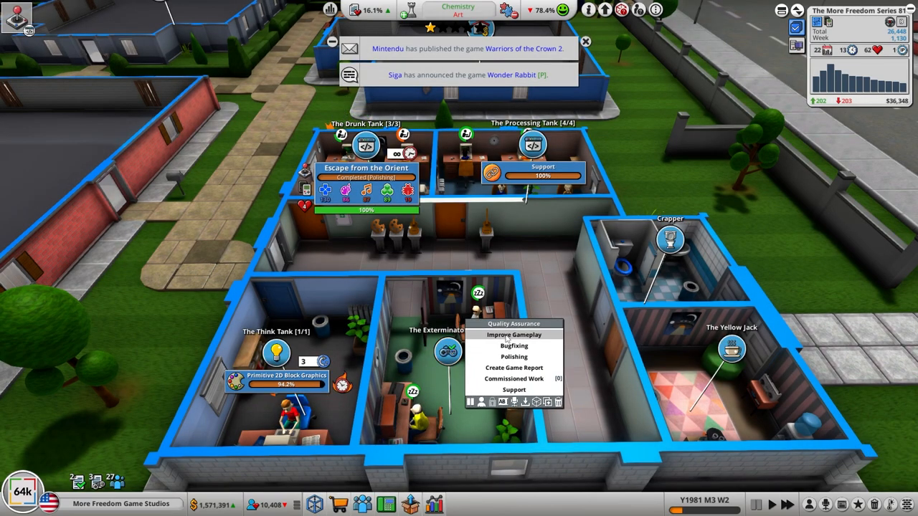
# - Have the Exterminators improve gameplay on Escape from the Orient with automatic bug fixing
pyautogui.click(514, 336)
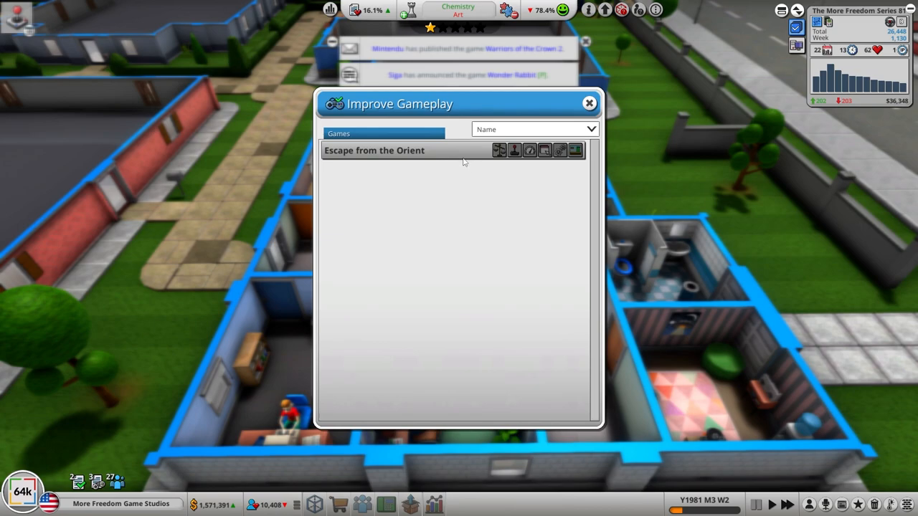
pyautogui.click(374, 151)
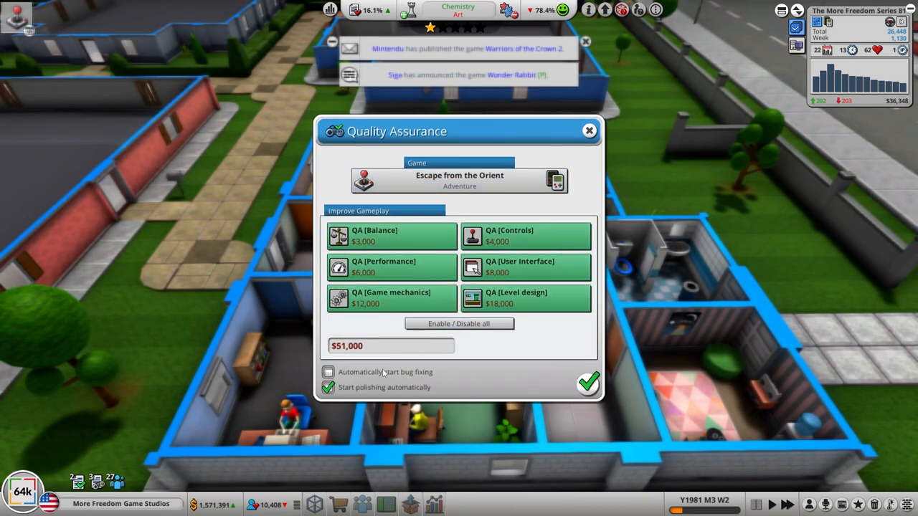
pyautogui.click(327, 372)
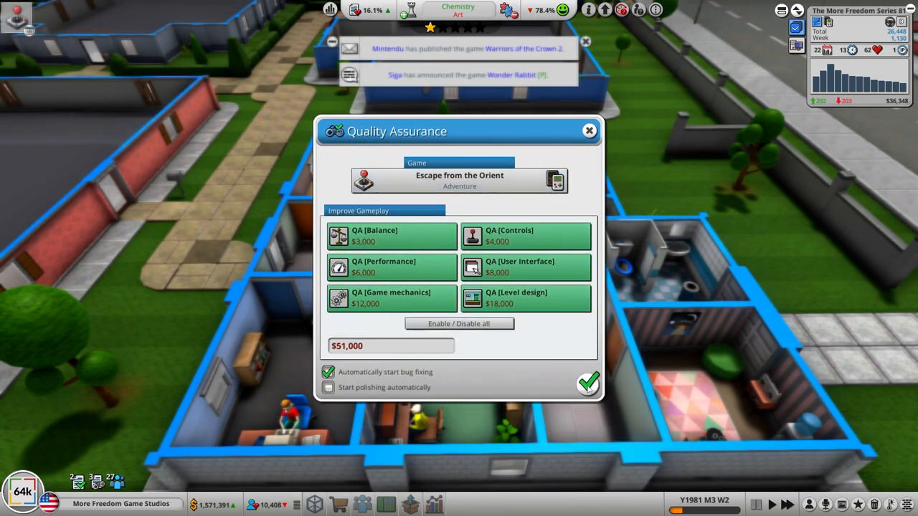
pyautogui.click(589, 382)
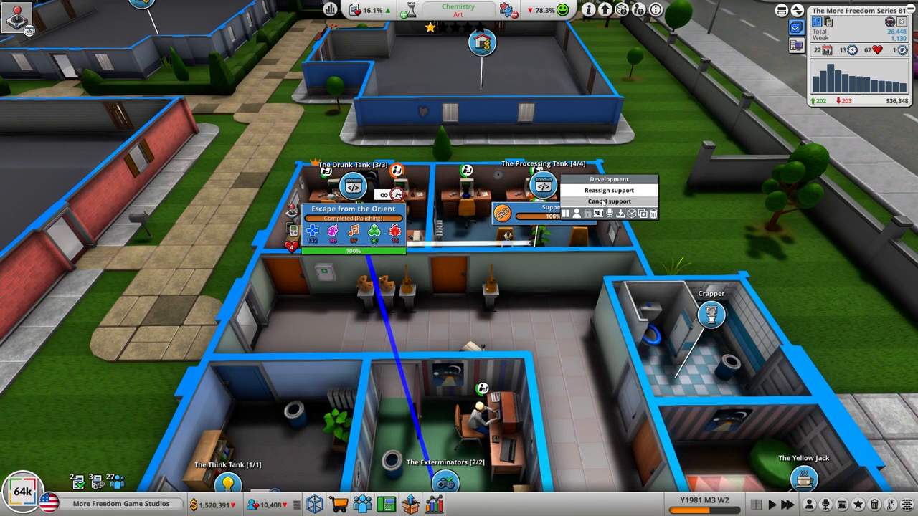
# - Give the Processing Tank a short commissioned-work assignment
pyautogui.click(608, 189)
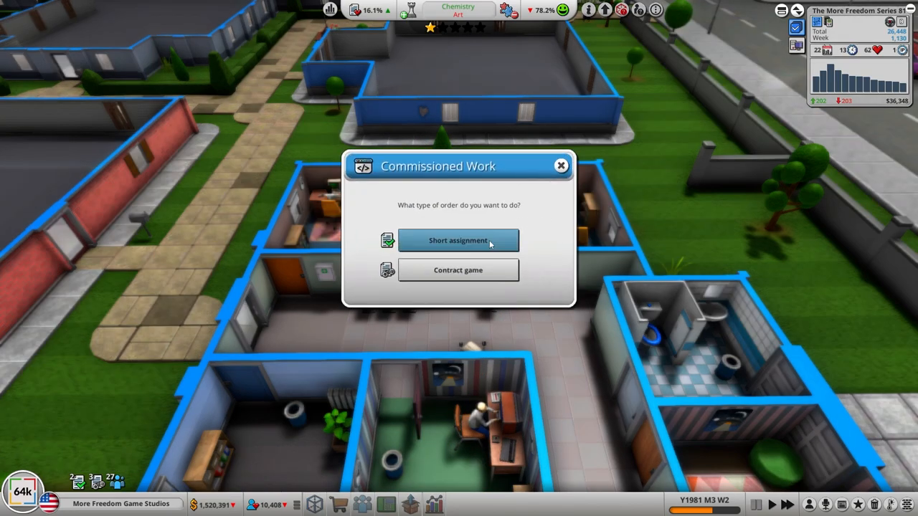
pyautogui.click(459, 241)
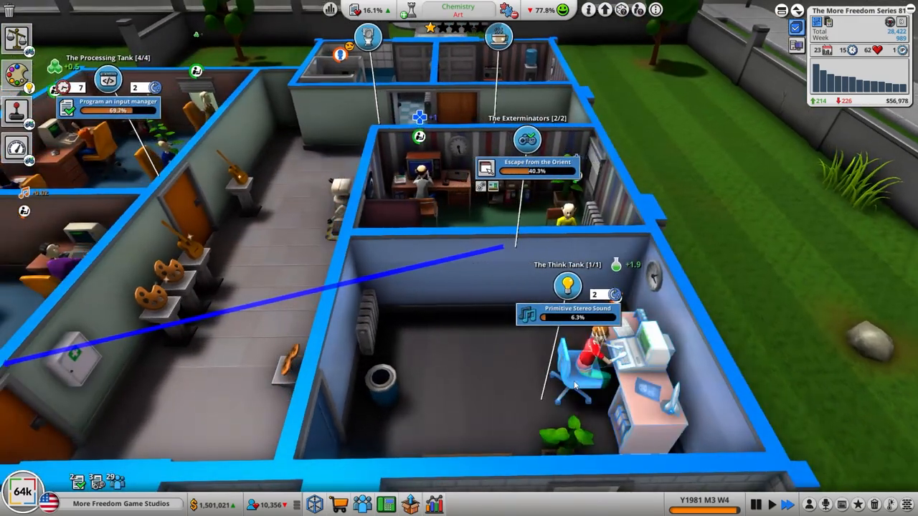
# - Add a desk to the Think Tank and bring up the job market
pyautogui.click(339, 505)
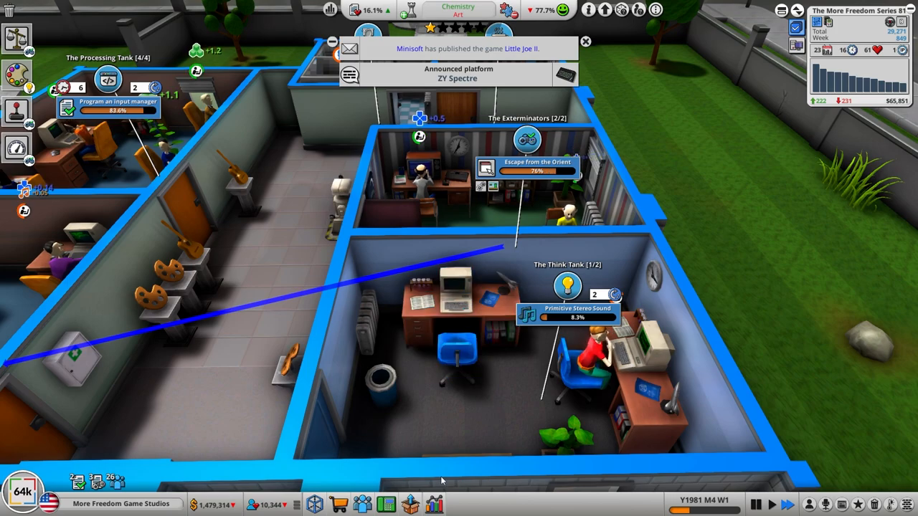
pyautogui.click(361, 505)
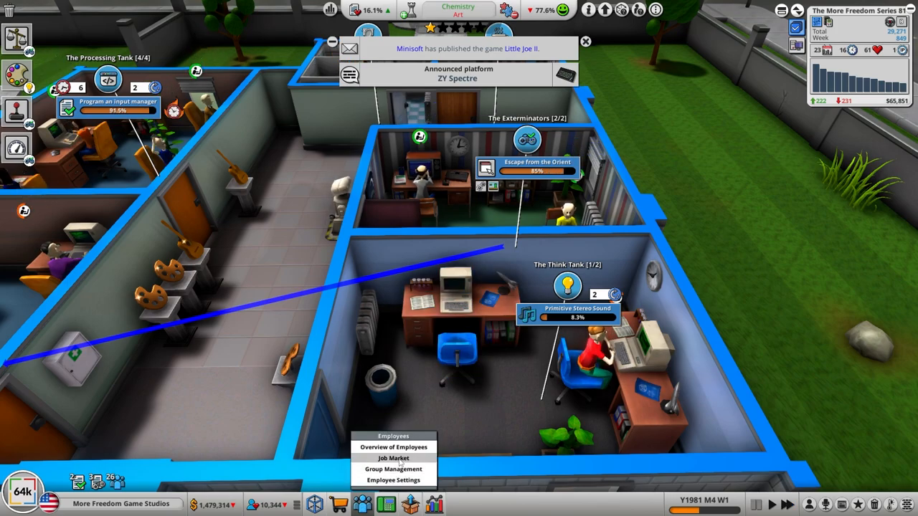
pyautogui.click(393, 457)
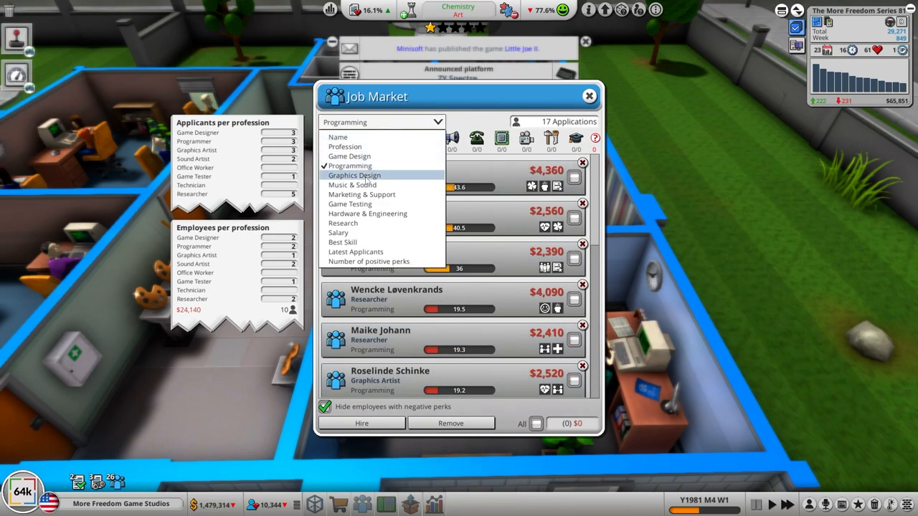
# - Sort applicants by Research and mark the top two research applicants
pyautogui.click(343, 223)
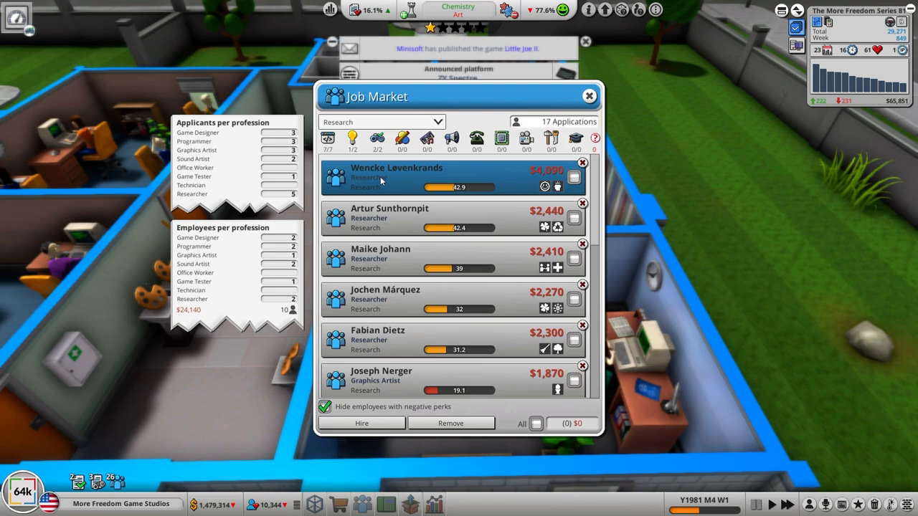
pyautogui.click(452, 218)
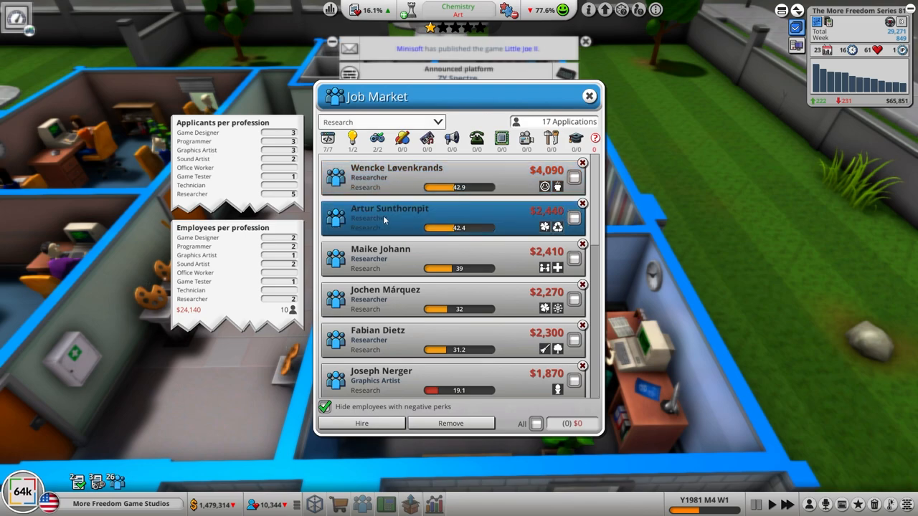
pyautogui.click(390, 215)
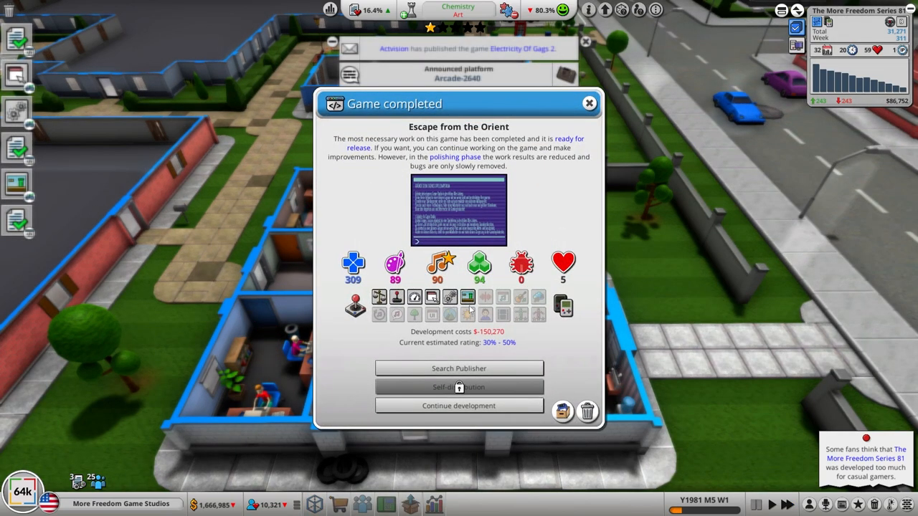
# - Continue developing Escape from the Orient indefinitely again, accepting the note
pyautogui.click(459, 405)
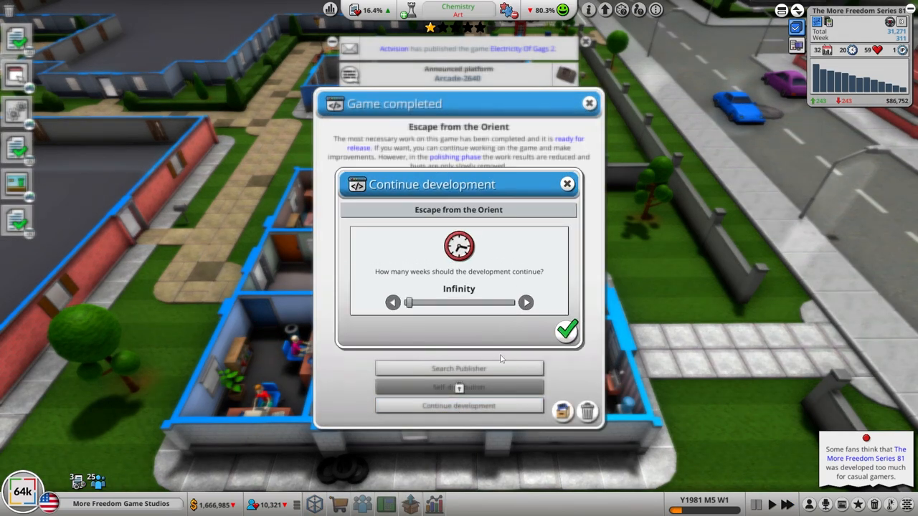
pyautogui.click(565, 330)
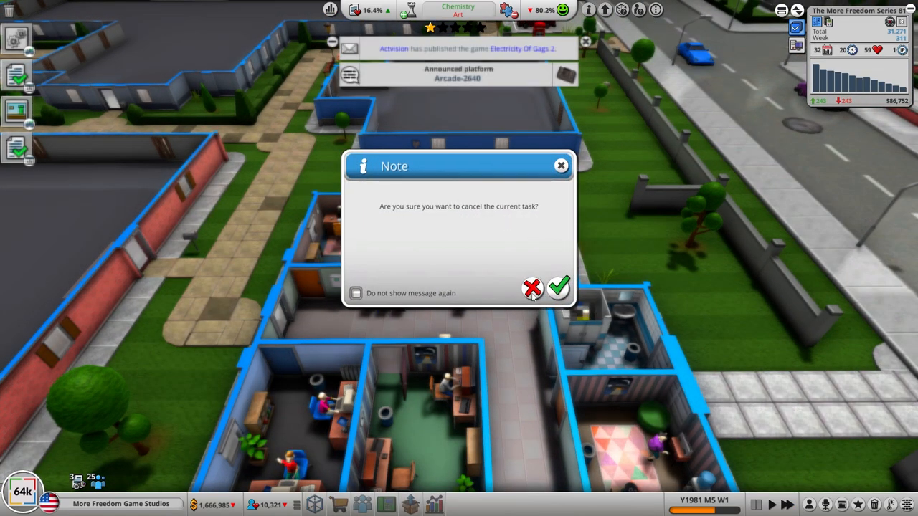
pyautogui.moveTo(558, 289)
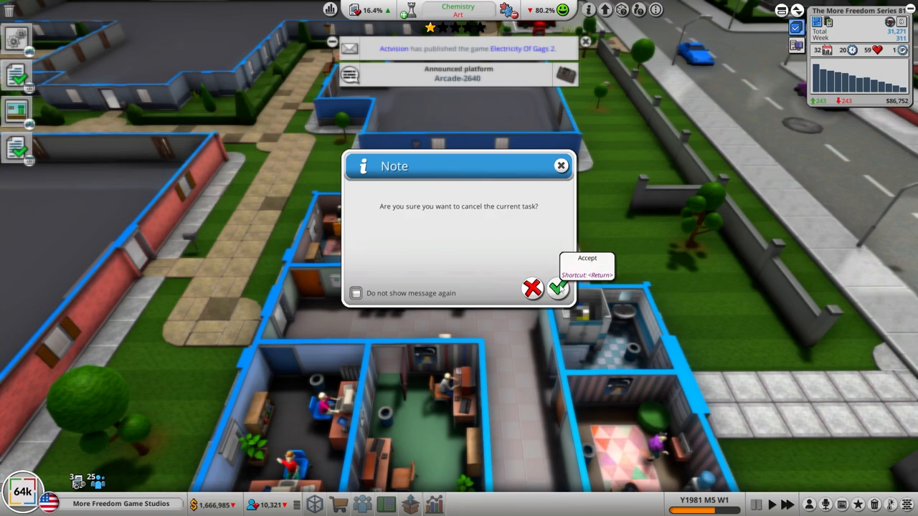
pyautogui.click(556, 289)
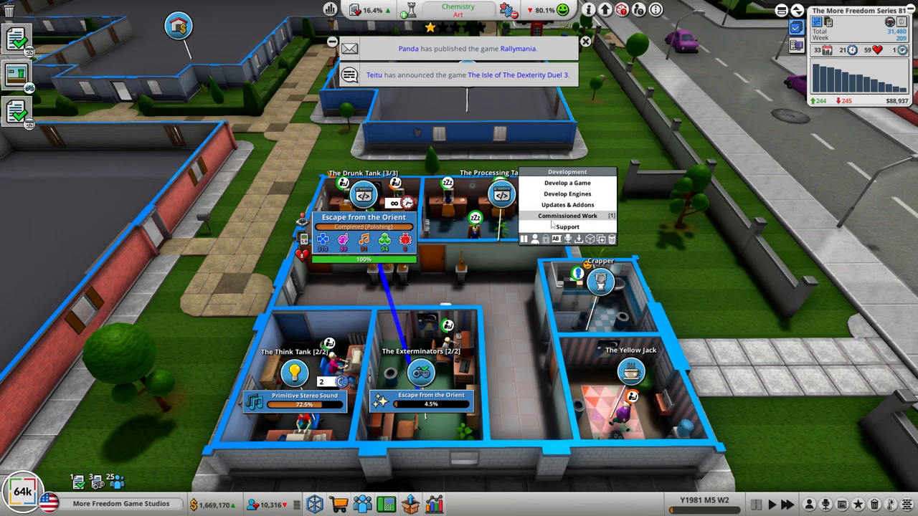
# - Give the Processing Tank the Program a sprite manager commission
pyautogui.click(567, 215)
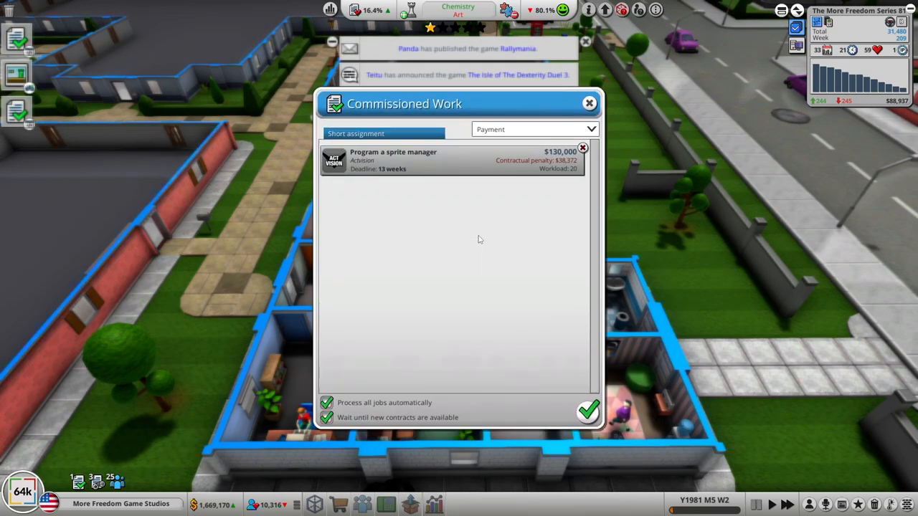
pyautogui.click(588, 103)
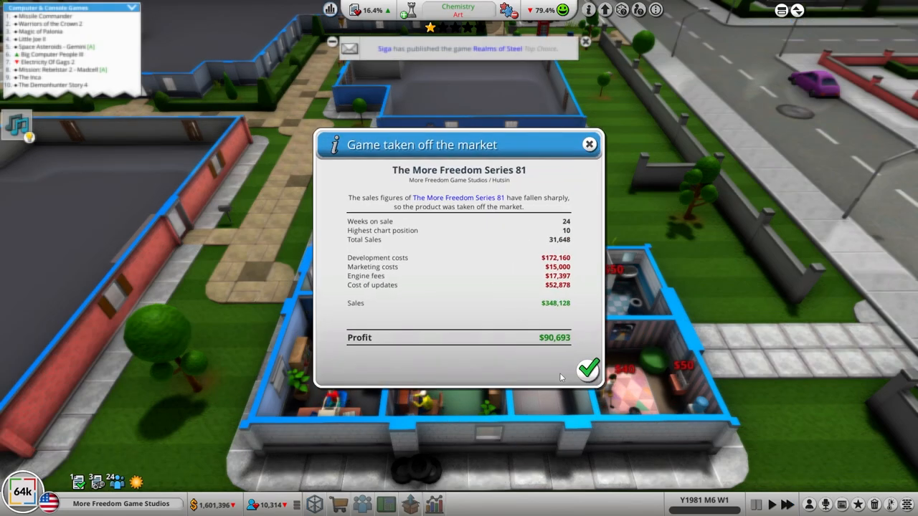
pyautogui.moveTo(589, 370)
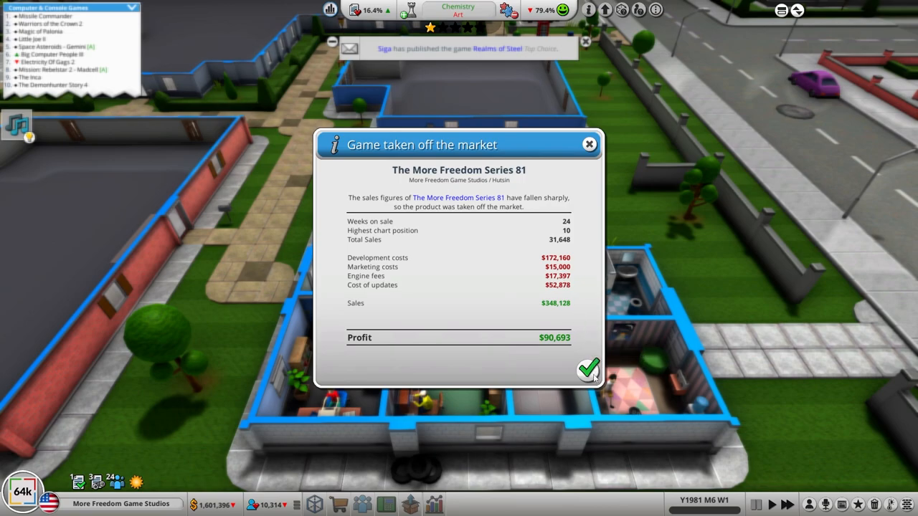
pyautogui.moveTo(589, 370)
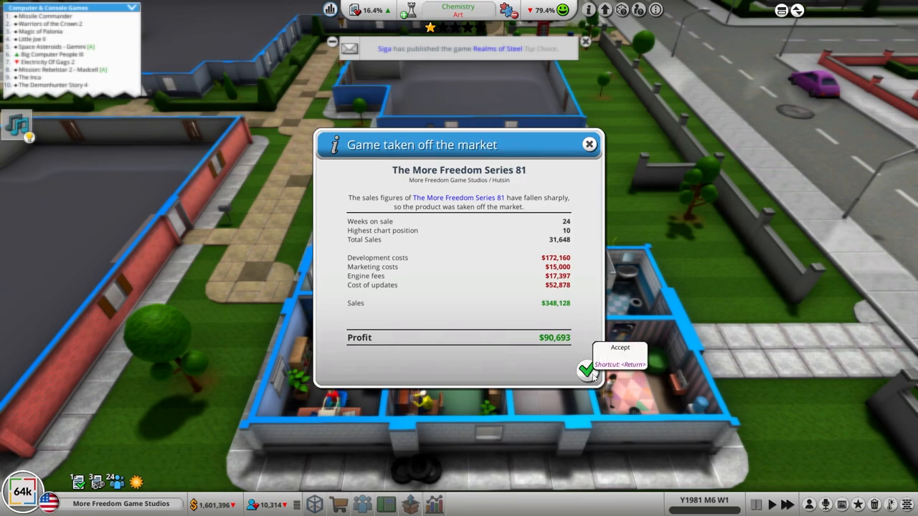
# - Acknowledge the More Freedom Series 81 market withdrawal report
pyautogui.click(588, 370)
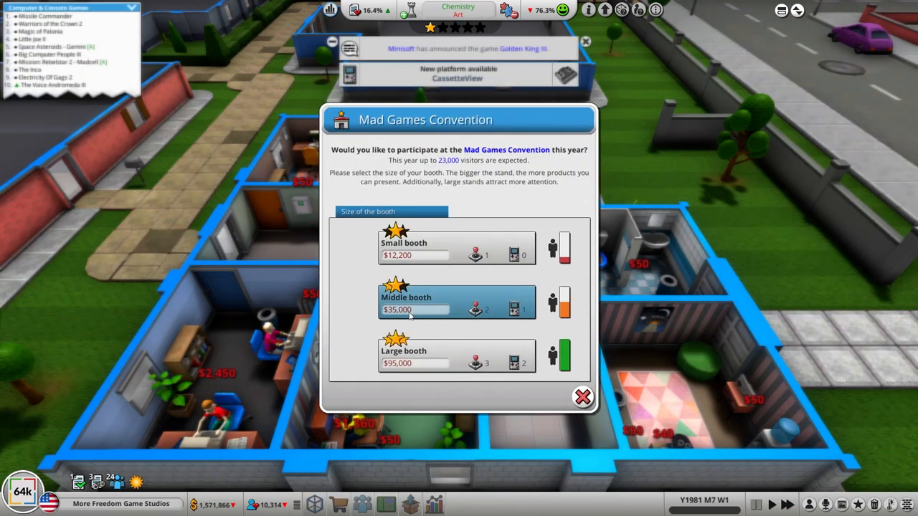
# - Book a middle convention booth exhibiting Escape from the Orient and confirm
pyautogui.click(457, 301)
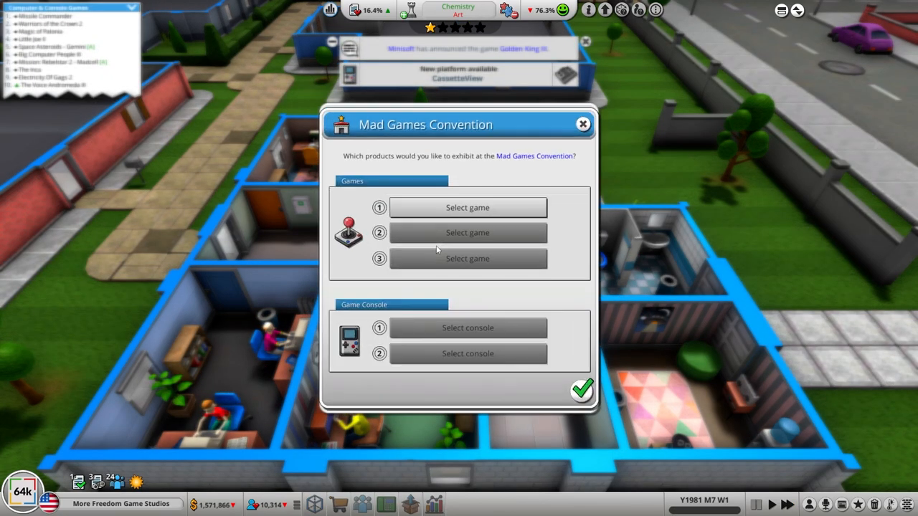
pyautogui.click(468, 207)
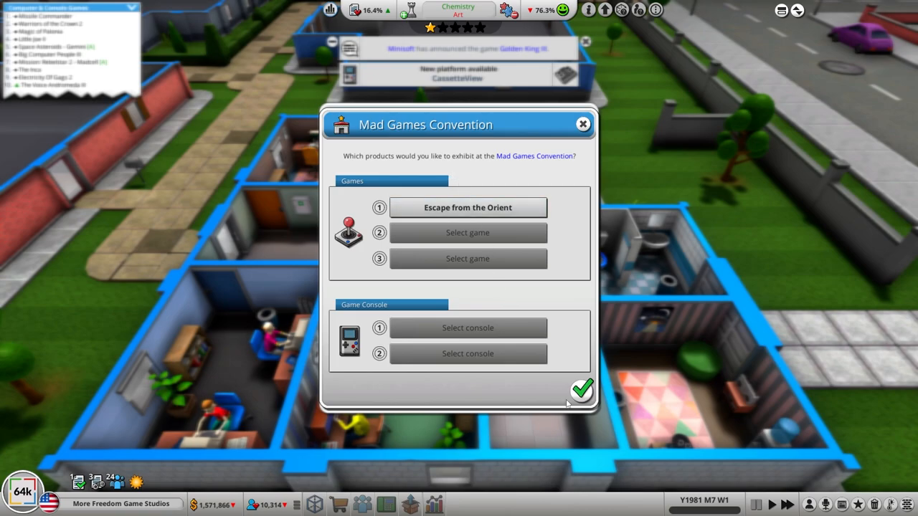
pyautogui.click(582, 390)
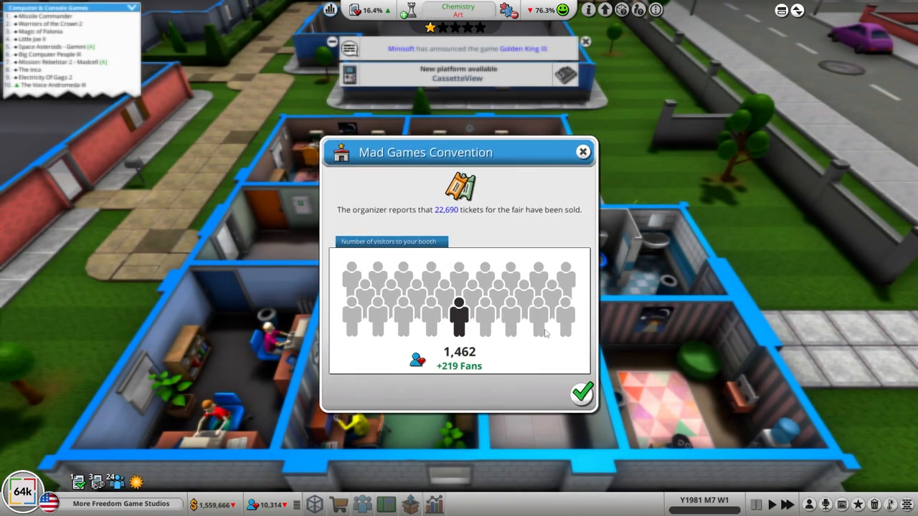
pyautogui.moveTo(581, 393)
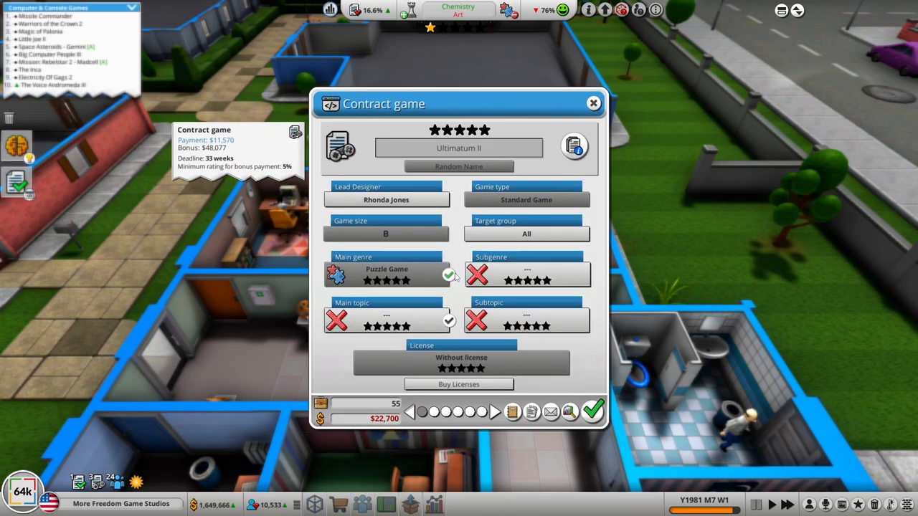
pyautogui.moveTo(519, 214)
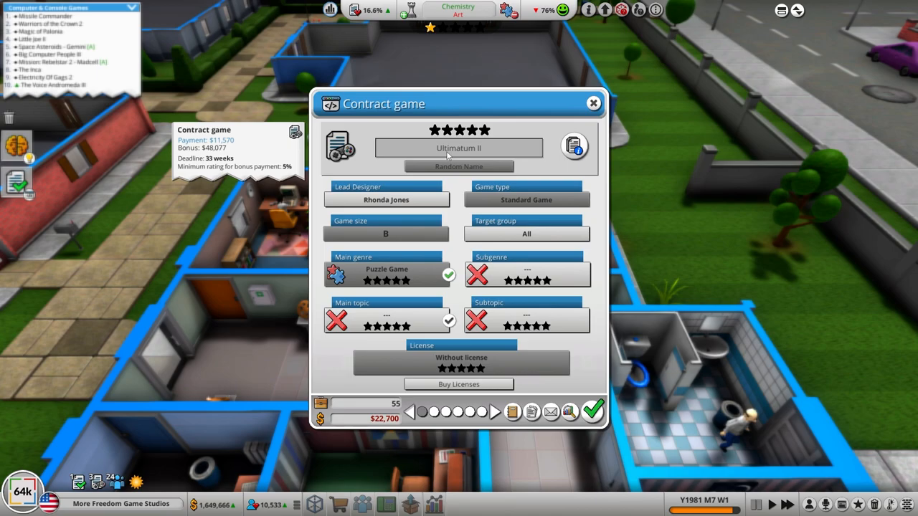
# - Enable every language for the contract game Ultimatum II and move to its design focus
pyautogui.click(384, 319)
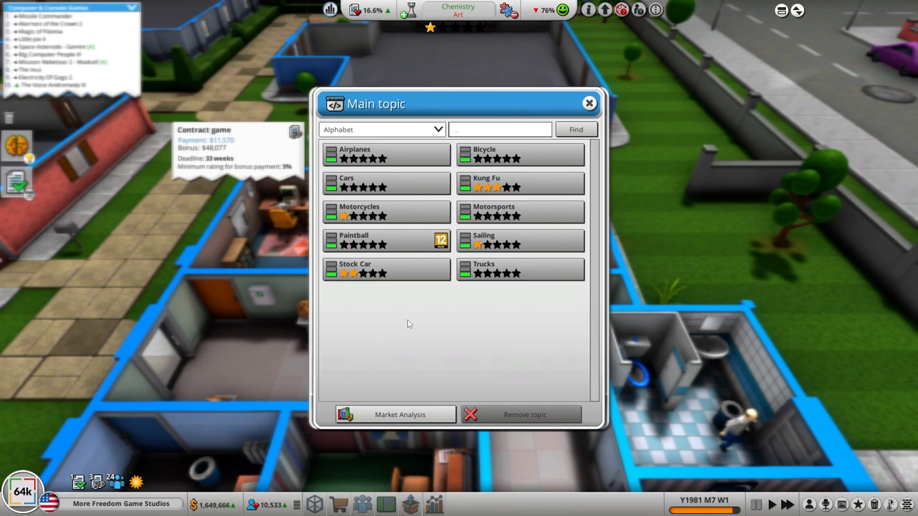
pyautogui.moveTo(427, 328)
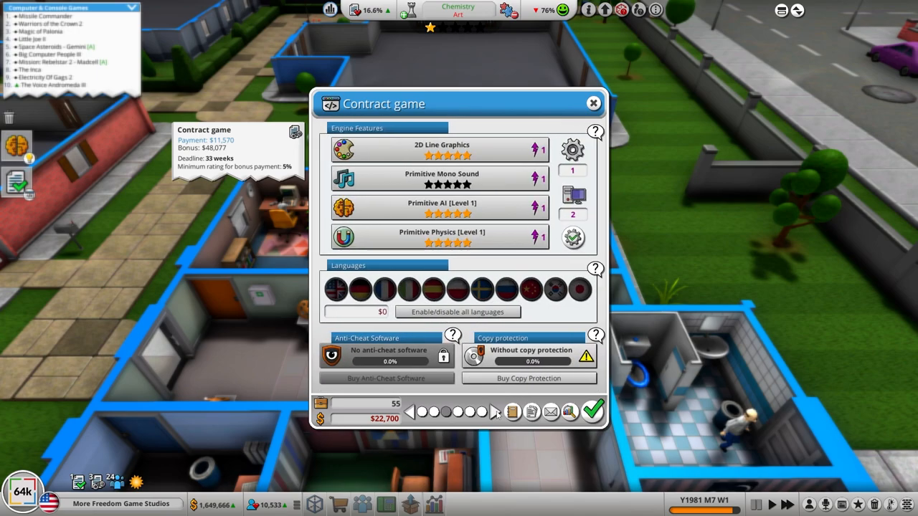
pyautogui.click(456, 312)
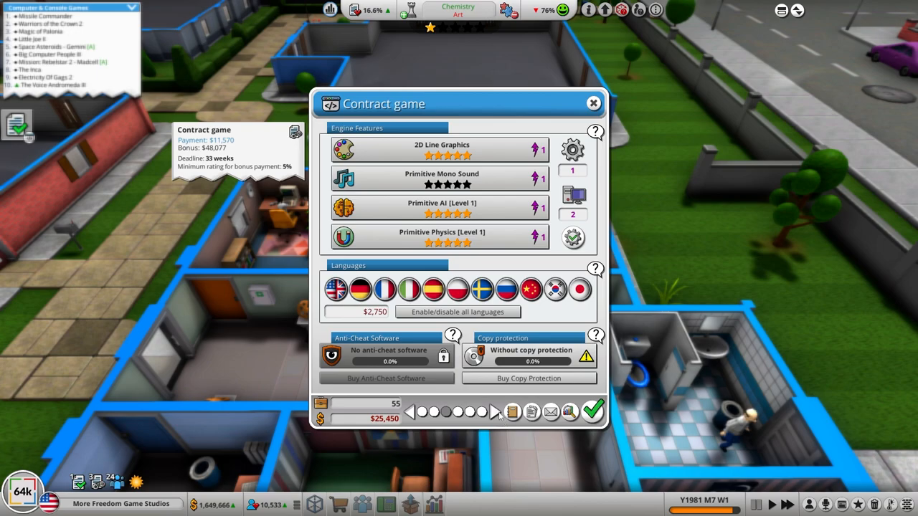
pyautogui.click(496, 410)
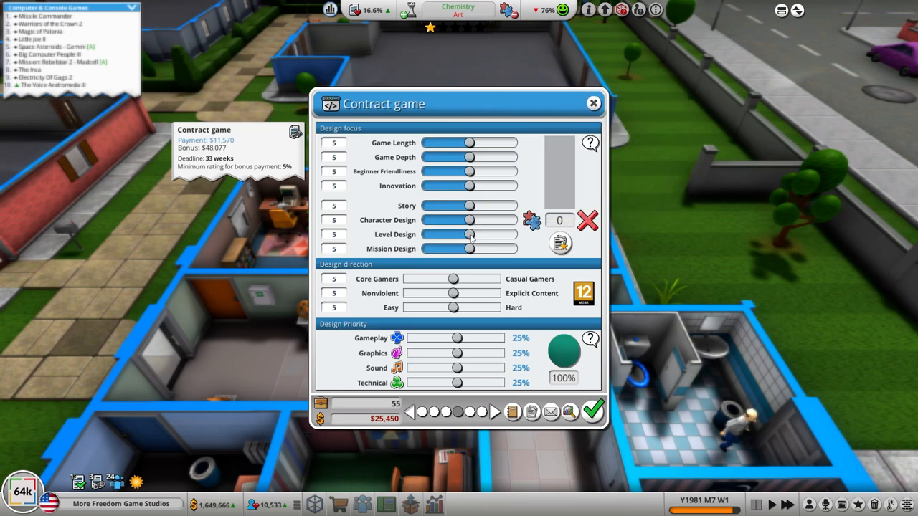
# - Rebalance the design focus points, lowering beginner friendliness until none remain
pyautogui.moveTo(471, 249); pyautogui.dragTo(480, 249)
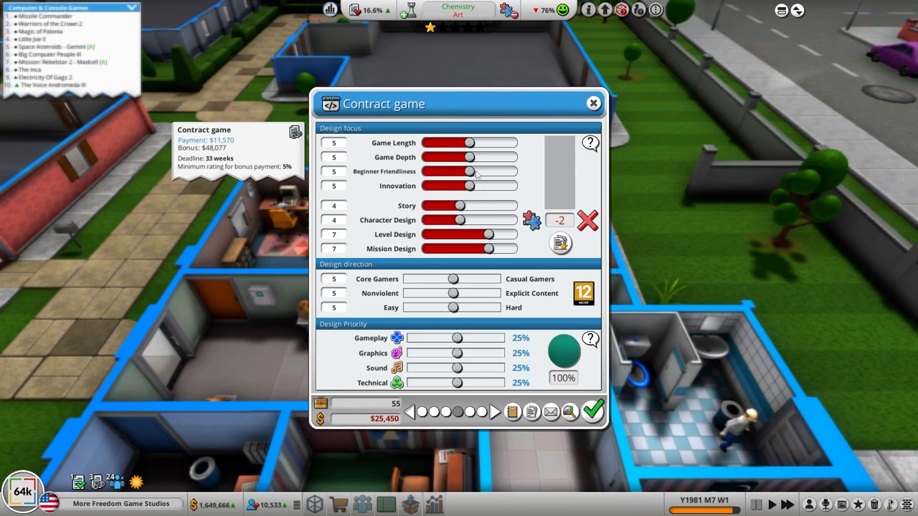
pyautogui.moveTo(470, 171); pyautogui.dragTo(459, 171)
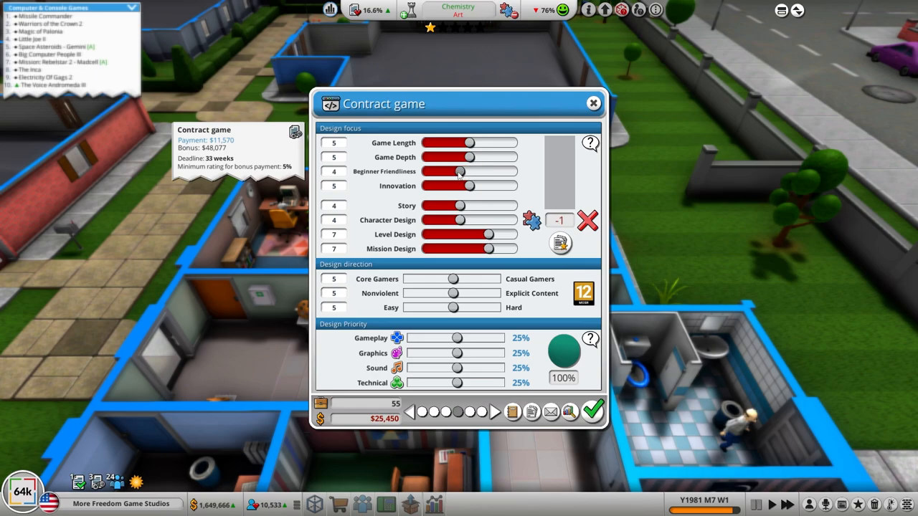
pyautogui.moveTo(459, 170); pyautogui.dragTo(448, 171)
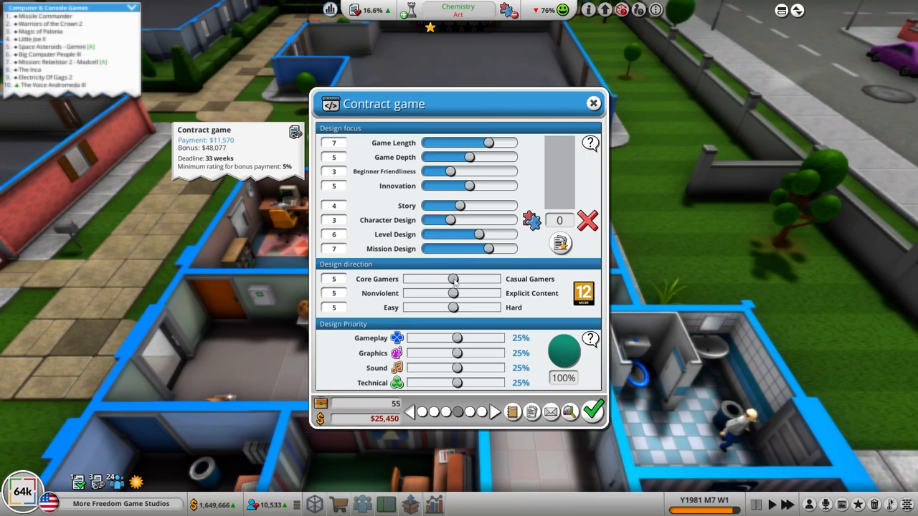
# - Lean the design direction toward core gamers, nonviolent and harder
pyautogui.moveTo(452, 278); pyautogui.dragTo(423, 279)
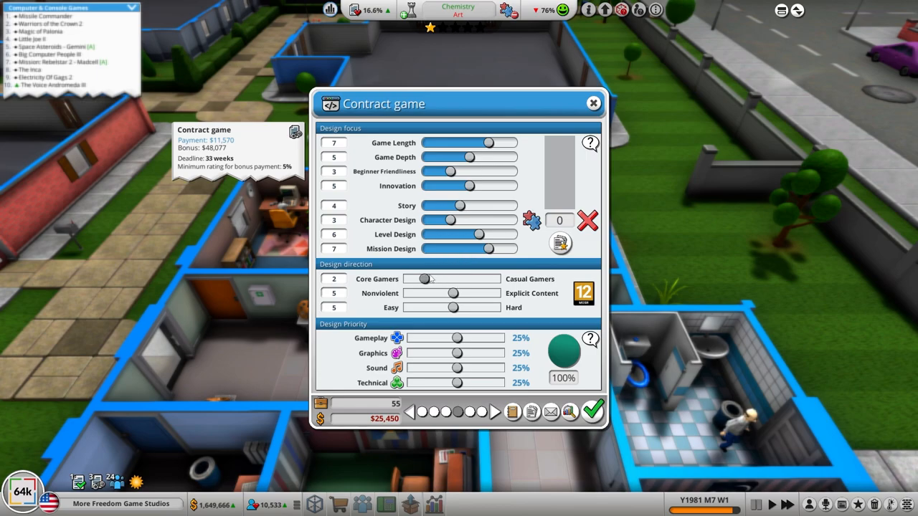
pyautogui.moveTo(453, 293); pyautogui.dragTo(413, 293)
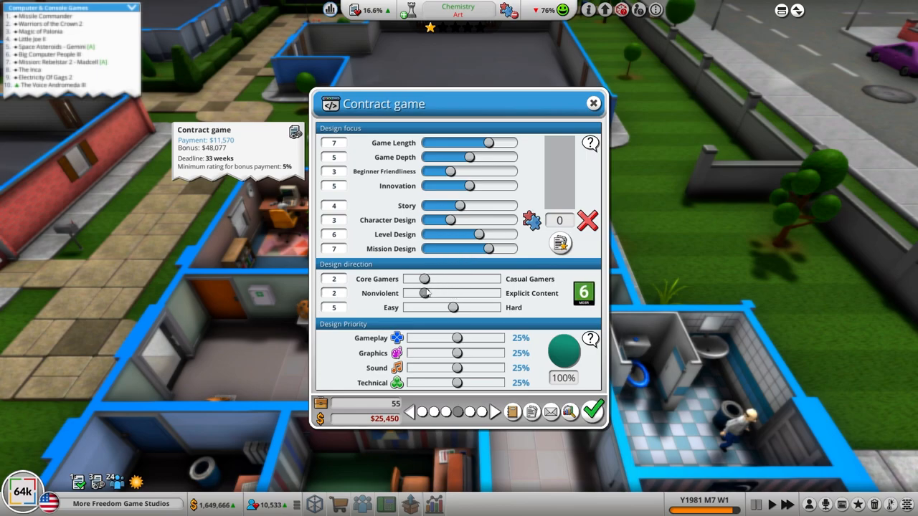
pyautogui.moveTo(413, 292); pyautogui.dragTo(452, 292)
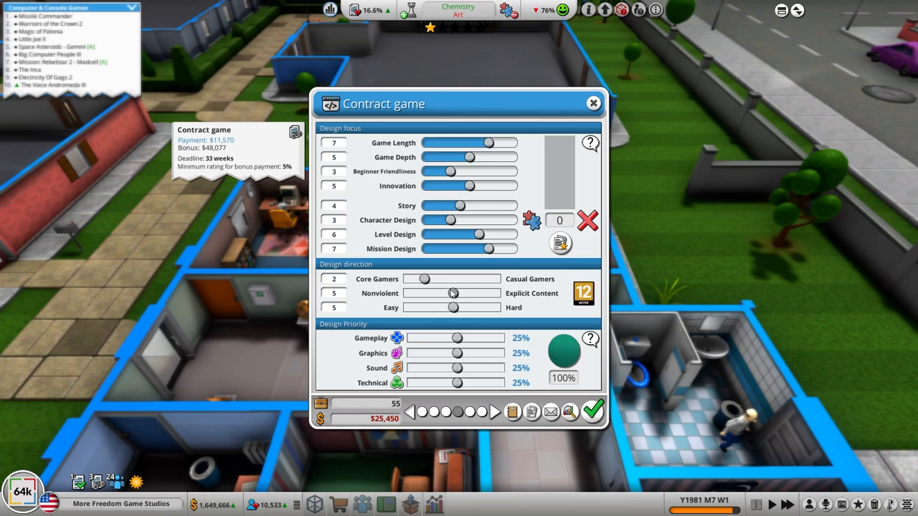
pyautogui.moveTo(452, 292); pyautogui.dragTo(433, 293)
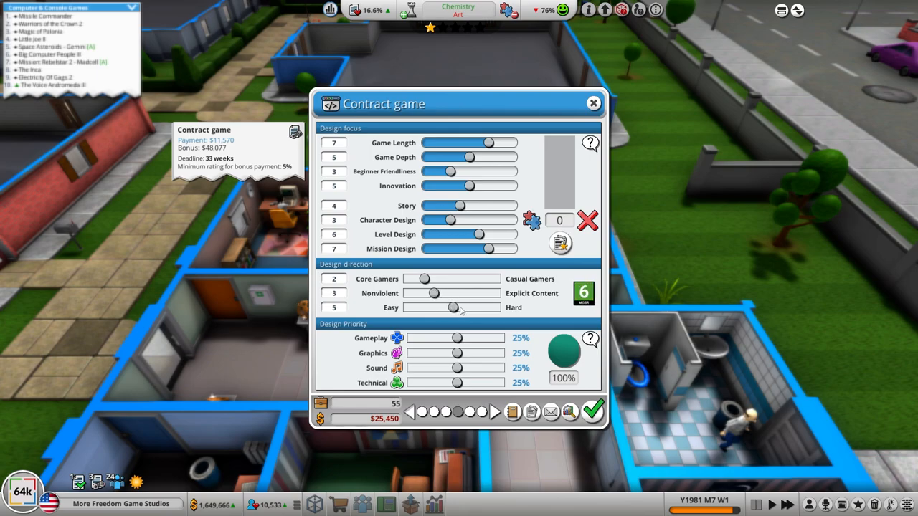
pyautogui.moveTo(450, 307); pyautogui.dragTo(473, 307)
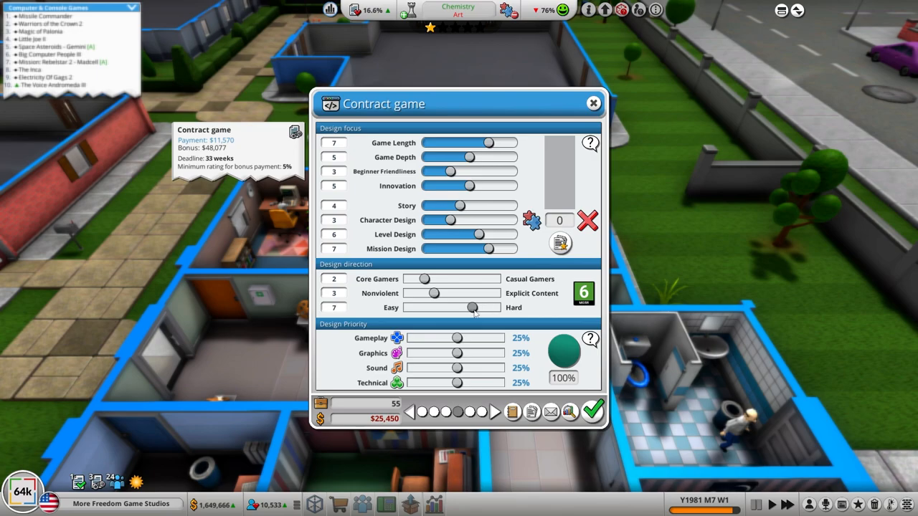
# - Set sound and technical priorities to 35% and gameplay to 20%, totalling 100%
pyautogui.moveTo(459, 307); pyautogui.dragTo(477, 307)
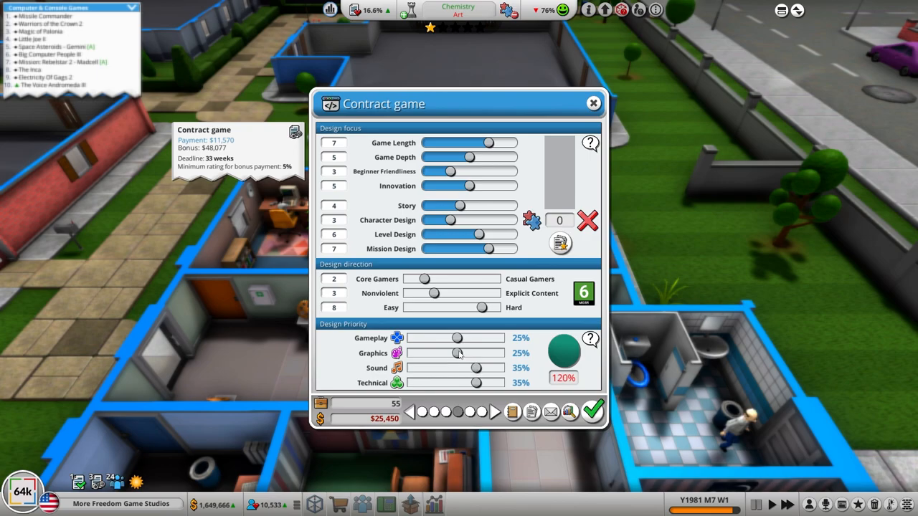
pyautogui.moveTo(459, 353); pyautogui.dragTo(448, 353)
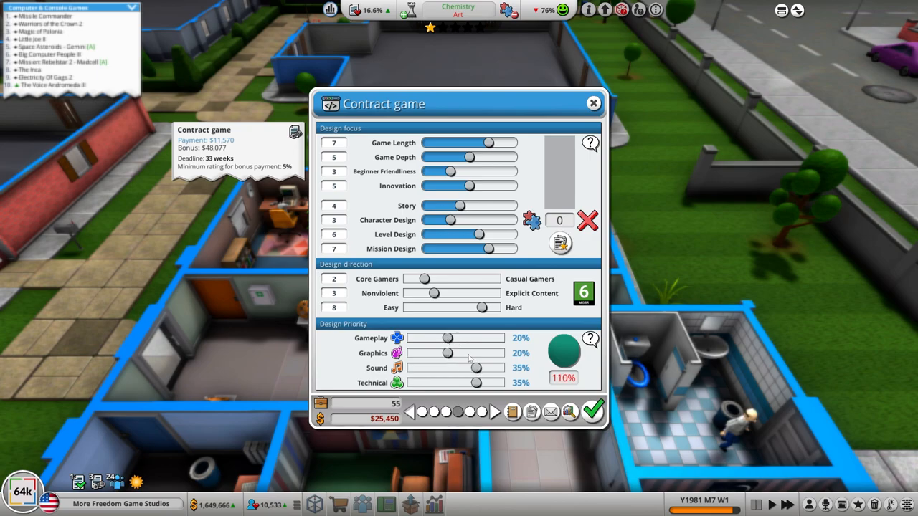
pyautogui.moveTo(483, 382); pyautogui.dragTo(467, 381)
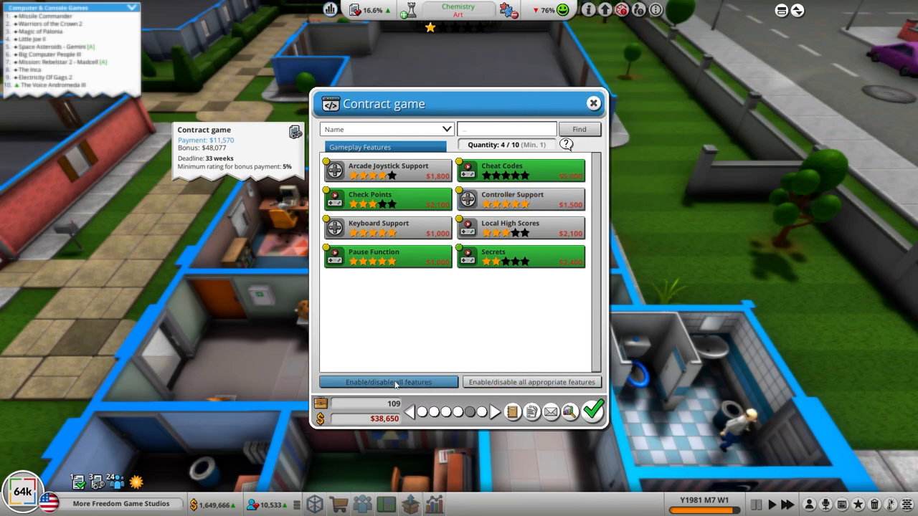
# - Enable all eight gameplay features, start Ultimatum II's development and dismiss the payment notice
pyautogui.click(387, 382)
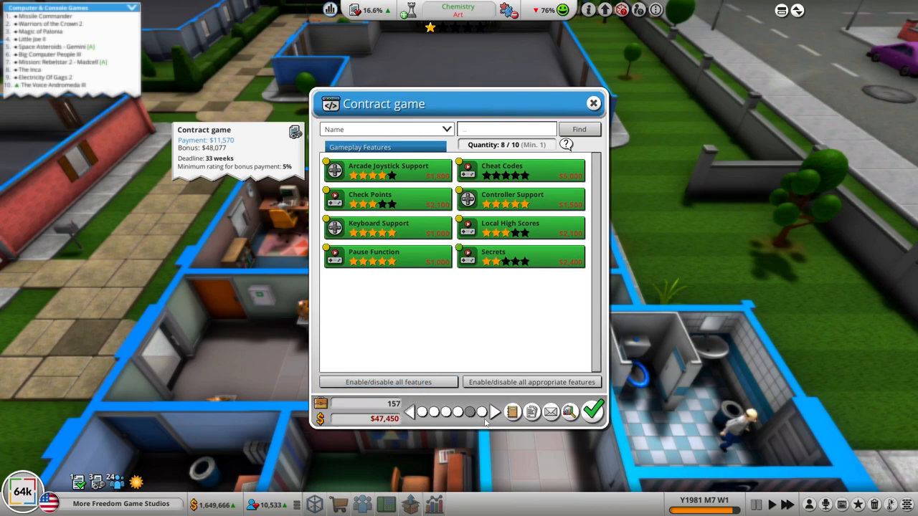
pyautogui.click(591, 410)
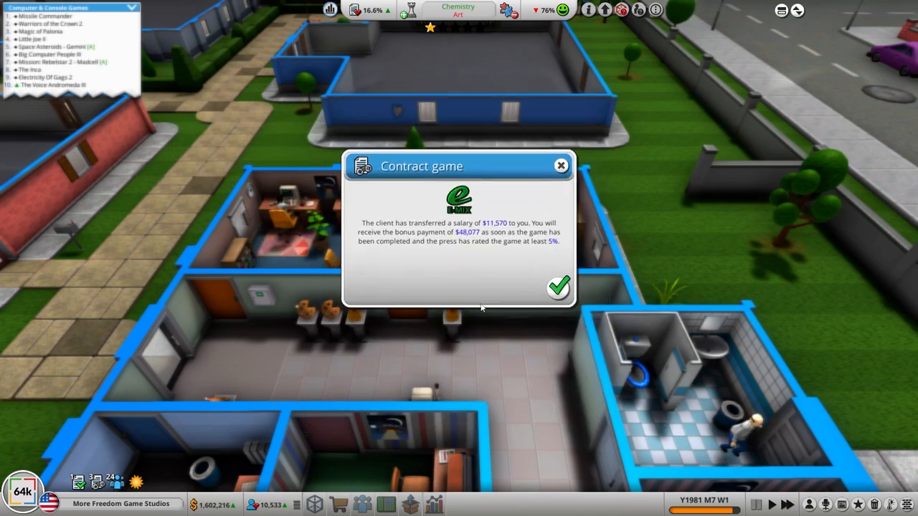
pyautogui.click(558, 287)
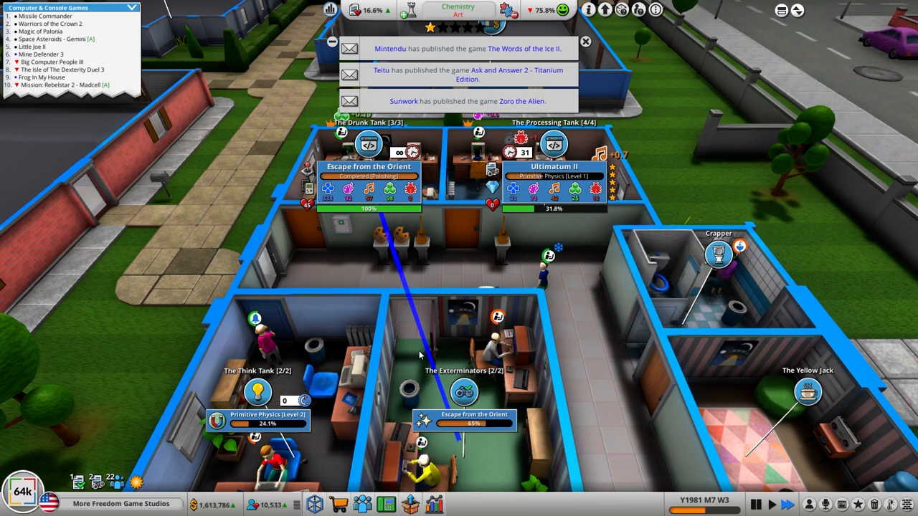
pyautogui.click(585, 40)
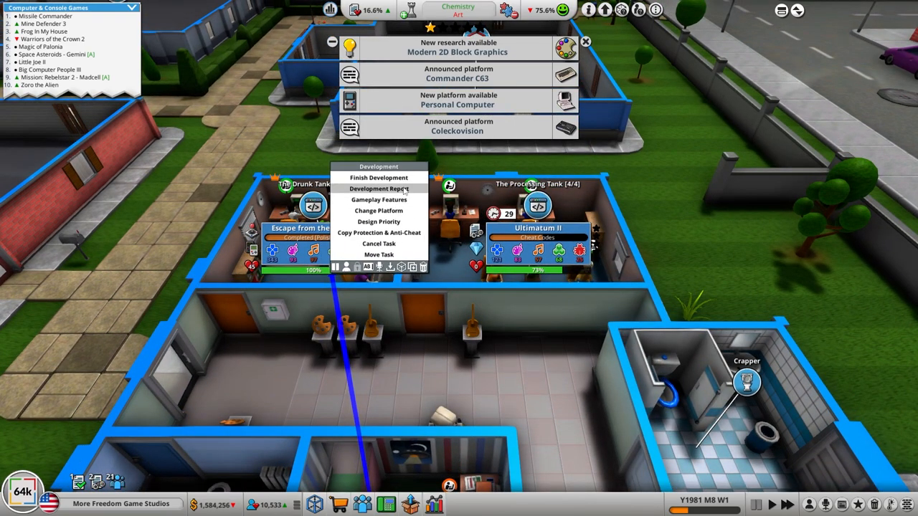
pyautogui.click(379, 189)
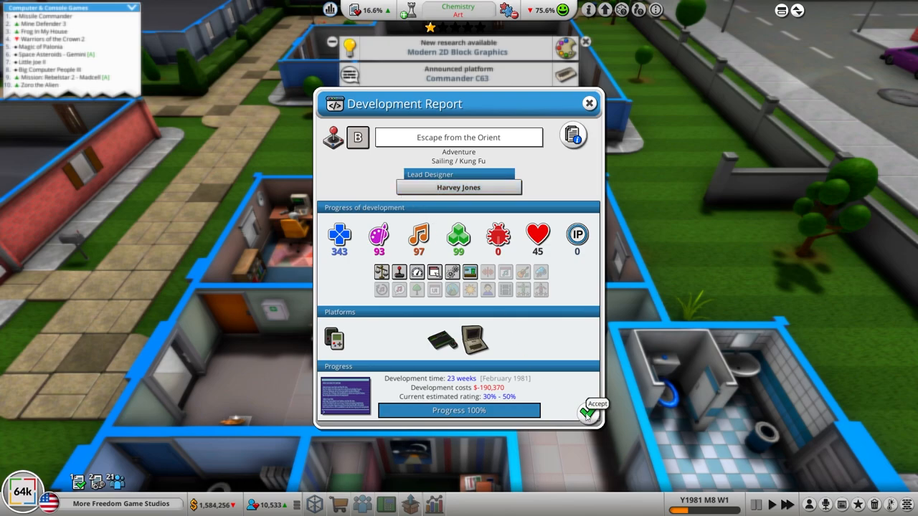
pyautogui.click(588, 413)
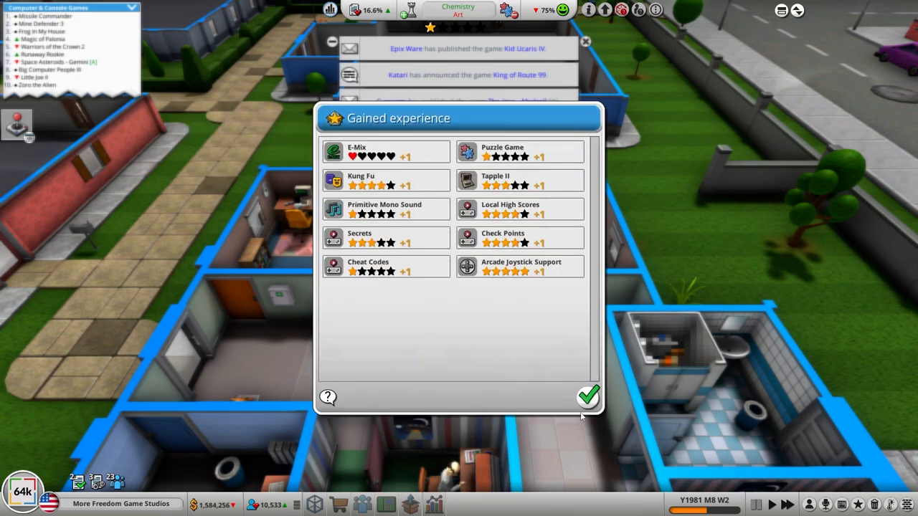
# - Acknowledge Ultimatum II's experience gain, 50% review, $203-loss contract invoice and the third-platform unlock
pyautogui.click(588, 396)
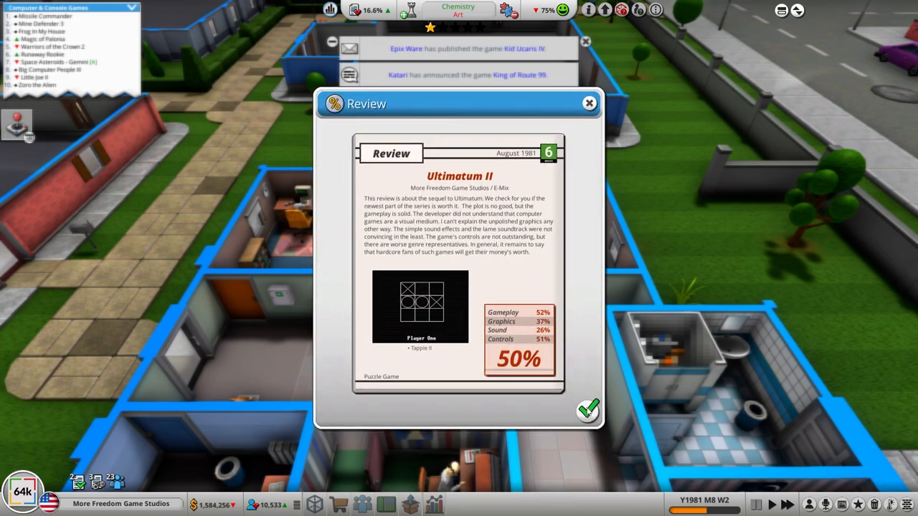
pyautogui.click(589, 410)
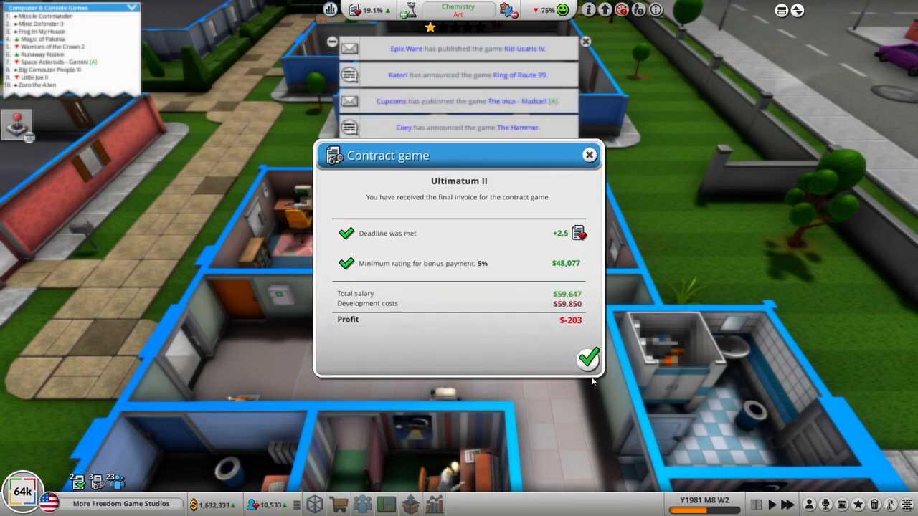
pyautogui.moveTo(588, 359)
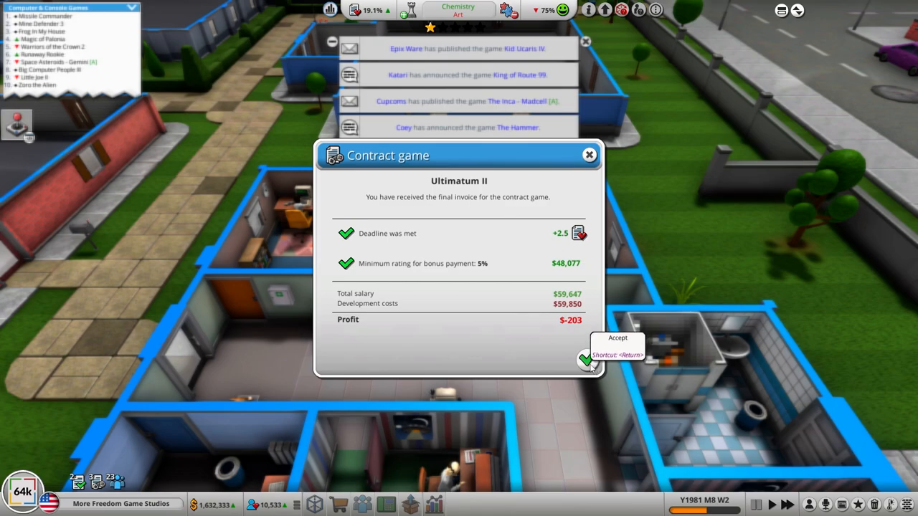
pyautogui.click(581, 359)
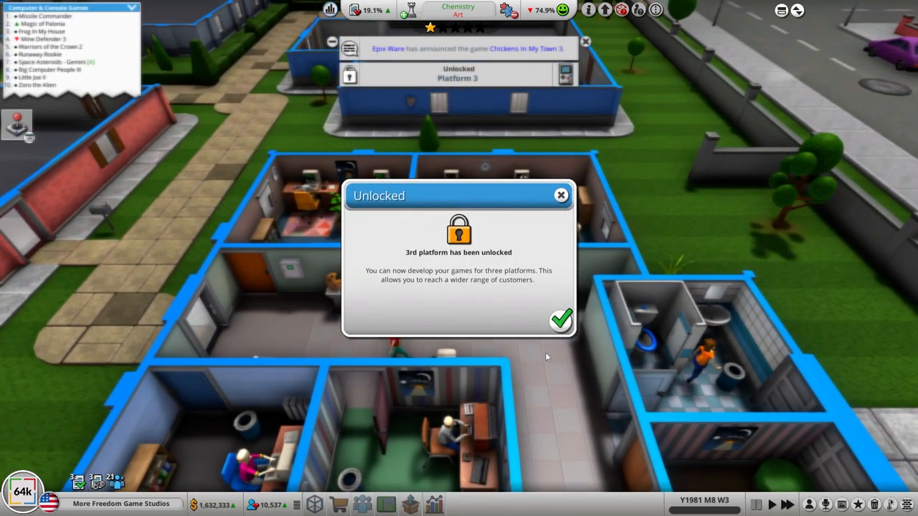
pyautogui.click(562, 321)
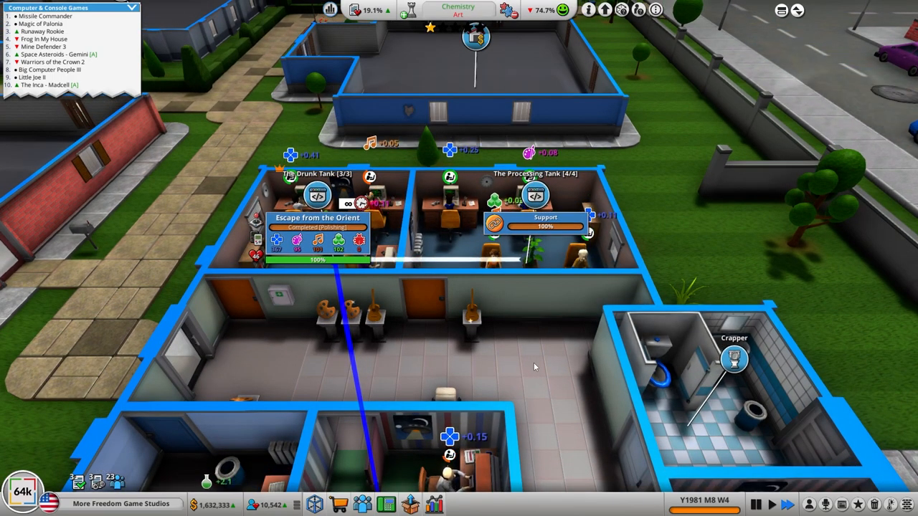
# - Review Escape from the Orient's development report from its task options
pyautogui.click(318, 196)
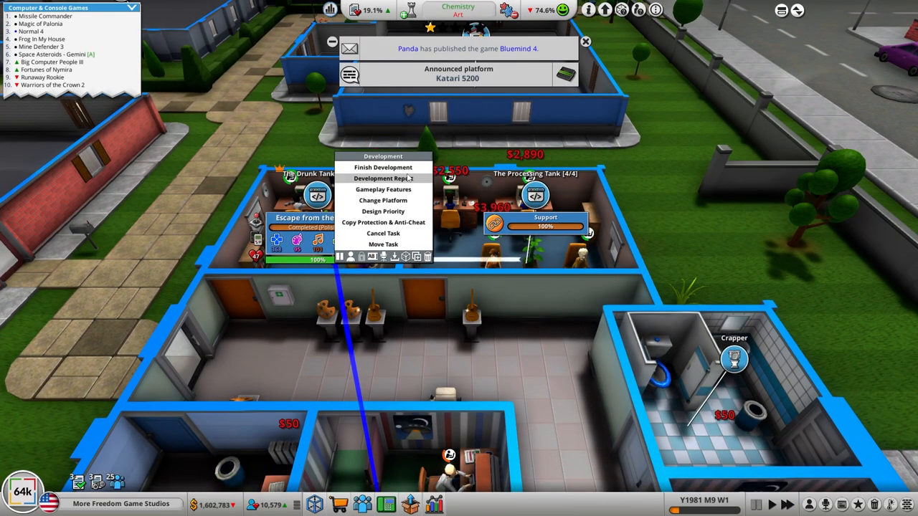
pyautogui.click(383, 178)
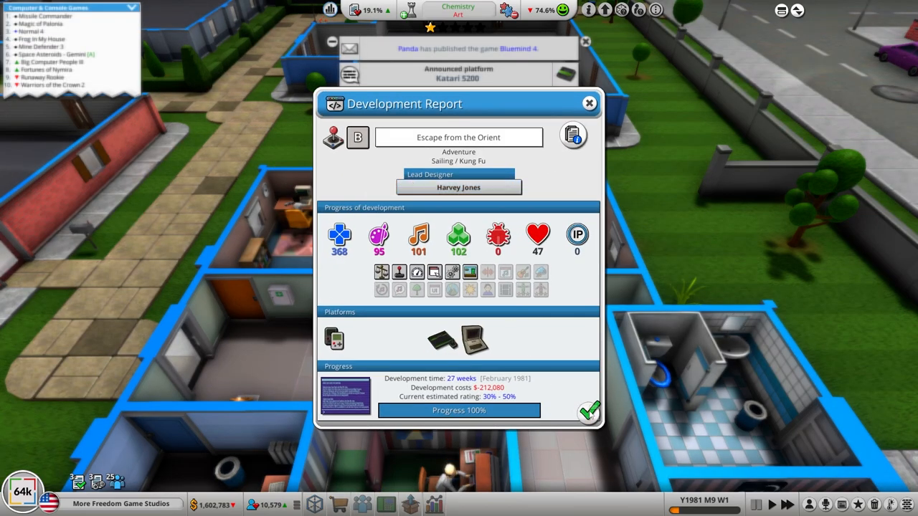
pyautogui.click(589, 103)
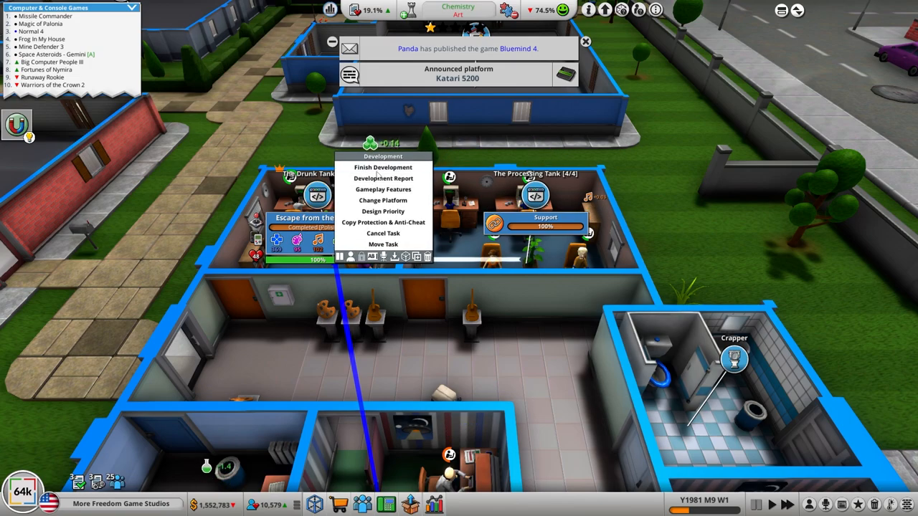
# - Finish and release Escape from the Orient, acknowledging its MGSR age rating of 0
pyautogui.click(383, 166)
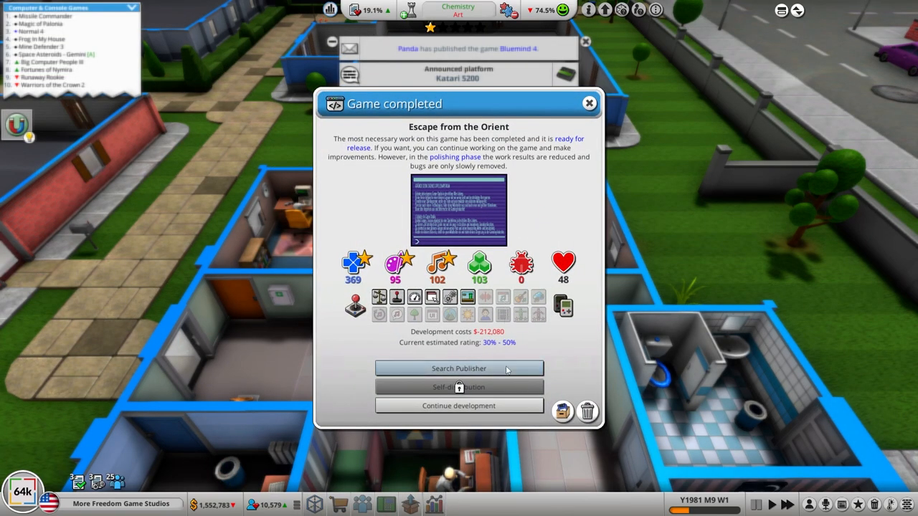
pyautogui.click(459, 367)
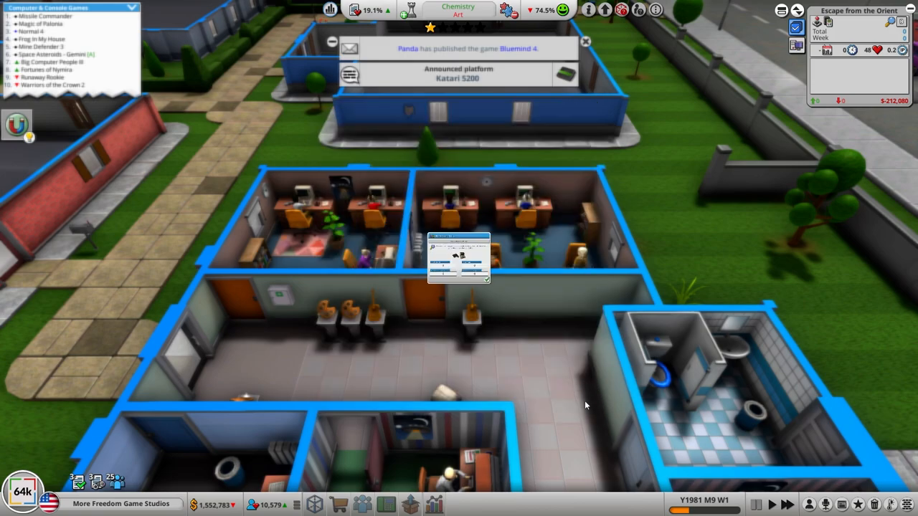
pyautogui.click(459, 259)
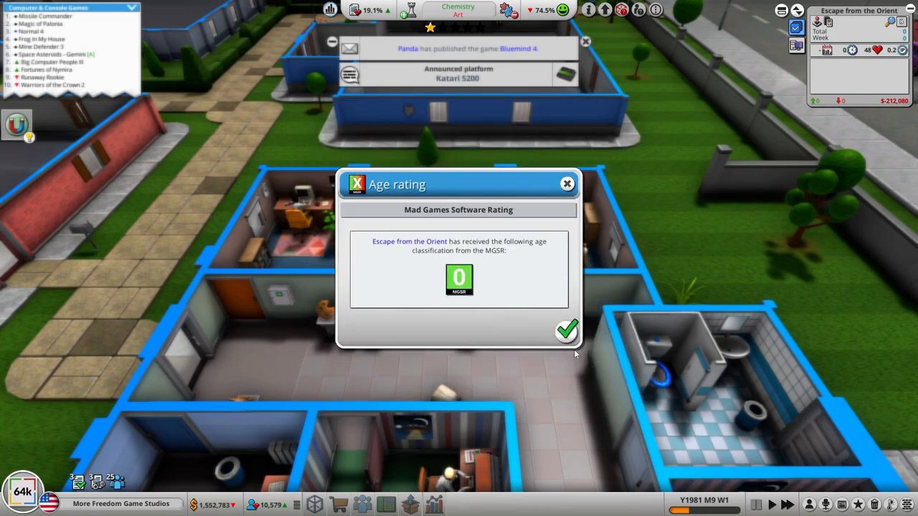
pyautogui.click(566, 330)
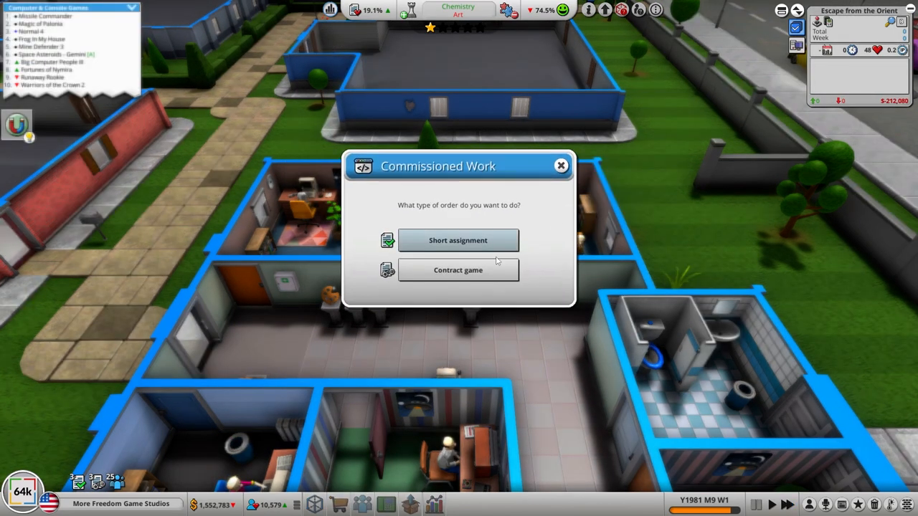
# - Assign short commissioned jobs to both teams: compressing game assets and implementing copy protection
pyautogui.click(457, 241)
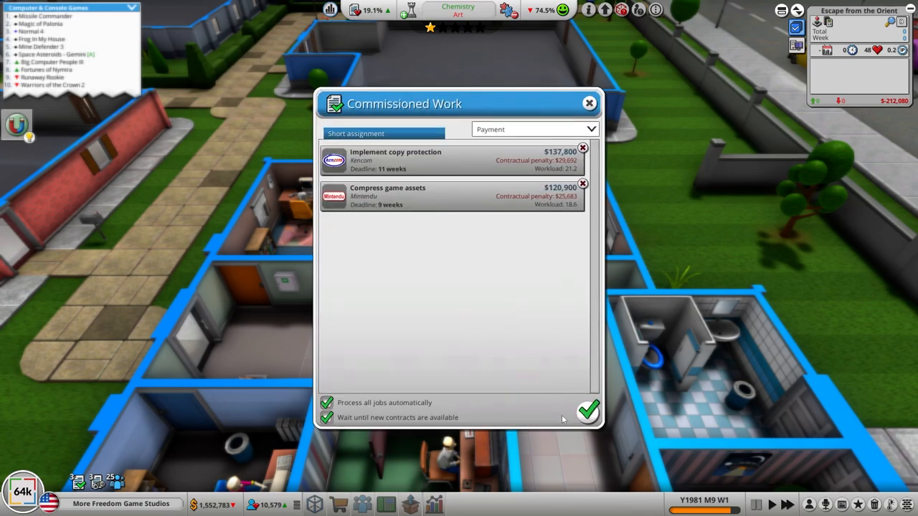
pyautogui.click(588, 410)
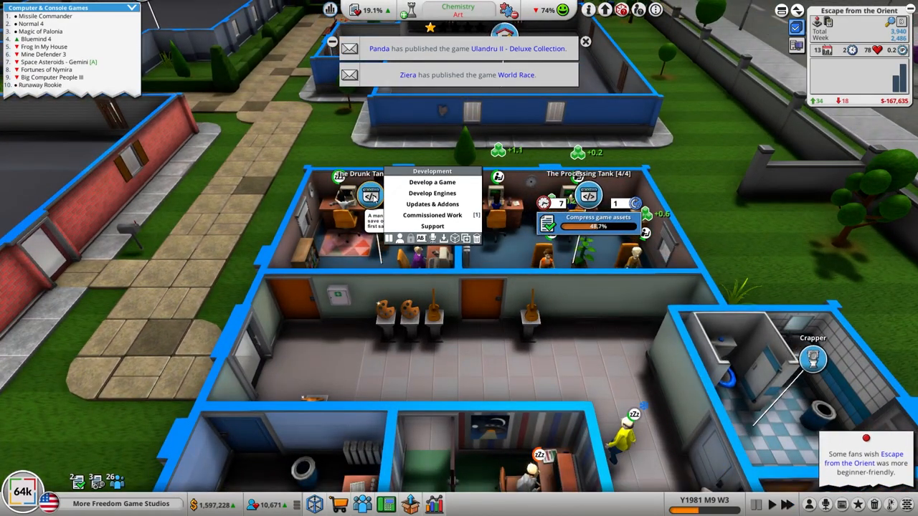
pyautogui.click(431, 216)
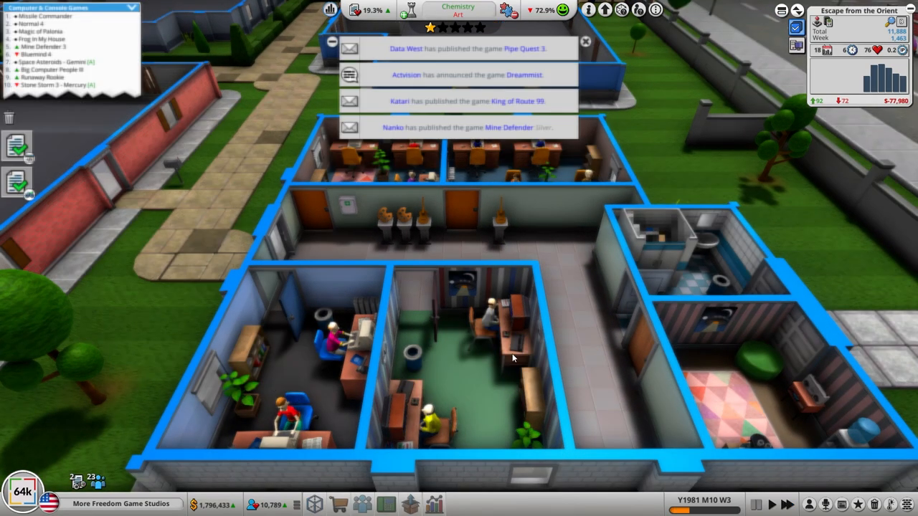
pyautogui.click(452, 346)
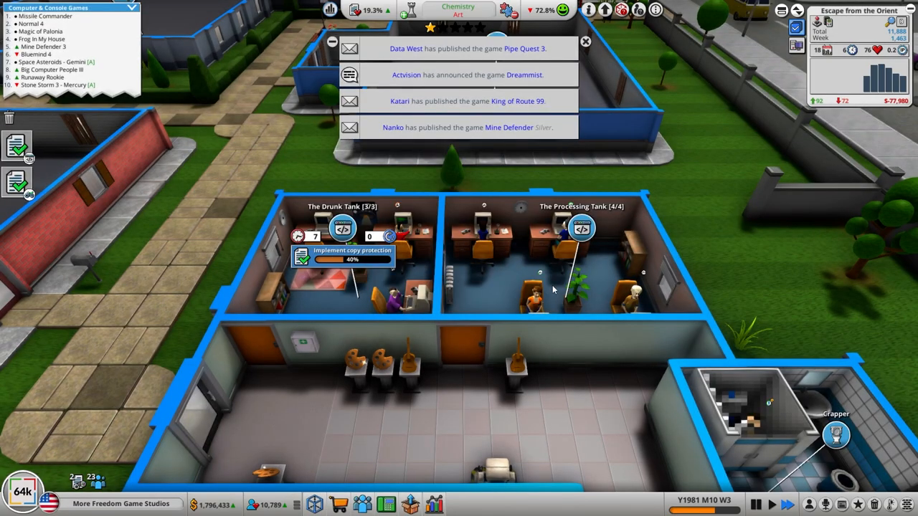
# - Start a computer and game console sequel to The More Freedom Series 81 in the Processing Tank
pyautogui.click(581, 228)
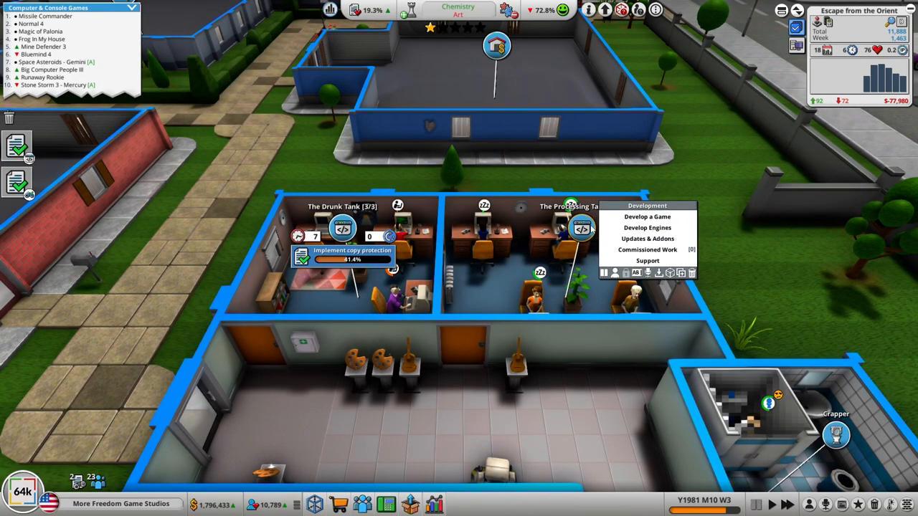
pyautogui.click(648, 217)
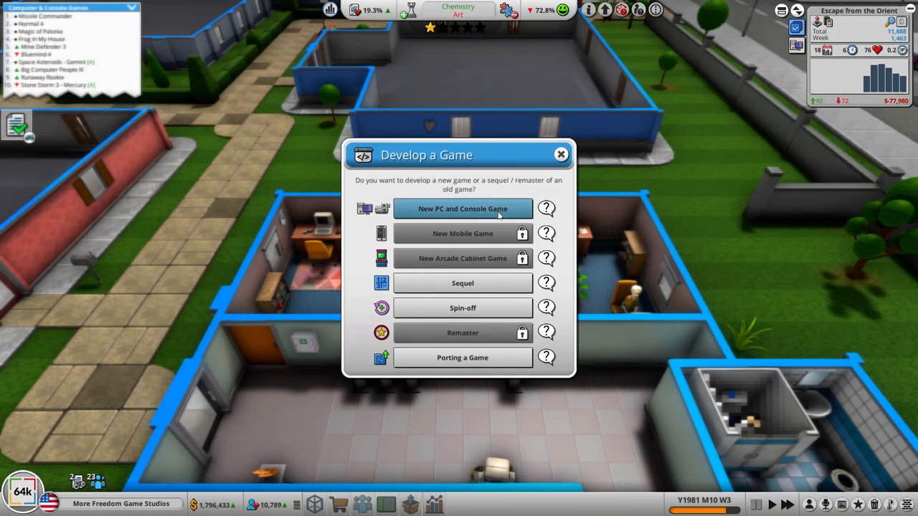
pyautogui.click(462, 209)
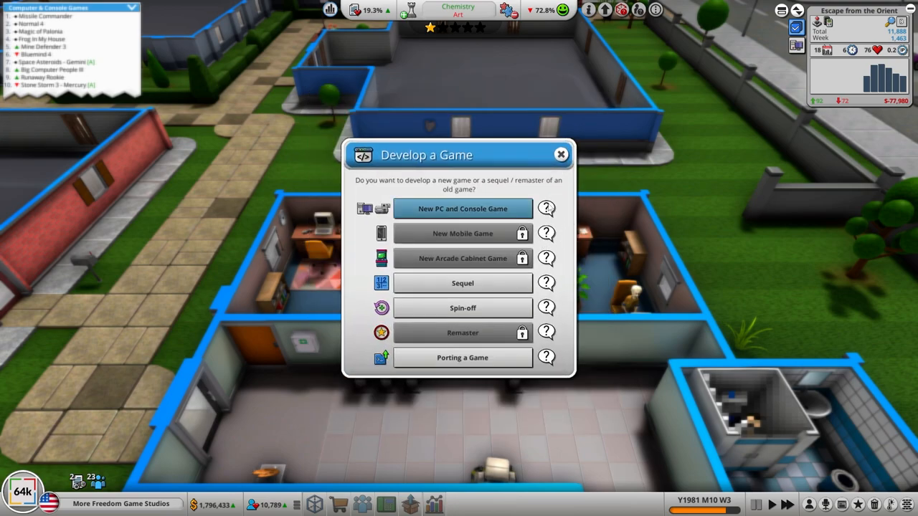
pyautogui.click(462, 282)
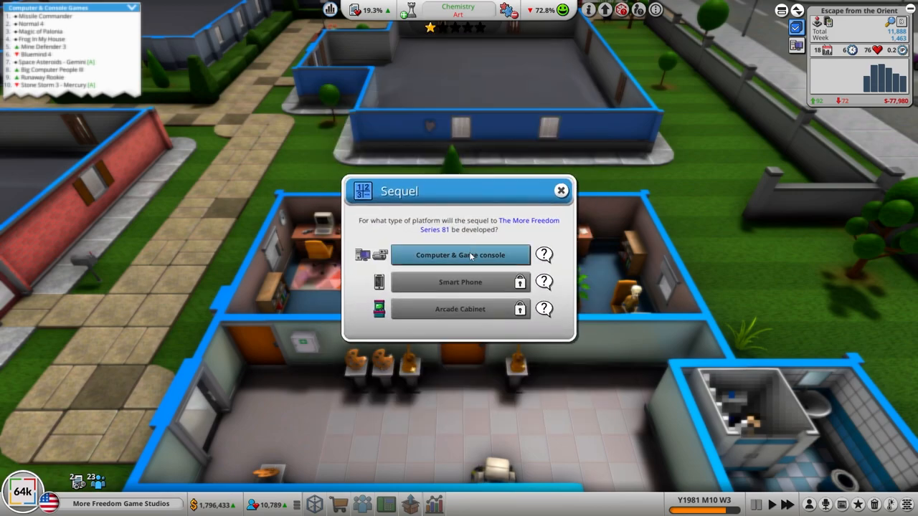
pyautogui.click(459, 255)
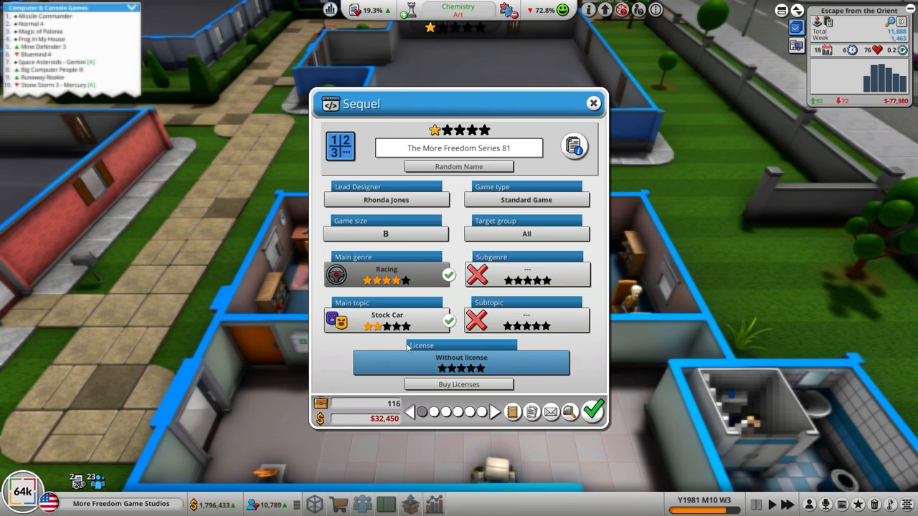
# - Retitle the sequel draft to The More Freedom Series 83
pyautogui.click(527, 319)
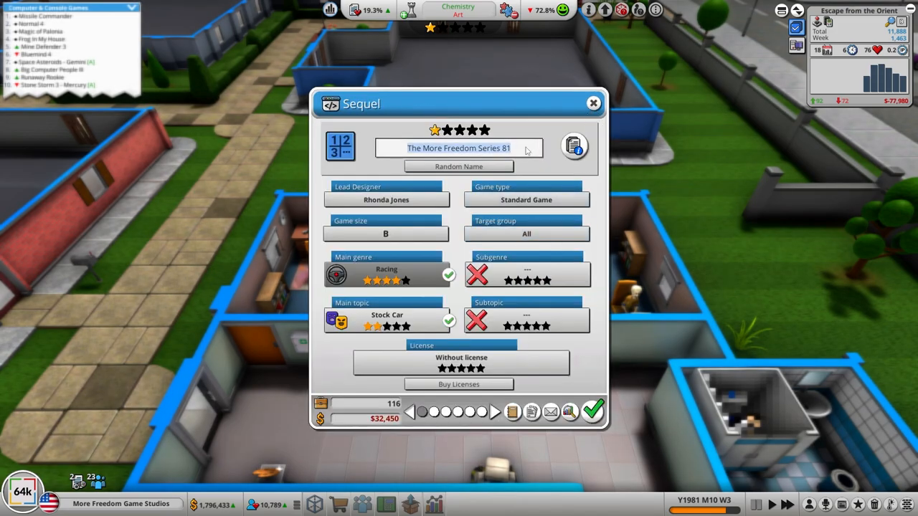
pyautogui.click(459, 148)
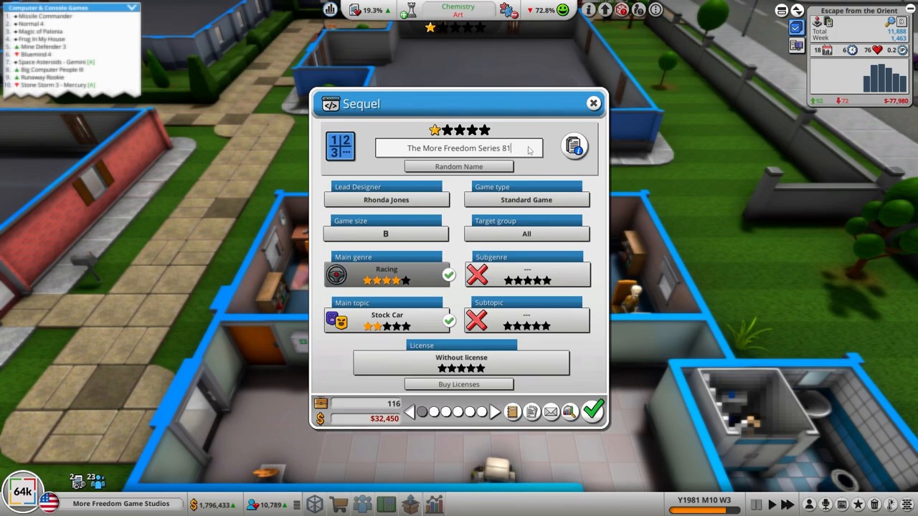
pyautogui.write('3')
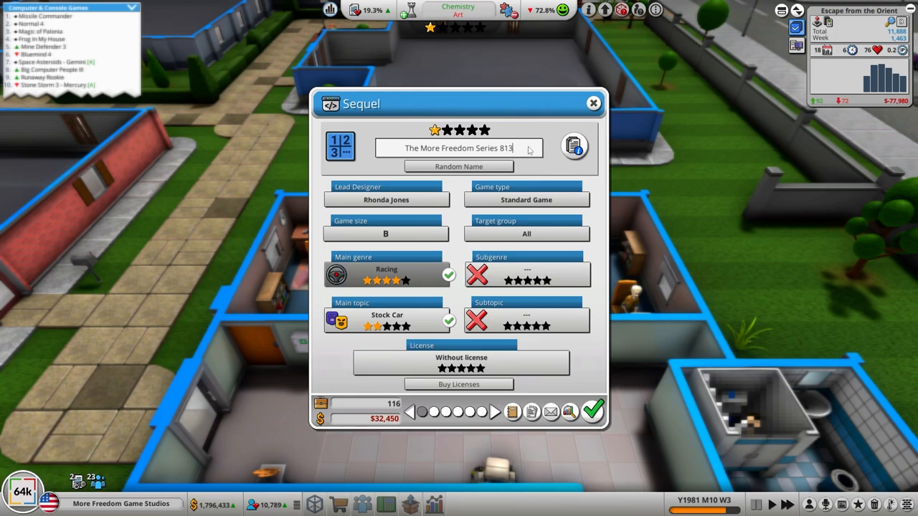
pyautogui.press('Backspace')
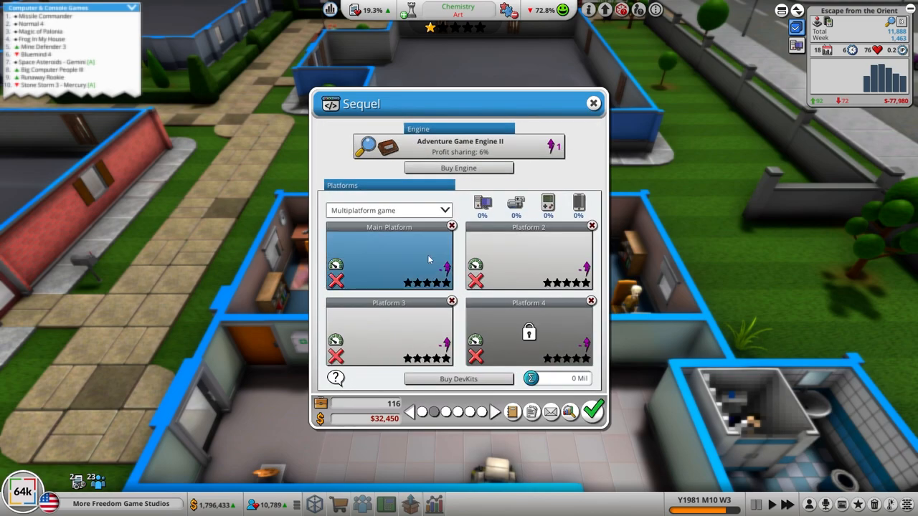
# - Buy SYS-Creative Engine 3.0 for $25,000 and choose it as the sequel's engine
pyautogui.click(390, 258)
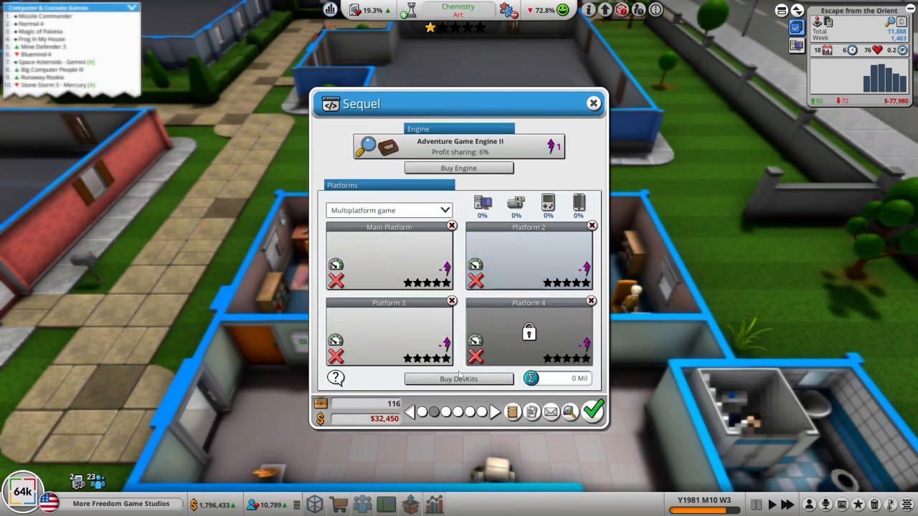
pyautogui.click(459, 379)
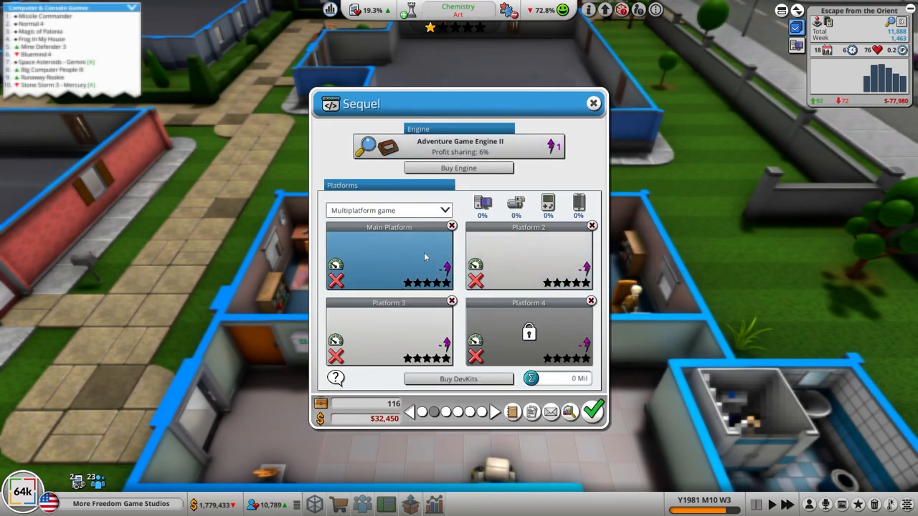
pyautogui.click(391, 258)
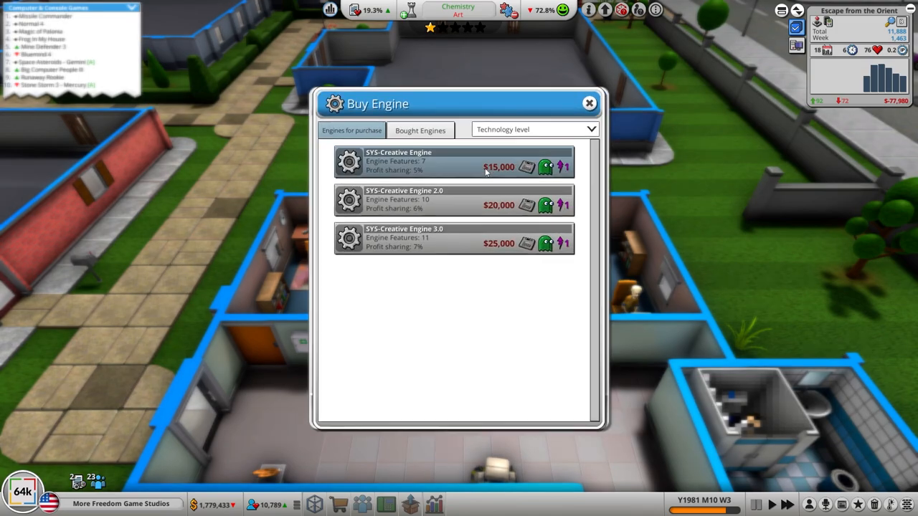
pyautogui.moveTo(441, 322)
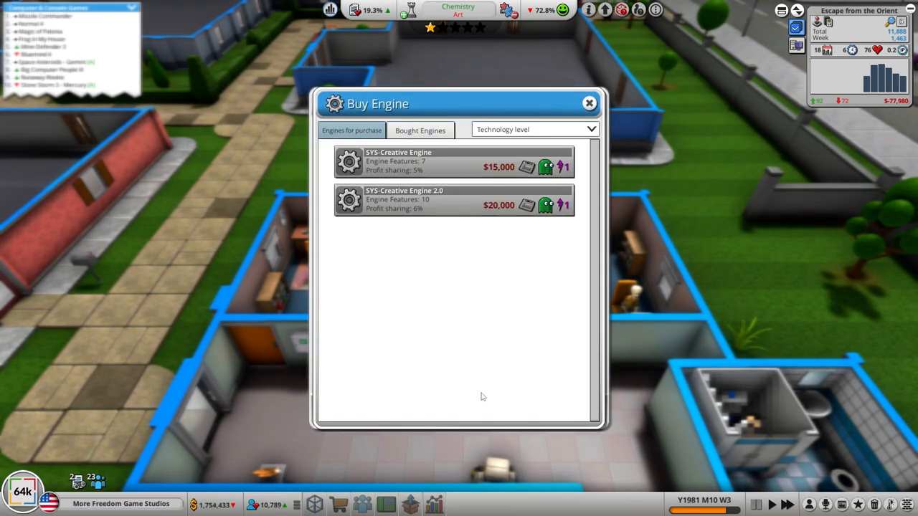
pyautogui.click(589, 103)
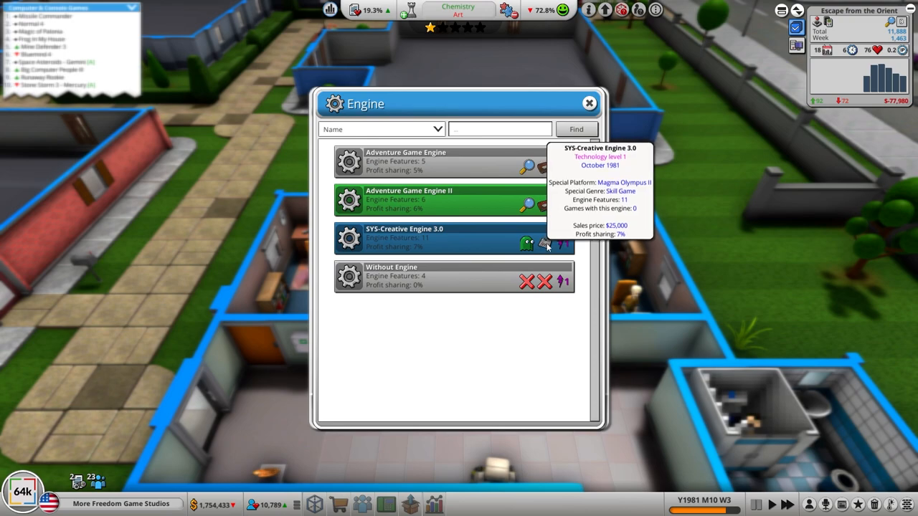
pyautogui.click(452, 238)
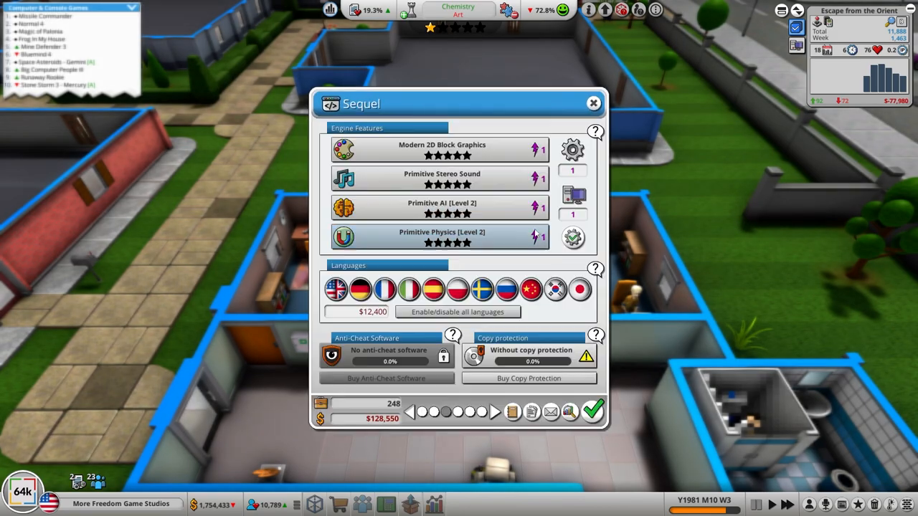
# - Keep Primitive Physics (Level 2), add a little violence and lean the sequel toward core gamers
pyautogui.click(442, 237)
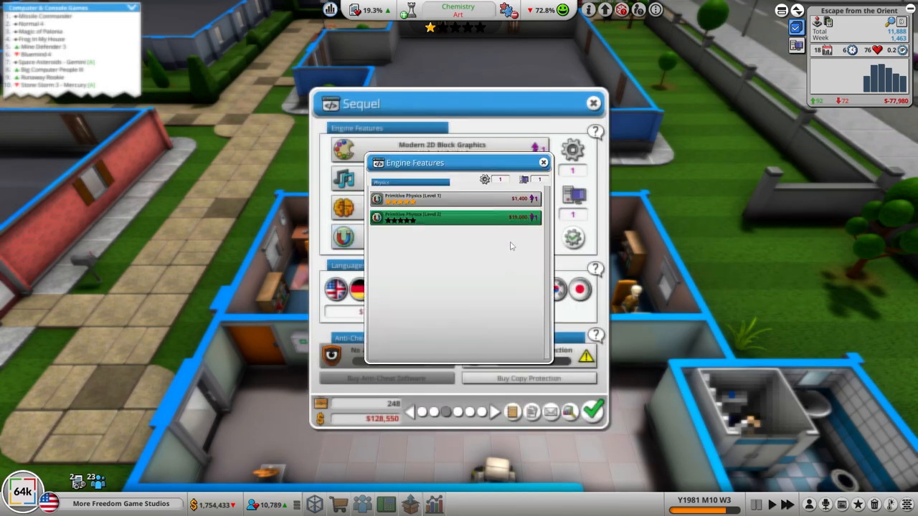
pyautogui.click(544, 162)
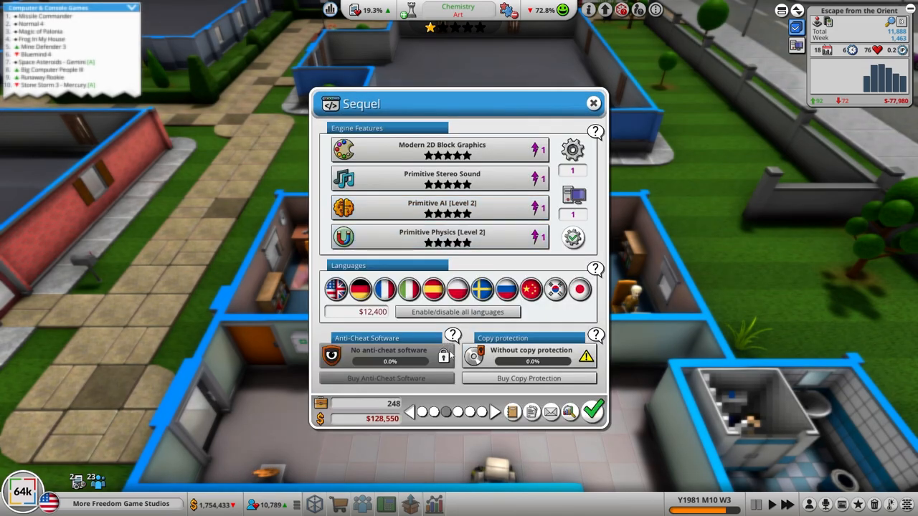
pyautogui.moveTo(479, 427)
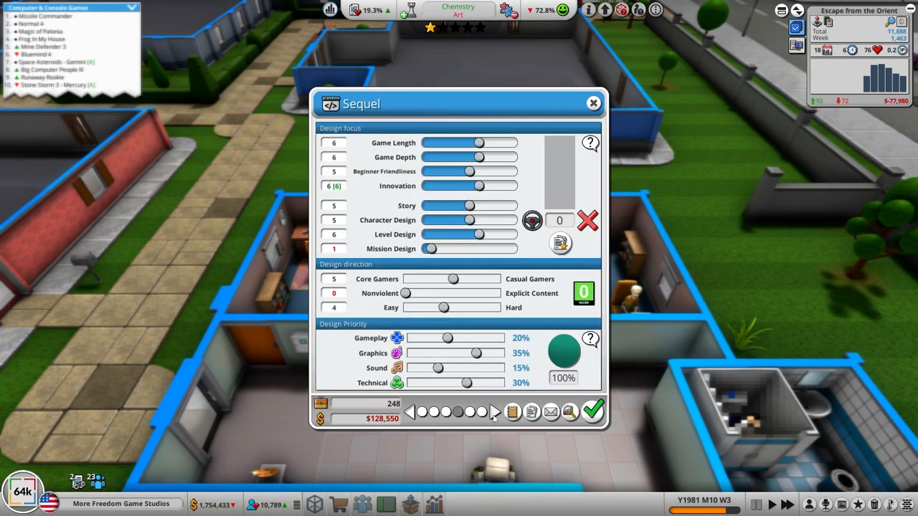
pyautogui.moveTo(442, 273)
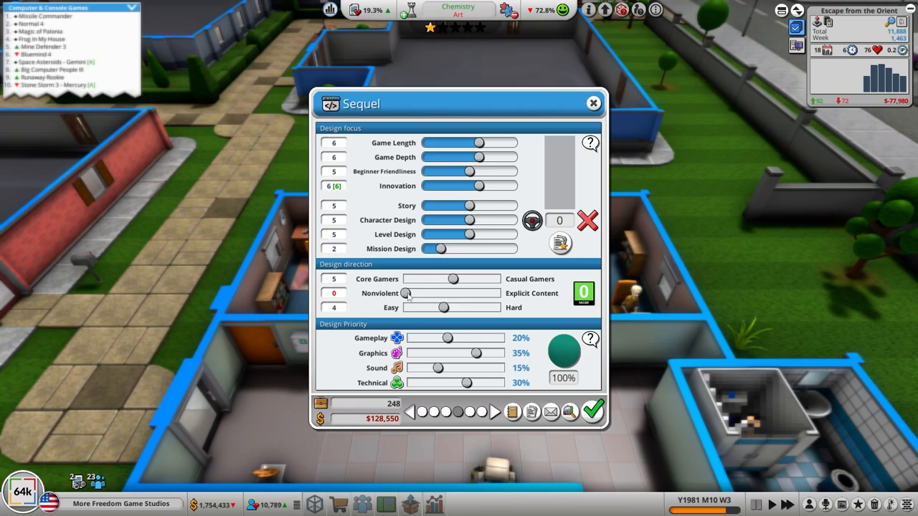
pyautogui.moveTo(408, 292); pyautogui.dragTo(424, 292)
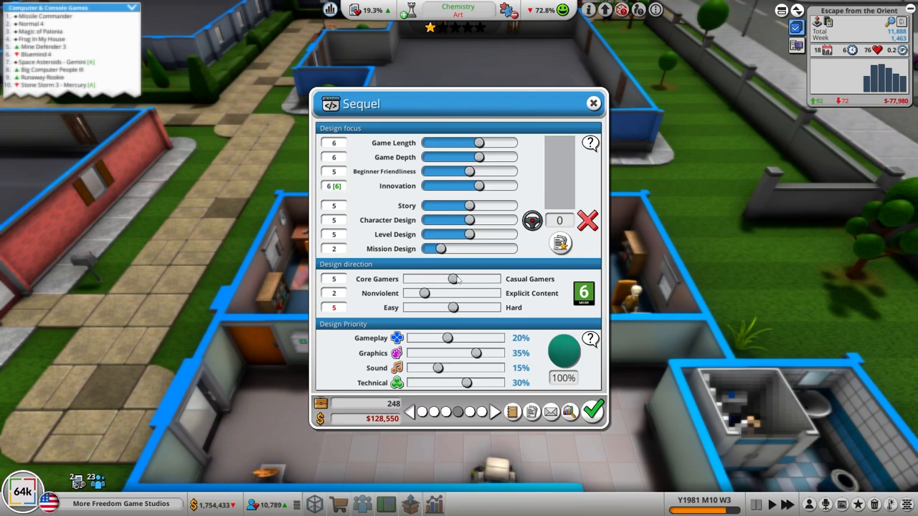
pyautogui.moveTo(454, 278); pyautogui.dragTo(444, 278)
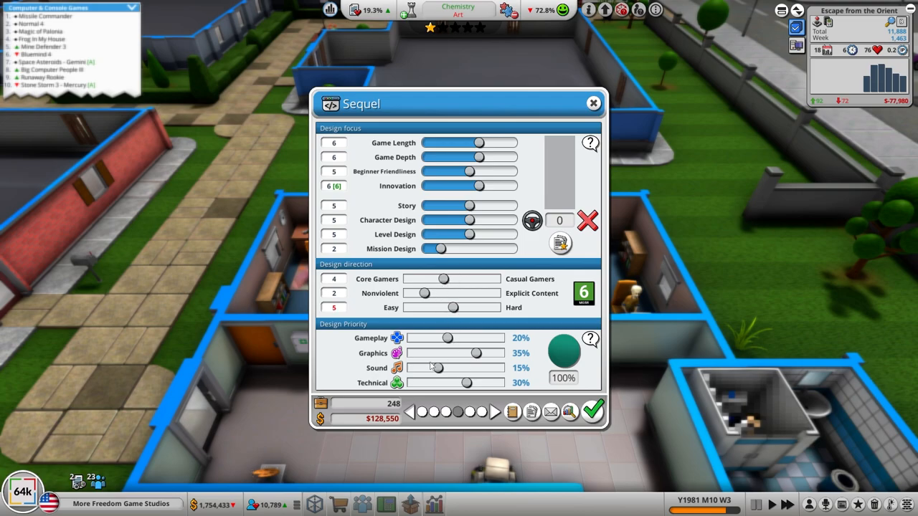
# - Set priorities to Gameplay 25%, Graphics 30%, Sound 25%, Technical 25%
pyautogui.moveTo(428, 368); pyautogui.dragTo(456, 368)
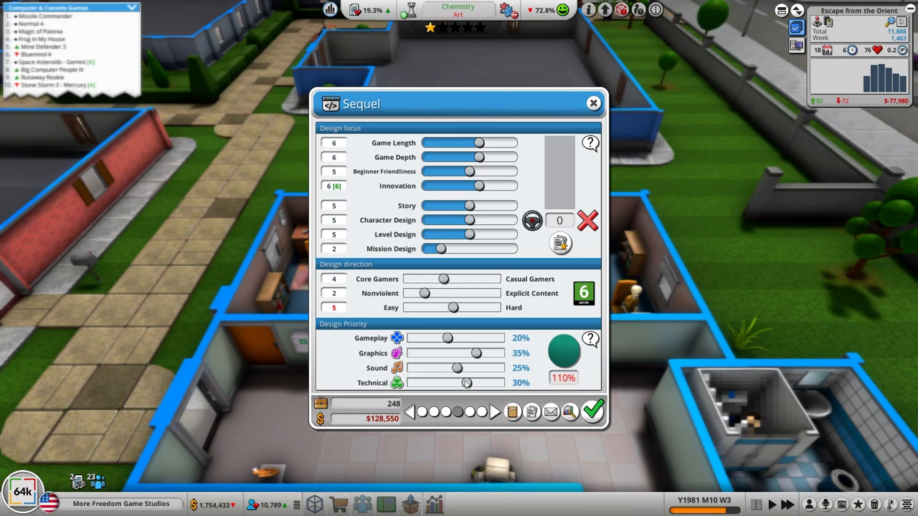
pyautogui.moveTo(466, 381); pyautogui.dragTo(458, 382)
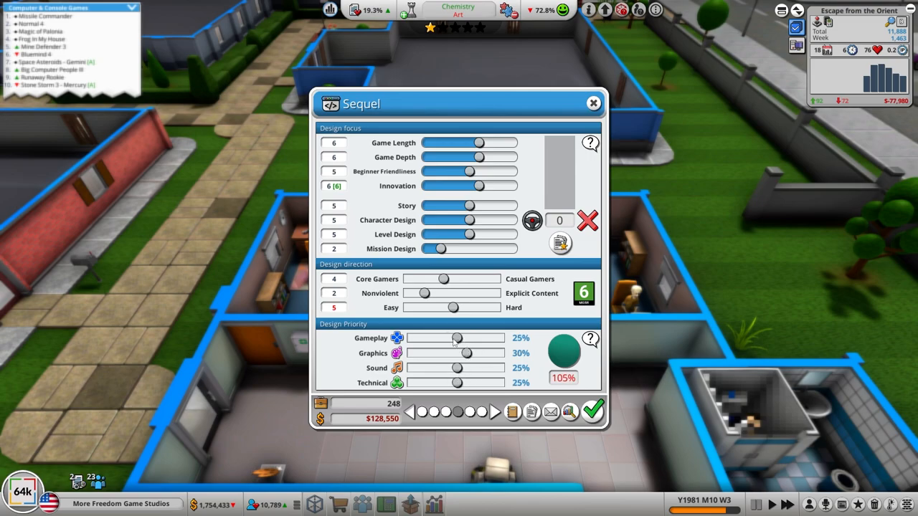
pyautogui.moveTo(466, 353); pyautogui.dragTo(456, 353)
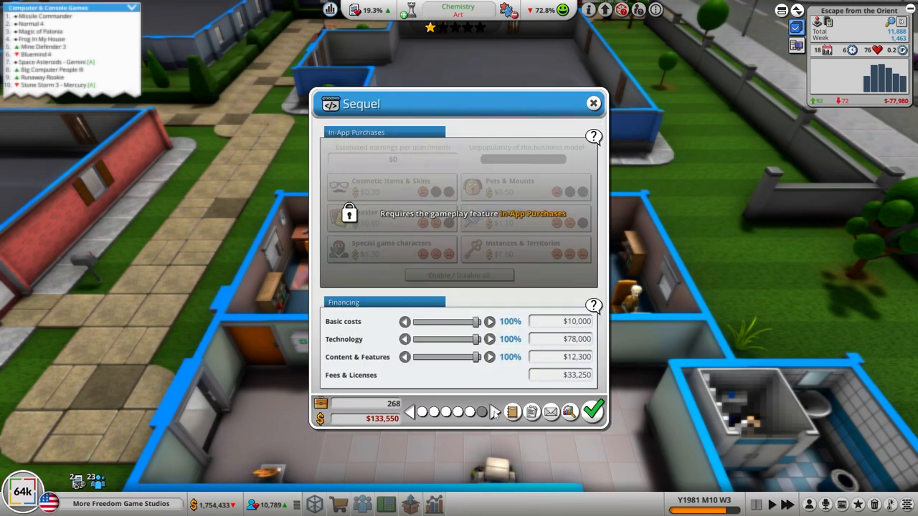
pyautogui.click(594, 410)
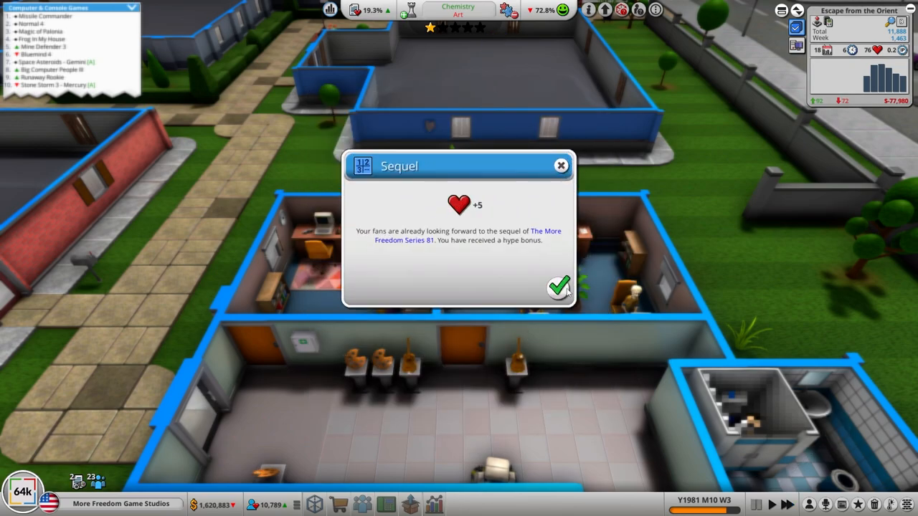
pyautogui.click(559, 287)
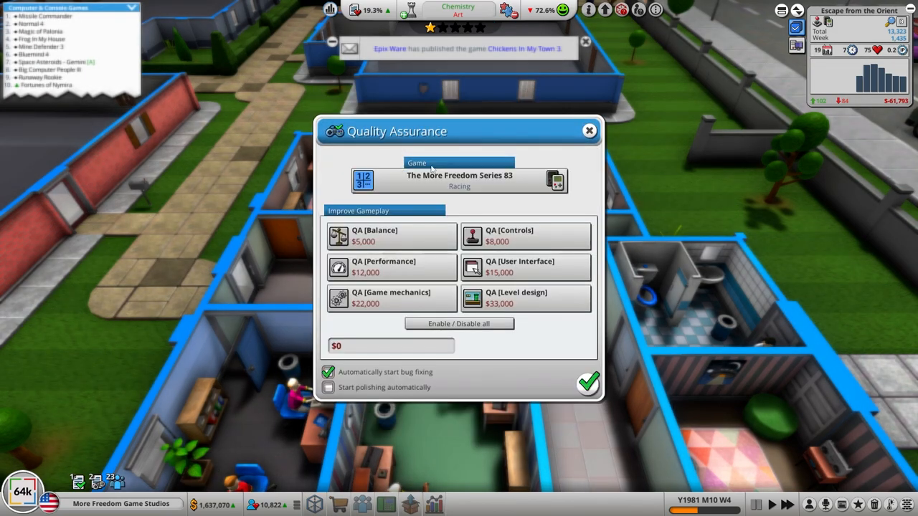
pyautogui.click(459, 324)
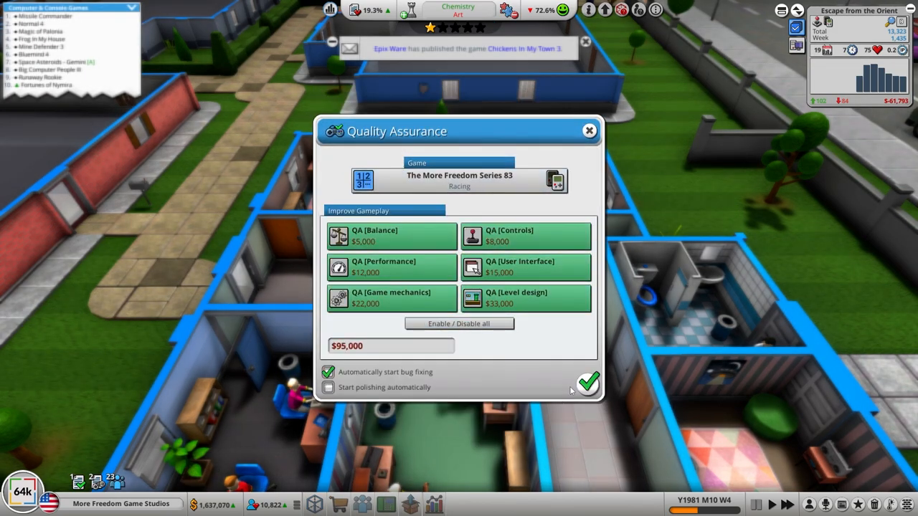
pyautogui.click(588, 381)
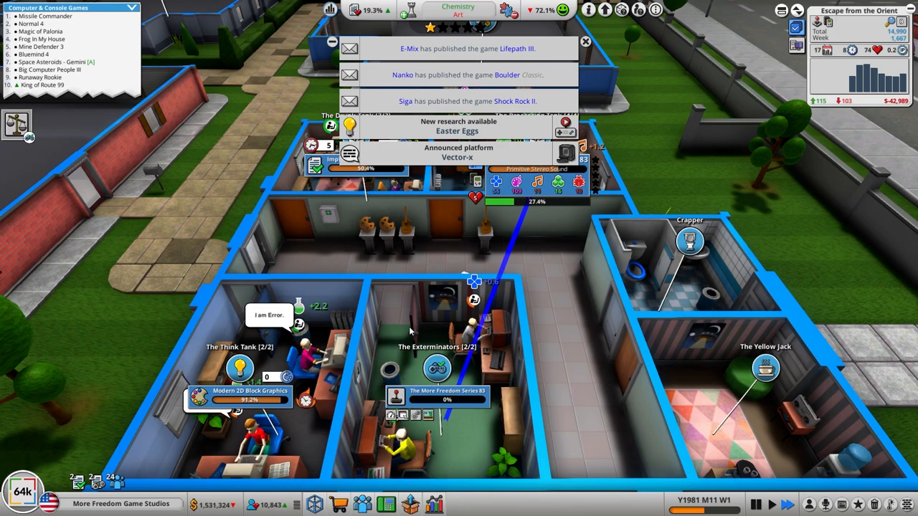
# - Accept cancelling the current task so The More Freedom Series 83 reports complete at 40–60% estimated rating
pyautogui.click(585, 40)
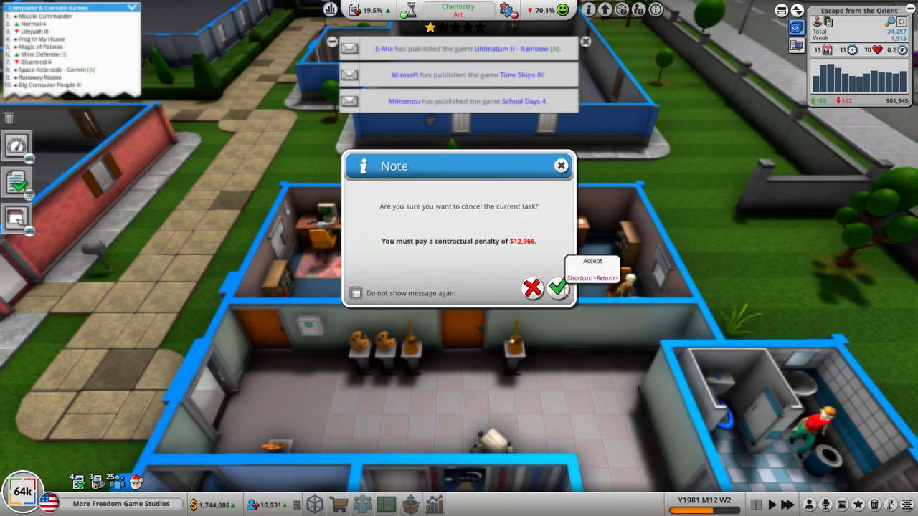
pyautogui.click(560, 288)
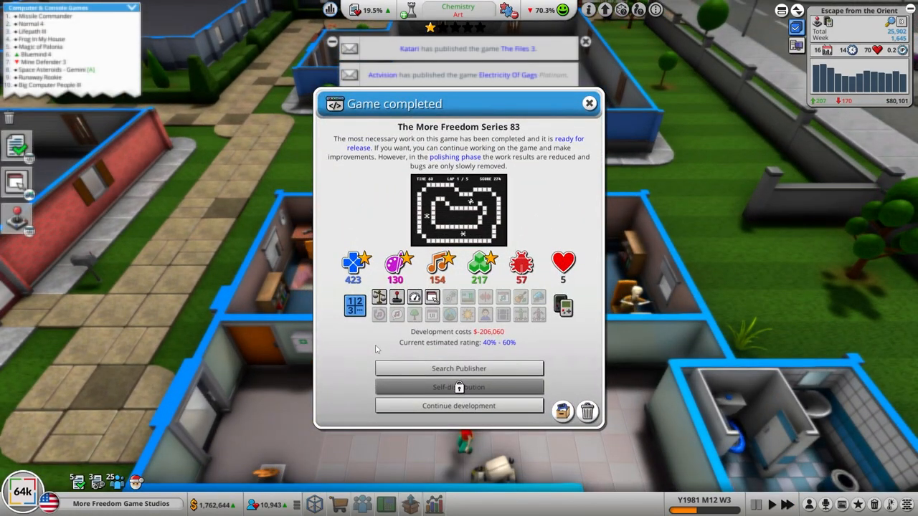
pyautogui.moveTo(460, 406)
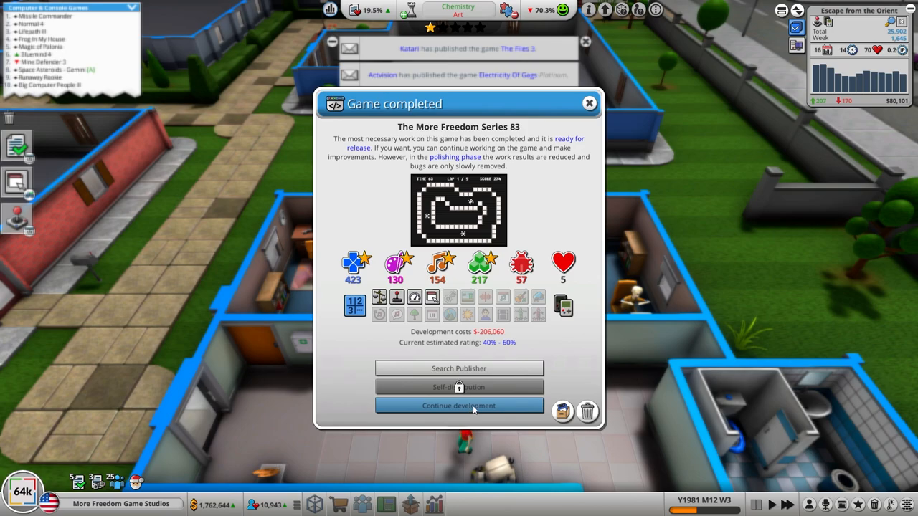
# - Keep The More Freedom Series 83 in development with the weeks limit at Infinity
pyautogui.click(459, 406)
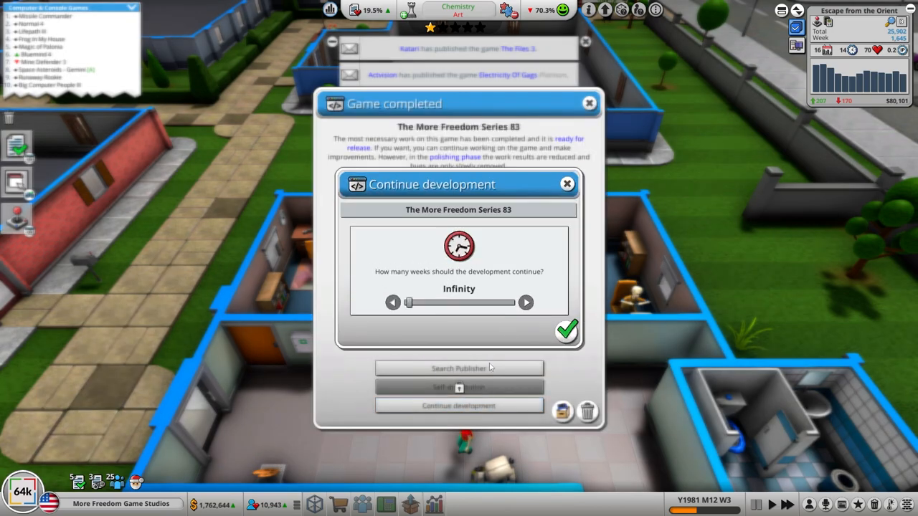
pyautogui.click(565, 330)
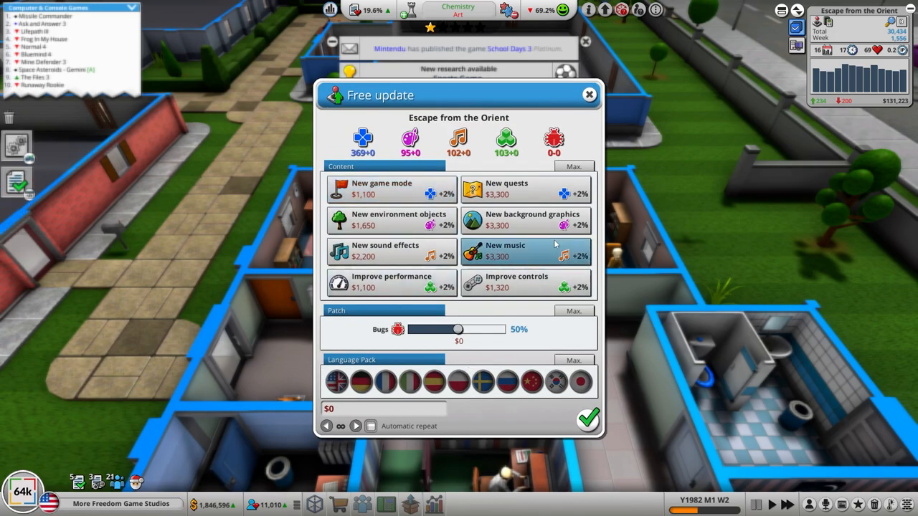
# - Include every content item in Escape from the Orient's free update, totalling $17,270
pyautogui.click(574, 166)
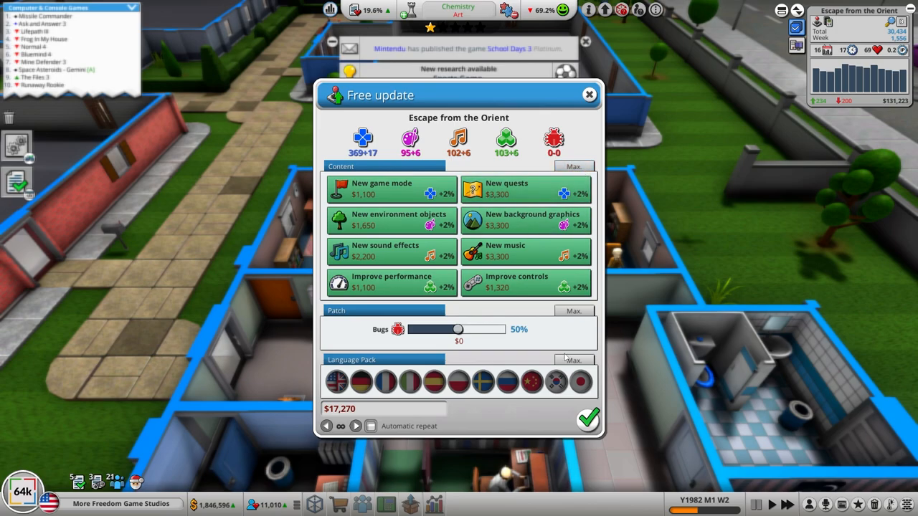
pyautogui.moveTo(588, 419)
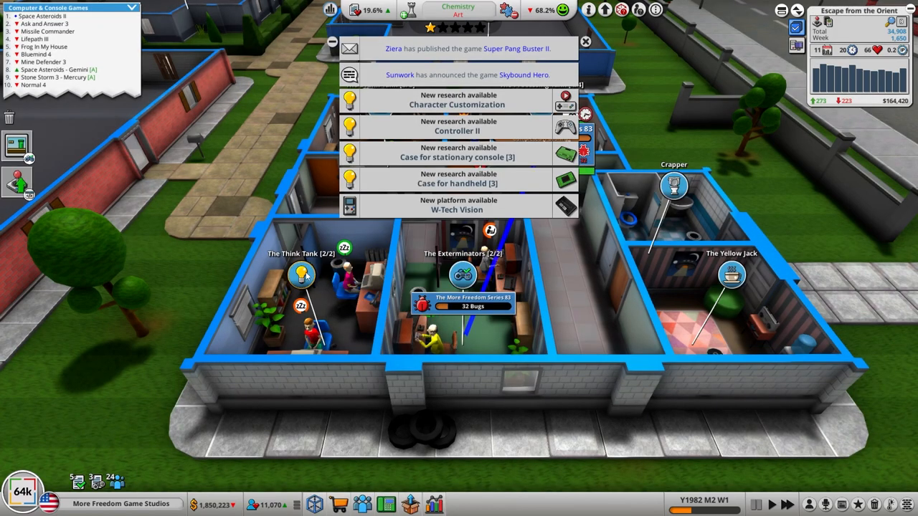
# - Set the Think Tank to research the Pets game topic
pyautogui.click(301, 275)
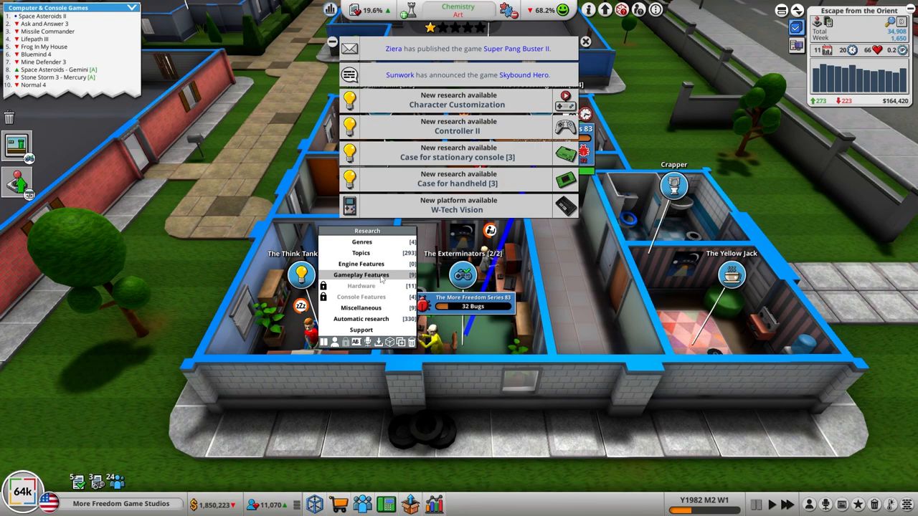
pyautogui.click(362, 275)
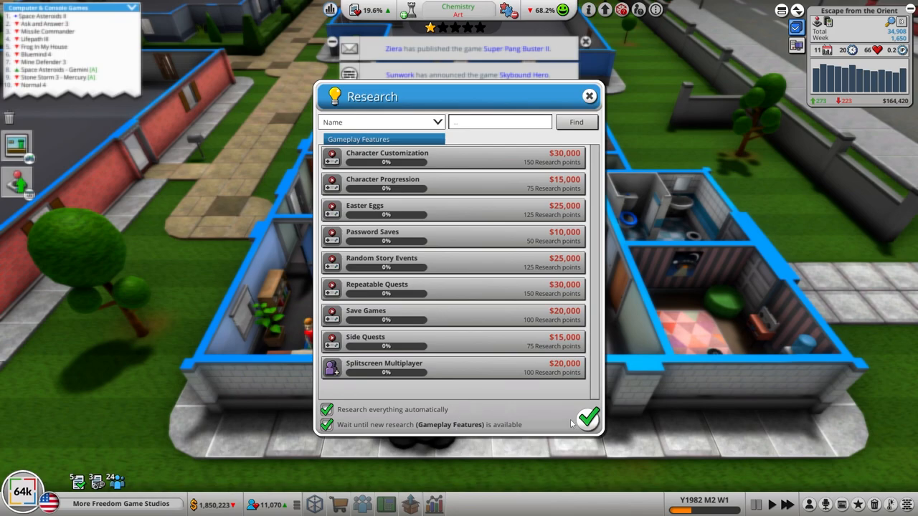
pyautogui.moveTo(587, 420)
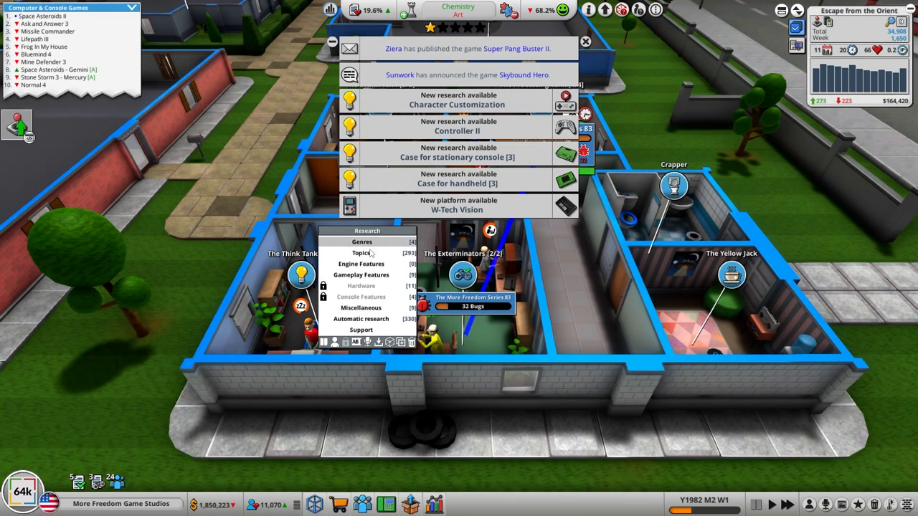
pyautogui.click(361, 252)
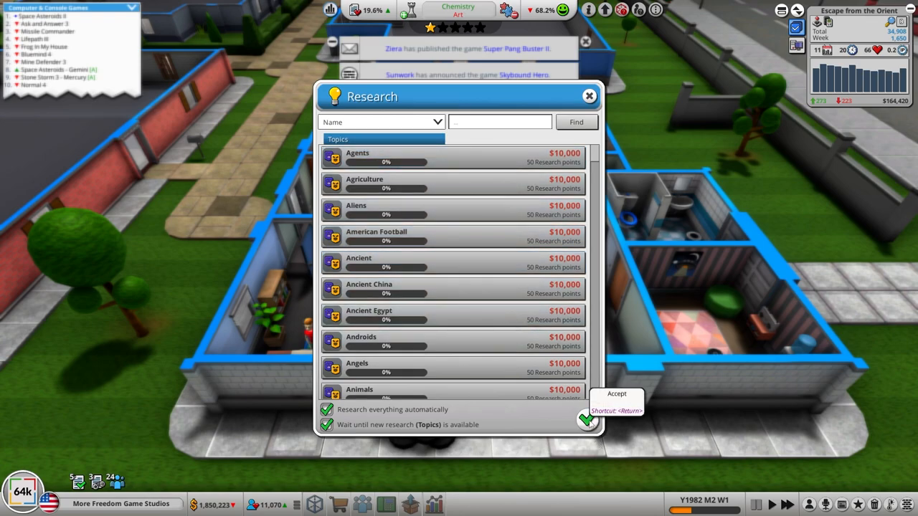
pyautogui.click(588, 419)
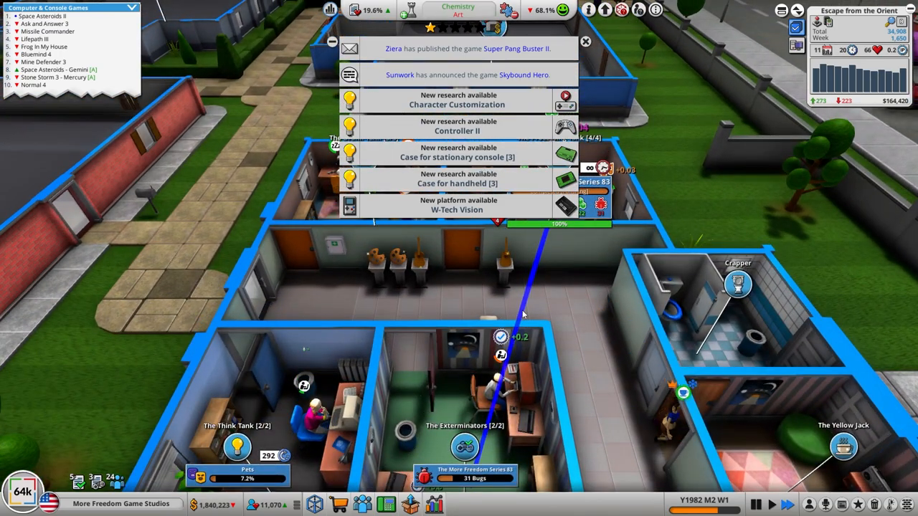
pyautogui.click(586, 40)
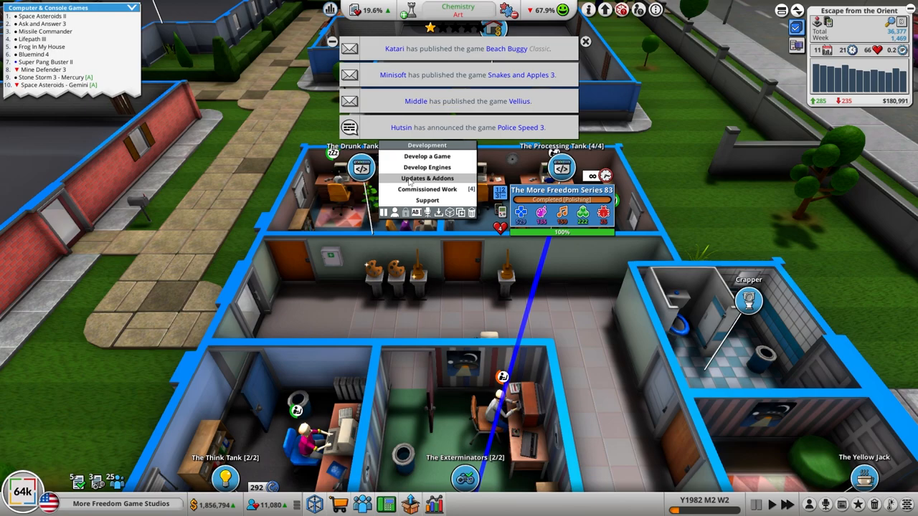
# - Start a paid addon for Escape from the Orient named Nunchucks in the Drunk Tank room
pyautogui.click(428, 178)
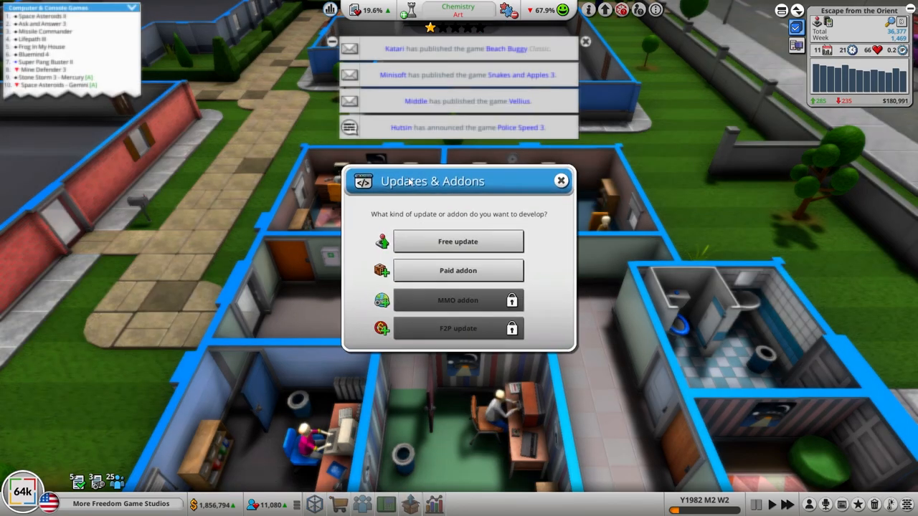
pyautogui.click(562, 181)
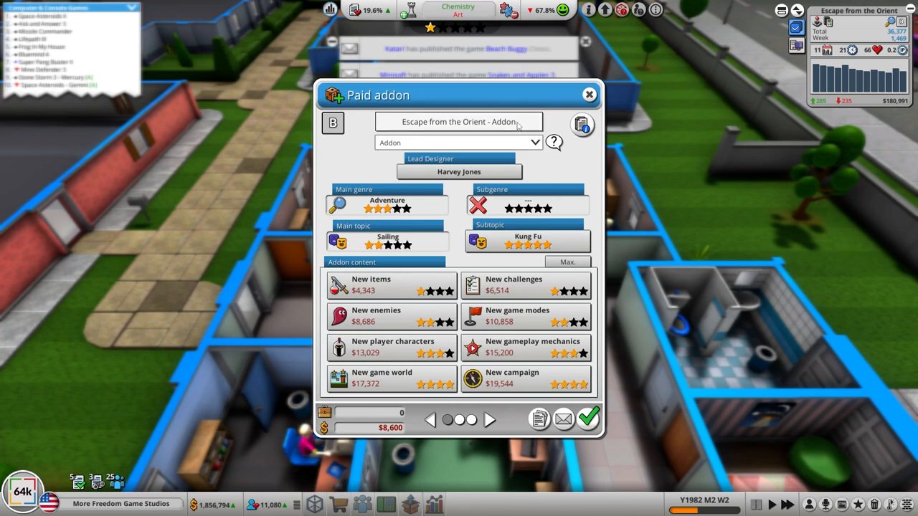
pyautogui.click(459, 121)
pyautogui.write(':')
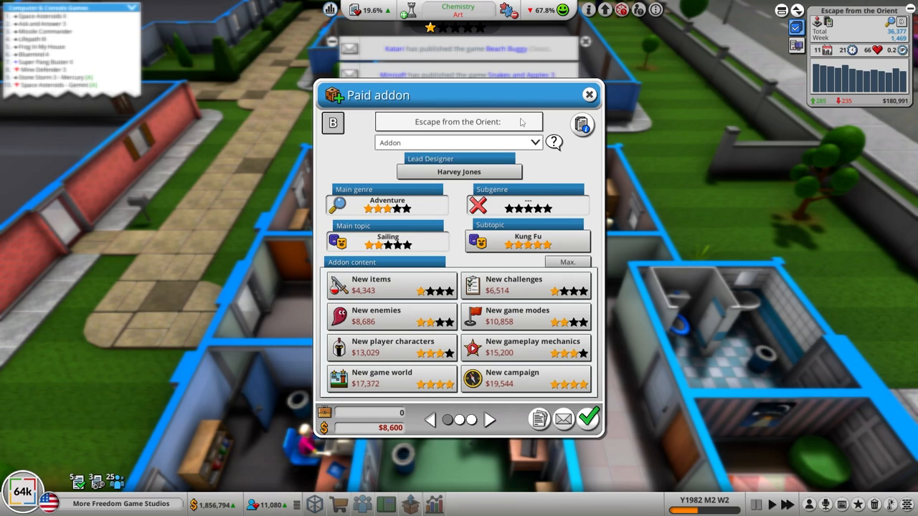
pyautogui.write('Nunchucks')
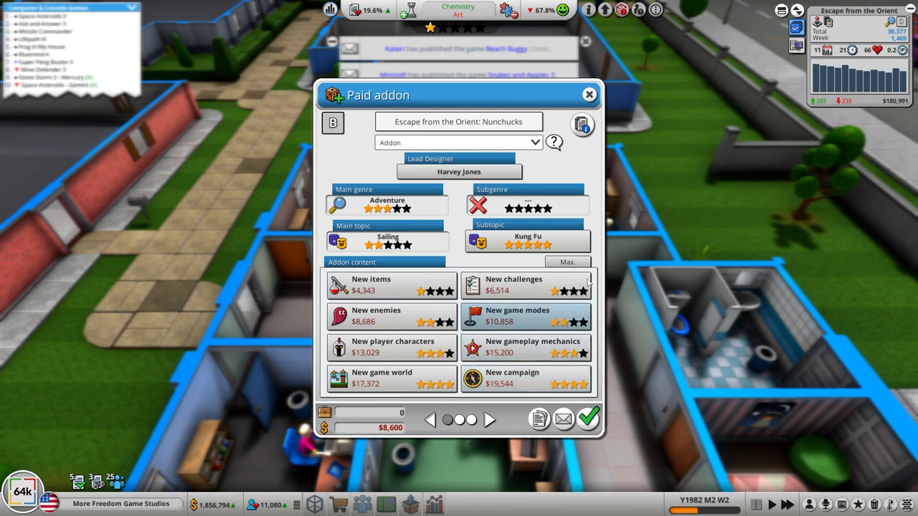
pyautogui.click(569, 261)
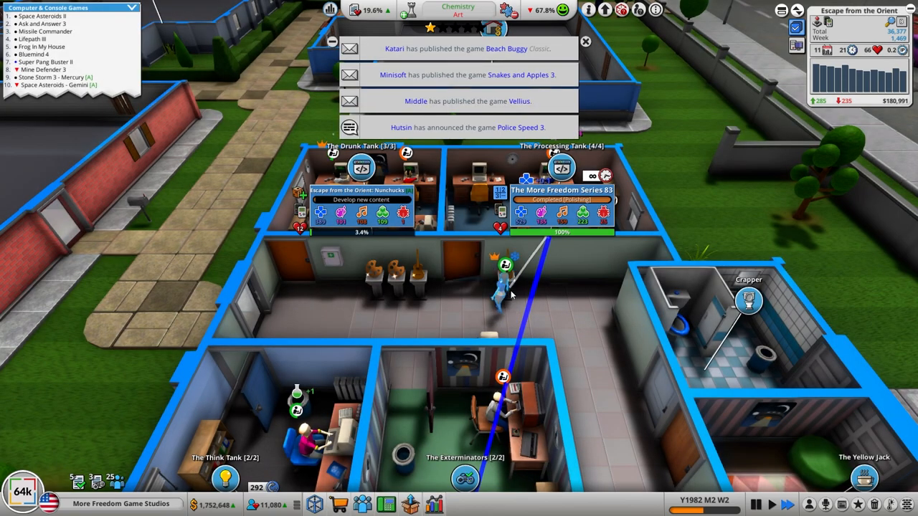
# - Continue development on the completed Nunchucks addon instead of releasing it
pyautogui.click(585, 40)
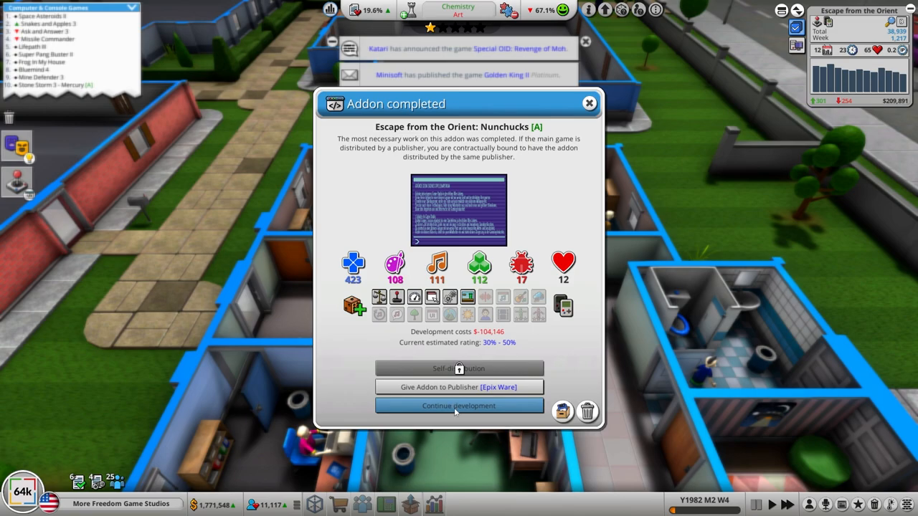
pyautogui.click(460, 406)
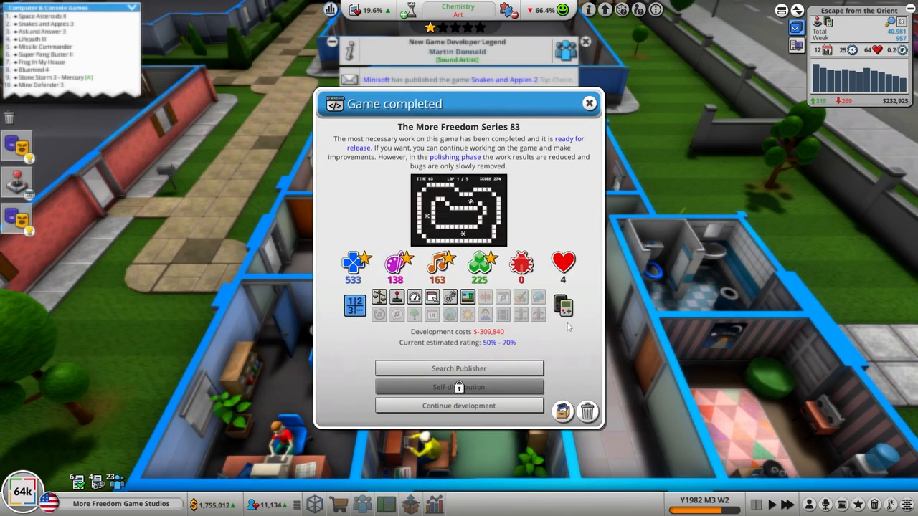
pyautogui.moveTo(460, 406)
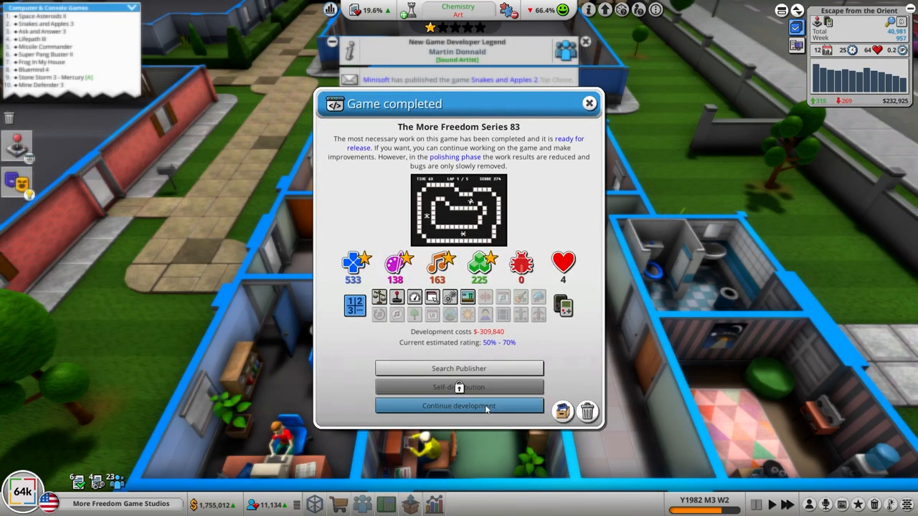
# - Keep polishing Series 83 and have the Exterminators run full gameplay QA on Nunchucks
pyautogui.click(460, 404)
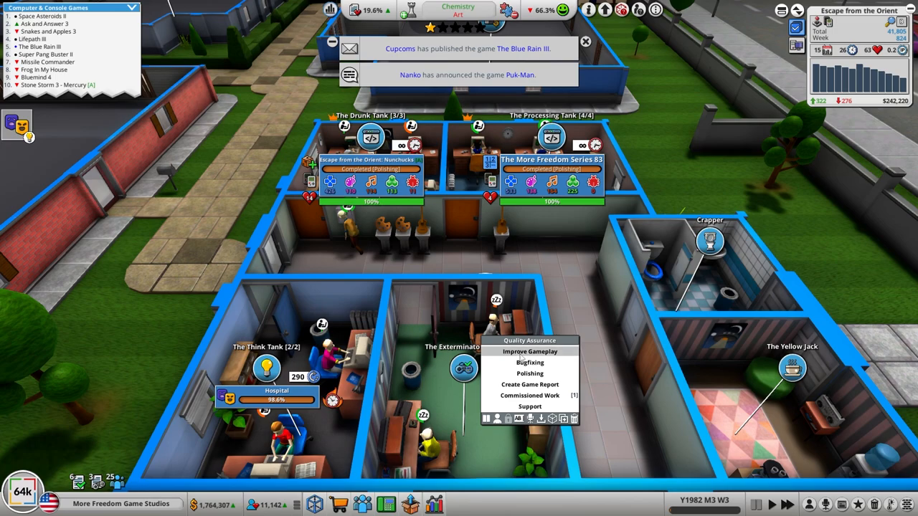
pyautogui.click(529, 351)
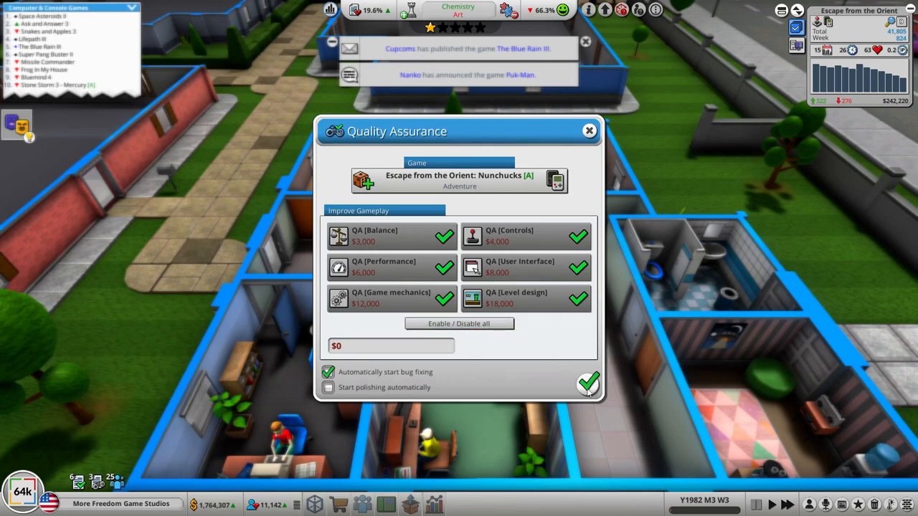
pyautogui.click(588, 385)
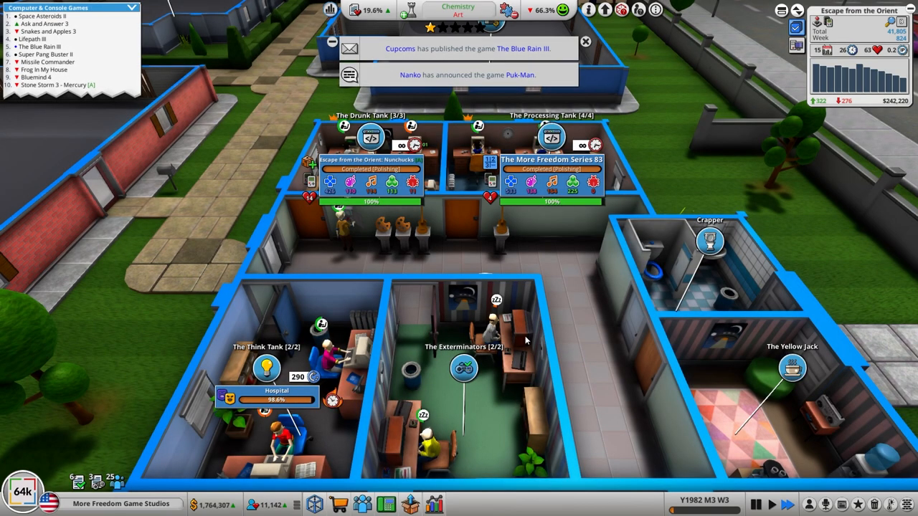
pyautogui.click(464, 368)
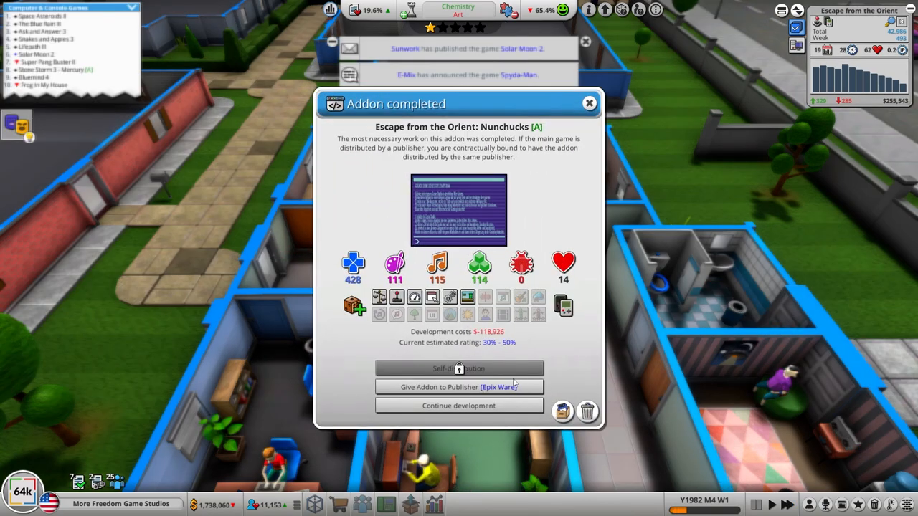
pyautogui.moveTo(459, 387)
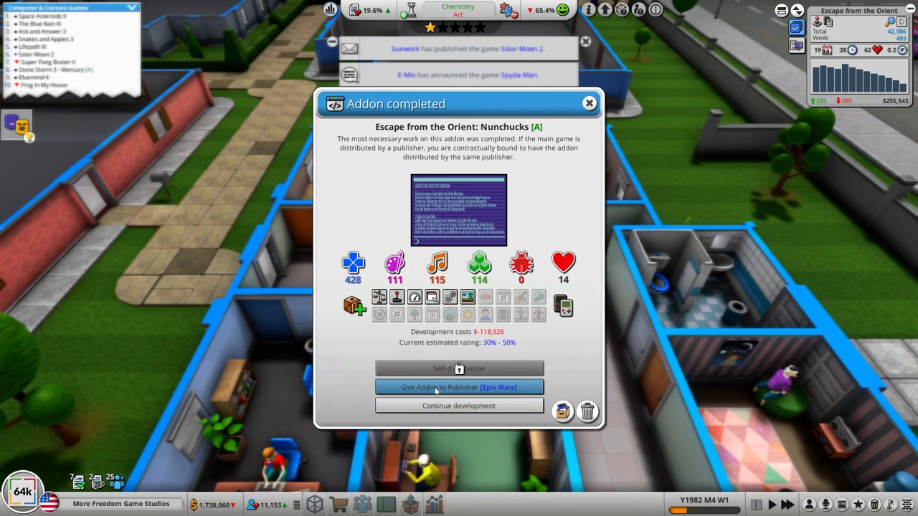
# - Hand the Nunchucks addon to Epix Ware and acknowledge its experience and MGSR 0 rating reports
pyautogui.click(459, 387)
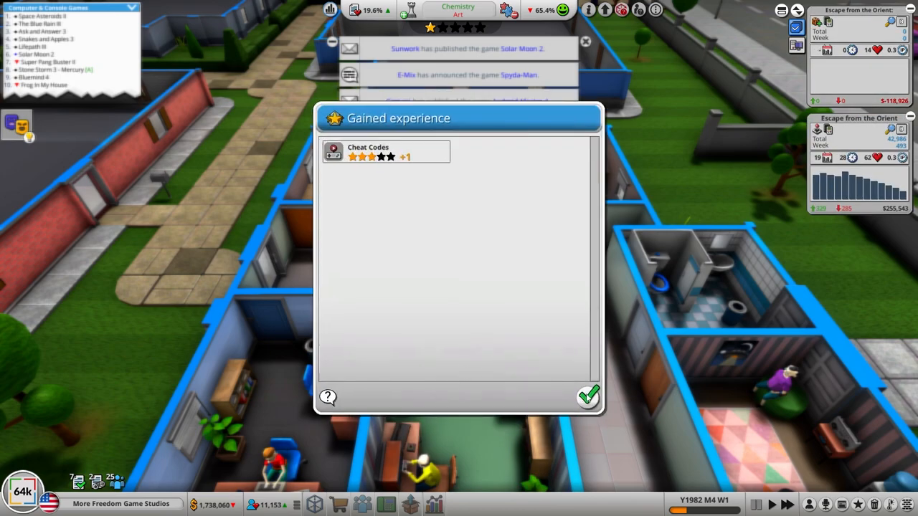
pyautogui.click(588, 396)
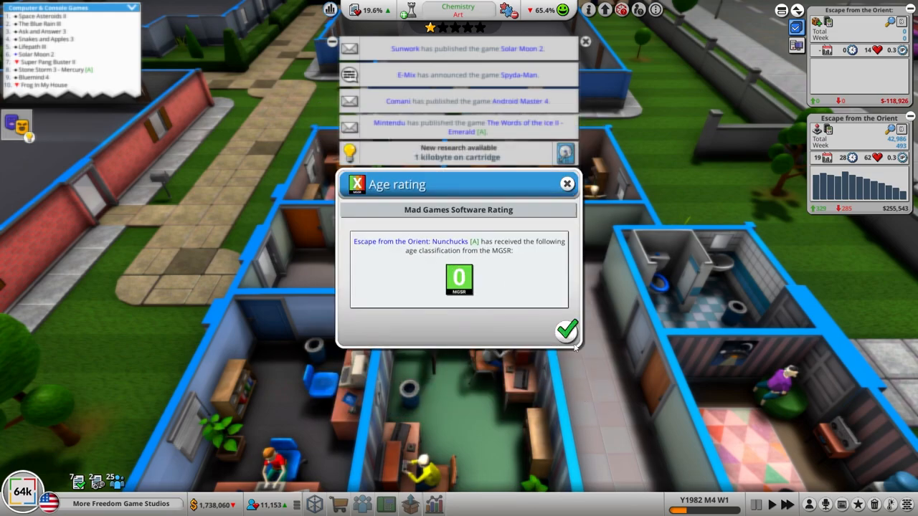
pyautogui.click(567, 330)
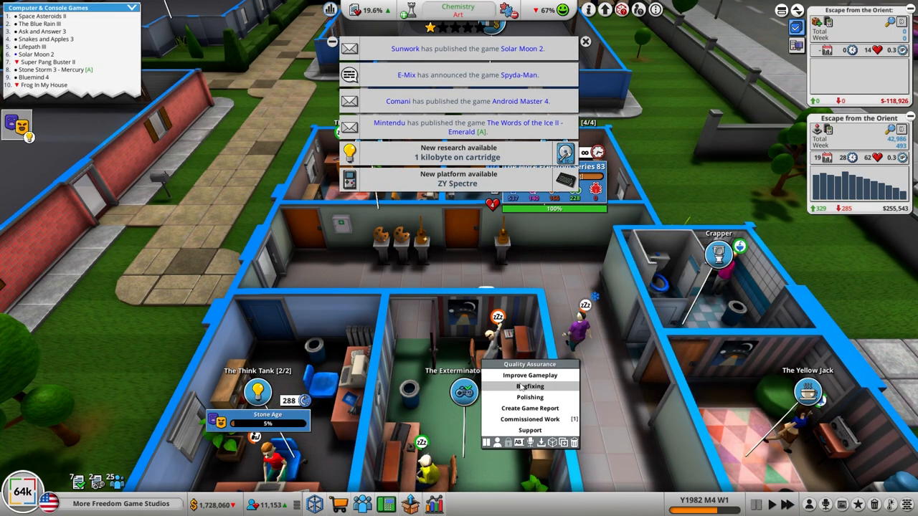
pyautogui.click(531, 376)
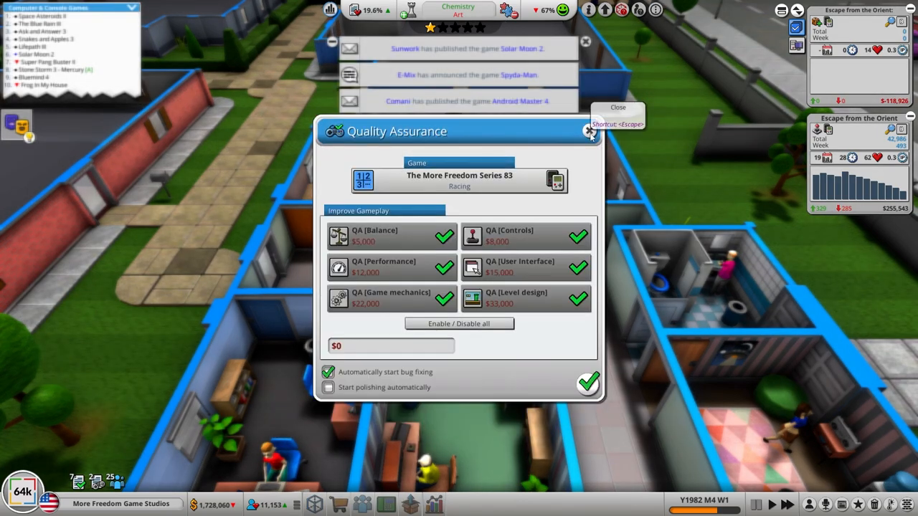
# - Finish development of The More Freedom Series 83 in the Processing Tank and release it
pyautogui.click(588, 132)
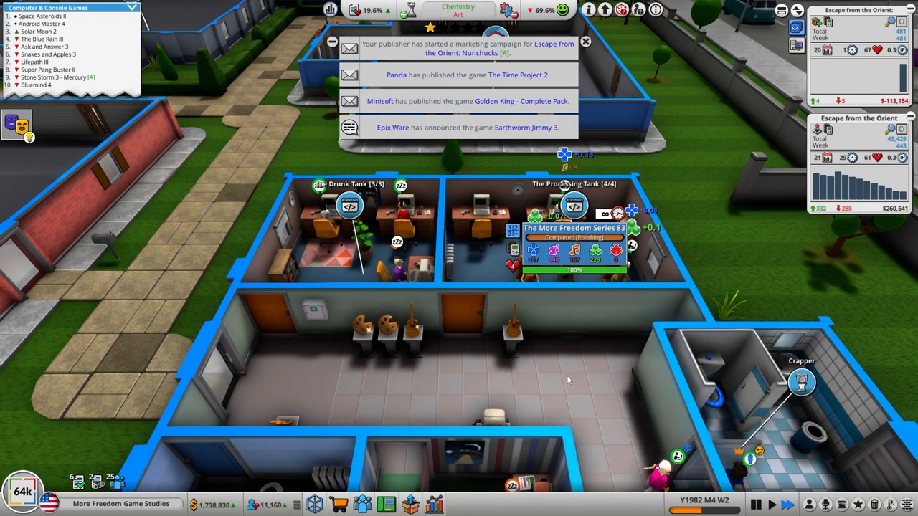
pyautogui.click(574, 206)
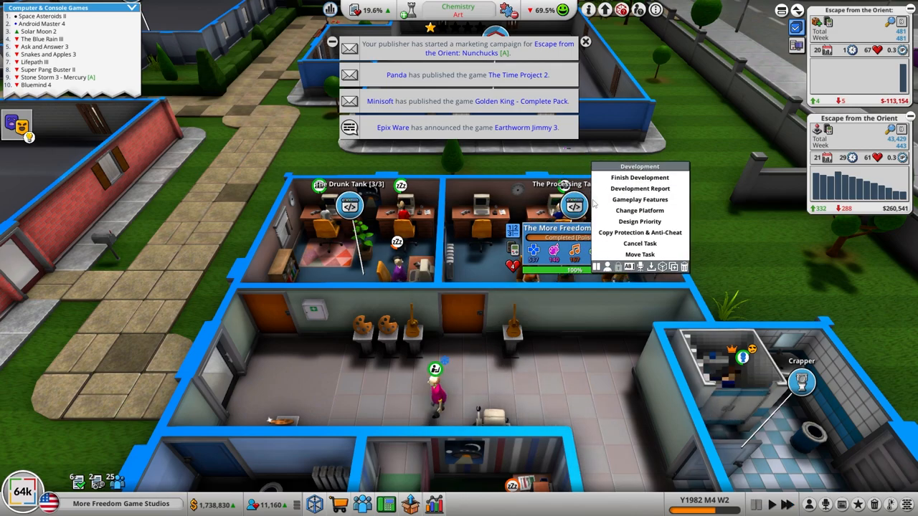
pyautogui.click(640, 178)
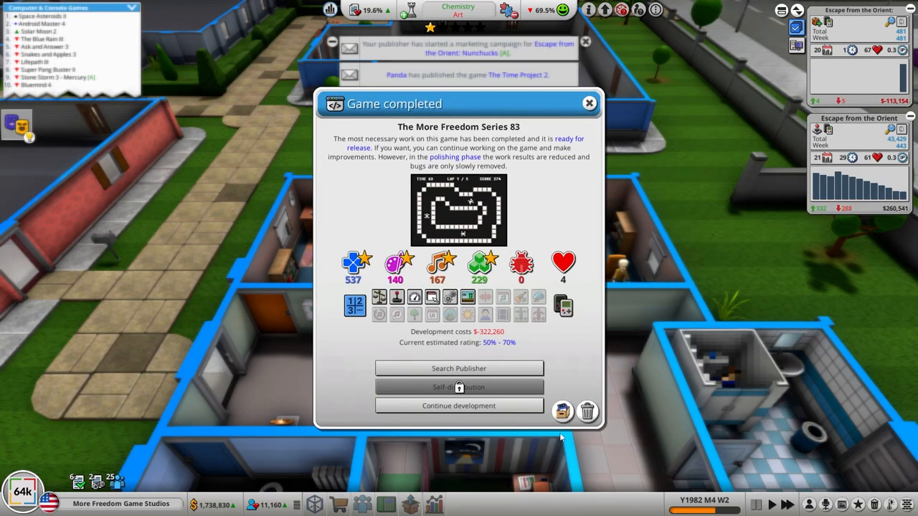
pyautogui.click(459, 387)
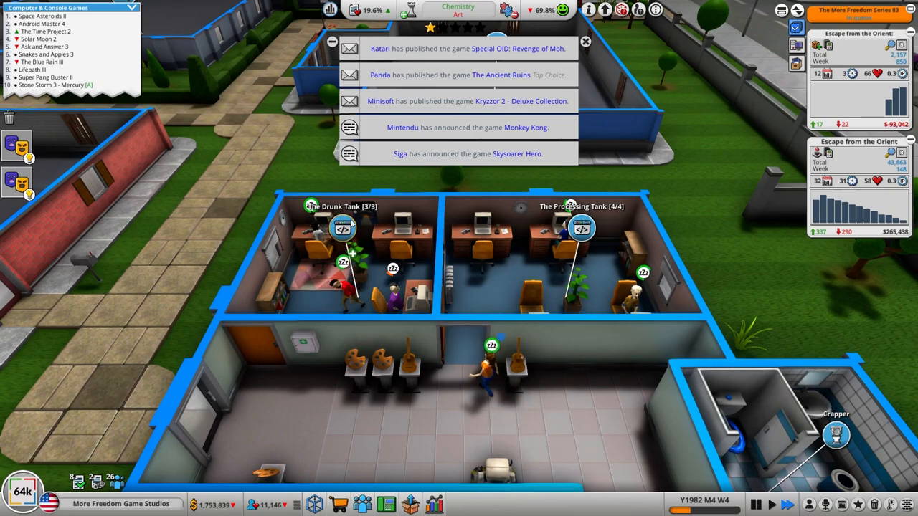
# - Begin designing a brand new engine in the Processing Tank room
pyautogui.click(342, 228)
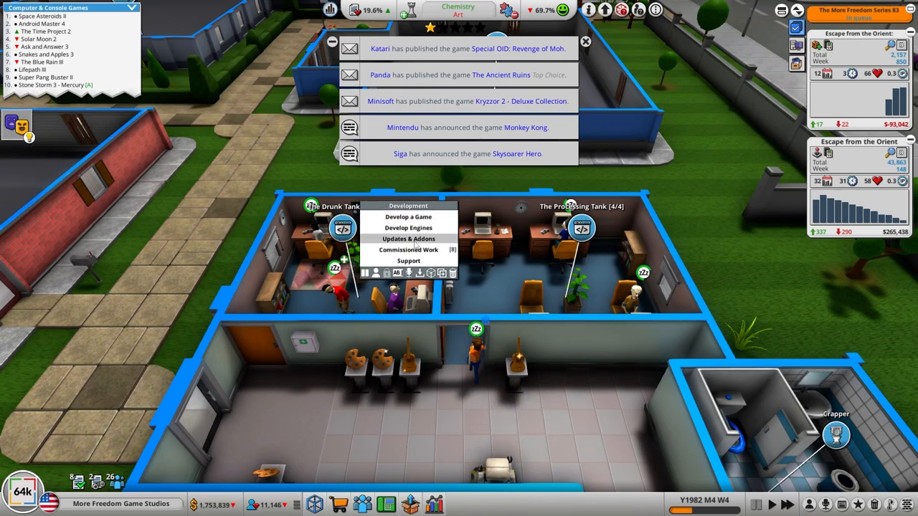
pyautogui.click(582, 228)
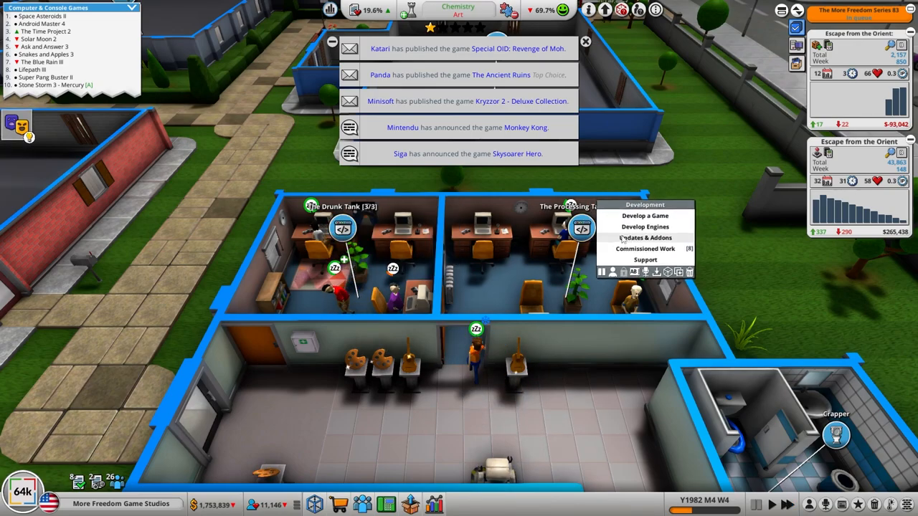
pyautogui.click(646, 227)
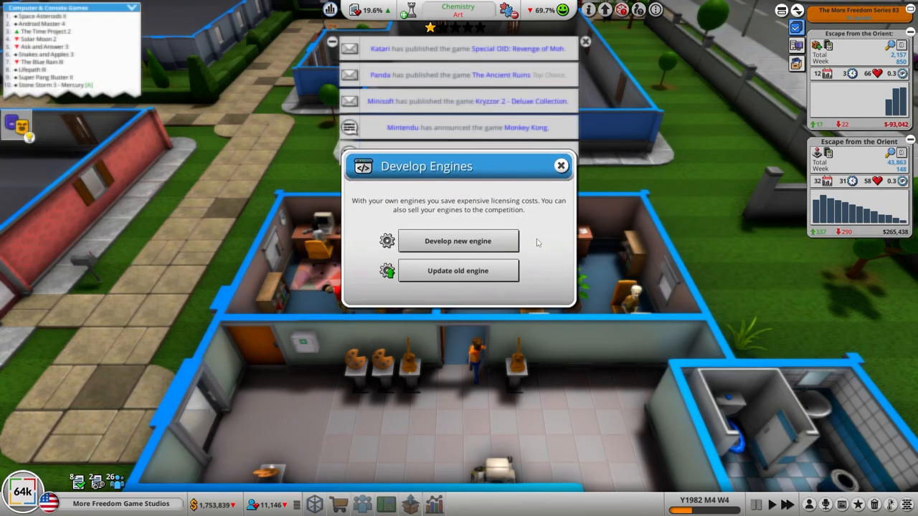
pyautogui.click(458, 241)
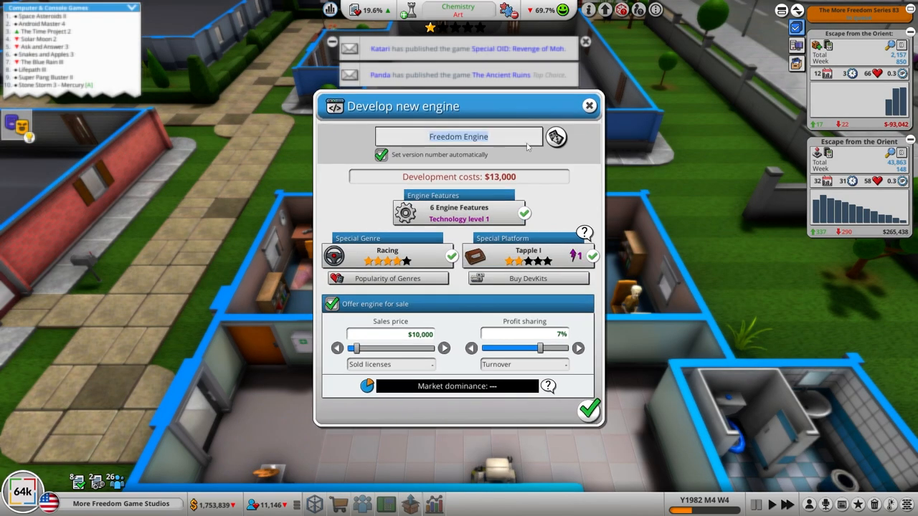
# - Give Freedom Engine 1.08 eight features and the Personal Computer platform, then start building it
pyautogui.click(459, 136)
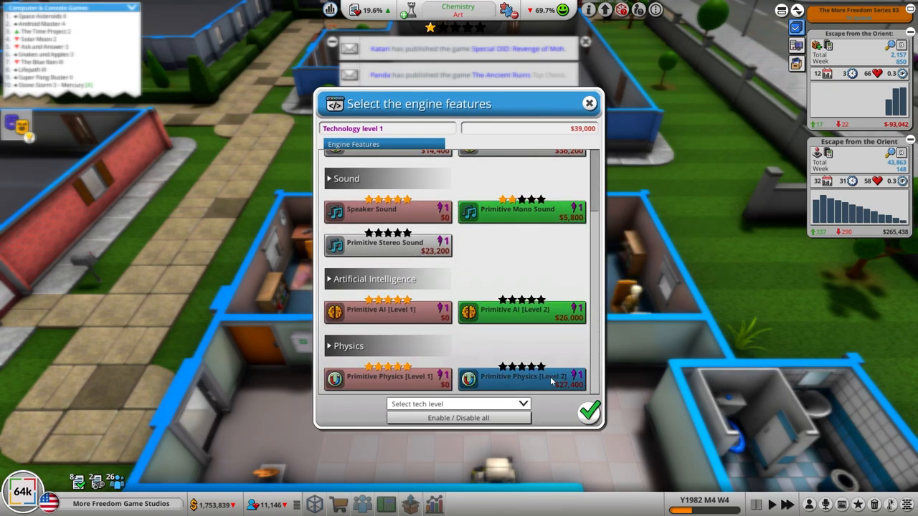
pyautogui.click(588, 412)
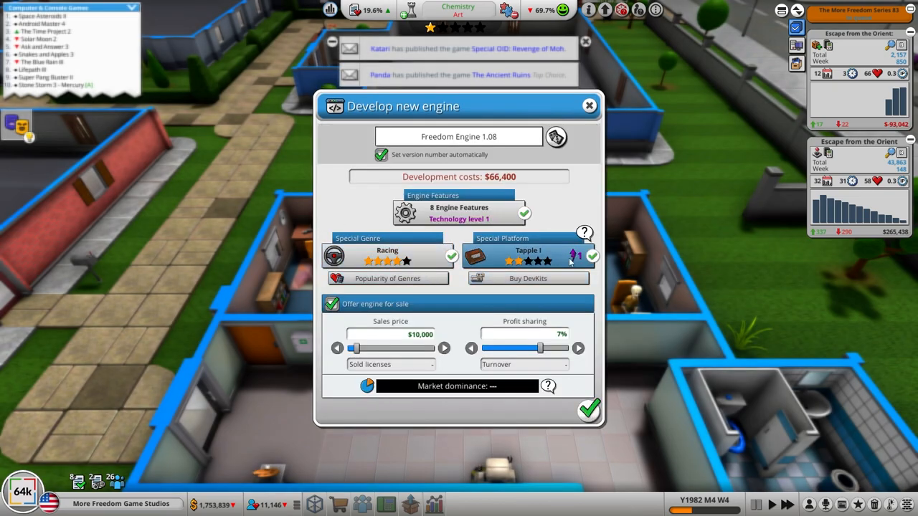
pyautogui.click(574, 255)
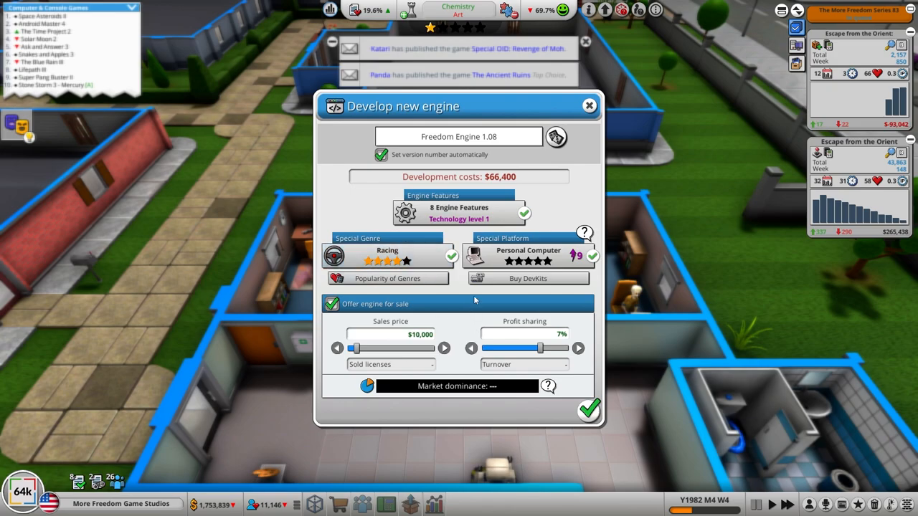
pyautogui.moveTo(579, 404)
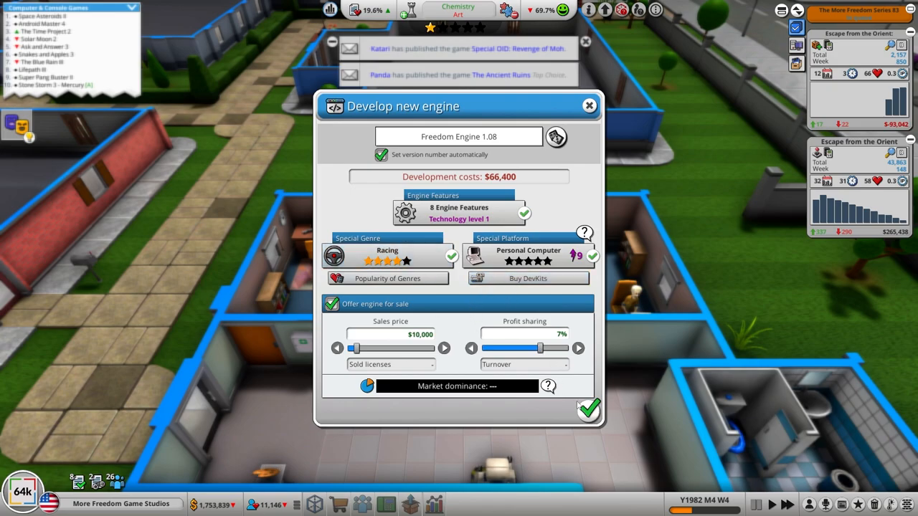
pyautogui.click(588, 409)
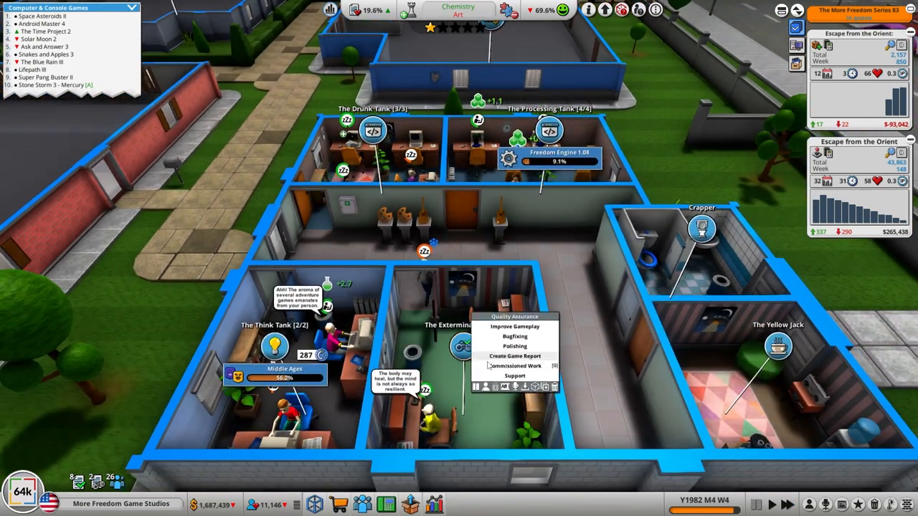
# - Accept the off-market report for Escape from the Orient showing $265,438 profit
pyautogui.click(516, 366)
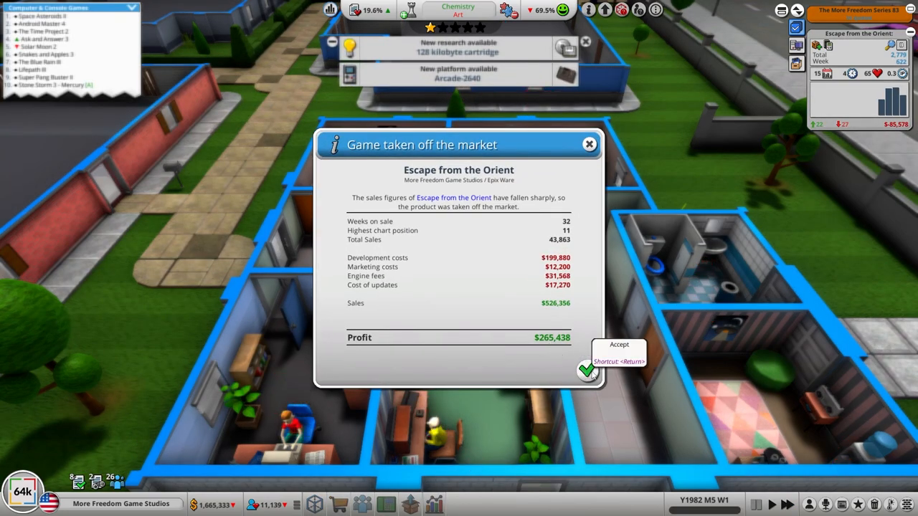
pyautogui.click(588, 371)
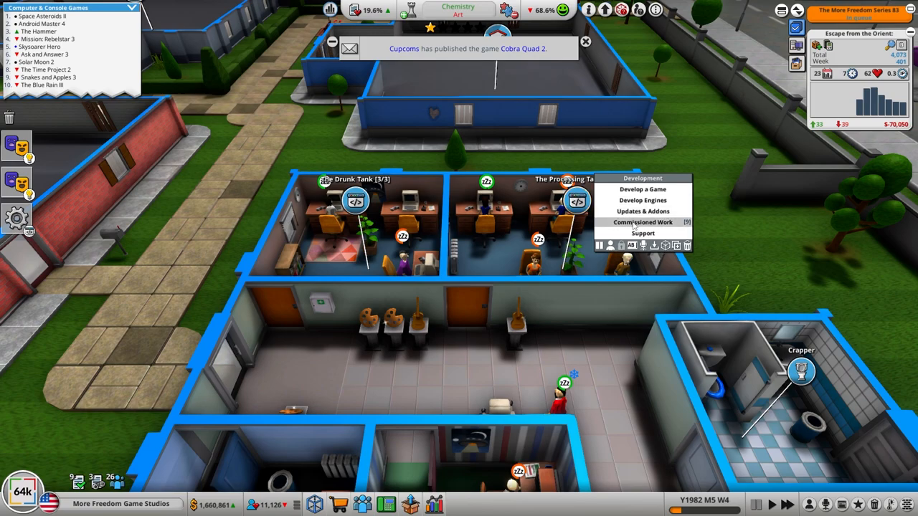
# - Start a free update for Escape from the Orient: Nunchucks in the Drunk Tank room
pyautogui.click(643, 221)
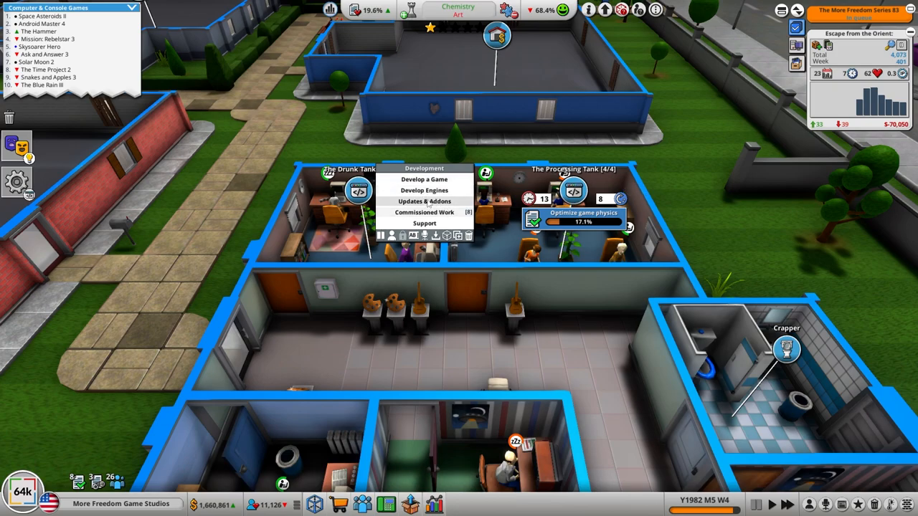
pyautogui.click(424, 201)
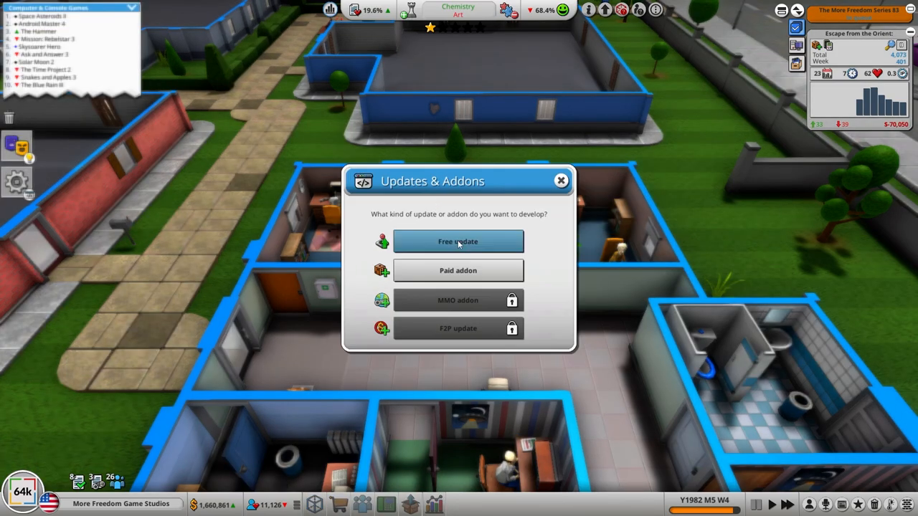
pyautogui.click(458, 241)
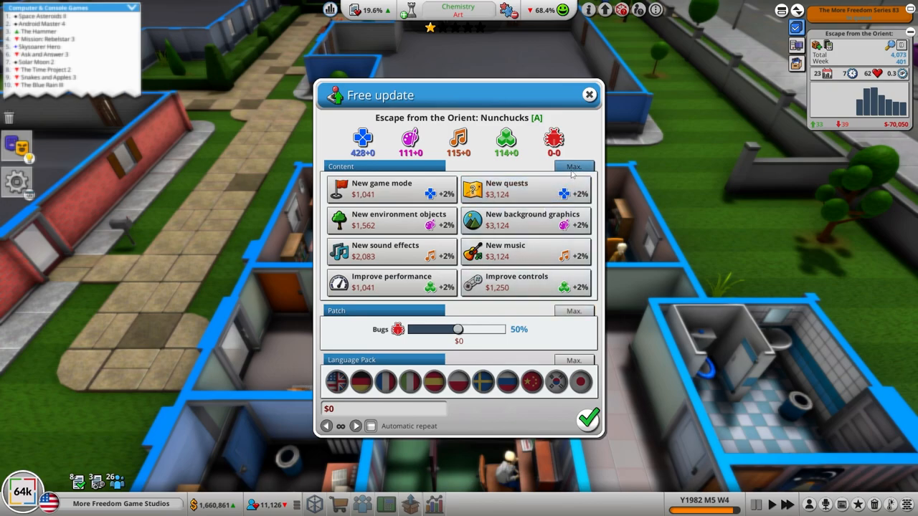
pyautogui.click(574, 167)
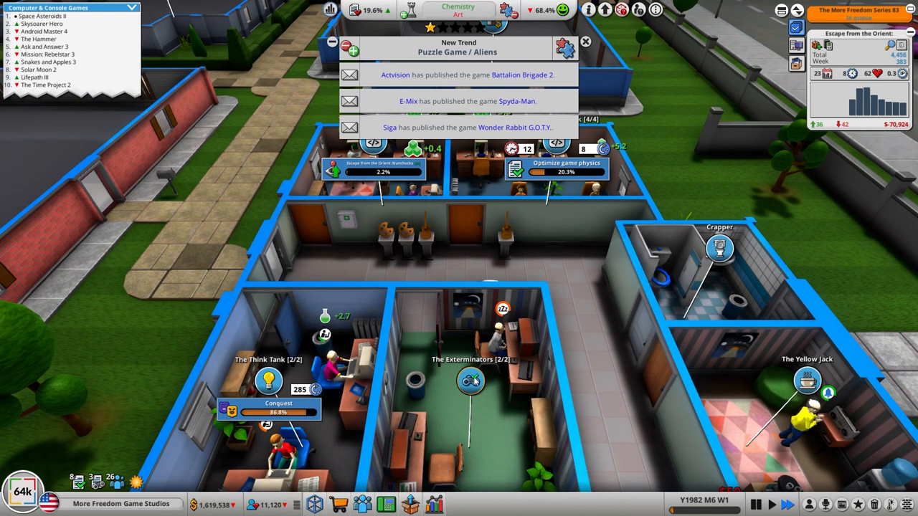
# - Check the QA room's bugfixing list and close it since no games need fixing
pyautogui.click(470, 380)
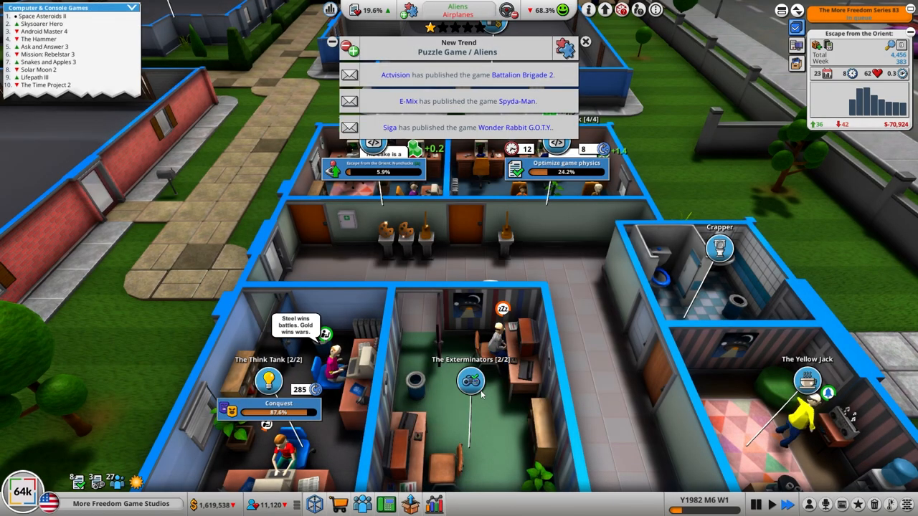
pyautogui.click(471, 382)
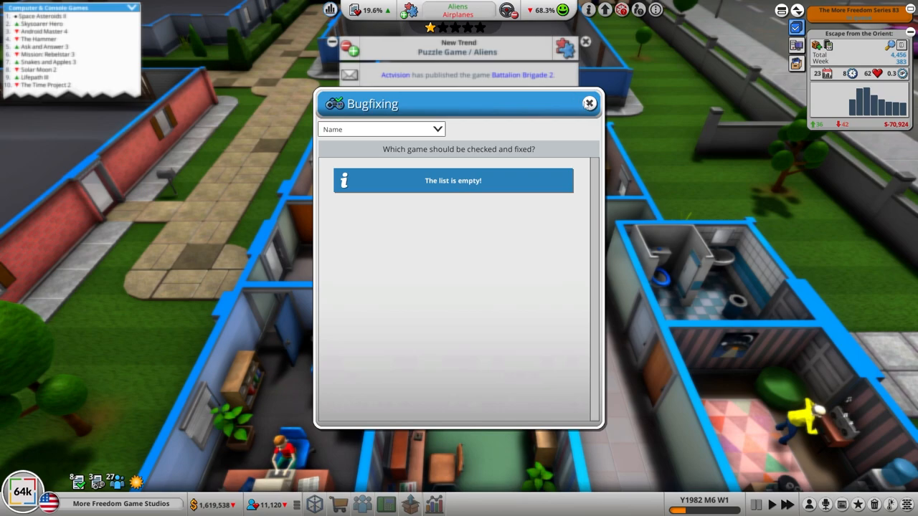
pyautogui.click(589, 104)
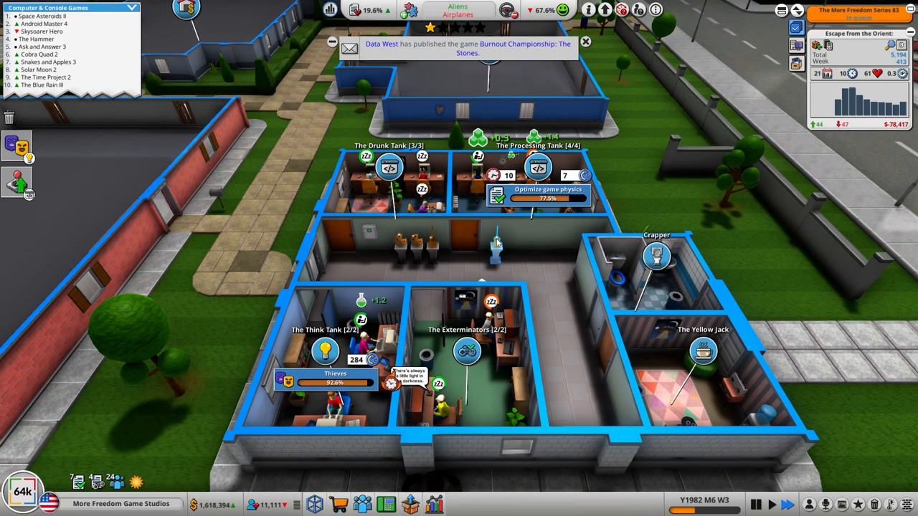
# - Open a new PC and console game form from the Drunk Tank room and back out of it
pyautogui.click(390, 167)
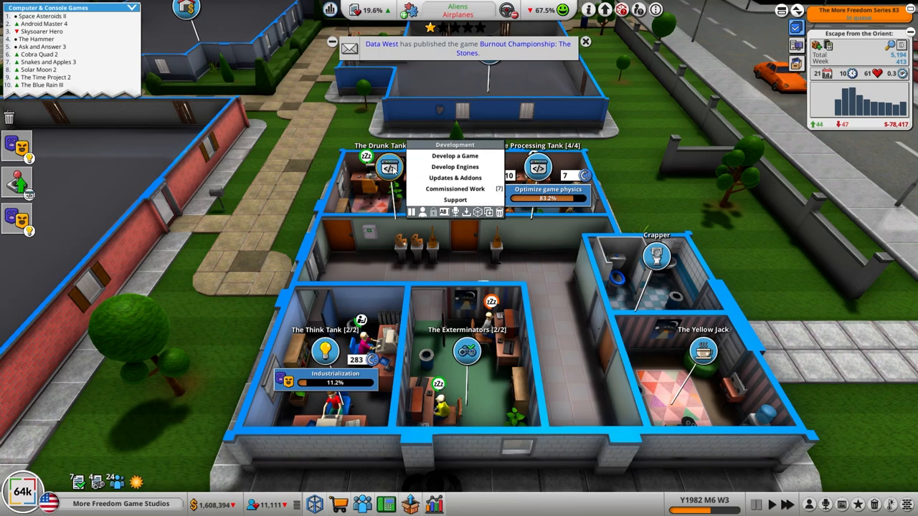
pyautogui.moveTo(454, 189)
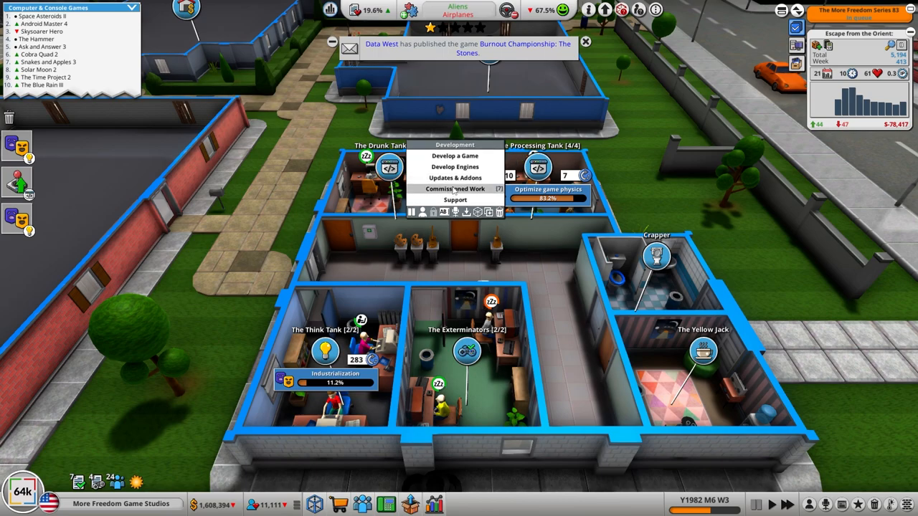
pyautogui.moveTo(454, 166)
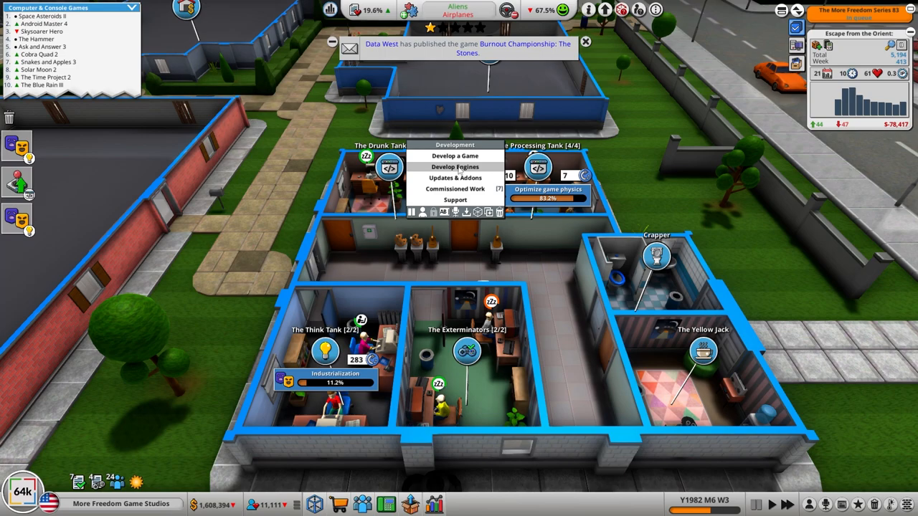
pyautogui.click(455, 155)
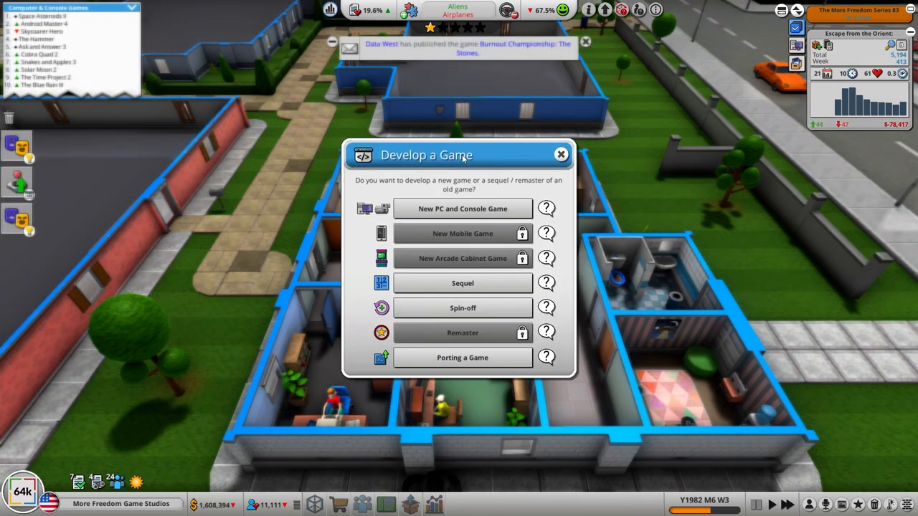
pyautogui.click(462, 209)
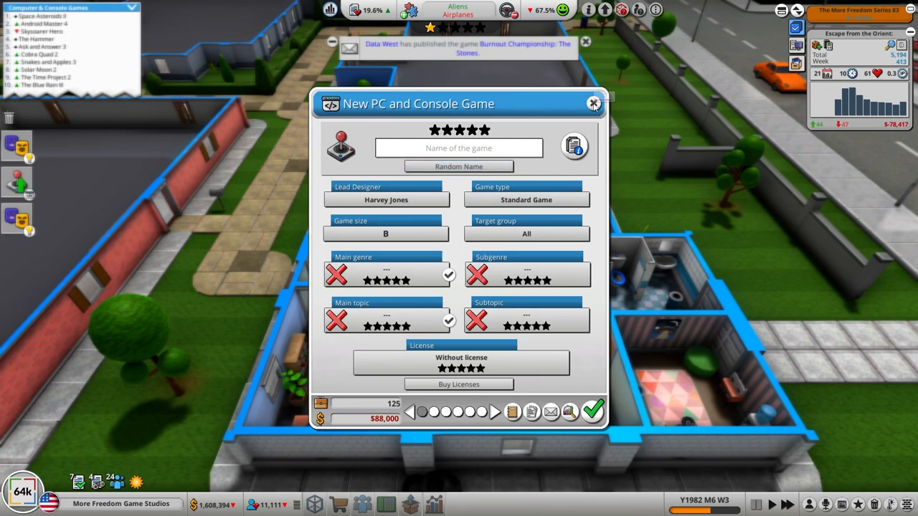
pyautogui.moveTo(594, 104)
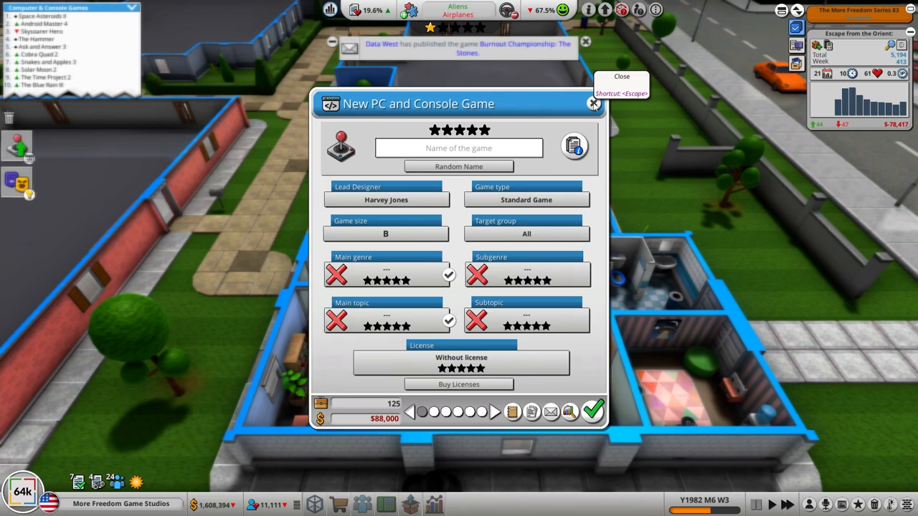
pyautogui.click(594, 103)
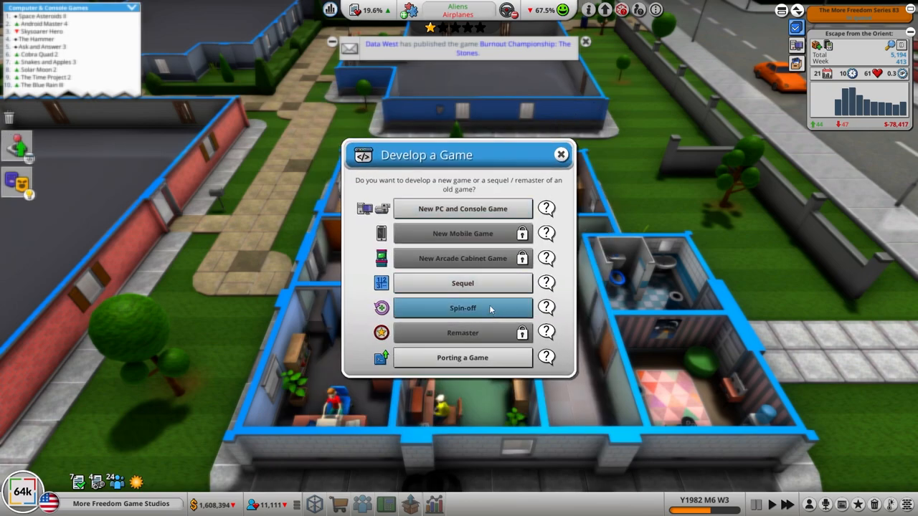
pyautogui.moveTo(484, 312)
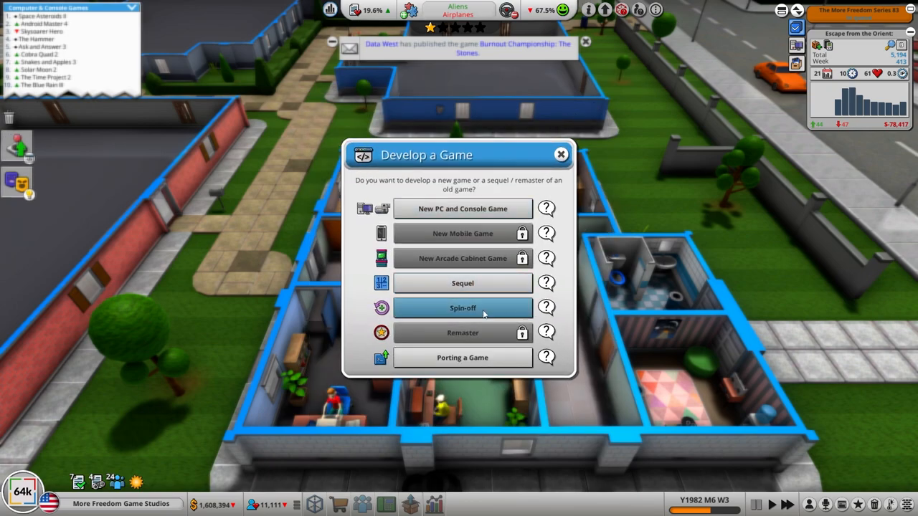
# - Draft a sequel titled More Freedom Motocycle Racing 83, then discard it
pyautogui.click(462, 283)
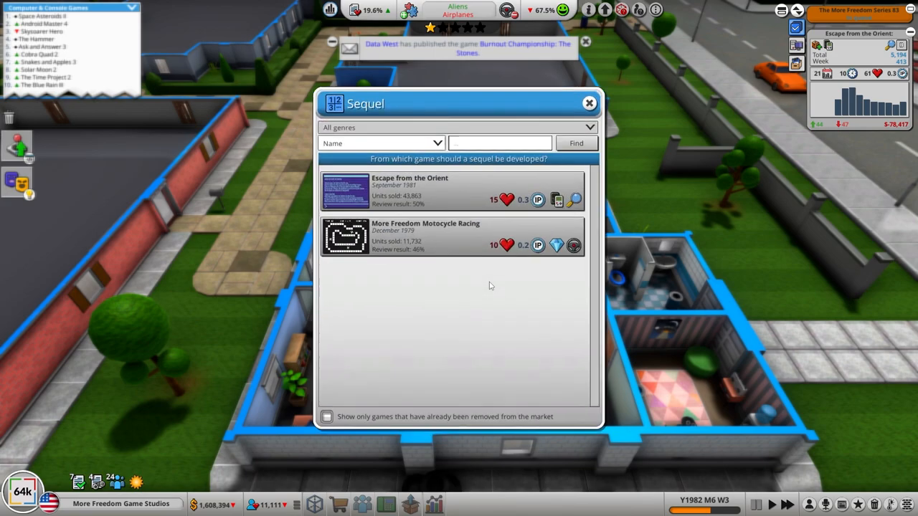
pyautogui.moveTo(424, 237)
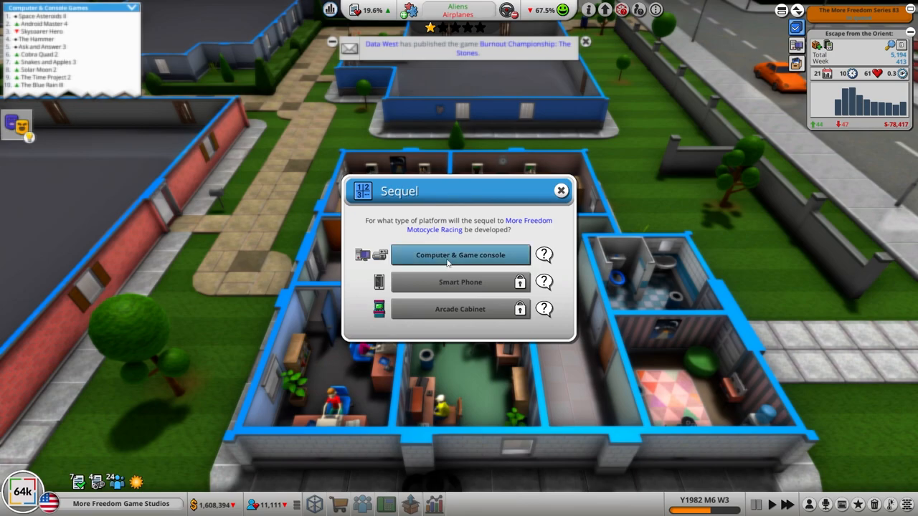
pyautogui.click(459, 255)
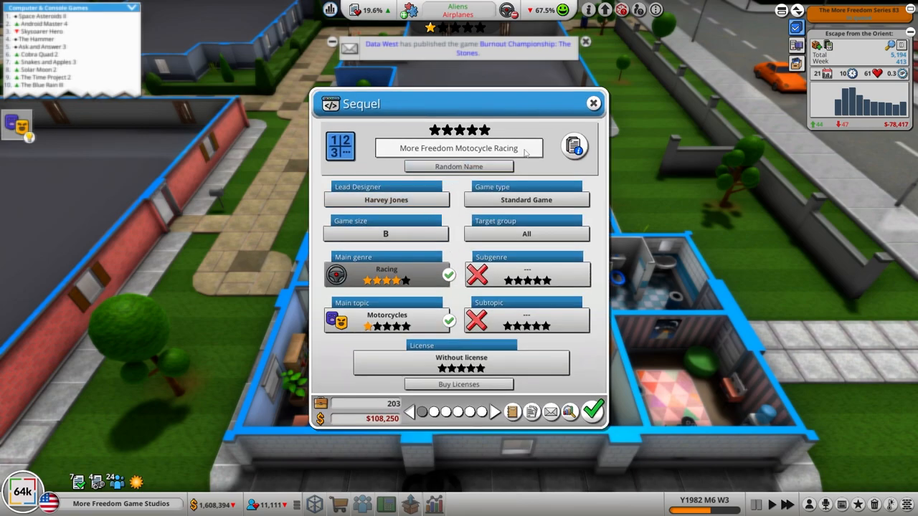
pyautogui.click(459, 148)
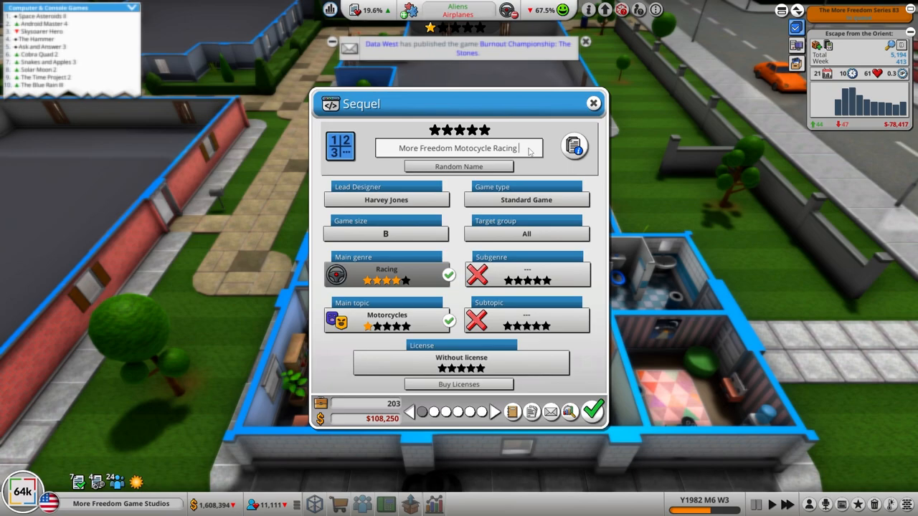
pyautogui.write('83')
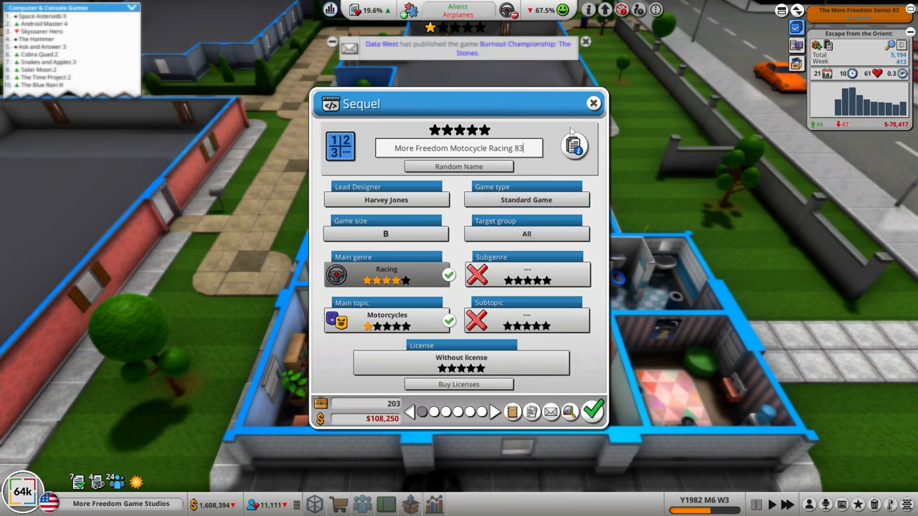
pyautogui.moveTo(594, 104)
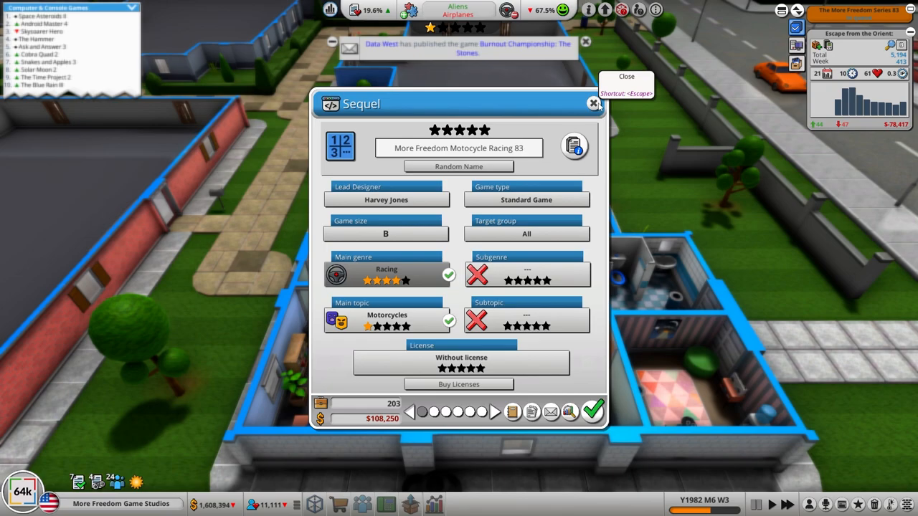
pyautogui.click(459, 148)
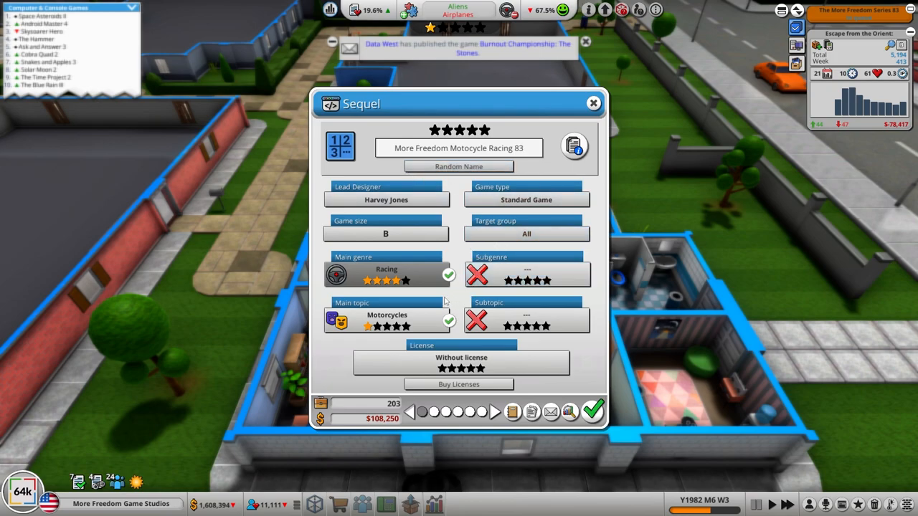
pyautogui.click(459, 148)
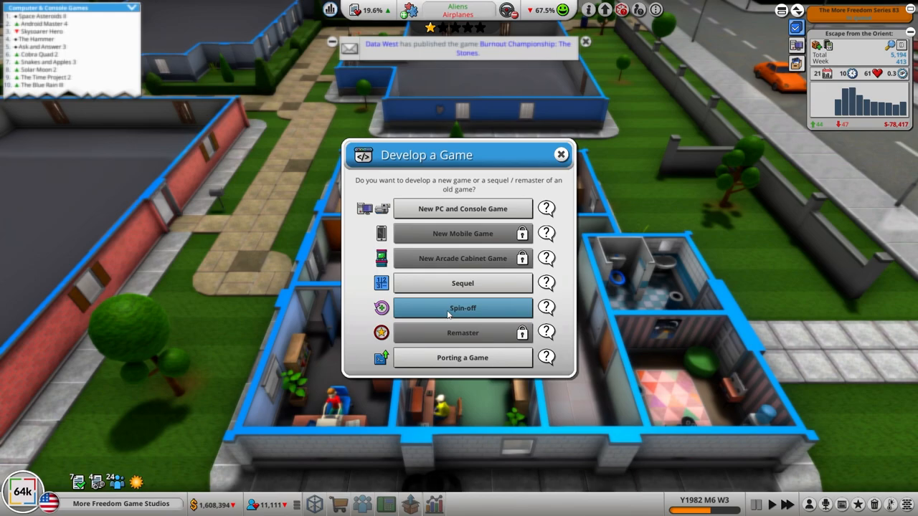
# - Set up a spin-off of Escape from the Orient with Middle Ages topic, renamed Escape from the Dungeon
pyautogui.click(462, 307)
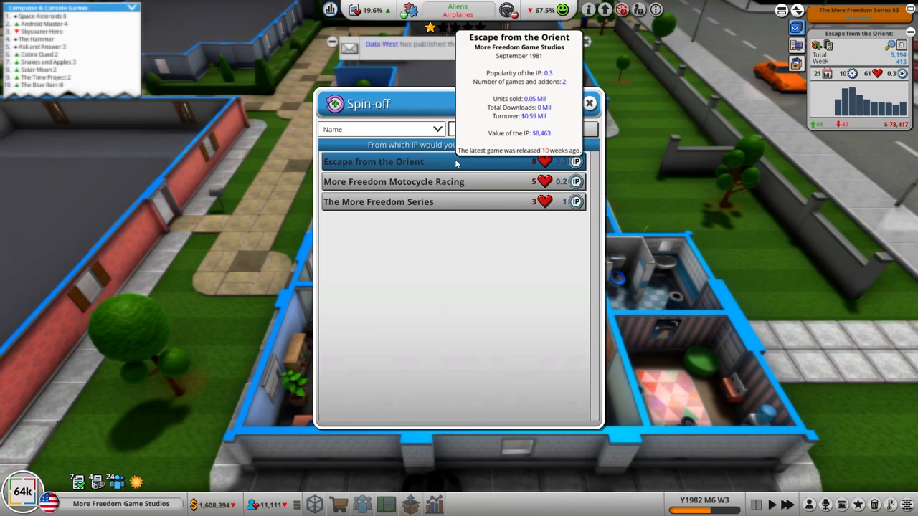
pyautogui.click(373, 161)
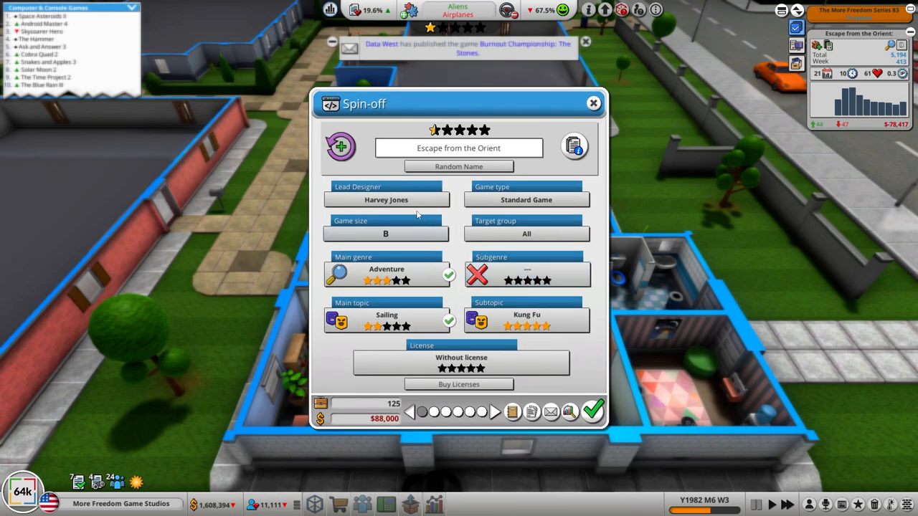
pyautogui.click(388, 316)
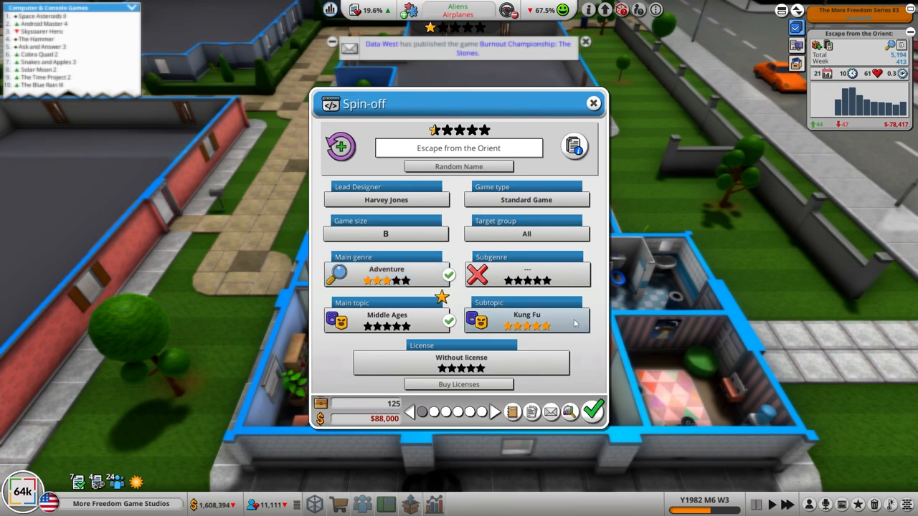
pyautogui.click(459, 148)
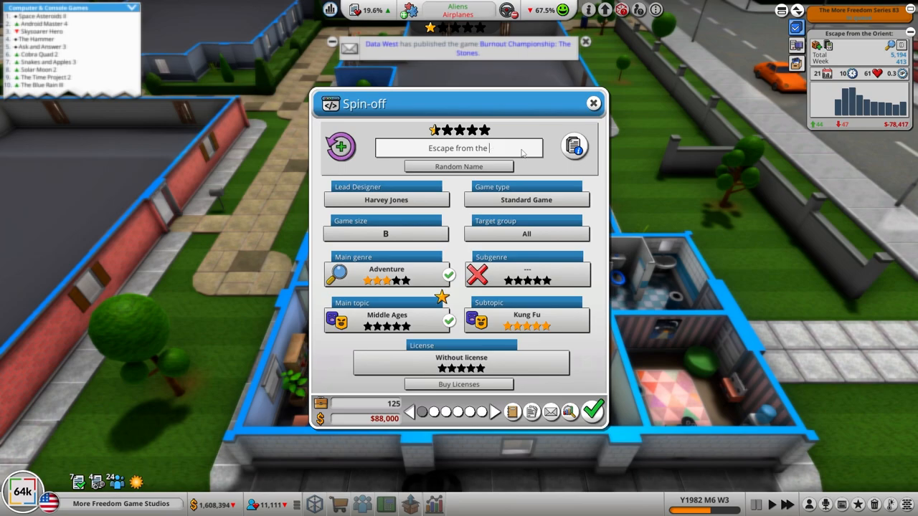
pyautogui.write('Dungeon')
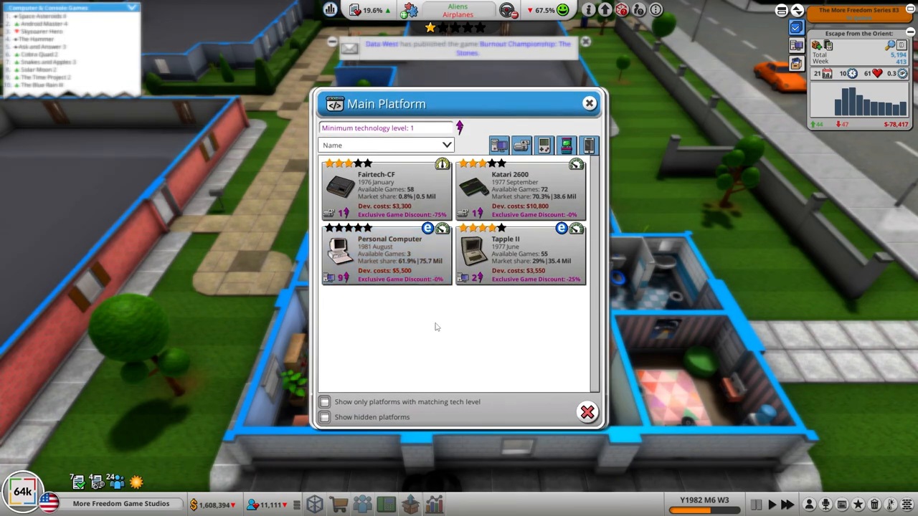
pyautogui.moveTo(472, 369)
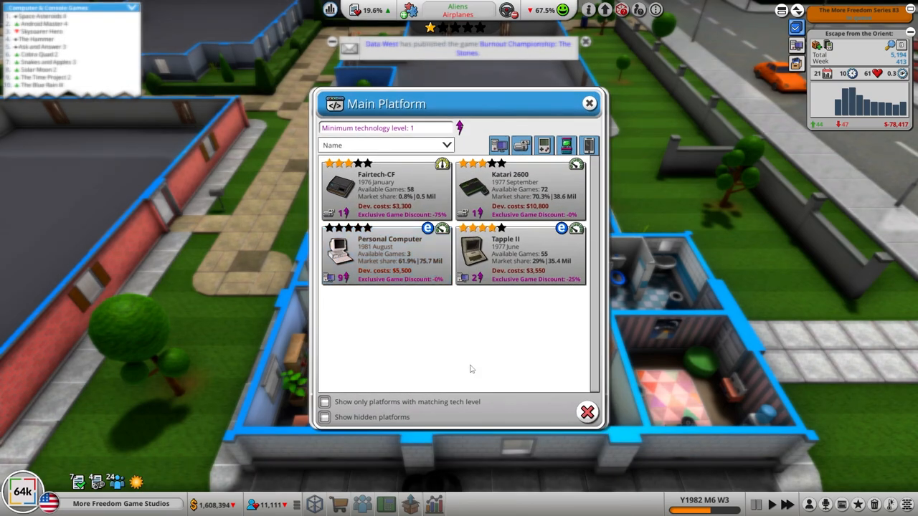
pyautogui.moveTo(387, 256)
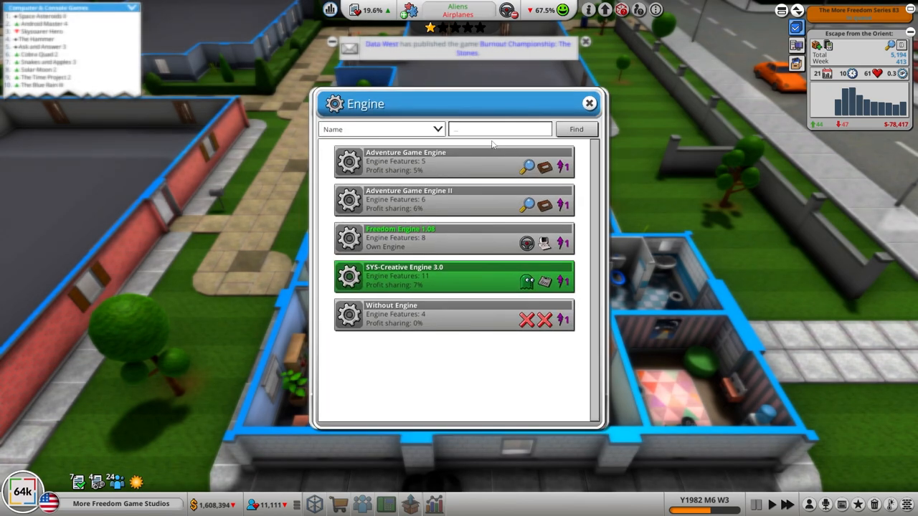
# - Choose Freedom Engine 1.08 for the spin-off and browse the devkits available to buy
pyautogui.click(453, 239)
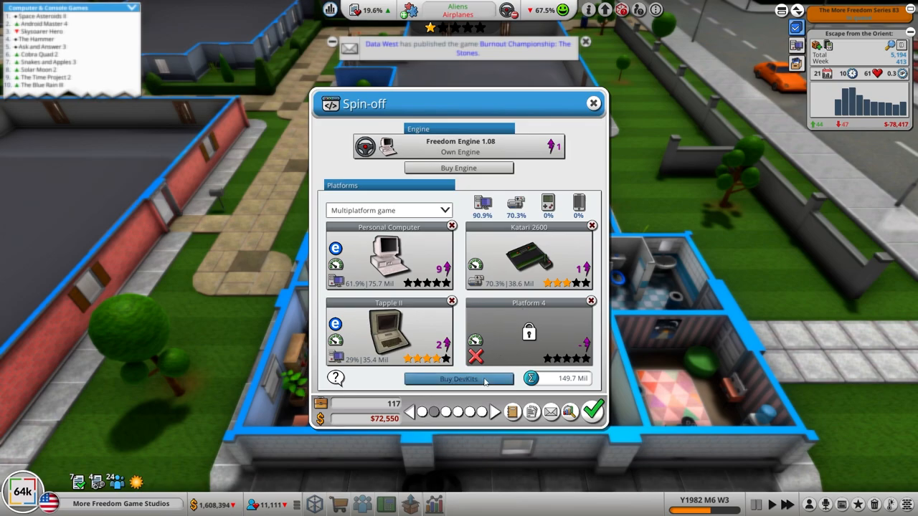
pyautogui.click(457, 379)
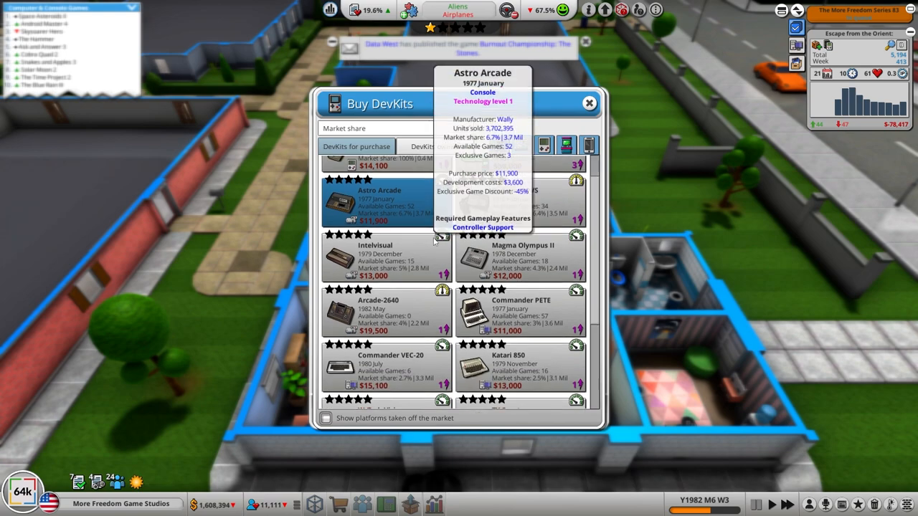
pyautogui.scroll(-3)
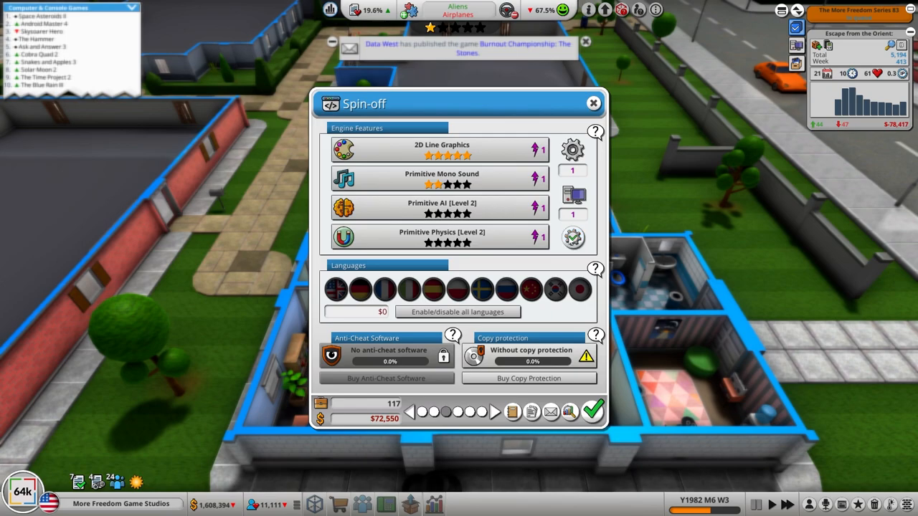
# - Enable every language for the spin-off and move on to the design settings
pyautogui.click(458, 313)
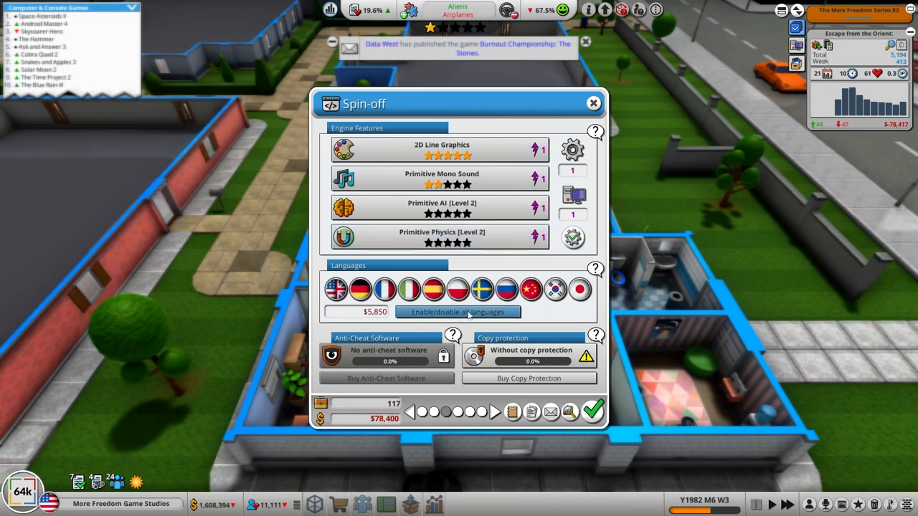
pyautogui.click(496, 410)
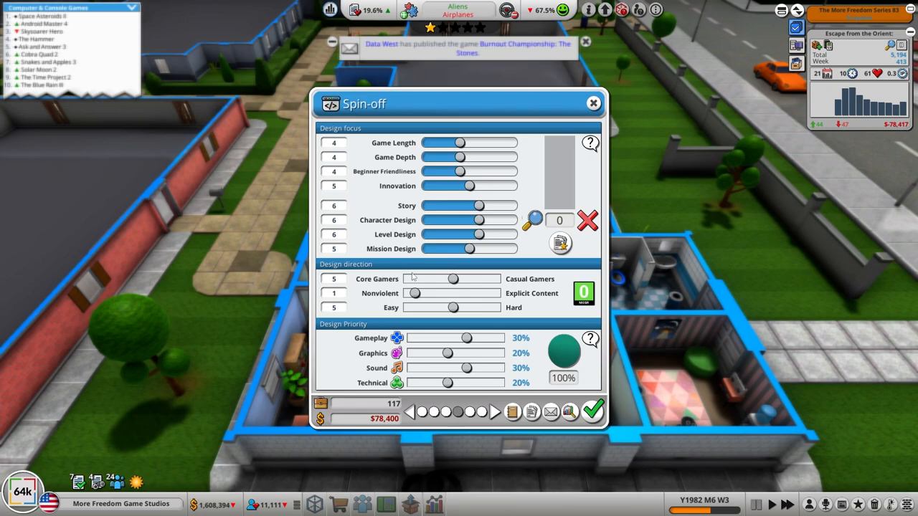
# - Even the design priorities at 25% each and start developing the spin-off
pyautogui.moveTo(413, 293); pyautogui.dragTo(433, 293)
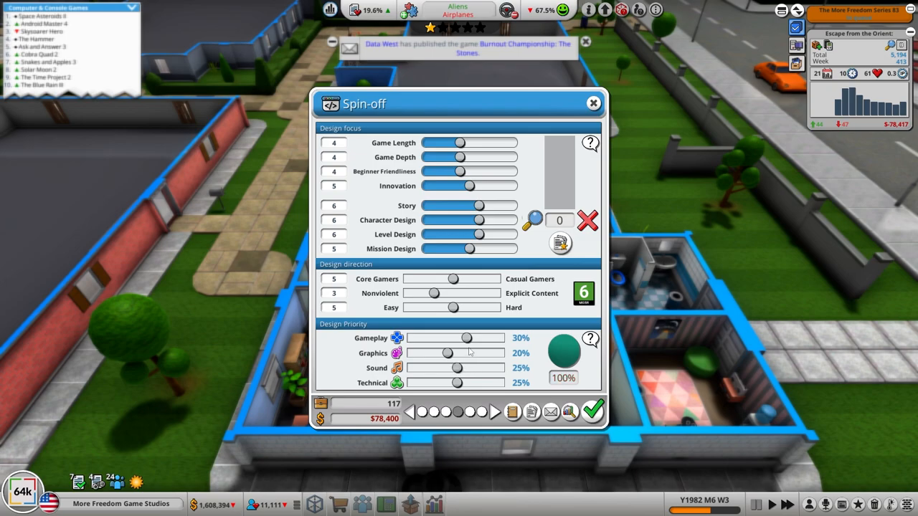
pyautogui.moveTo(466, 339); pyautogui.dragTo(458, 338)
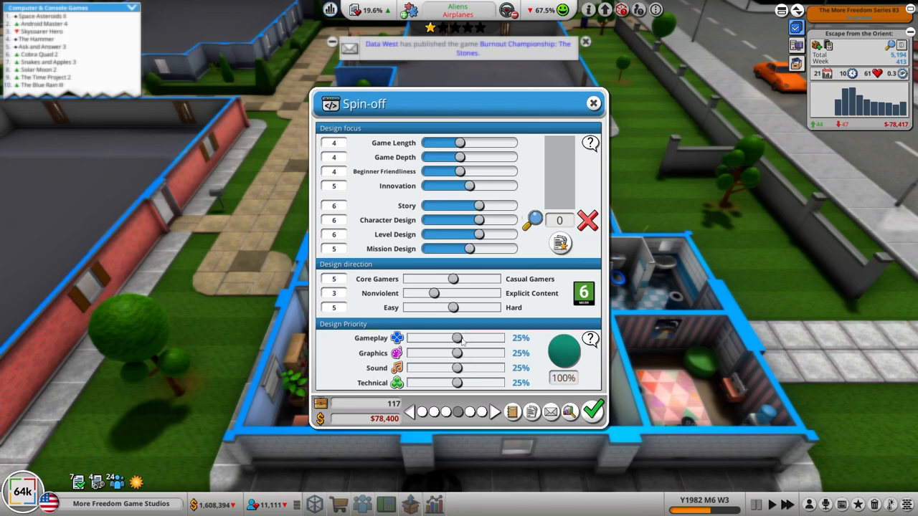
pyautogui.moveTo(459, 142); pyautogui.dragTo(480, 142)
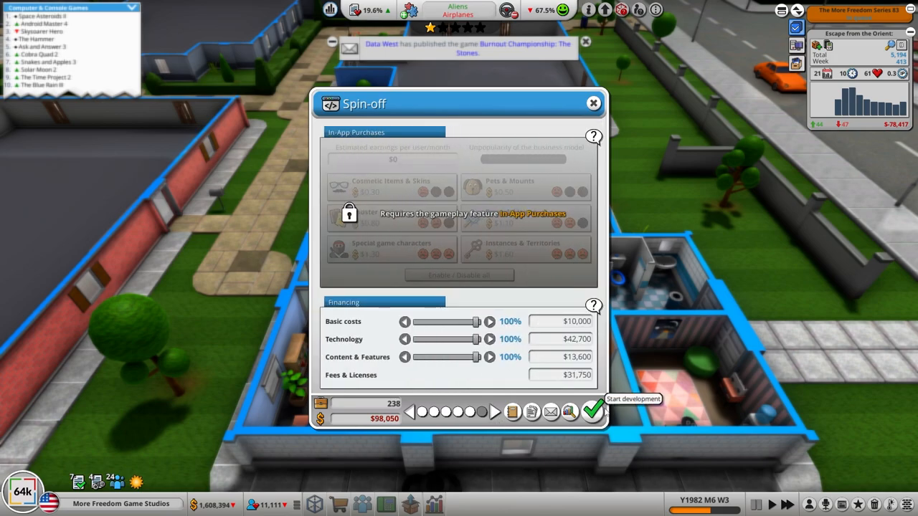
pyautogui.click(592, 410)
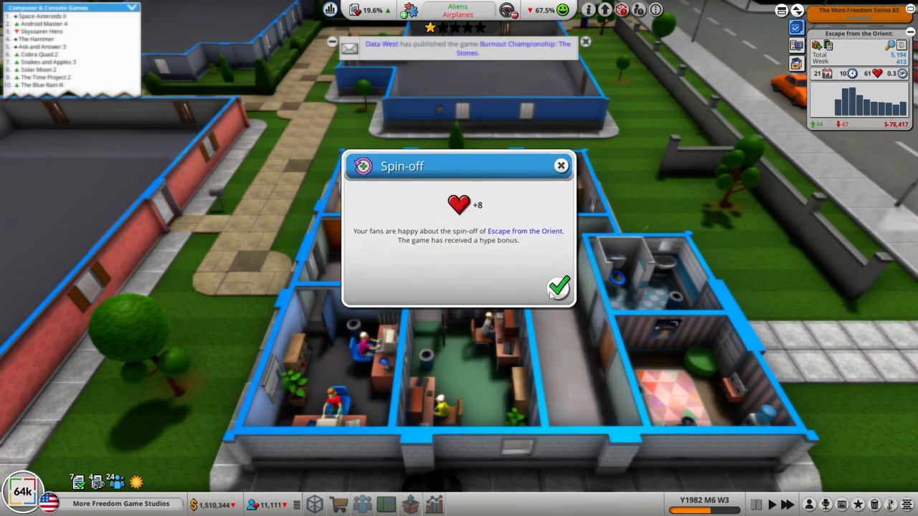
# - Acknowledge the hype bonus and assign the QA room to the new game
pyautogui.click(560, 287)
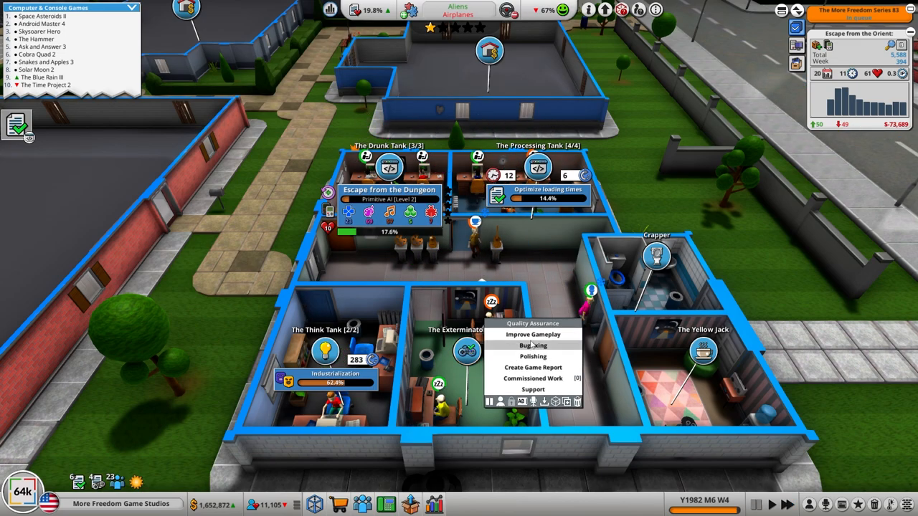
pyautogui.click(534, 335)
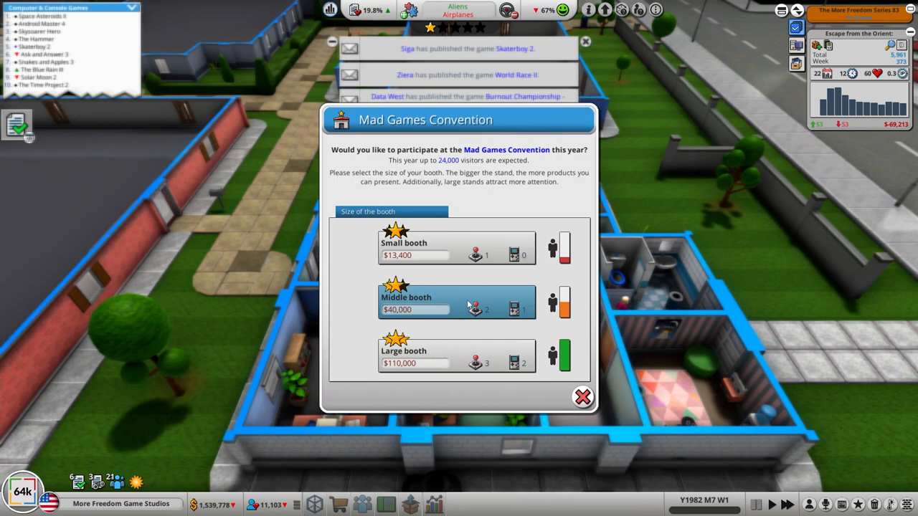
# - Book a middle booth exhibiting The More Freedom Series 83 as second game and review the visitor results
pyautogui.click(456, 301)
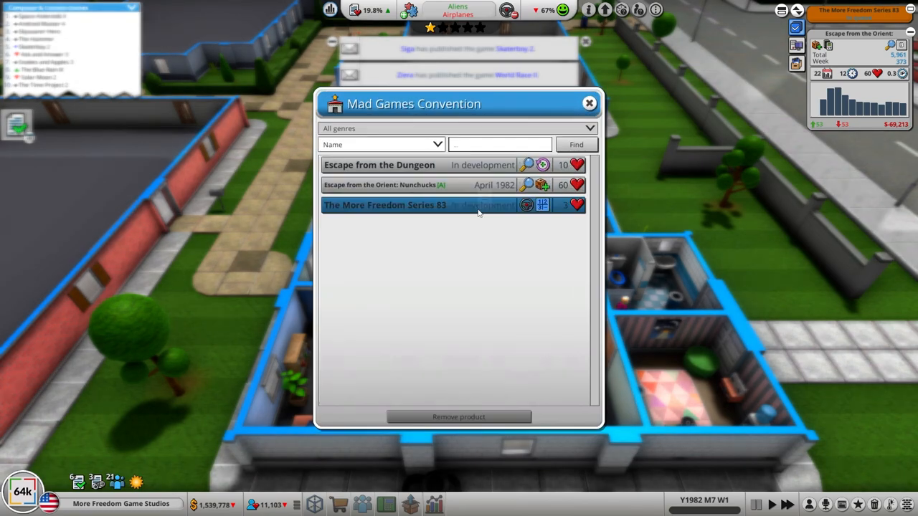
pyautogui.moveTo(380, 165)
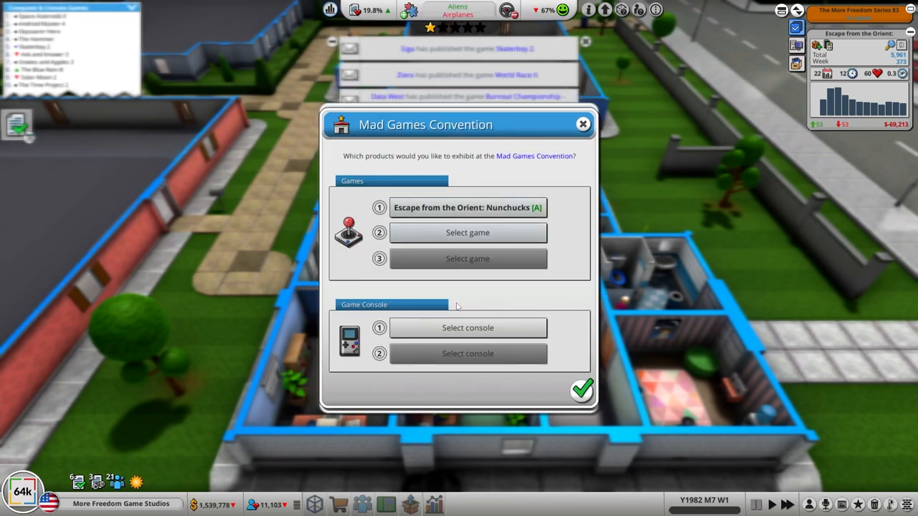
pyautogui.click(467, 233)
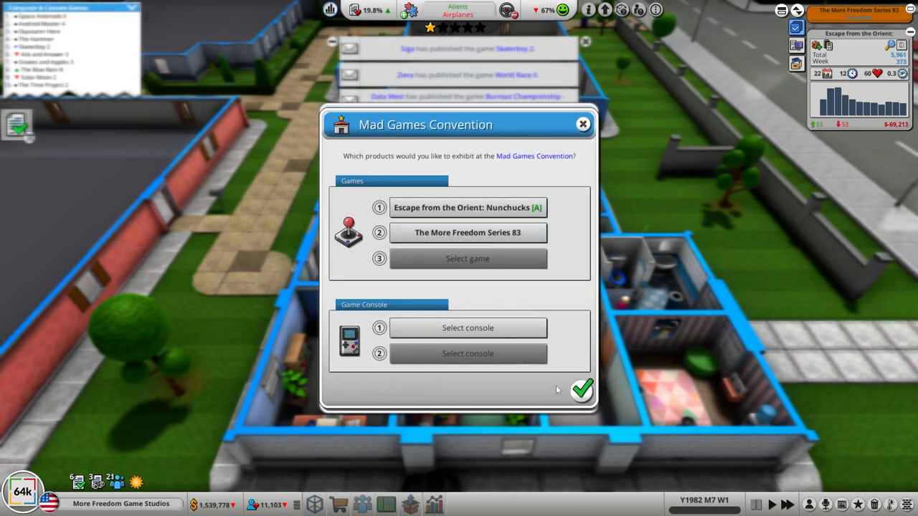
pyautogui.click(583, 390)
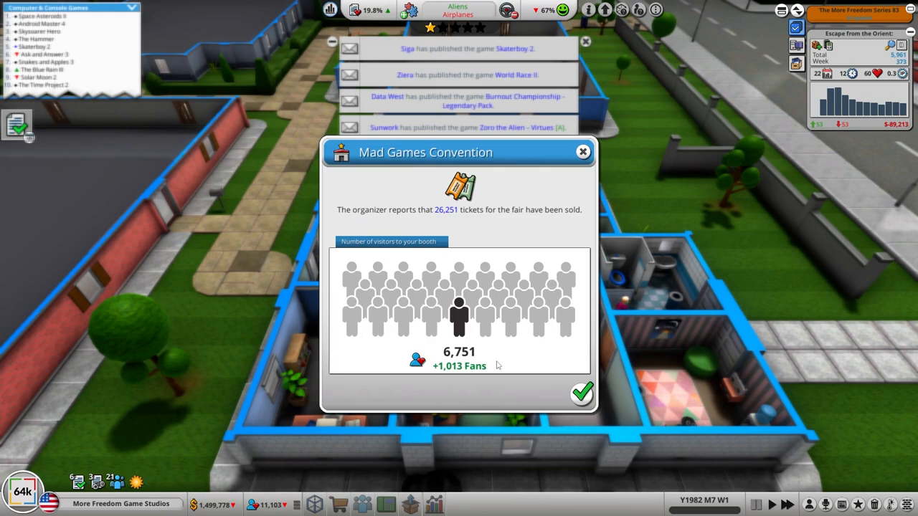
pyautogui.click(582, 394)
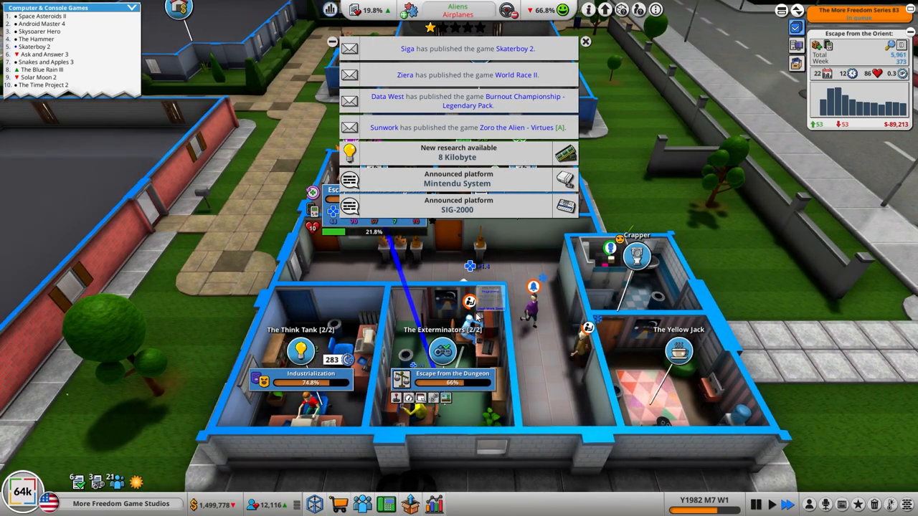
# - Decline buying the neighbouring building and await Escape from the Dungeon's completion report
pyautogui.click(586, 40)
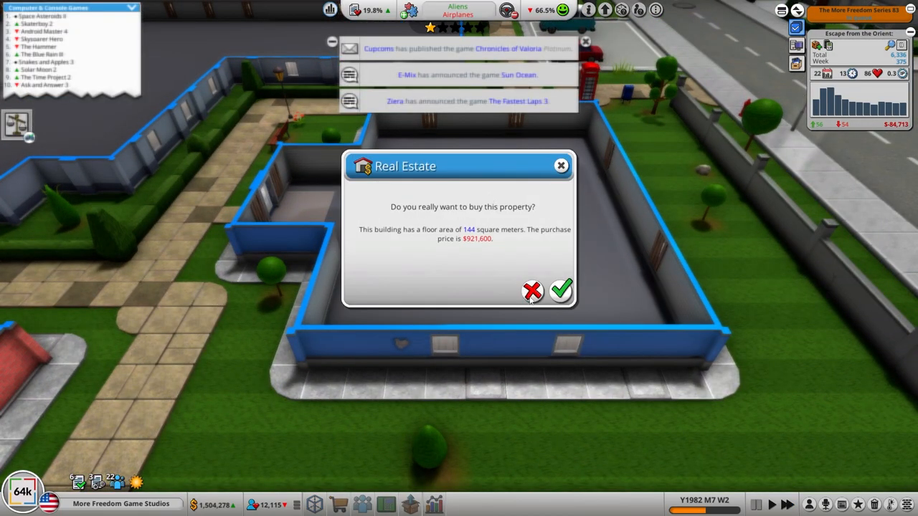
pyautogui.click(563, 290)
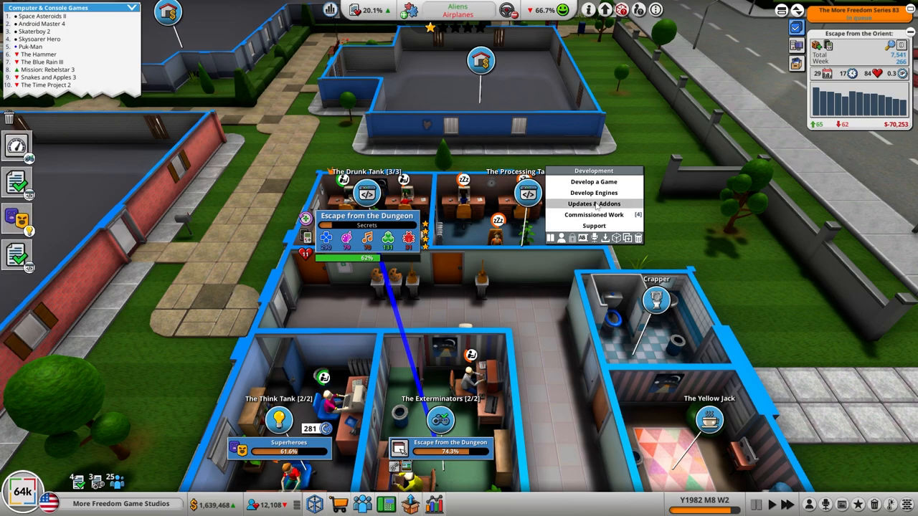
pyautogui.click(594, 225)
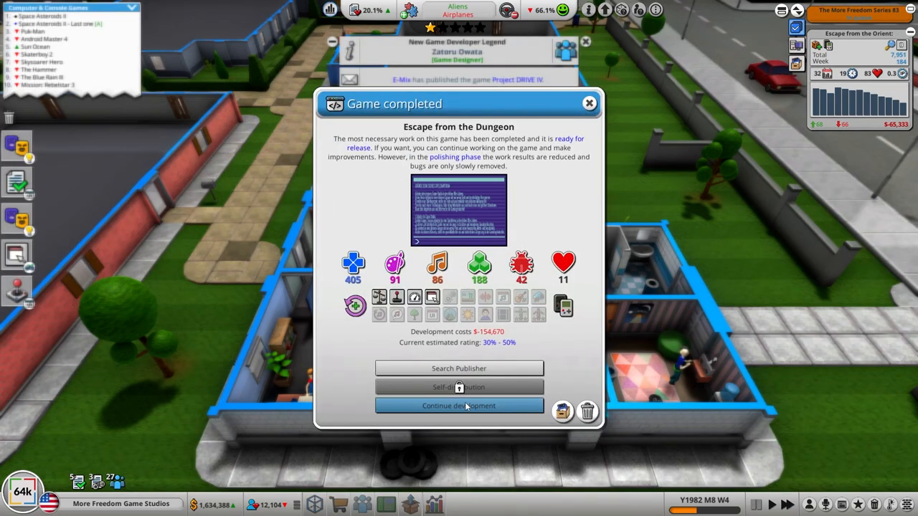
# - Continue developing the completed game indefinitely and start researching Marketing
pyautogui.click(459, 406)
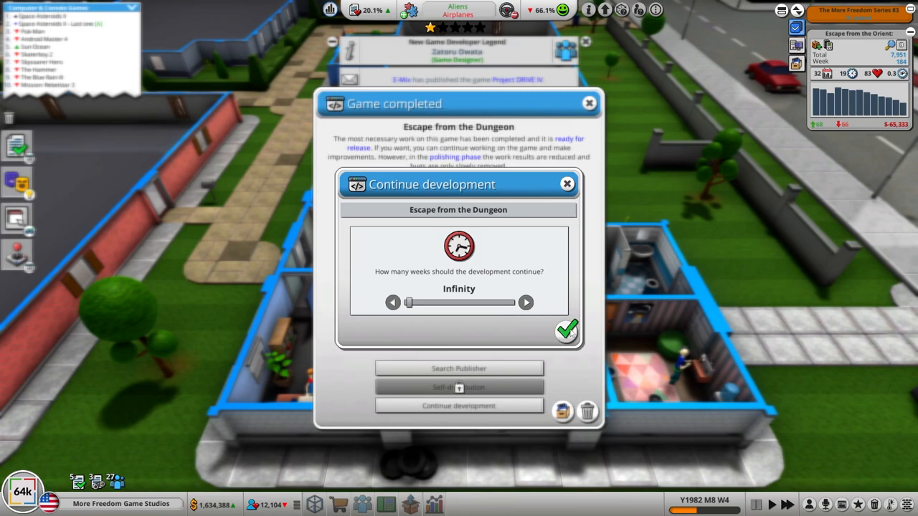
pyautogui.click(568, 330)
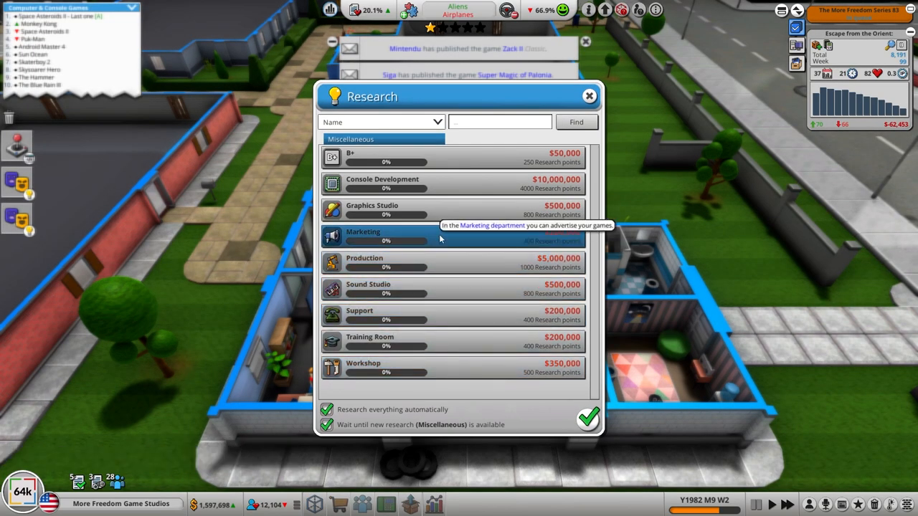
pyautogui.click(588, 94)
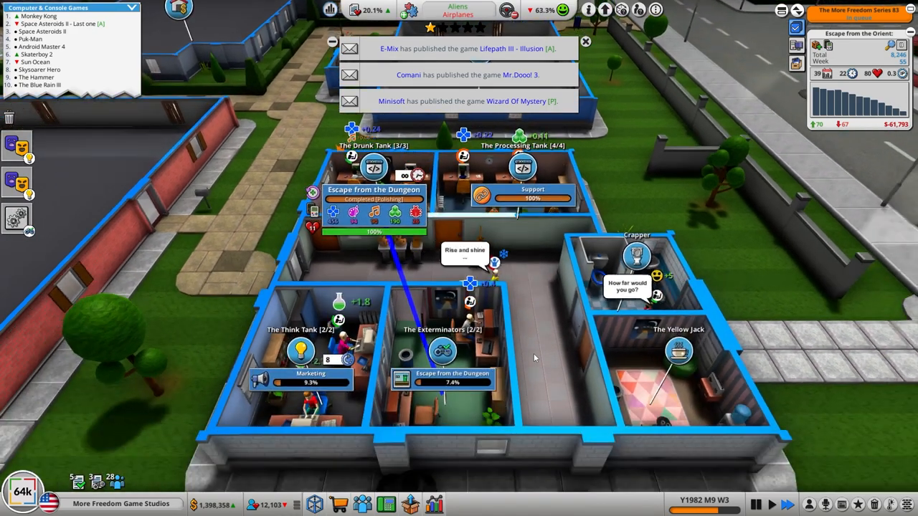
pyautogui.click(585, 40)
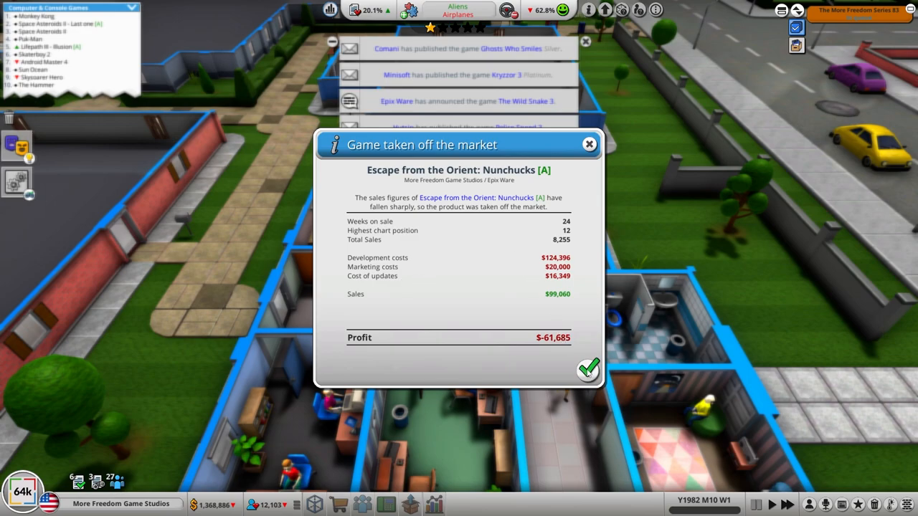
# - Dismiss the off-market report and commissioned work prompt, then keep developing Escape from the Dungeon
pyautogui.click(588, 370)
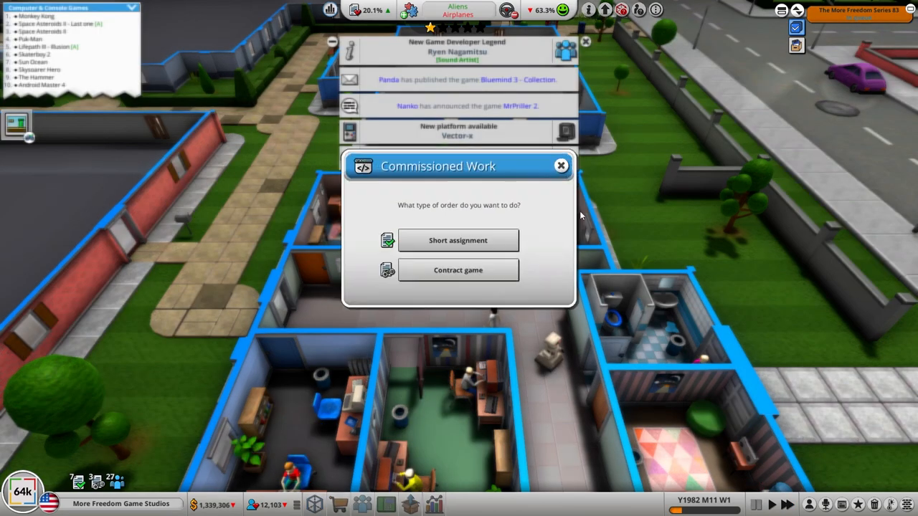
pyautogui.click(458, 241)
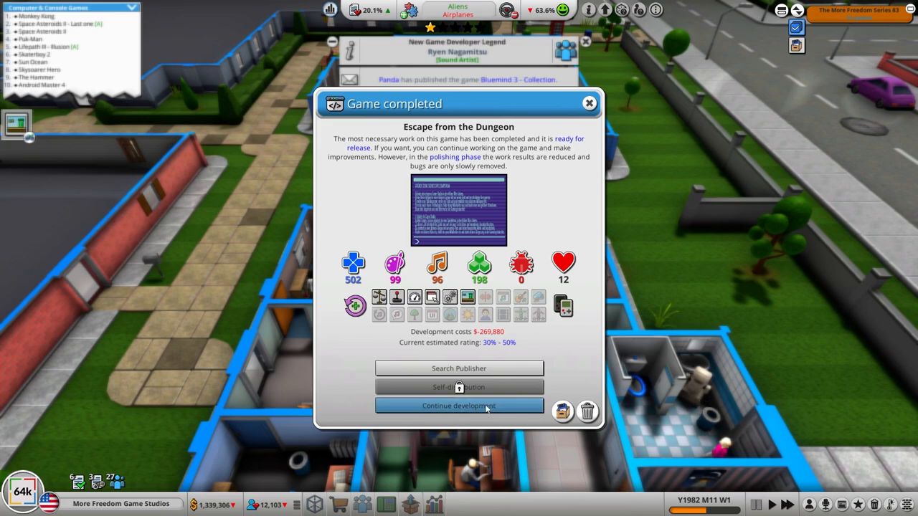
pyautogui.click(459, 406)
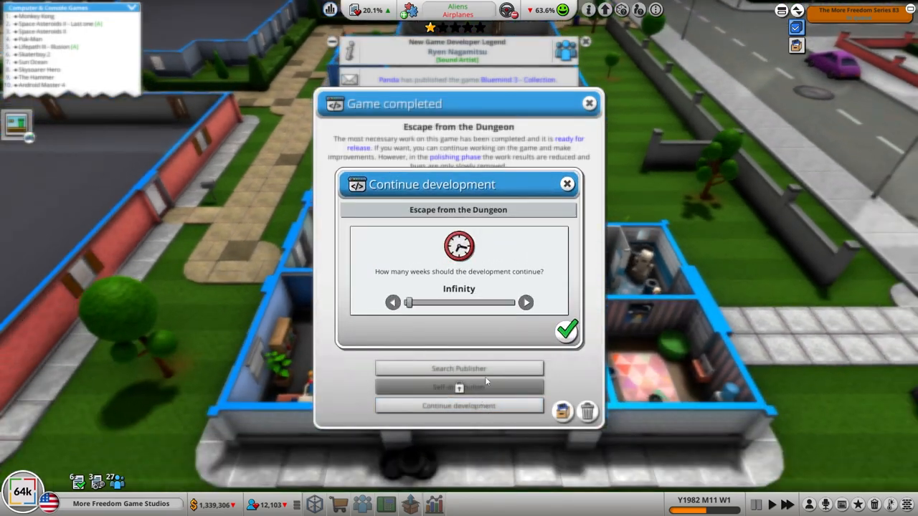
# - Confirm continuing Escape from the Dungeon's development for Infinity weeks
pyautogui.click(565, 330)
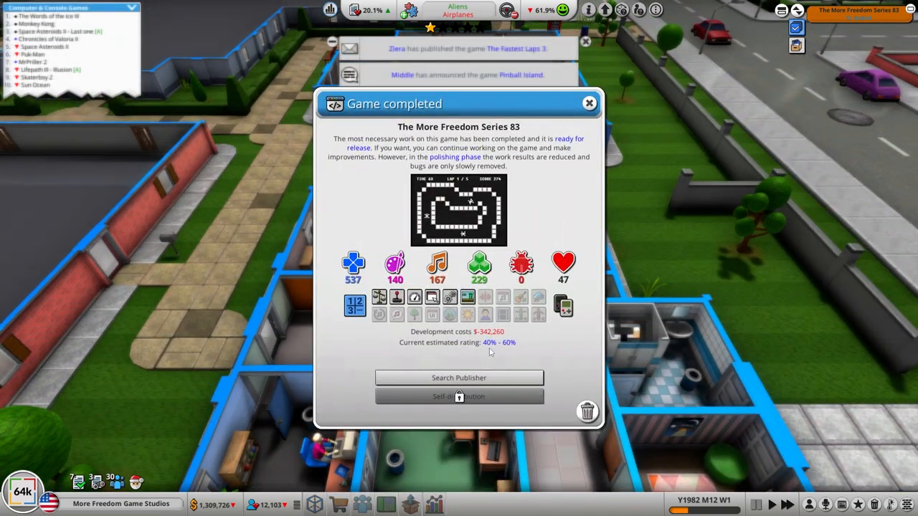
# - Find a publisher for The More Freedom Series 83 and acknowledge the gained experience
pyautogui.click(459, 379)
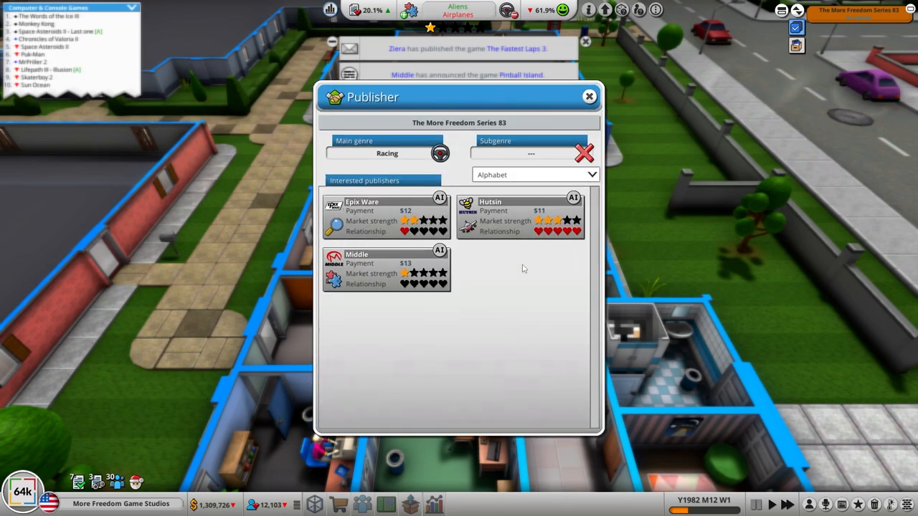
pyautogui.moveTo(525, 272)
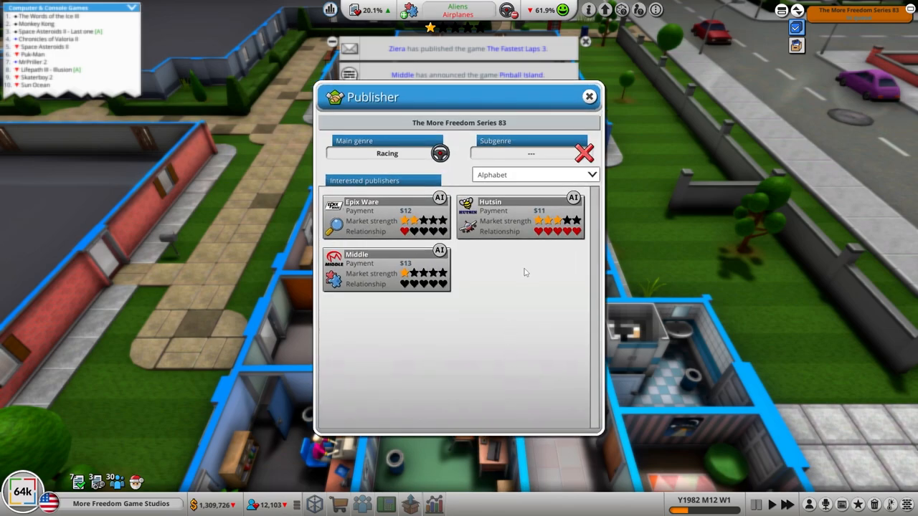
pyautogui.moveTo(523, 275)
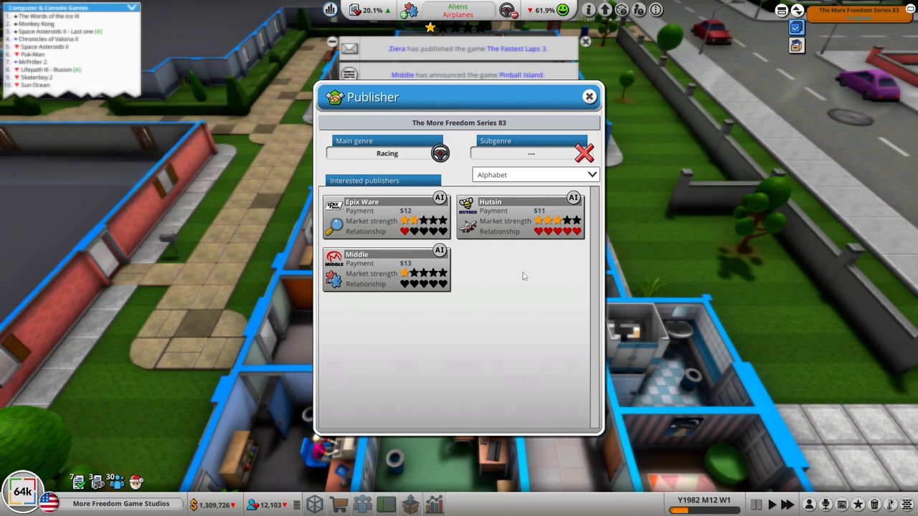
pyautogui.moveTo(519, 216)
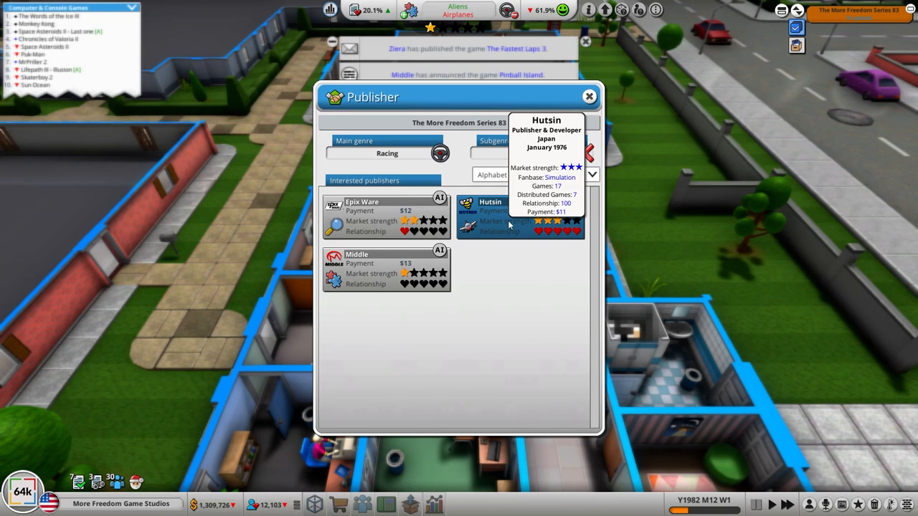
pyautogui.moveTo(519, 257)
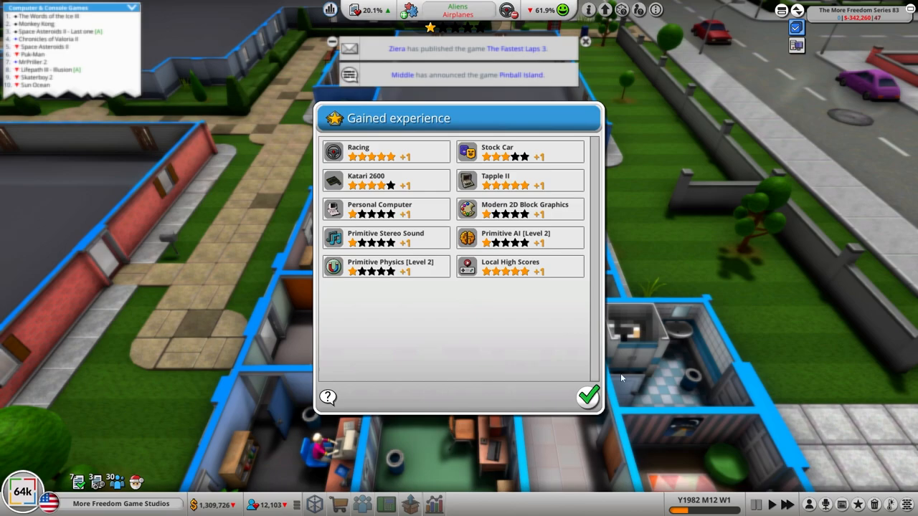
pyautogui.click(588, 396)
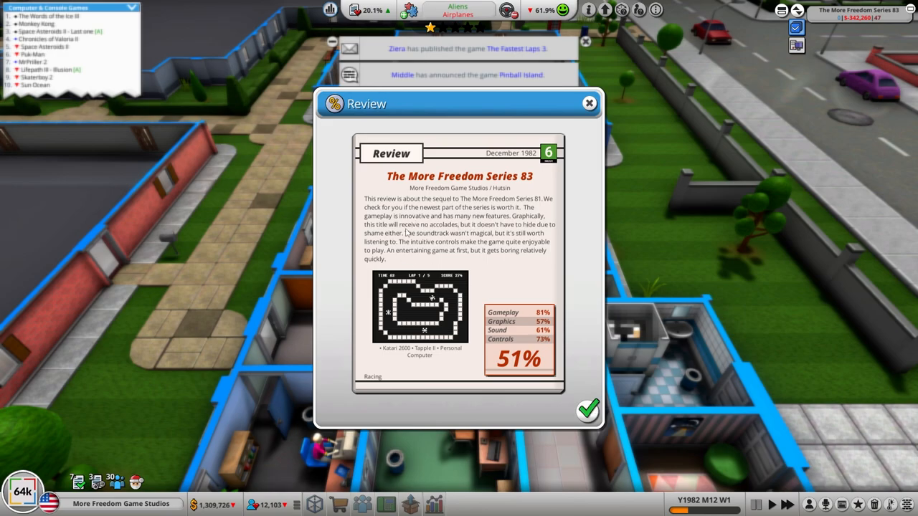
pyautogui.moveTo(408, 235)
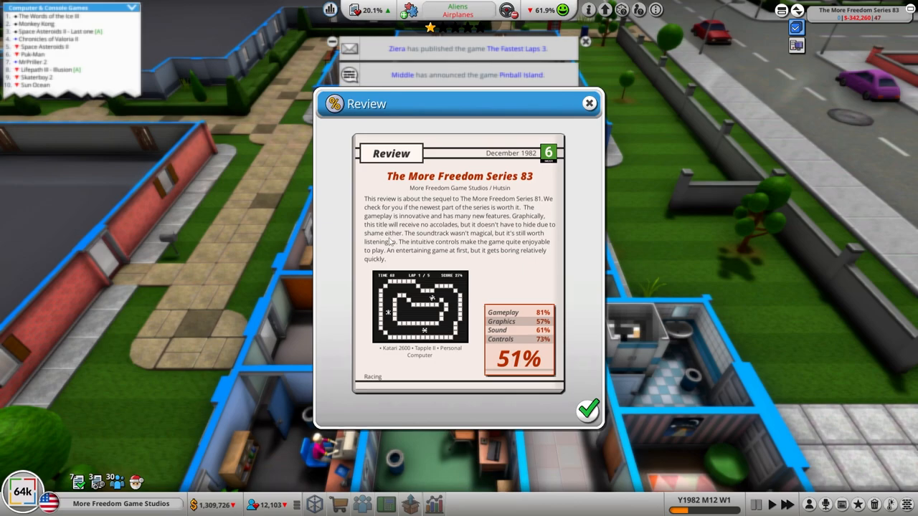
pyautogui.moveTo(479, 335)
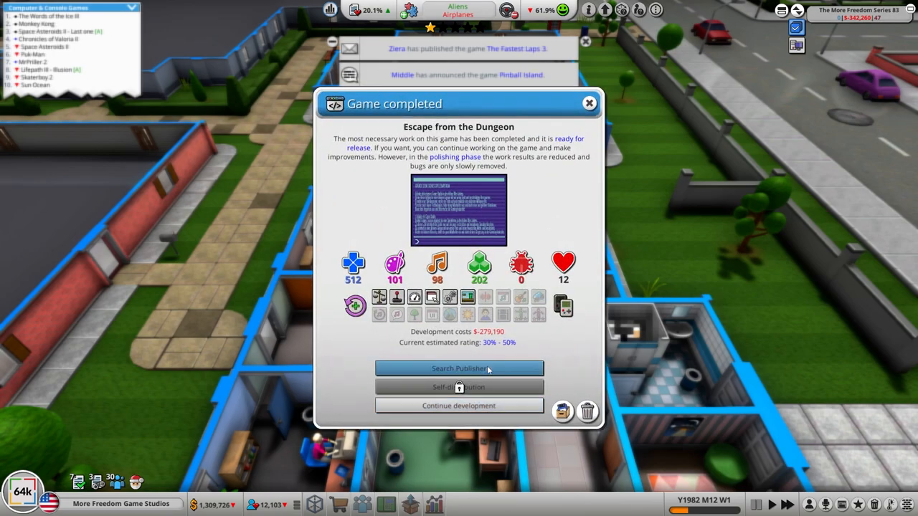
# - Search for a publisher to release Escape from the Dungeon
pyautogui.click(459, 367)
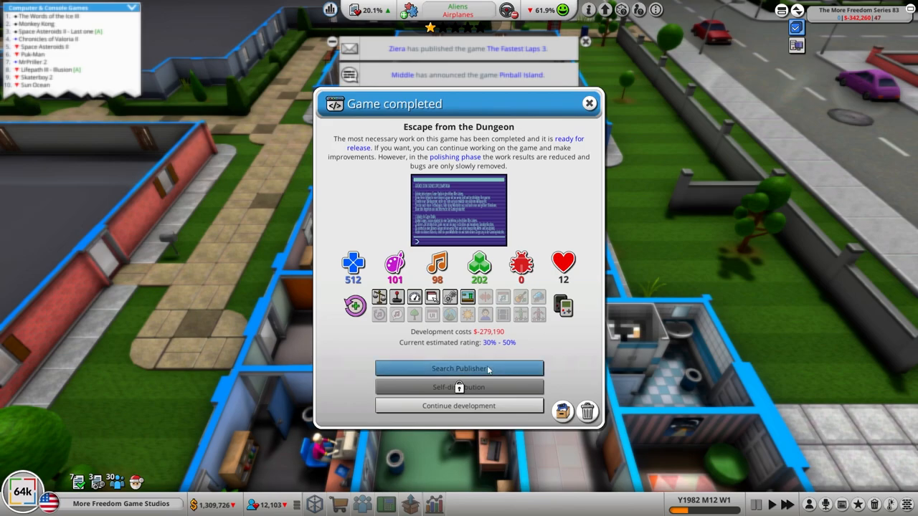
pyautogui.click(459, 367)
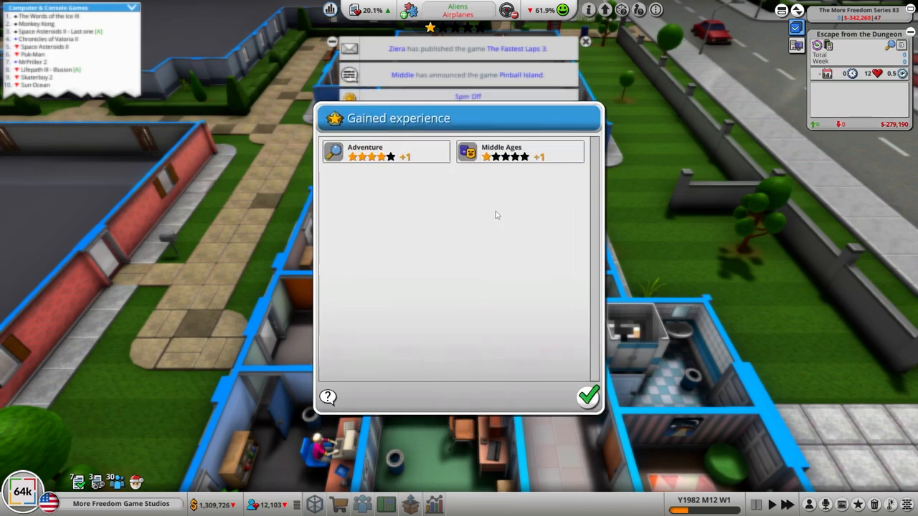
# - Acknowledge the gained experience and close the market analysis and 49% review
pyautogui.click(589, 396)
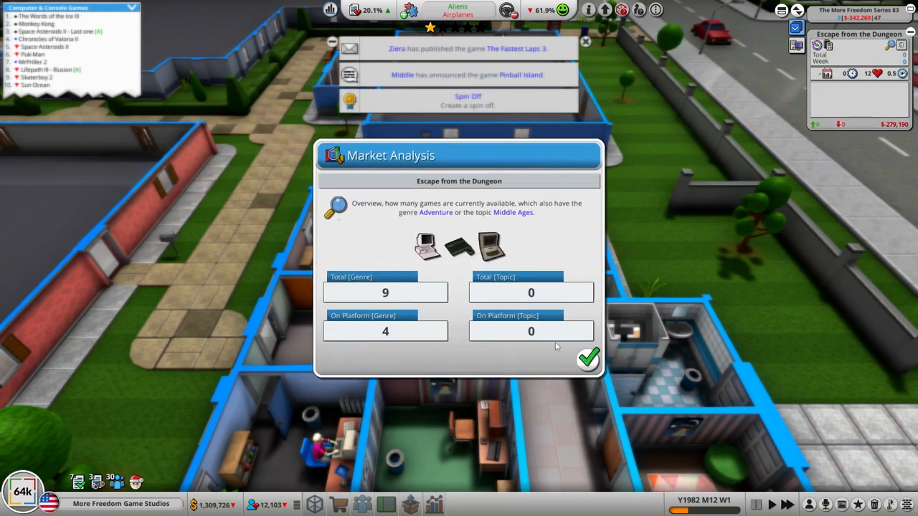
pyautogui.click(588, 359)
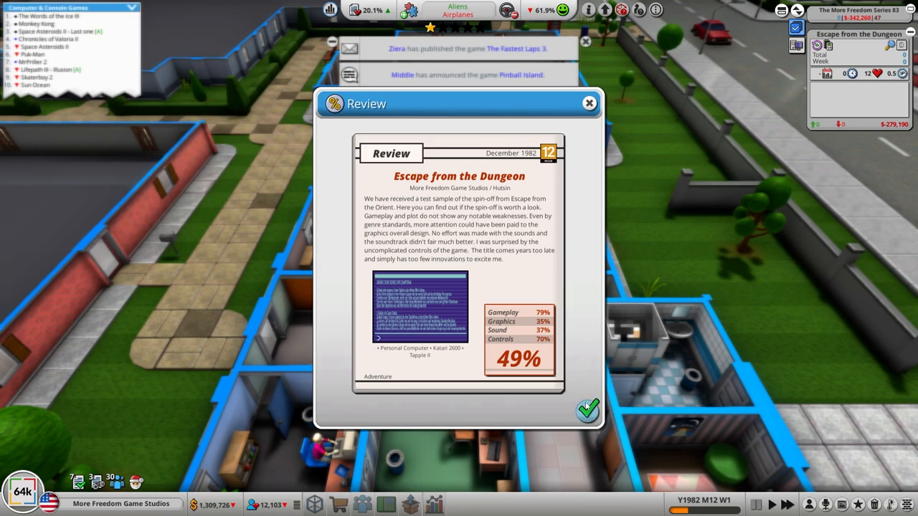
pyautogui.click(588, 410)
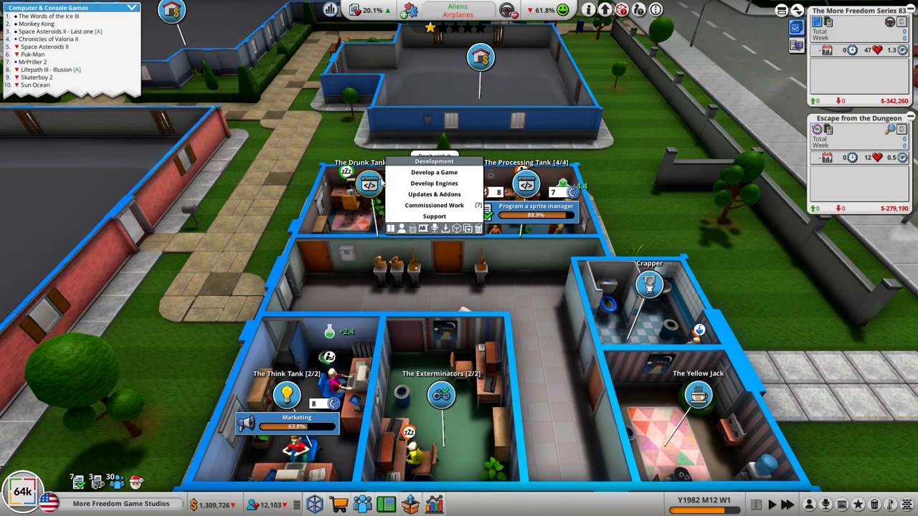
# - Accept the commissioned short assignment to develop an animation system
pyautogui.click(433, 205)
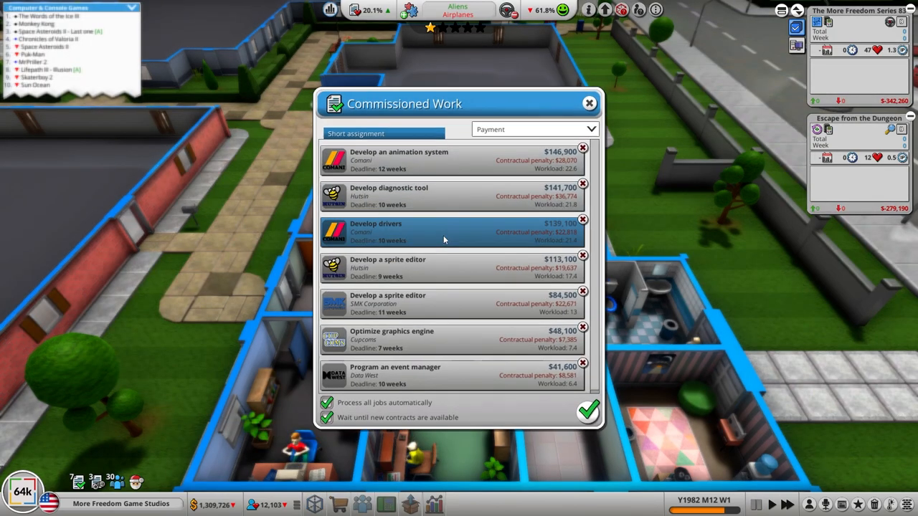
pyautogui.click(589, 103)
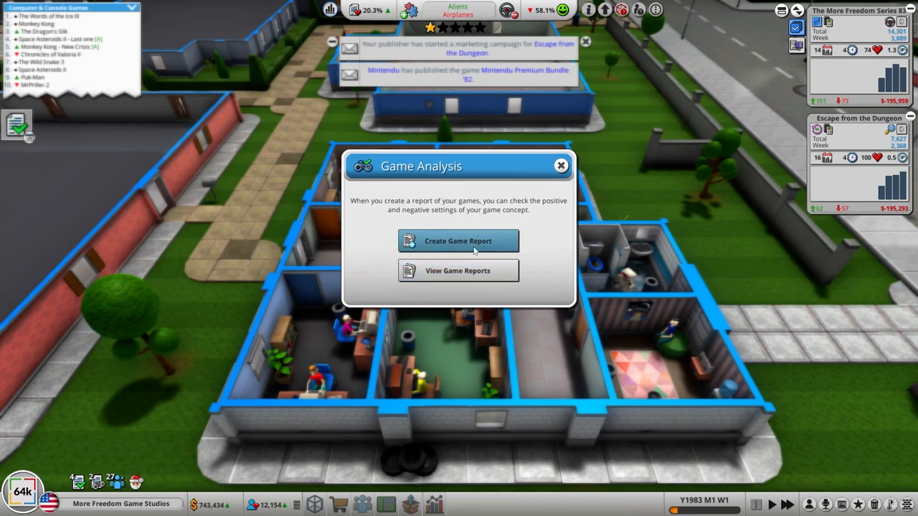
# - Dismiss the Game Analysis window and move the view to the empty new building
pyautogui.click(459, 241)
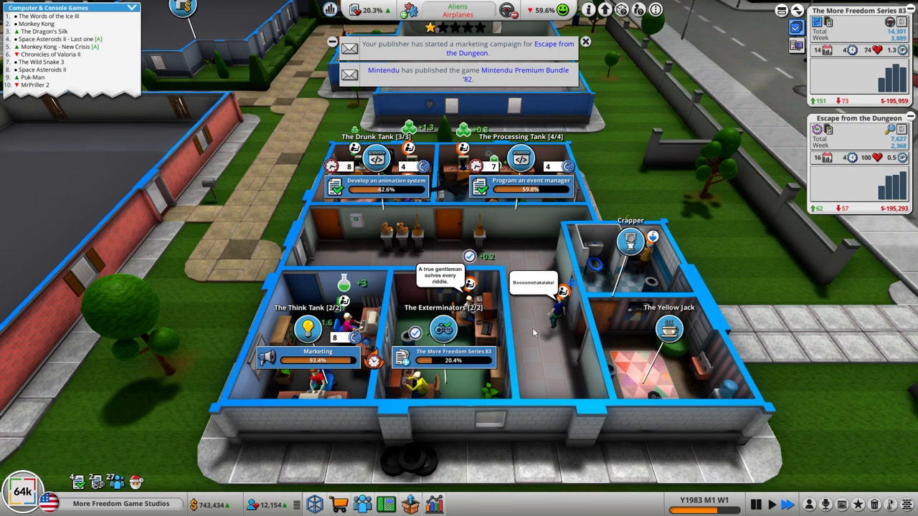
pyautogui.click(585, 40)
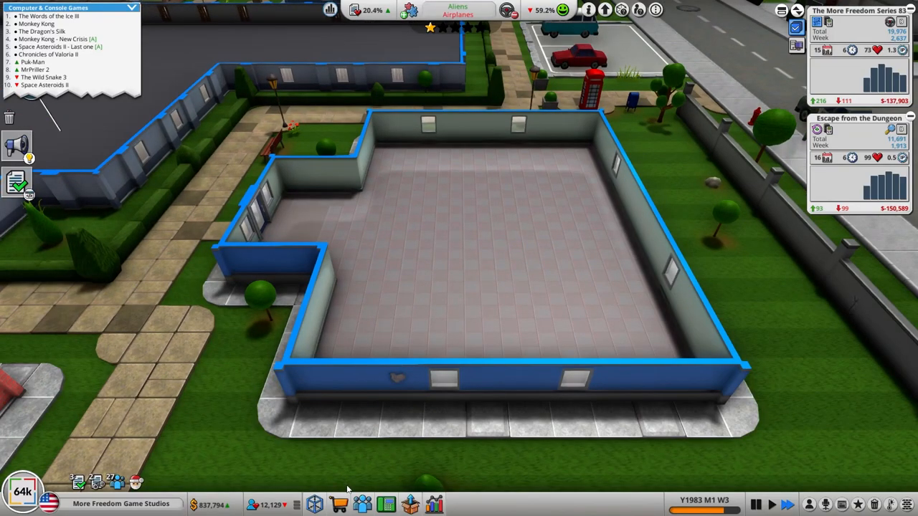
# - Lay out a new Marketing room and enlarge it to 24 sqm
pyautogui.click(313, 505)
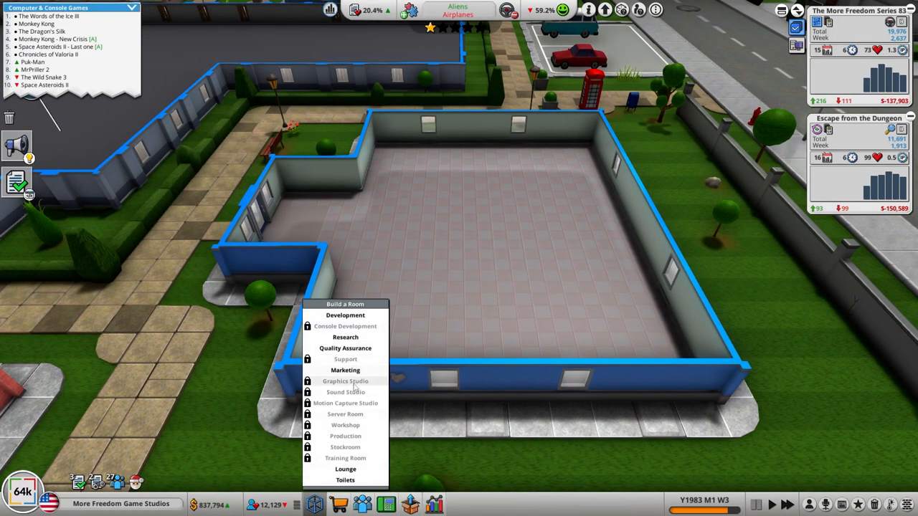
pyautogui.click(344, 371)
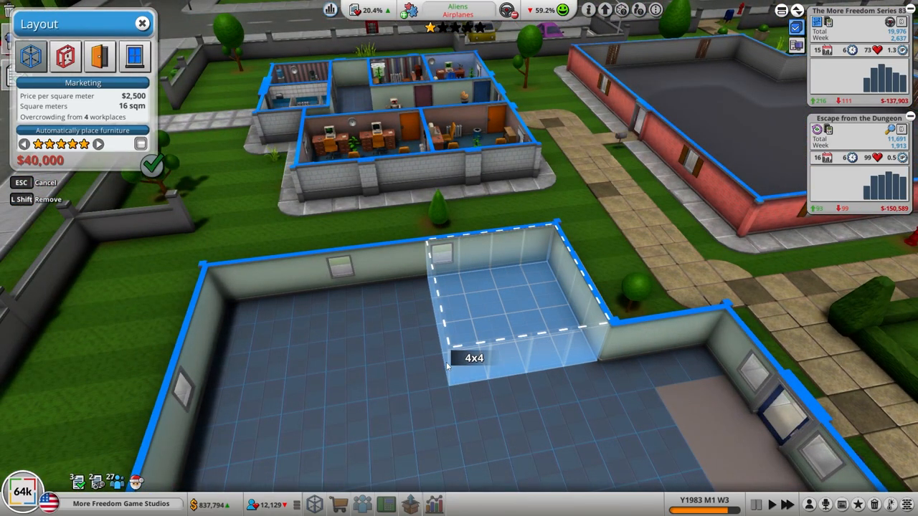
pyautogui.click(99, 58)
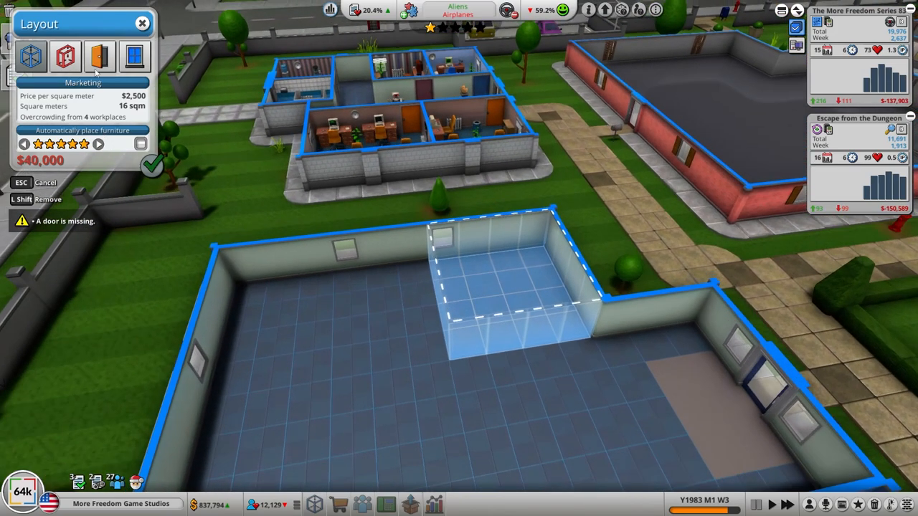
pyautogui.click(466, 337)
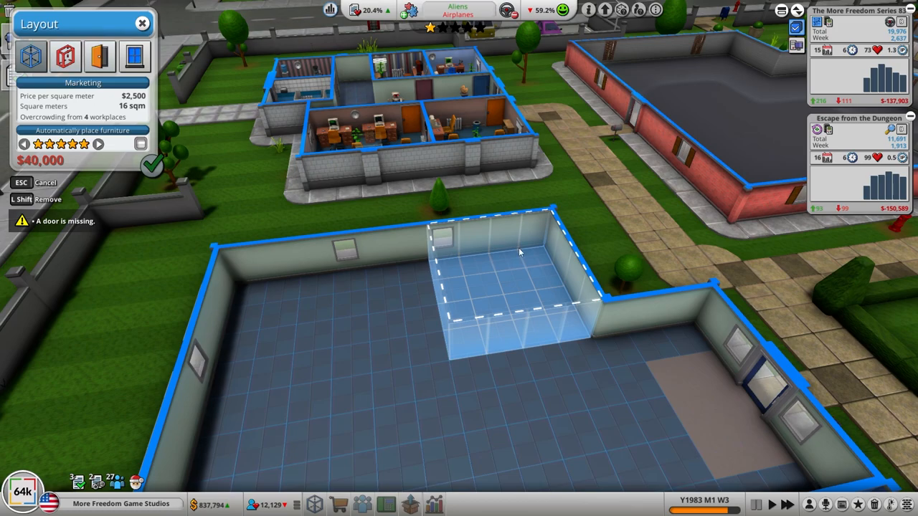
pyautogui.moveTo(519, 251); pyautogui.dragTo(402, 349)
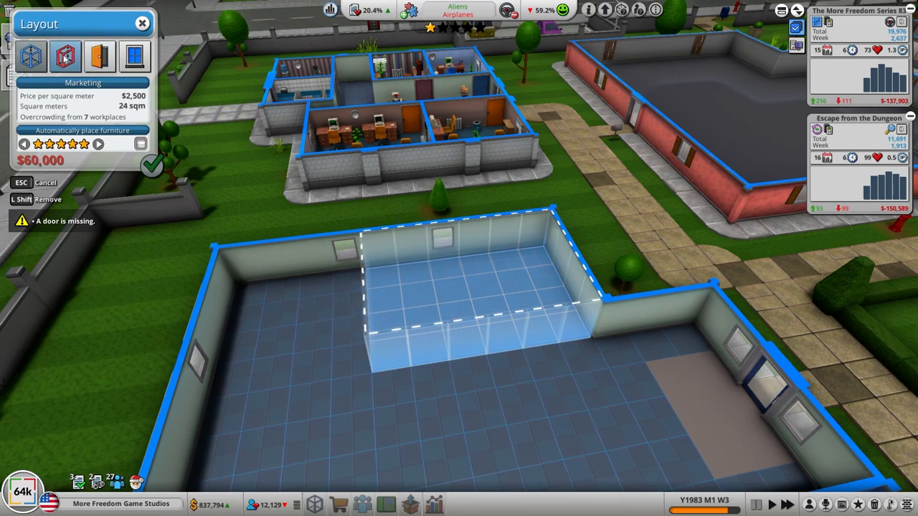
# - Place a door in the room's front-left corner and confirm the build
pyautogui.click(384, 352)
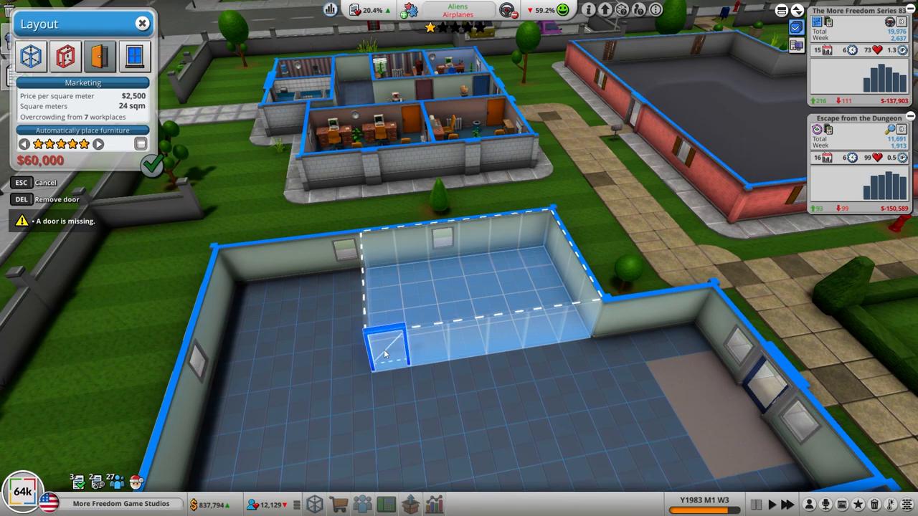
pyautogui.click(388, 352)
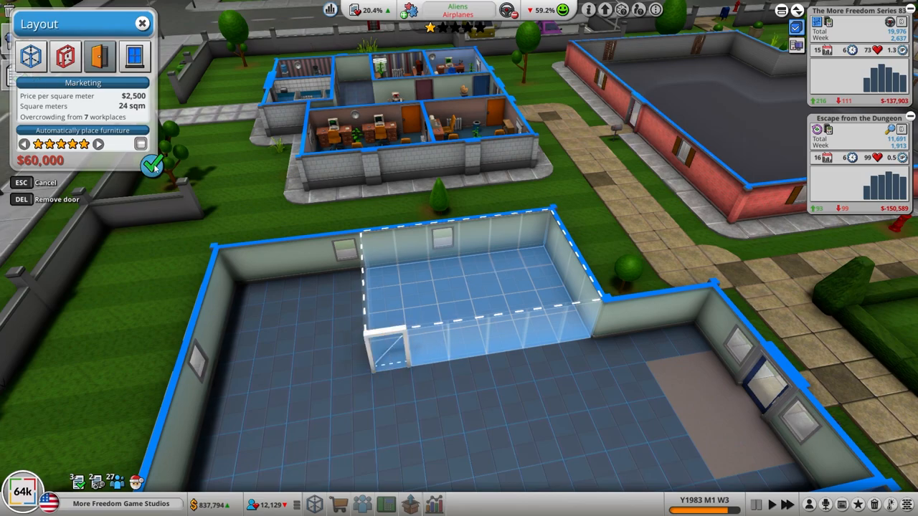
pyautogui.click(153, 166)
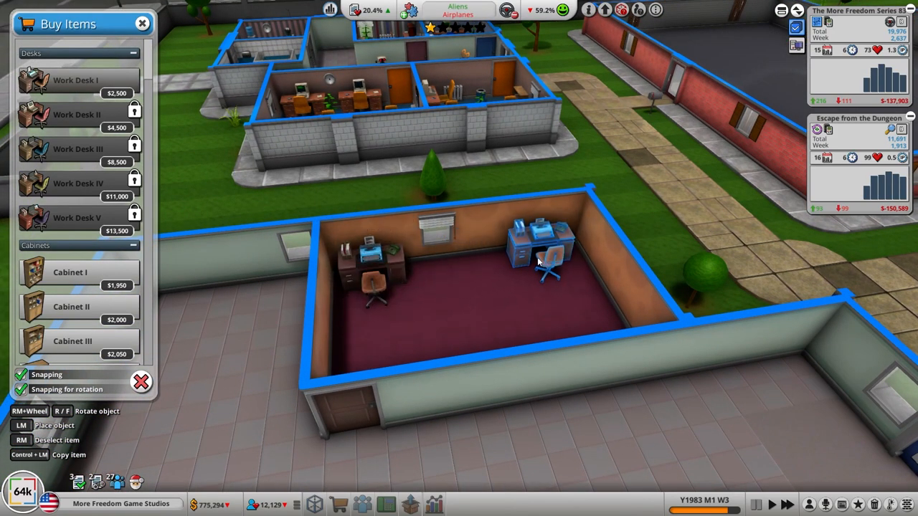
# - Browse the Buy Items categories and place a radiator along the Marketing room wall
pyautogui.click(524, 251)
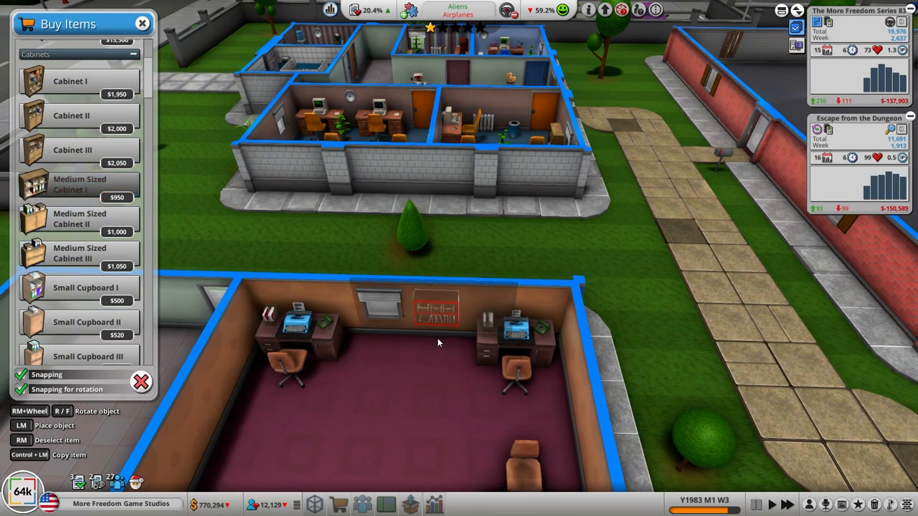
pyautogui.scroll(-3)
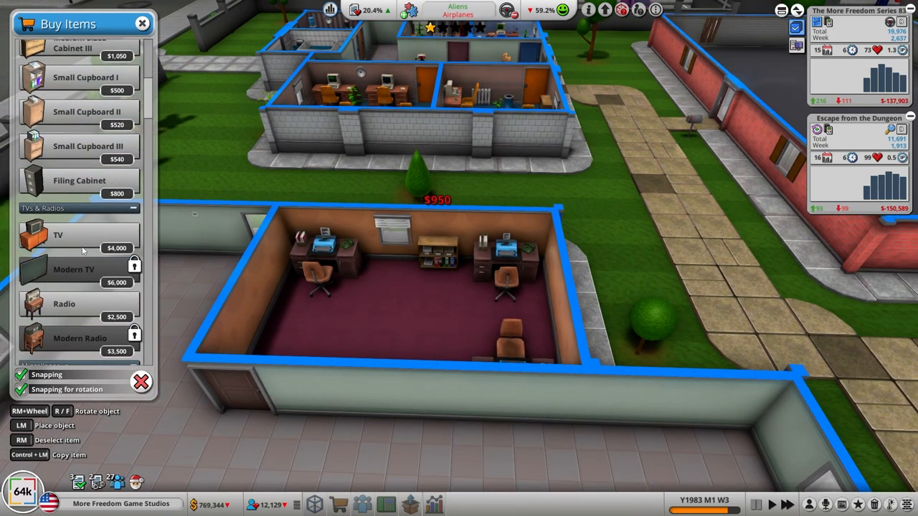
pyautogui.scroll(-3)
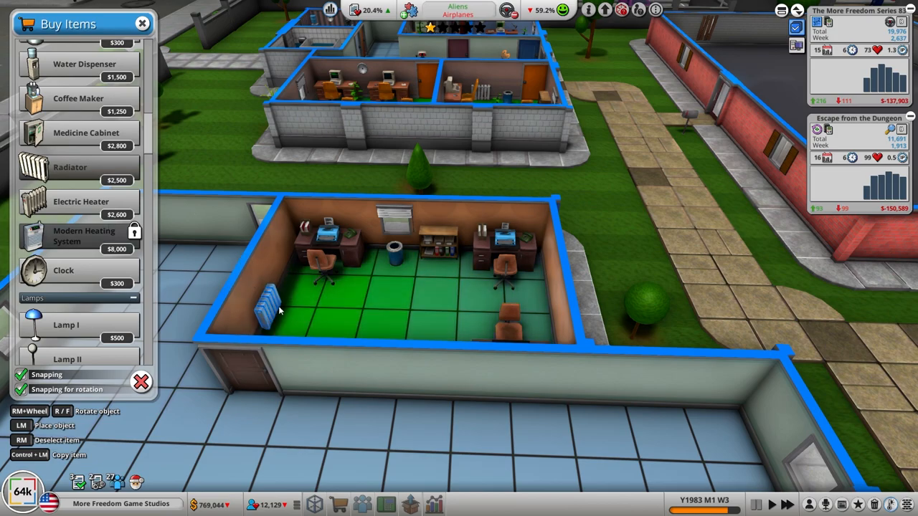
pyautogui.click(548, 294)
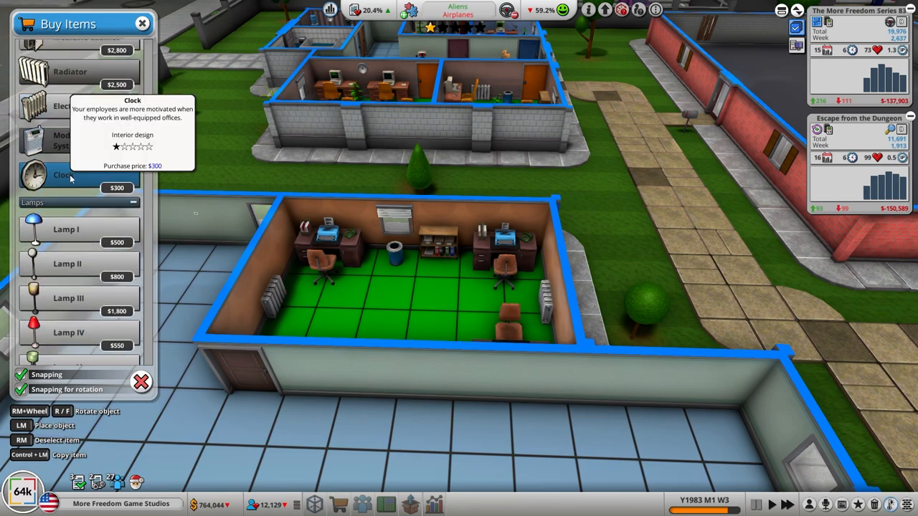
pyautogui.scroll(-3)
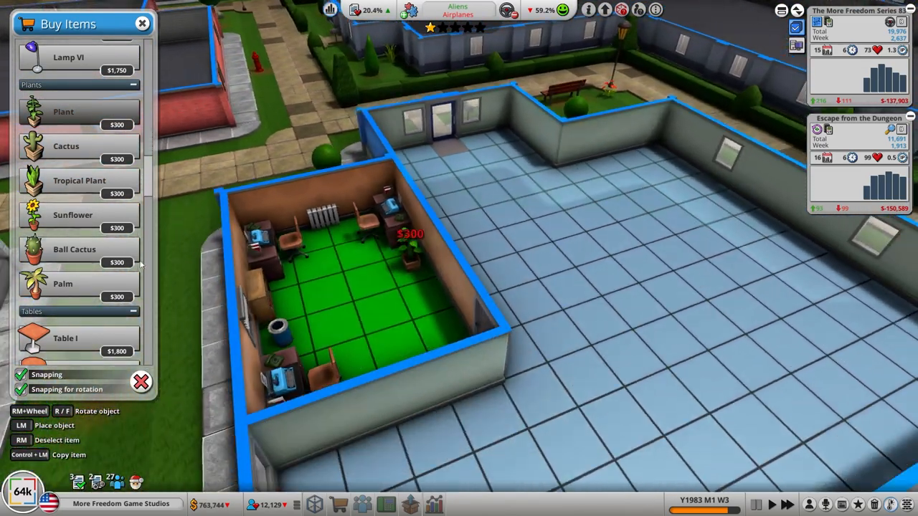
pyautogui.scroll(-3)
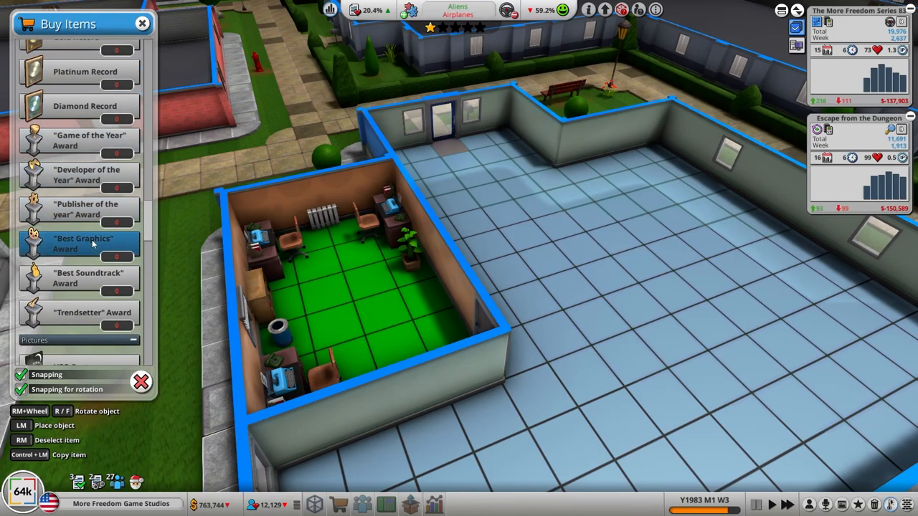
pyautogui.scroll(-3)
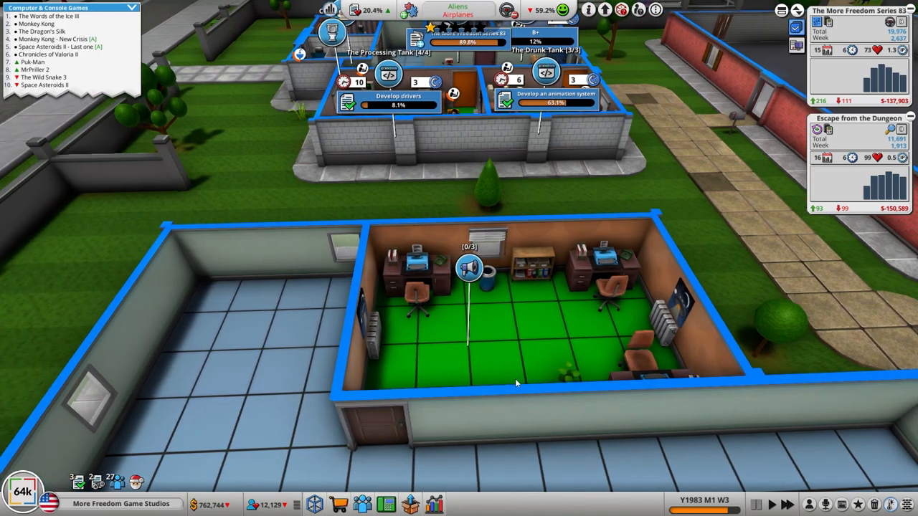
# - Rename the Marketing room to 'The AD Tank'
pyautogui.click(467, 270)
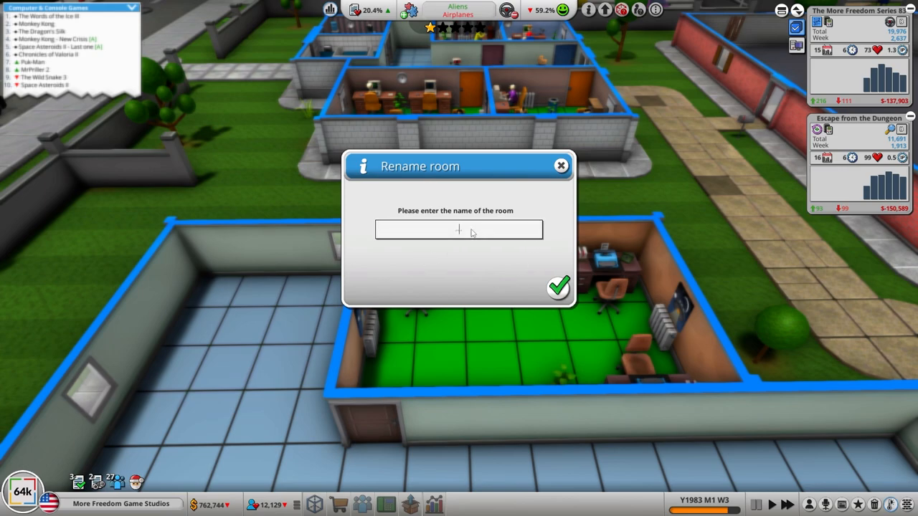
pyautogui.write('The AD Tank')
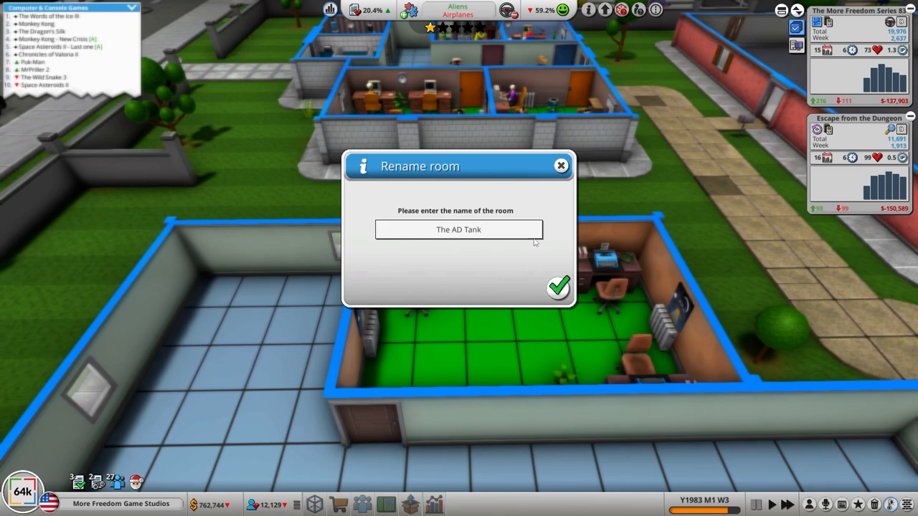
pyautogui.click(558, 287)
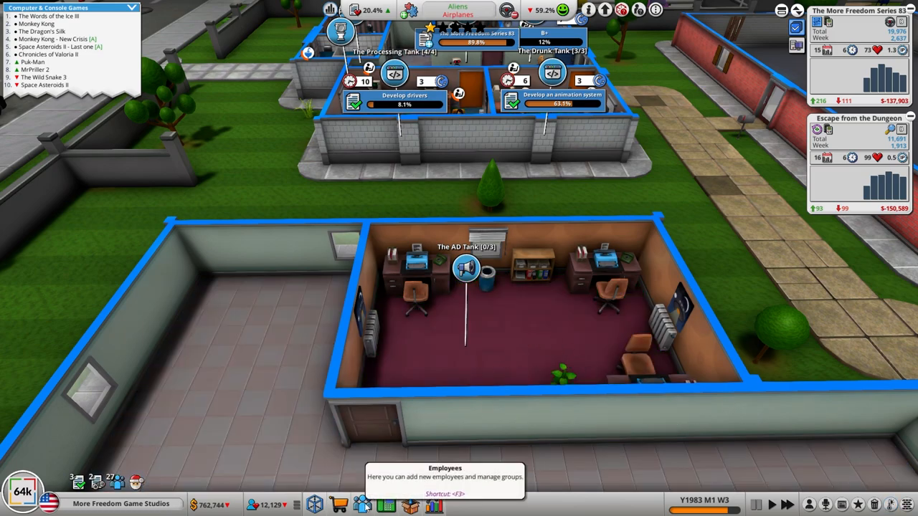
pyautogui.moveTo(345, 491)
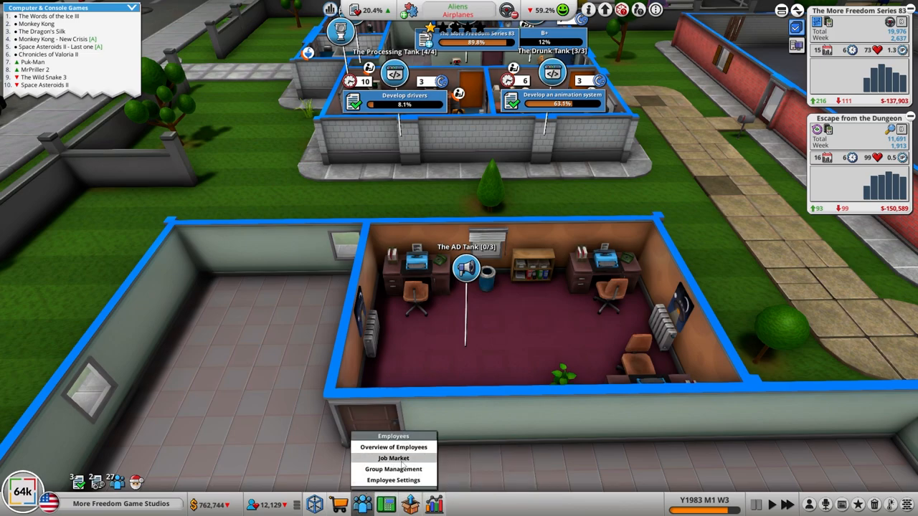
# - Browse the Job Market applicants sorted by Marketing & Support skill
pyautogui.click(393, 459)
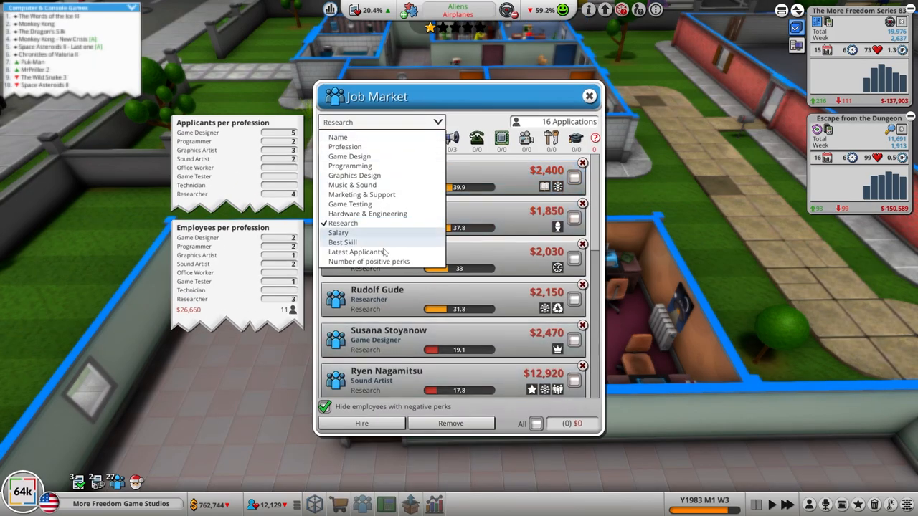
pyautogui.click(362, 195)
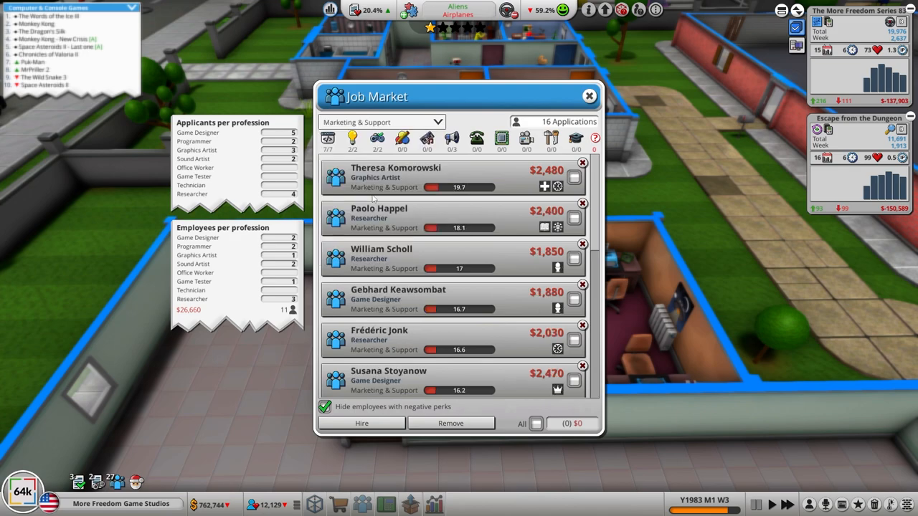
pyautogui.moveTo(433, 198)
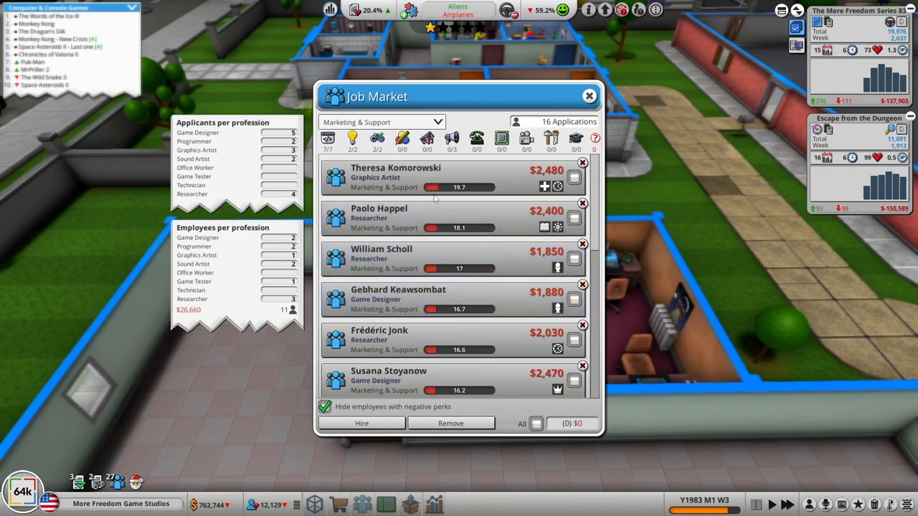
pyautogui.scroll(-3)
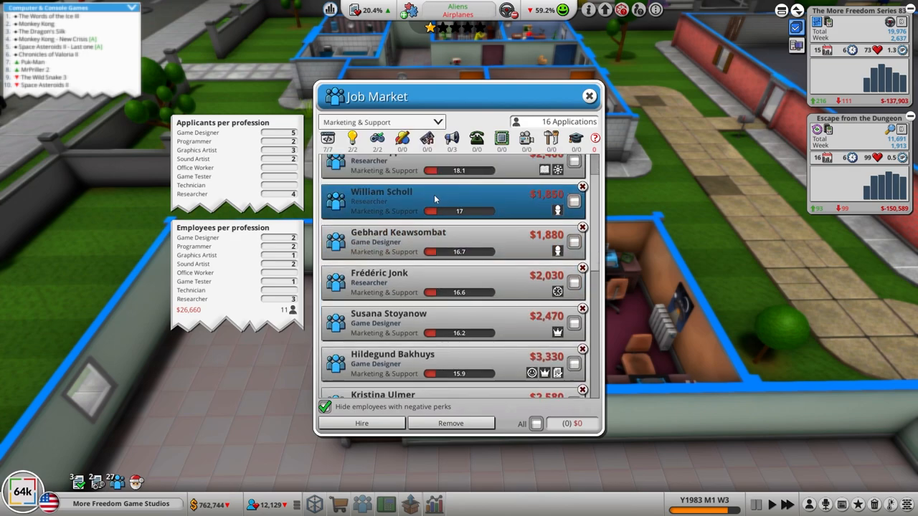
pyautogui.scroll(-3)
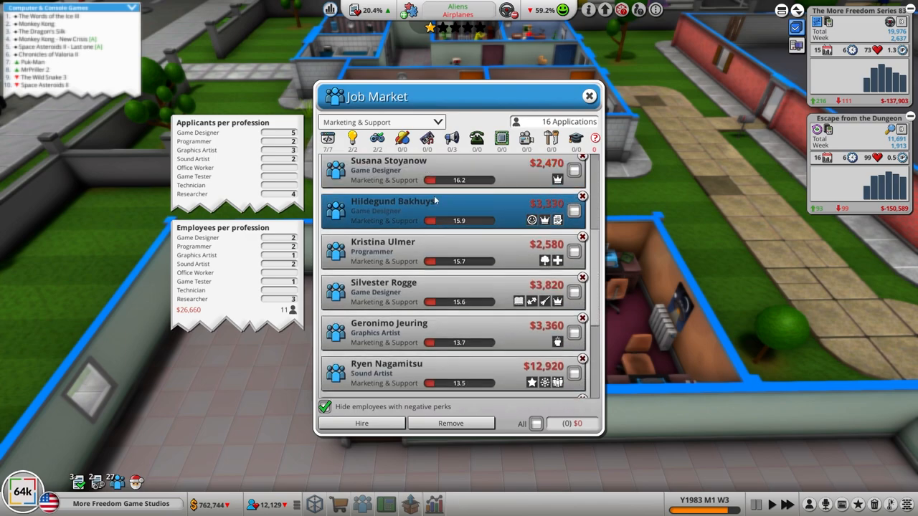
pyautogui.scroll(-3)
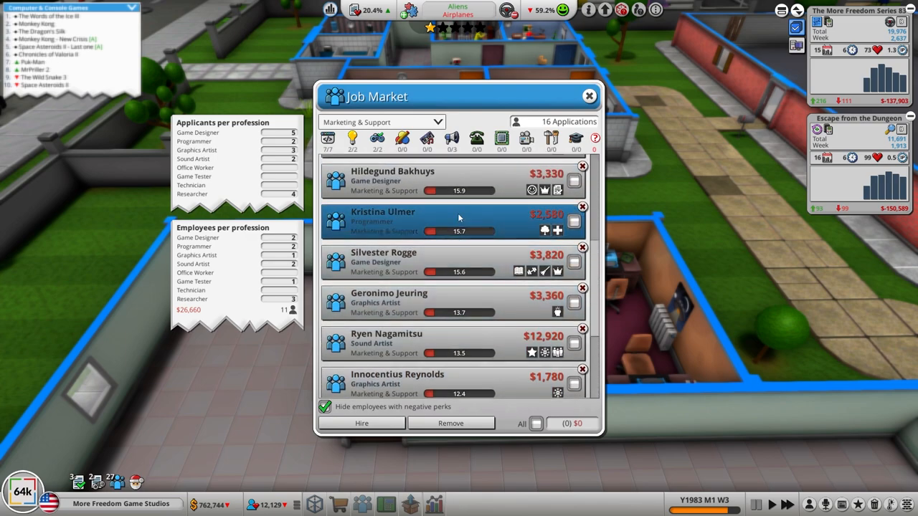
pyautogui.scroll(-3)
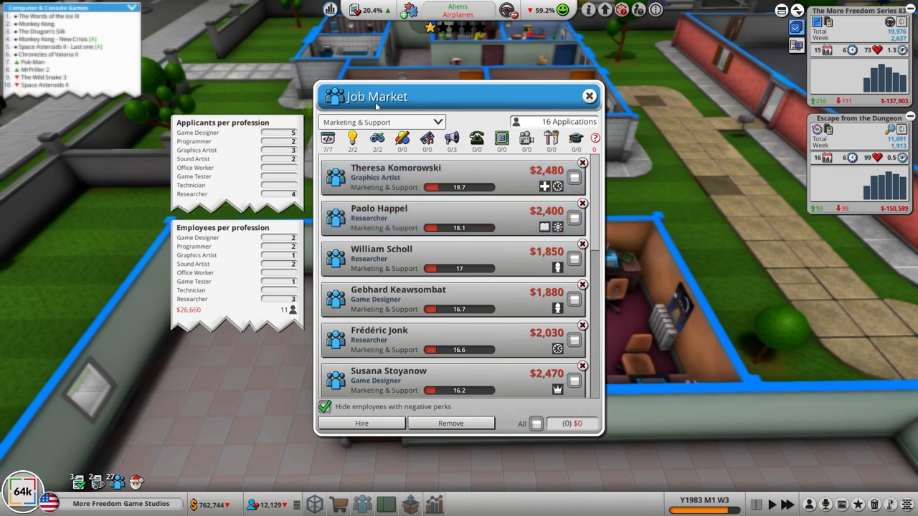
pyautogui.click(381, 122)
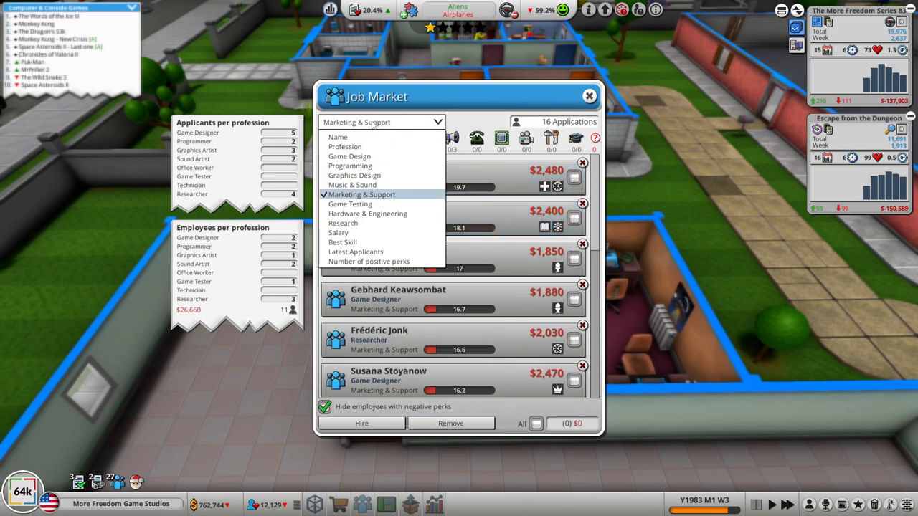
pyautogui.moveTo(362, 204)
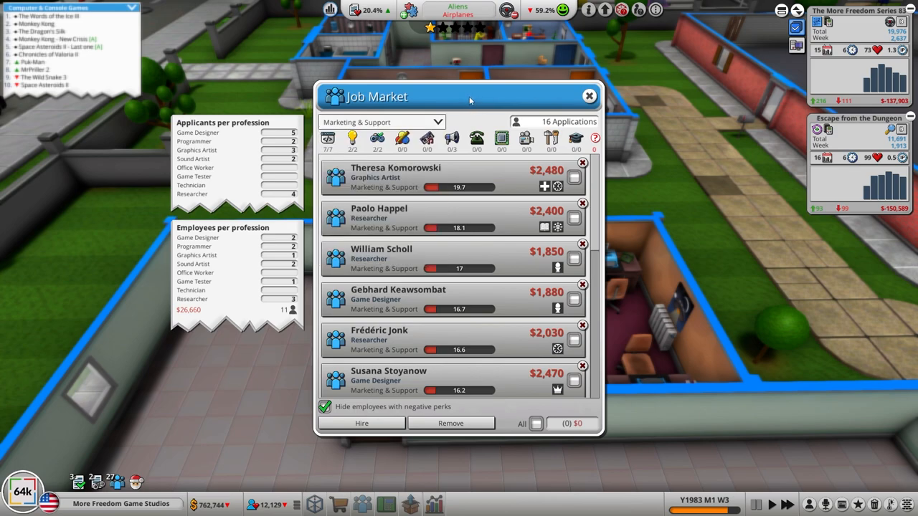
pyautogui.click(451, 178)
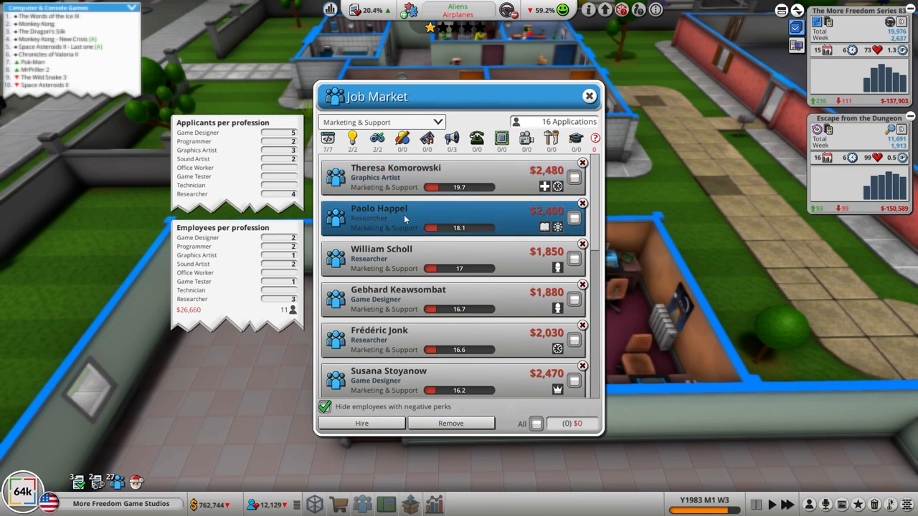
# - Hire the second marketing-skilled researcher from their details
pyautogui.click(395, 219)
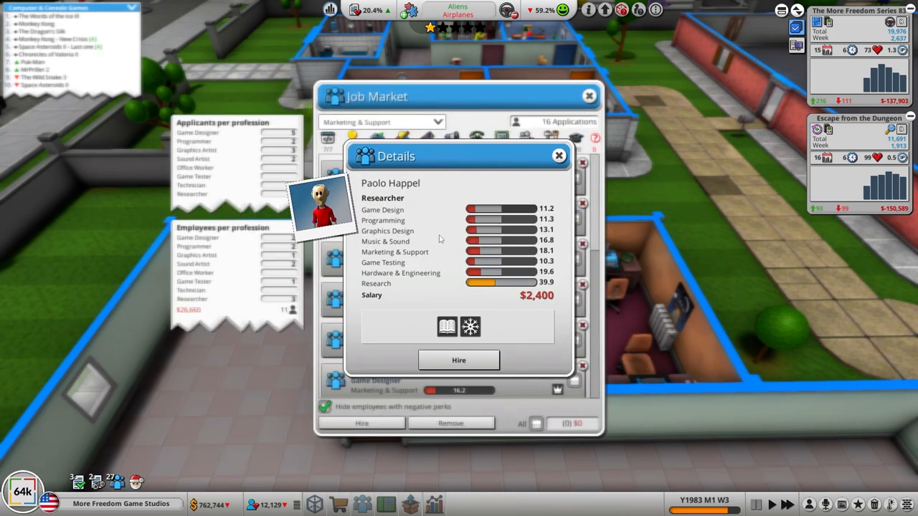
pyautogui.click(459, 360)
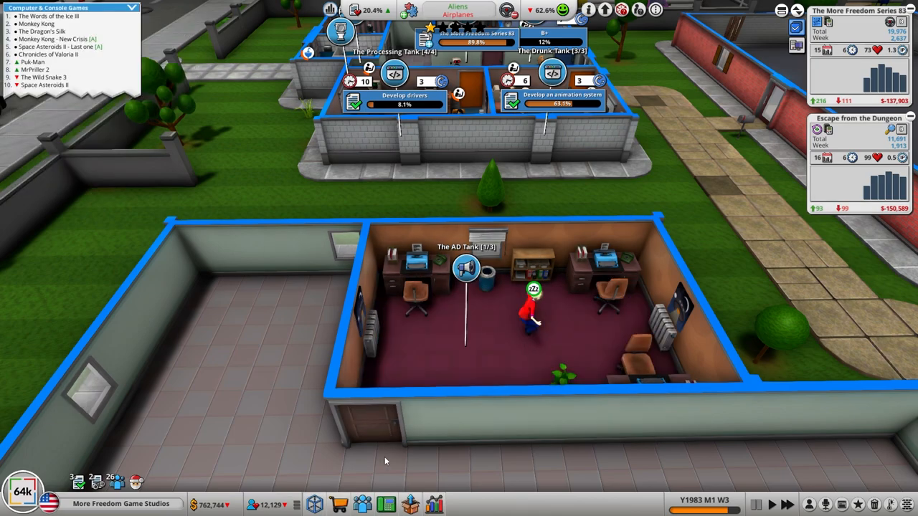
# - Hire two more marketing-skilled researchers from the Job Market for The AD Tank
pyautogui.click(362, 505)
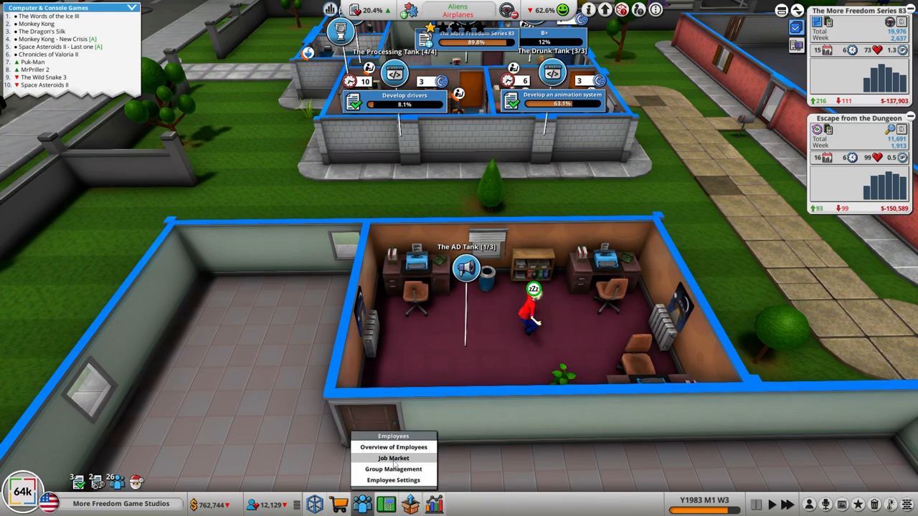
pyautogui.click(393, 459)
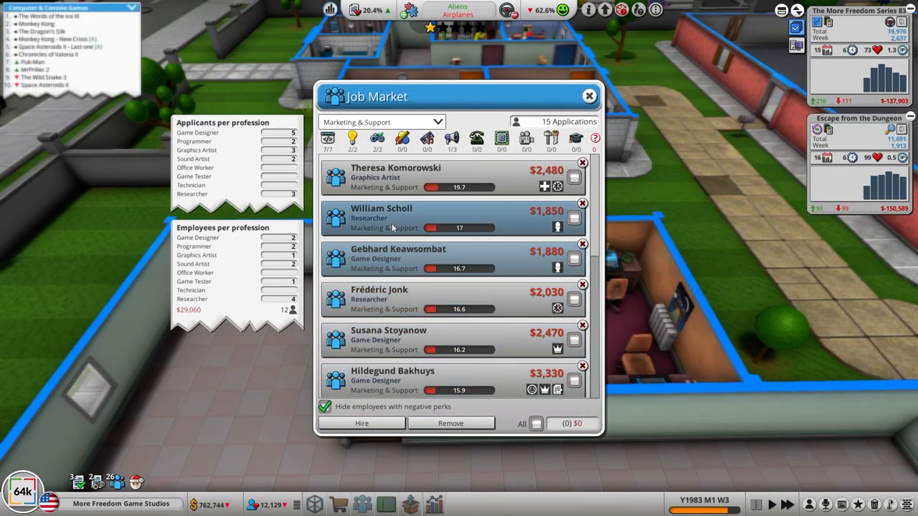
pyautogui.click(445, 178)
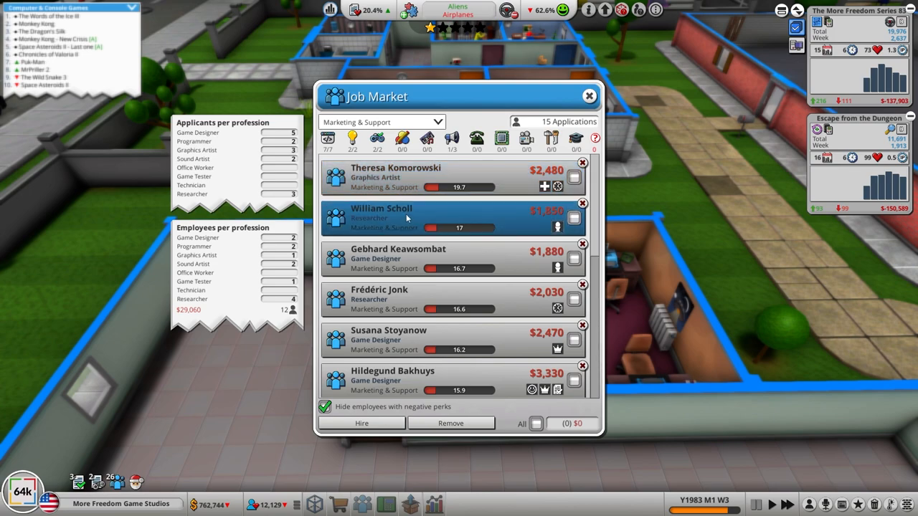
pyautogui.click(398, 258)
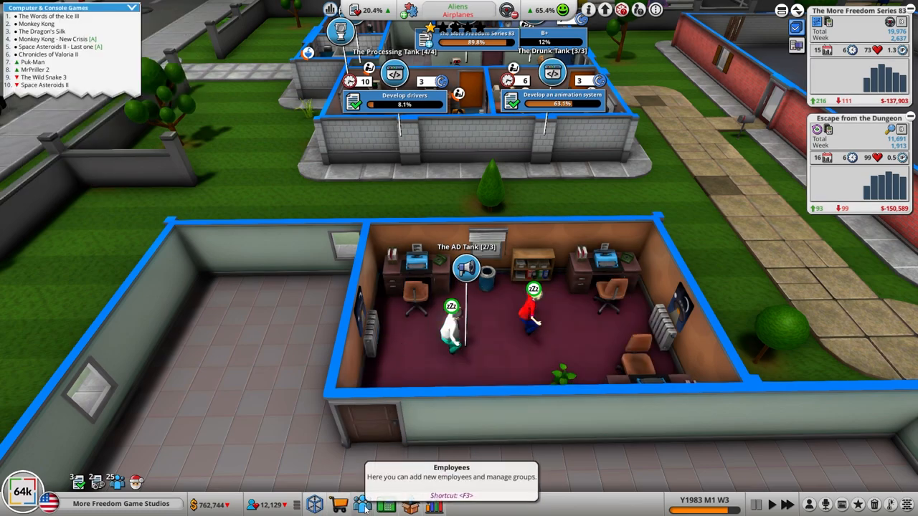
pyautogui.click(362, 505)
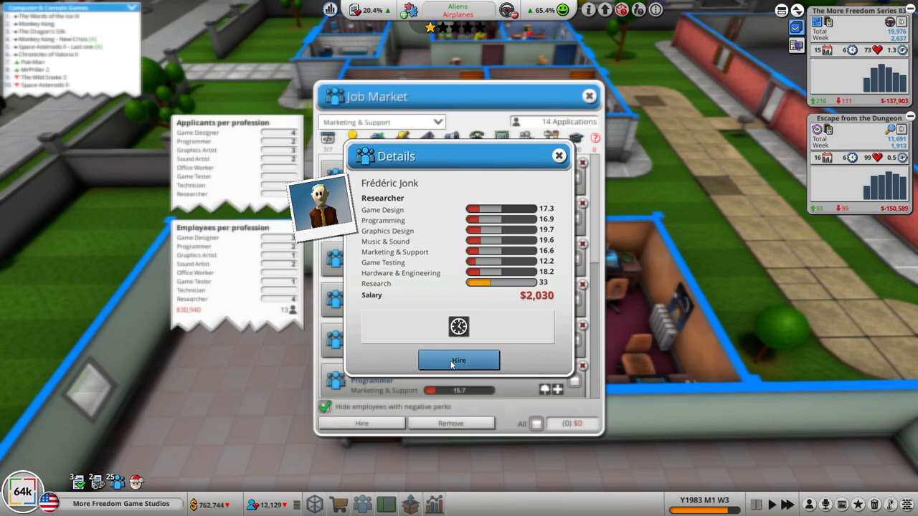
pyautogui.click(459, 361)
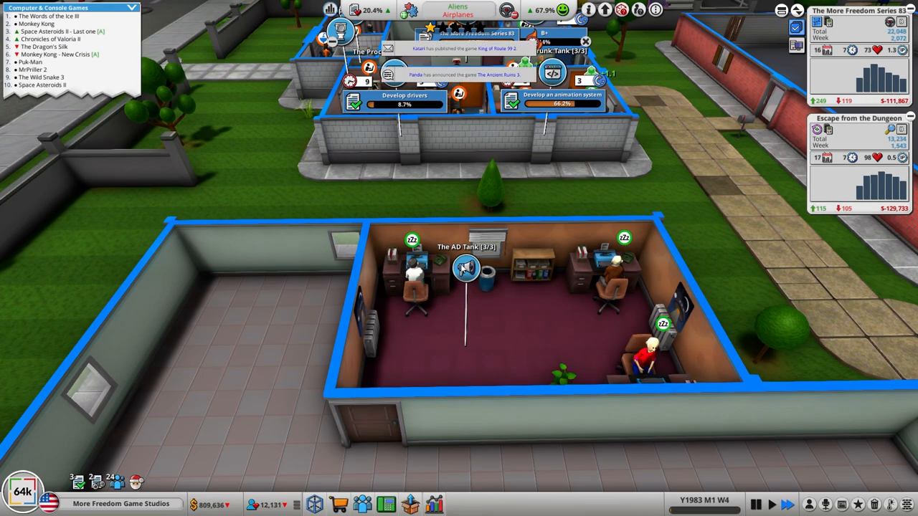
# - Start a poster campaign for The More Freedom Series 83 from The AD Tank
pyautogui.click(465, 268)
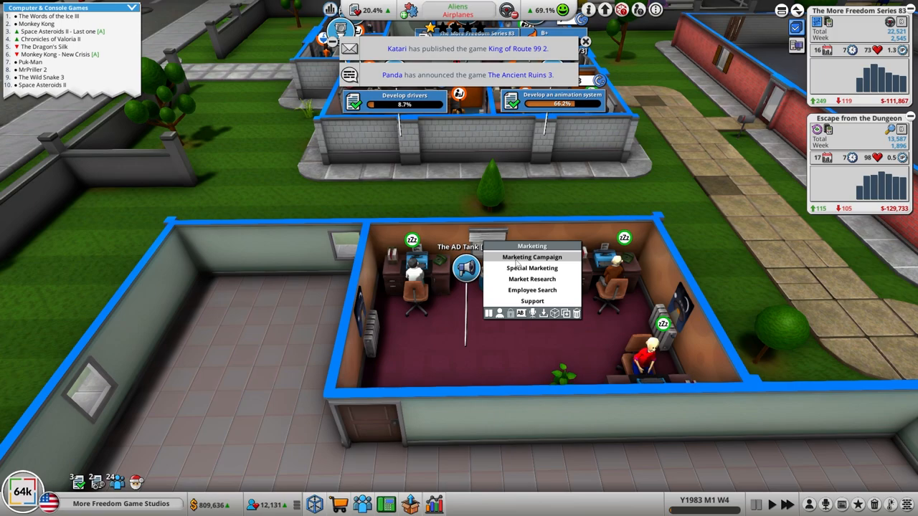
pyautogui.click(530, 257)
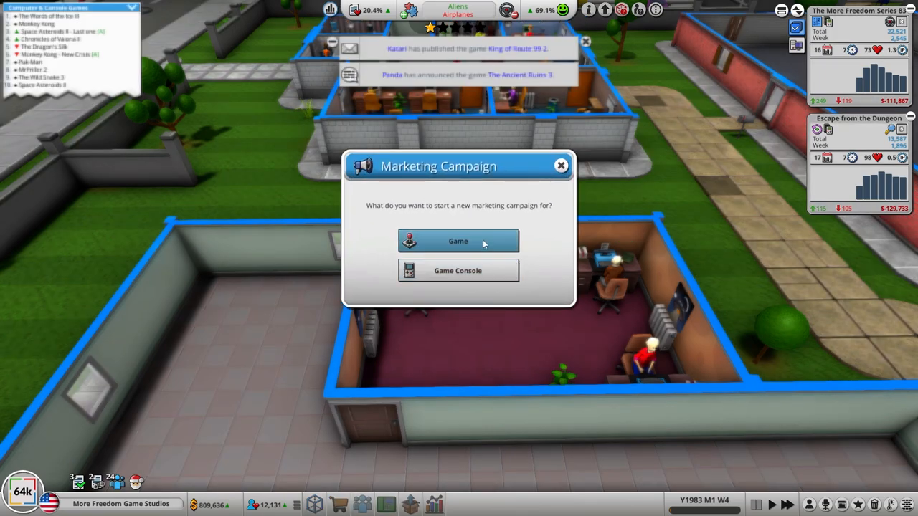
pyautogui.click(458, 241)
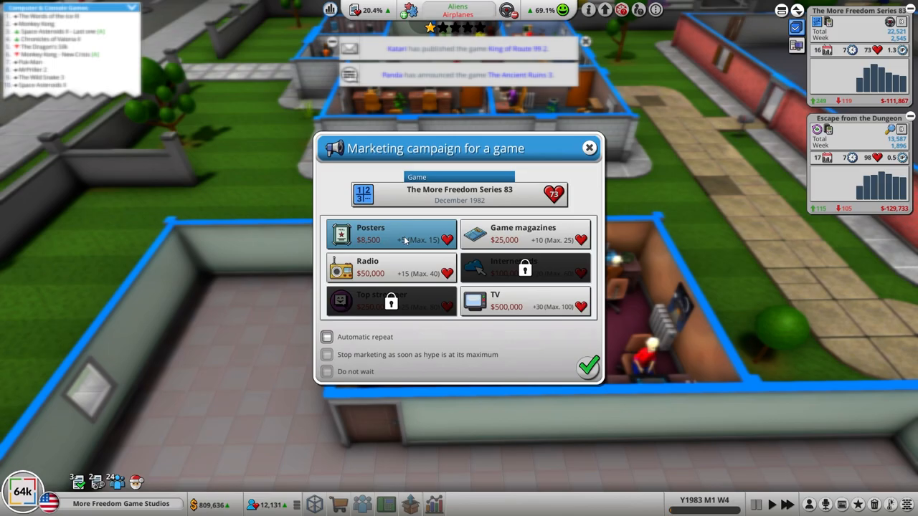
pyautogui.click(390, 234)
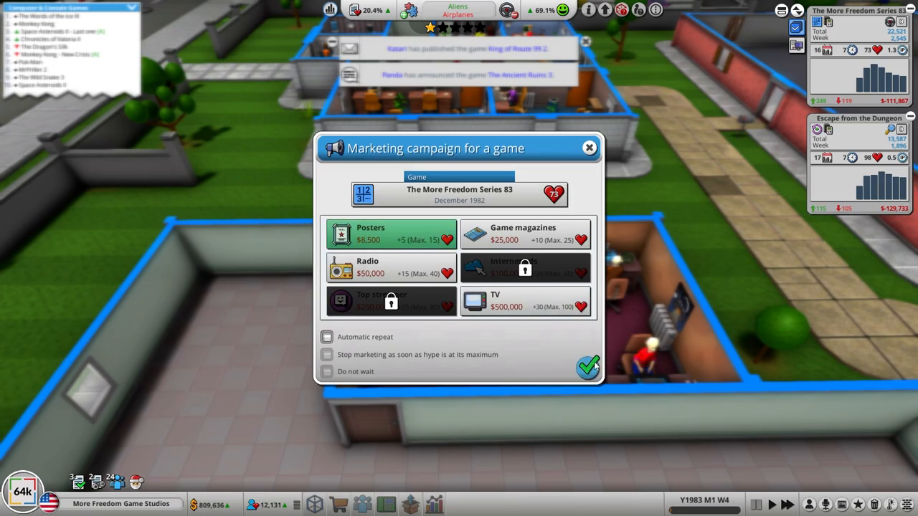
pyautogui.click(589, 367)
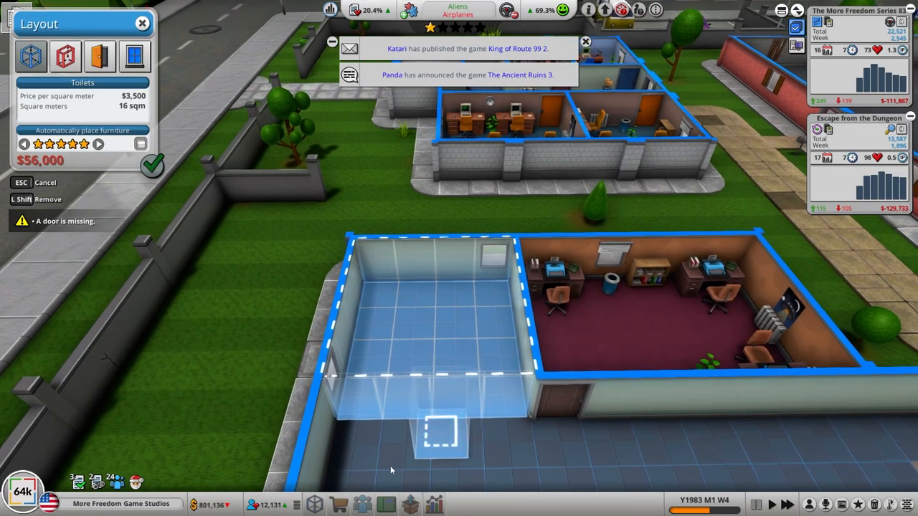
# - Add a door to the toilet room's lower wall, confirm the build and pick a radiator
pyautogui.click(509, 394)
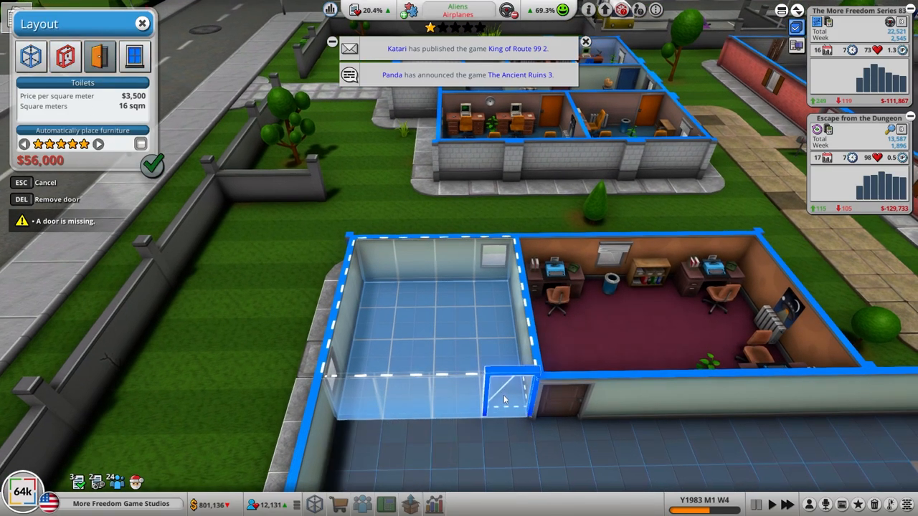
pyautogui.click(508, 399)
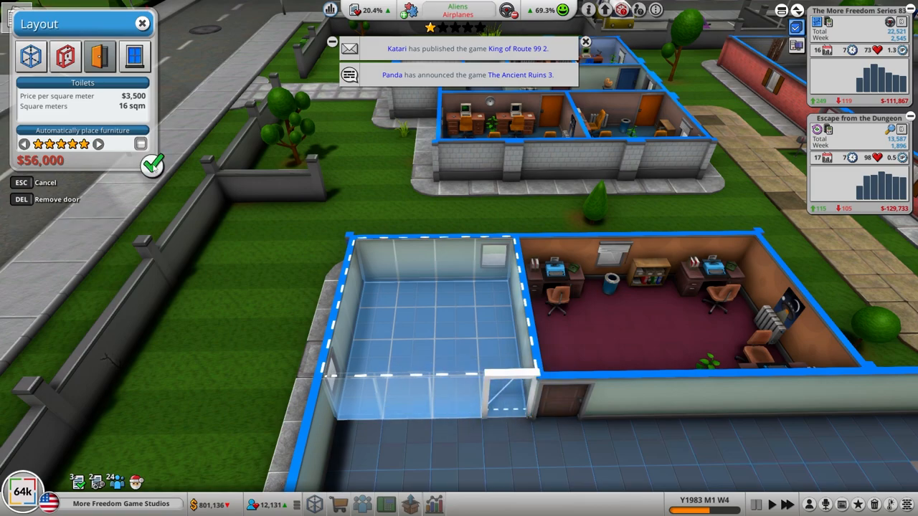
pyautogui.click(152, 165)
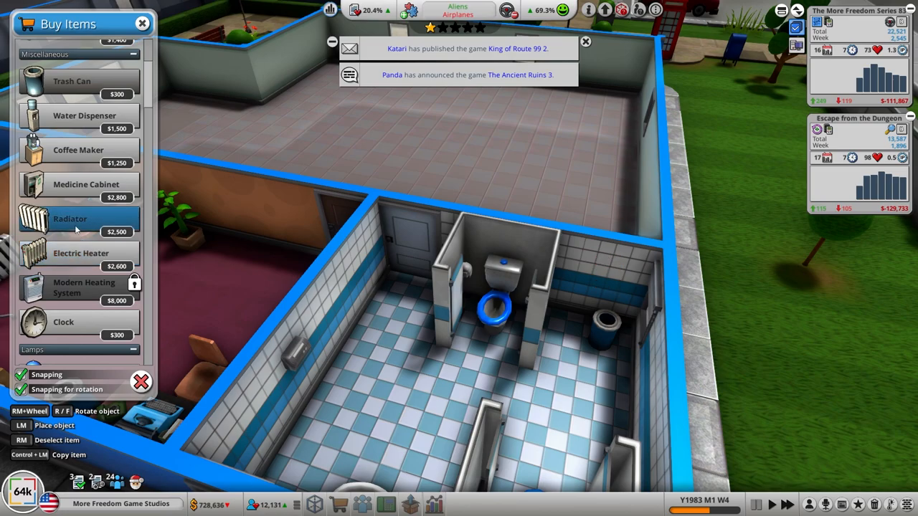
pyautogui.click(70, 218)
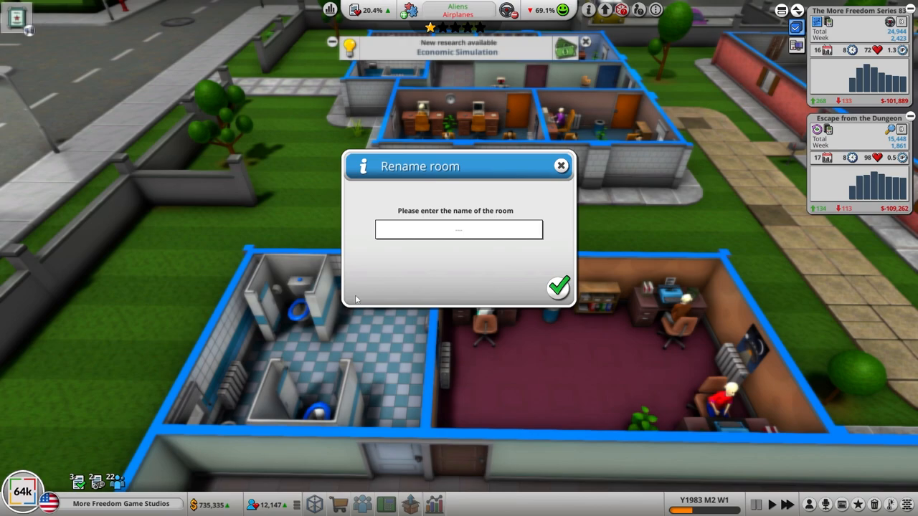
# - Name the new toilet room 'Second Crapper'
pyautogui.write('Second')
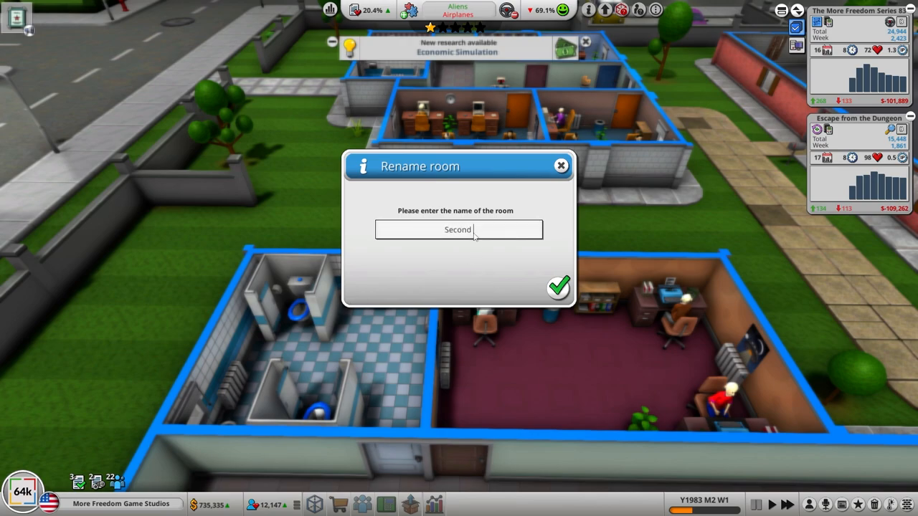
pyautogui.write('Crapper')
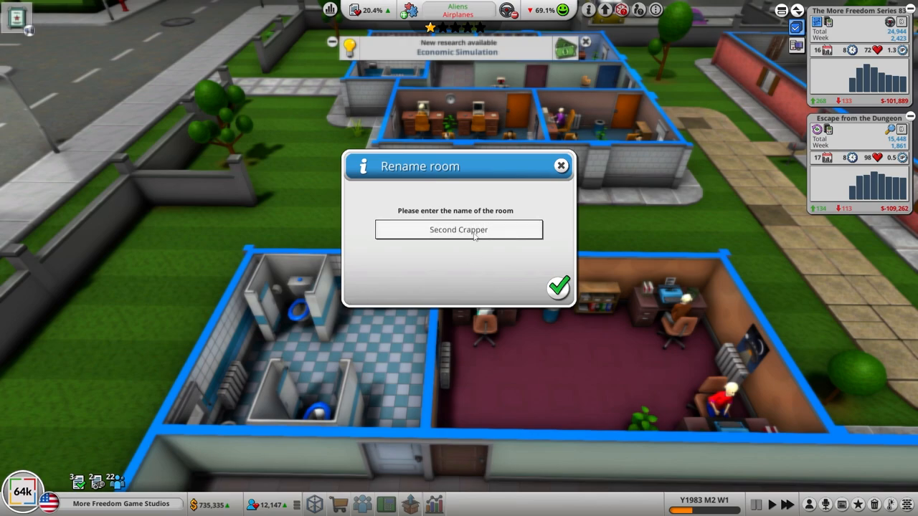
pyautogui.click(558, 287)
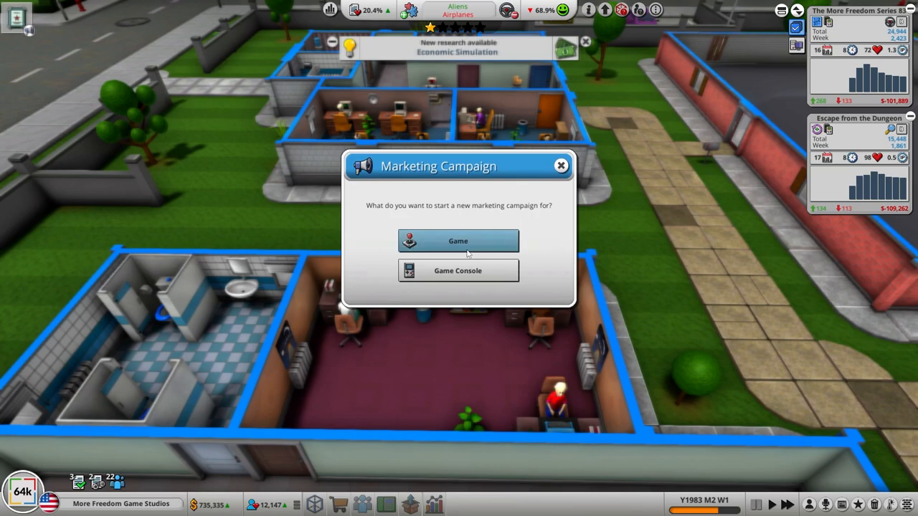
# - Start poster and magazine campaigns for Escape from the Dungeon
pyautogui.click(457, 241)
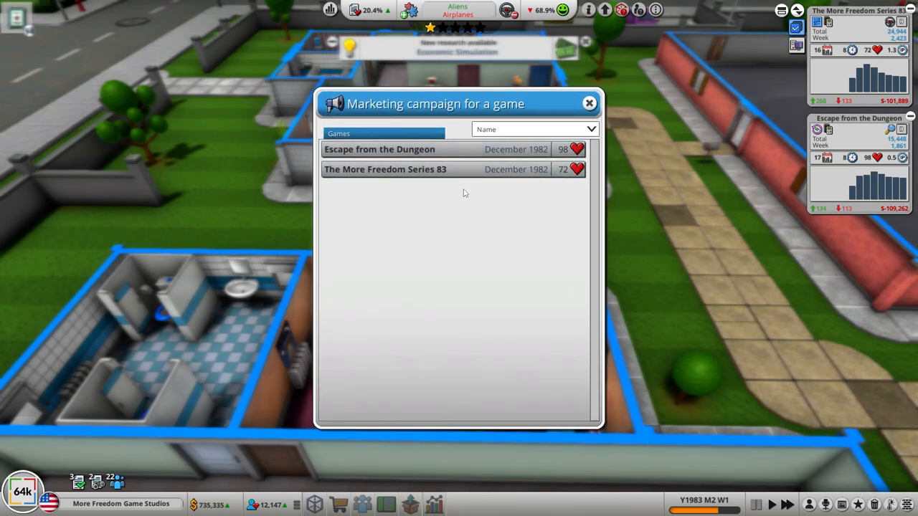
pyautogui.click(378, 149)
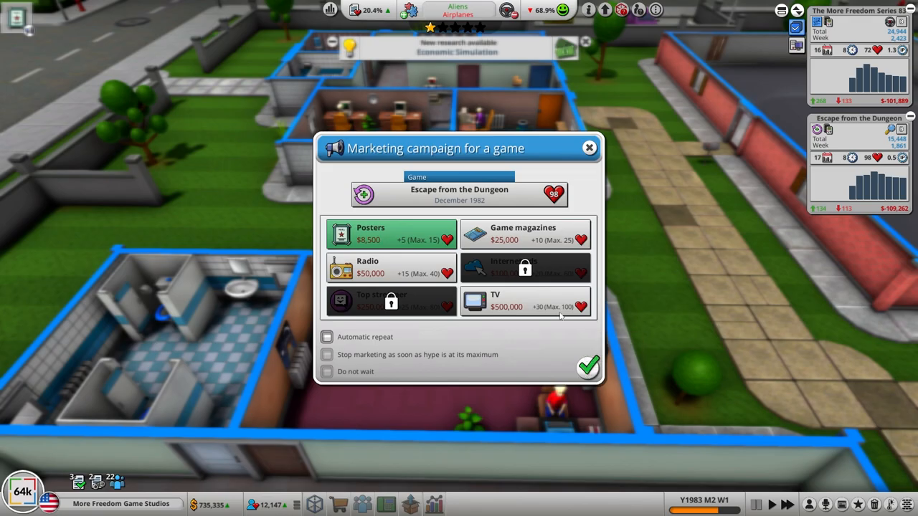
pyautogui.click(588, 367)
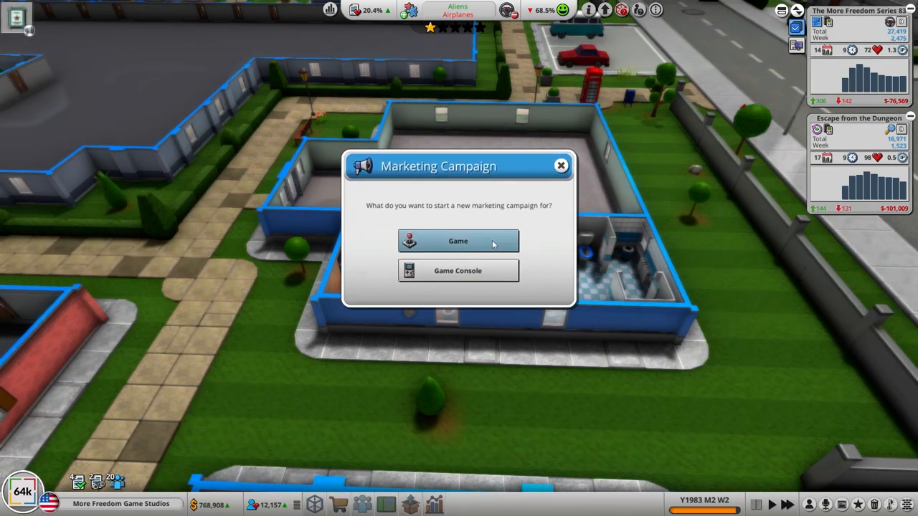
pyautogui.click(459, 241)
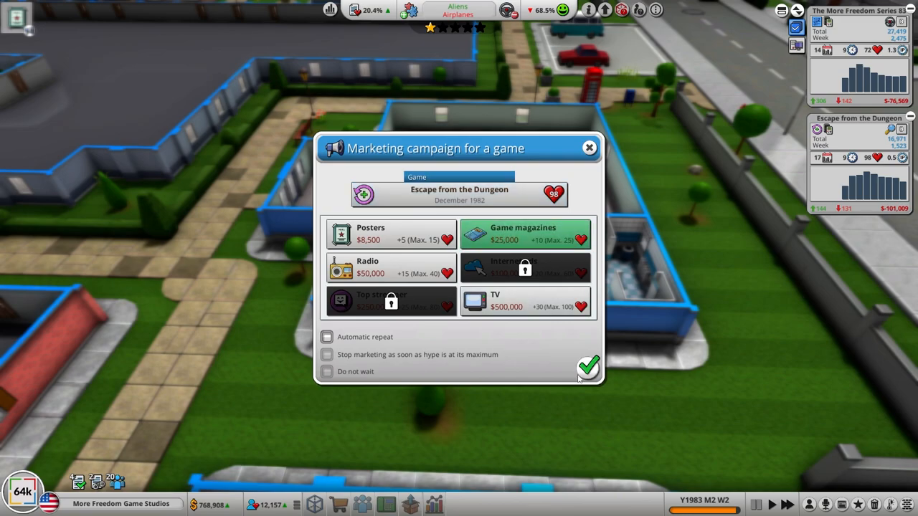
pyautogui.click(588, 367)
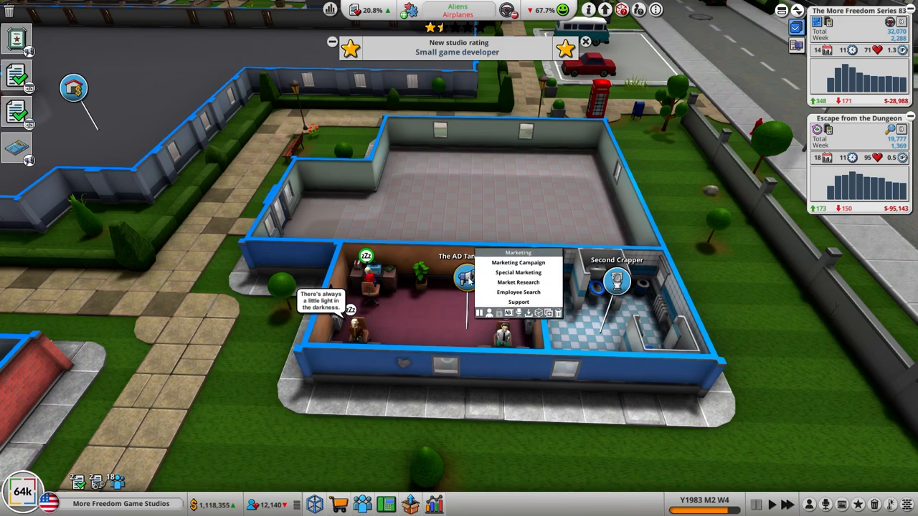
# - Start magazine and radio campaigns for The More Freedom Series 83
pyautogui.click(518, 261)
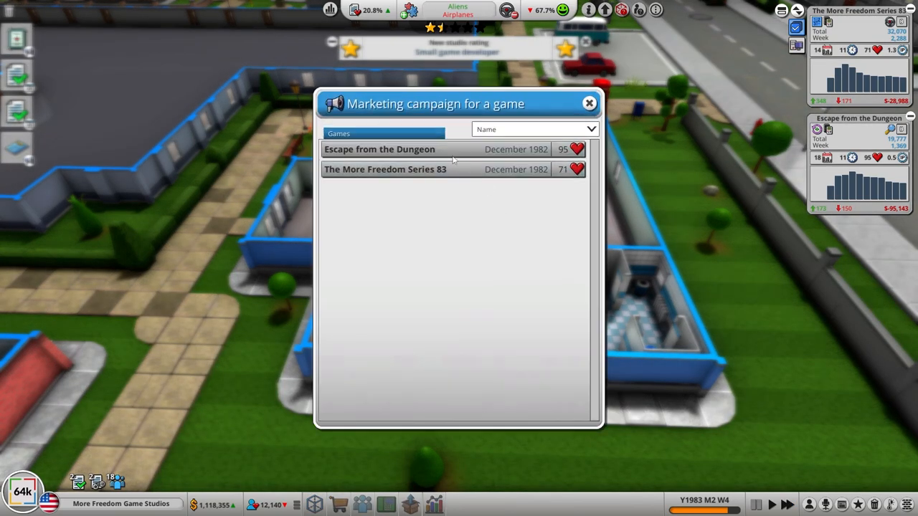
pyautogui.click(384, 169)
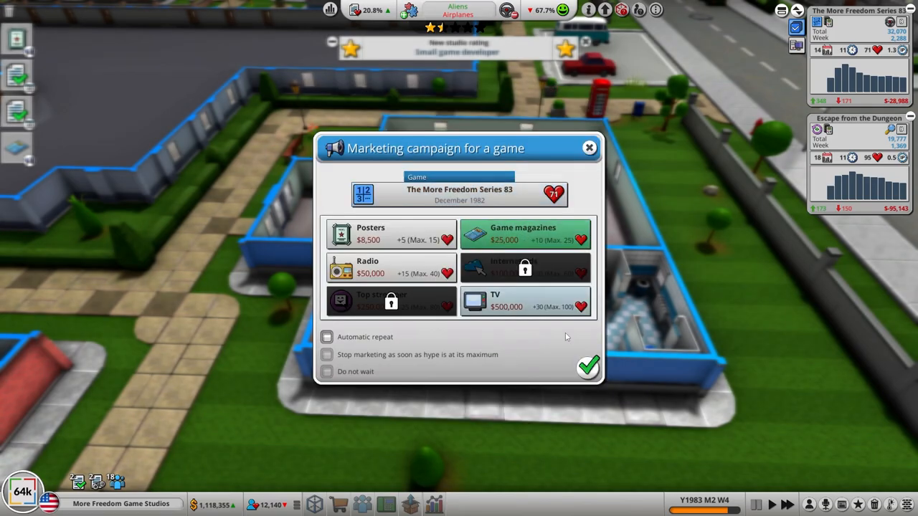
pyautogui.click(588, 367)
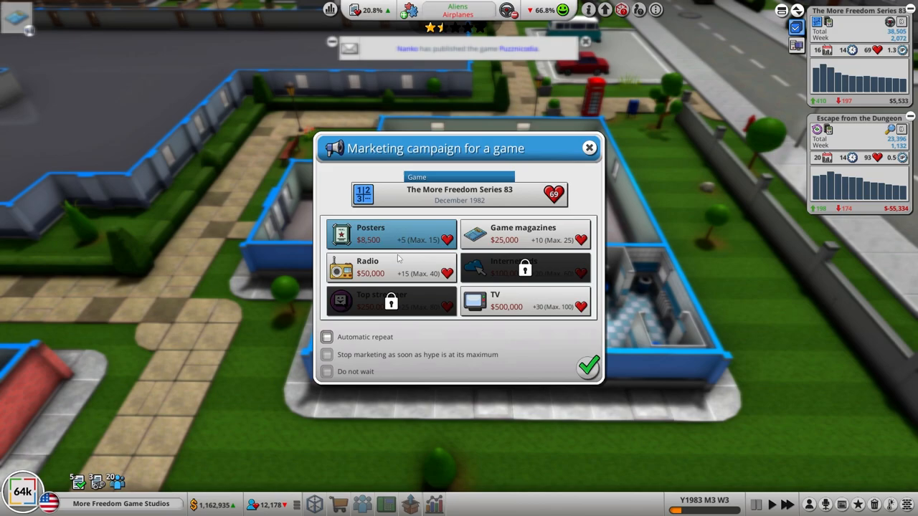
pyautogui.click(390, 268)
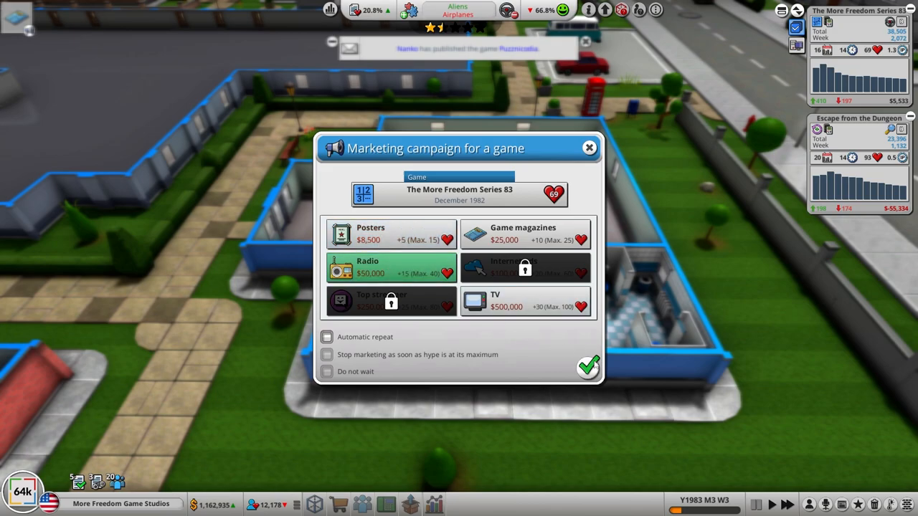
pyautogui.click(588, 147)
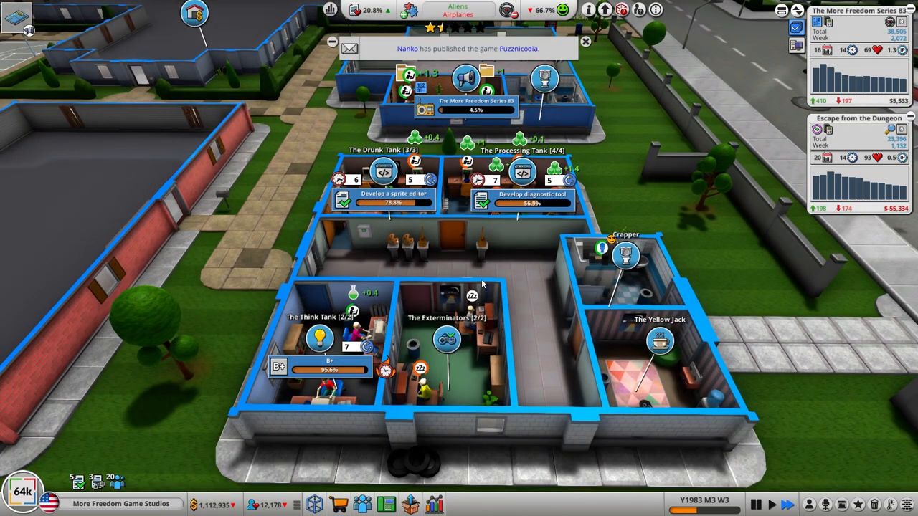
pyautogui.click(446, 341)
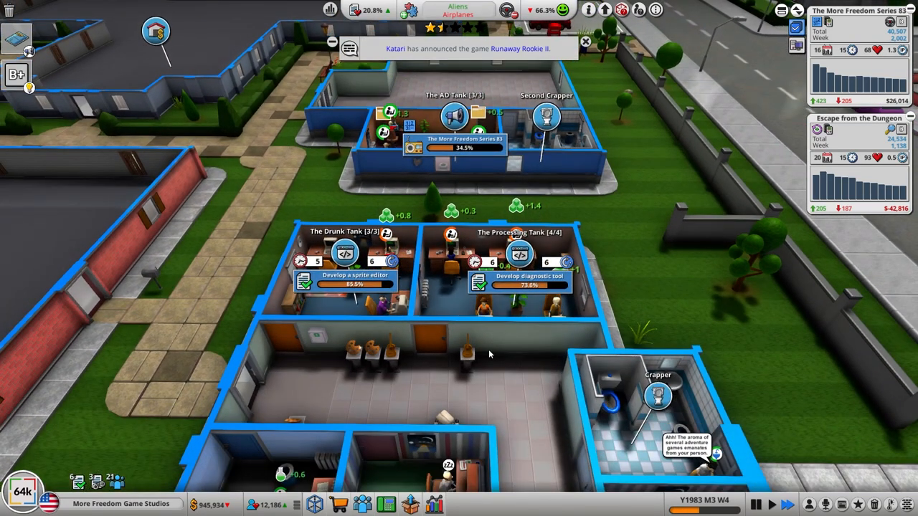
pyautogui.scroll(-3)
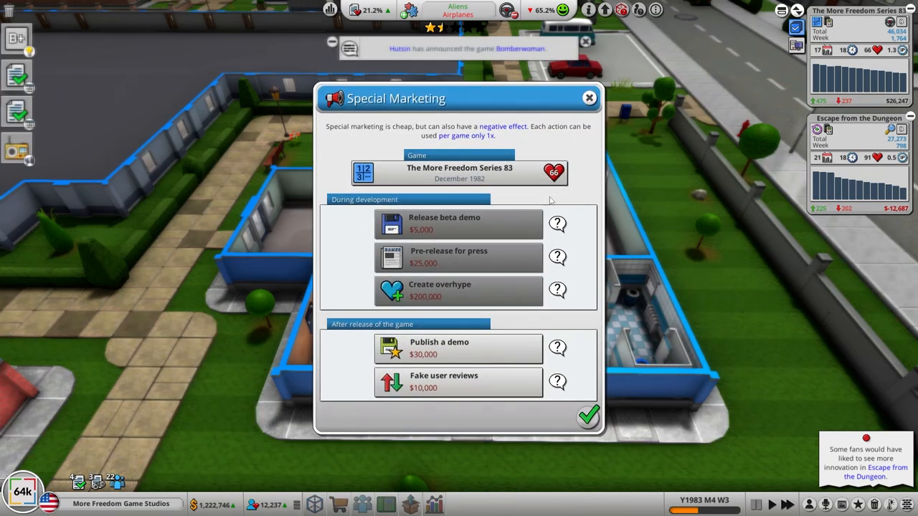
pyautogui.moveTo(459, 172)
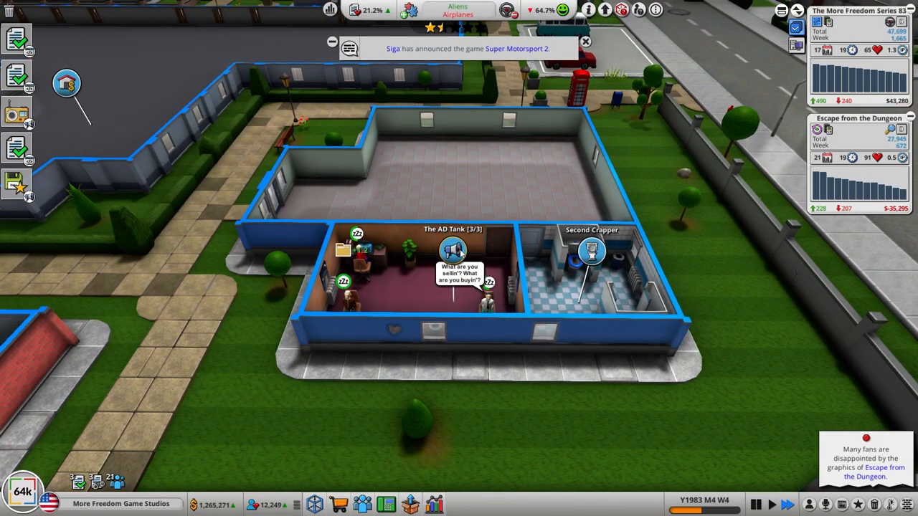
# - Publish a demo of Escape from the Dungeon via Special Marketing, costing it 7 hype
pyautogui.click(453, 249)
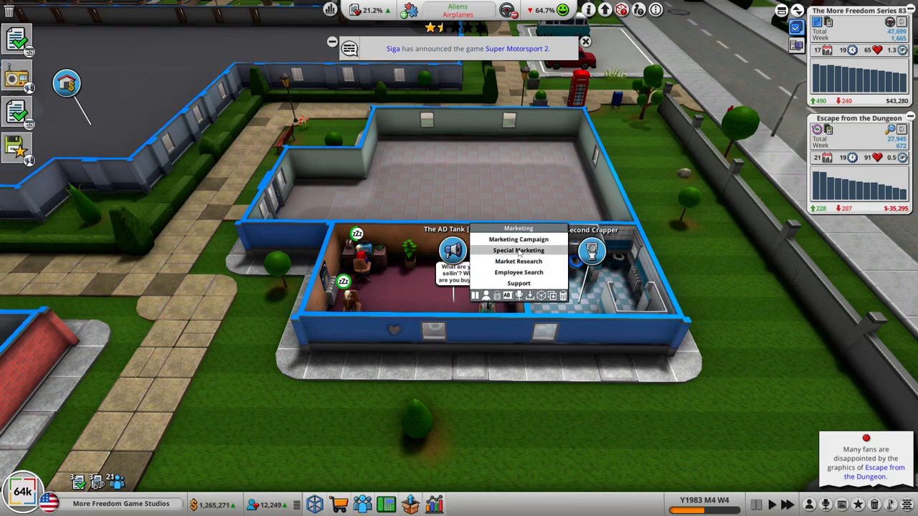
pyautogui.click(519, 250)
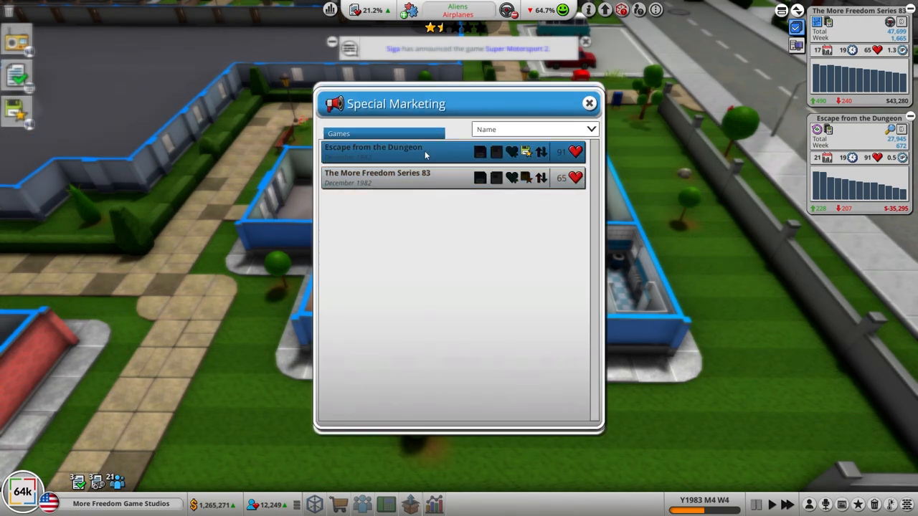
pyautogui.click(376, 178)
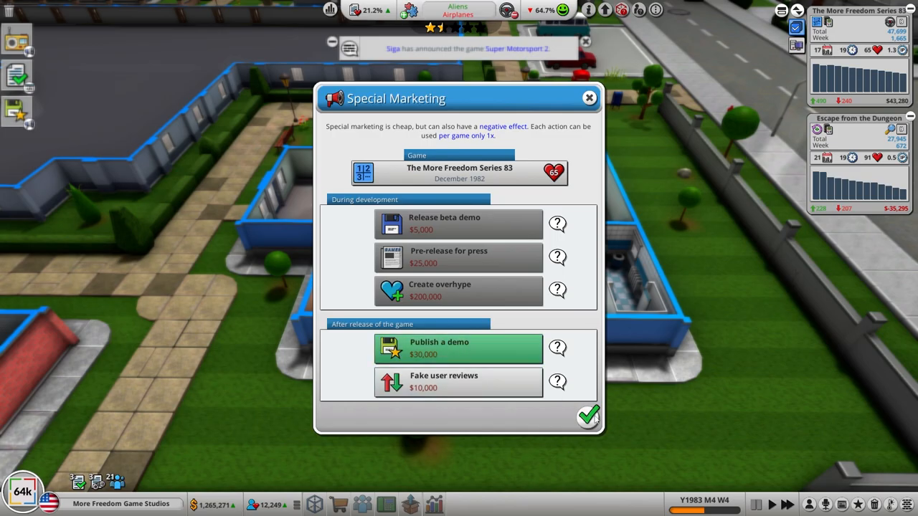
pyautogui.click(588, 416)
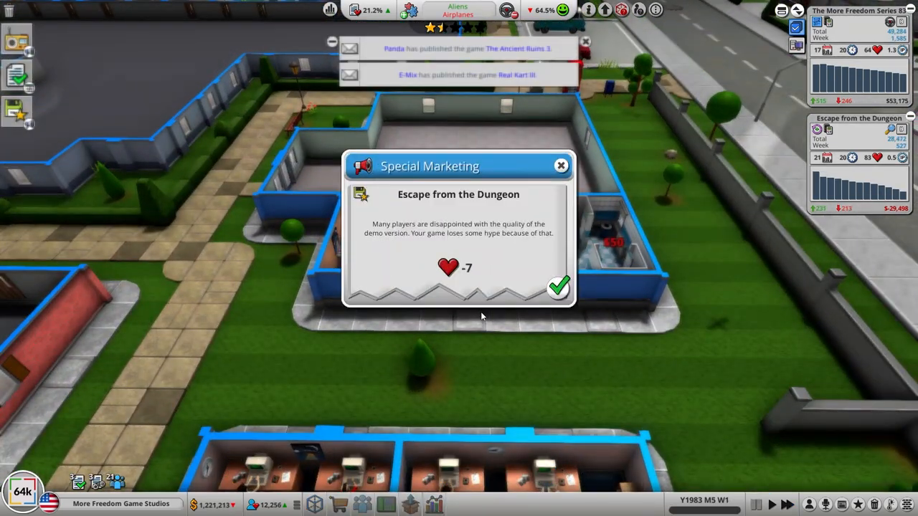
pyautogui.moveTo(559, 287)
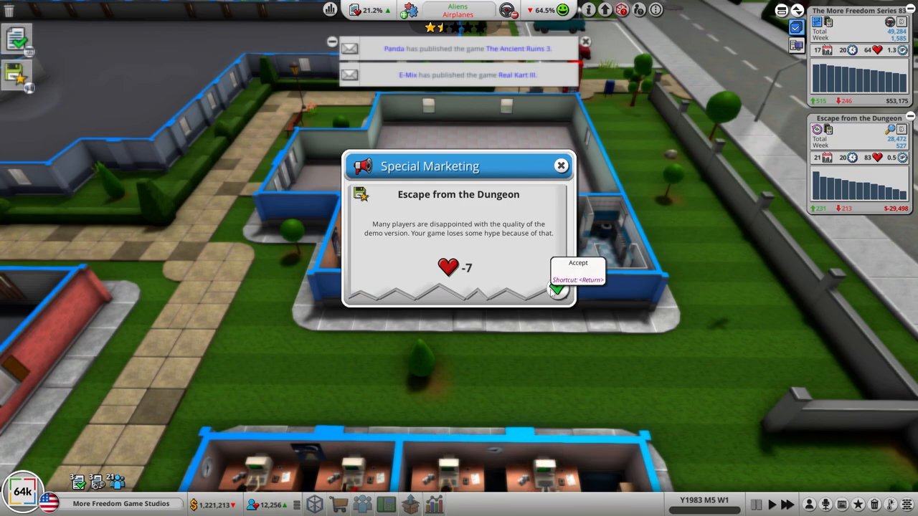
pyautogui.click(560, 289)
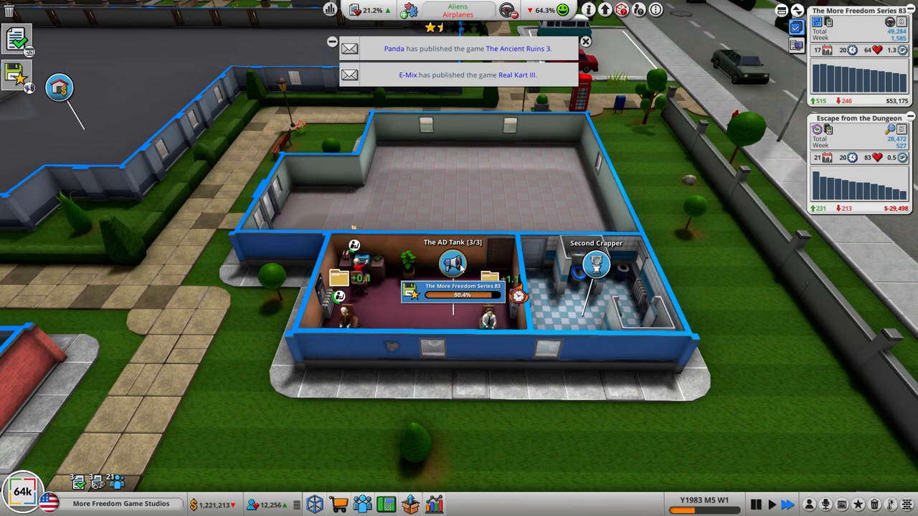
# - Publish a demo of The More Freedom Series 83, gaining it 7 hype
pyautogui.click(454, 264)
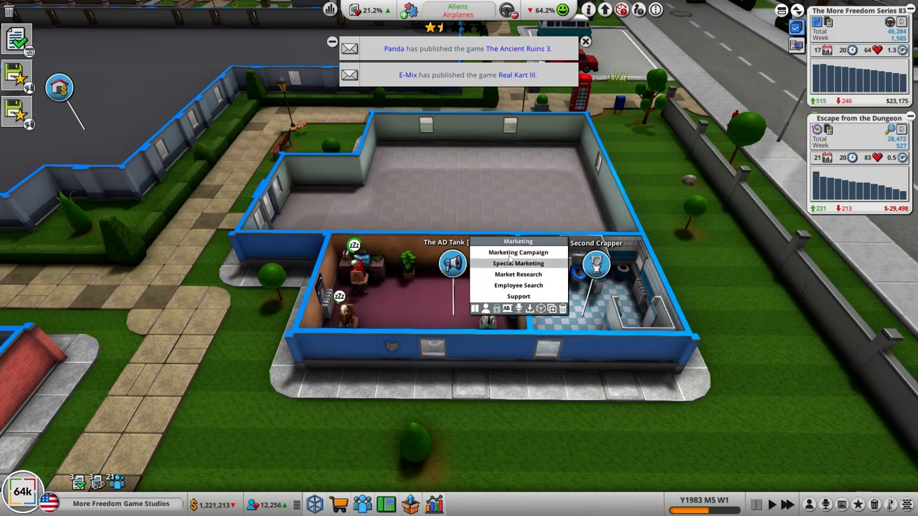
pyautogui.click(518, 252)
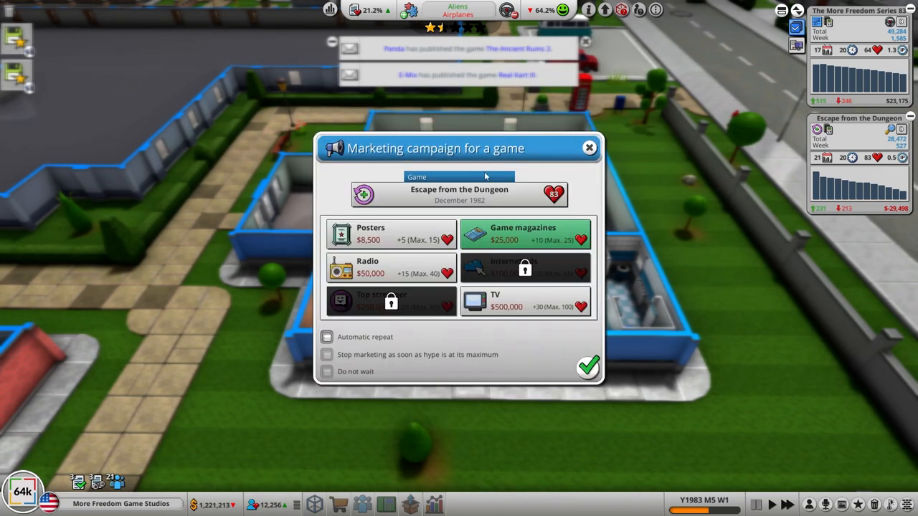
pyautogui.click(588, 367)
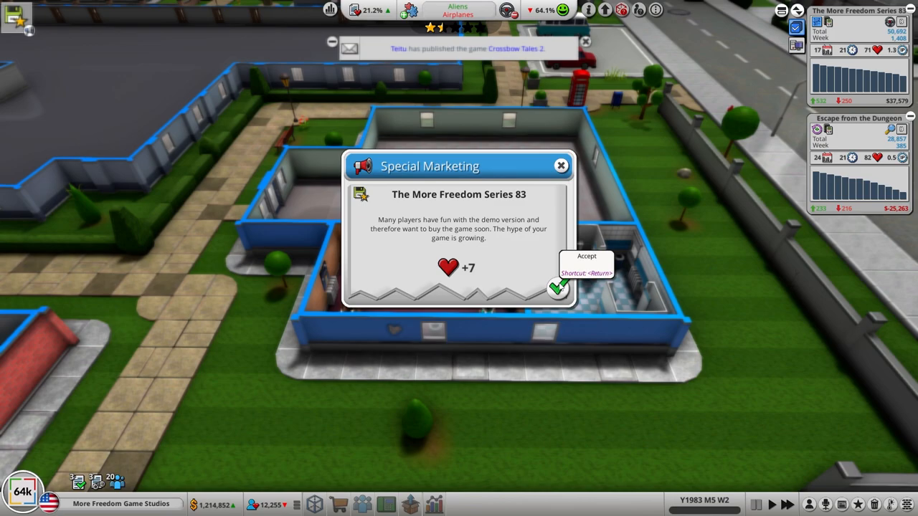
pyautogui.click(558, 287)
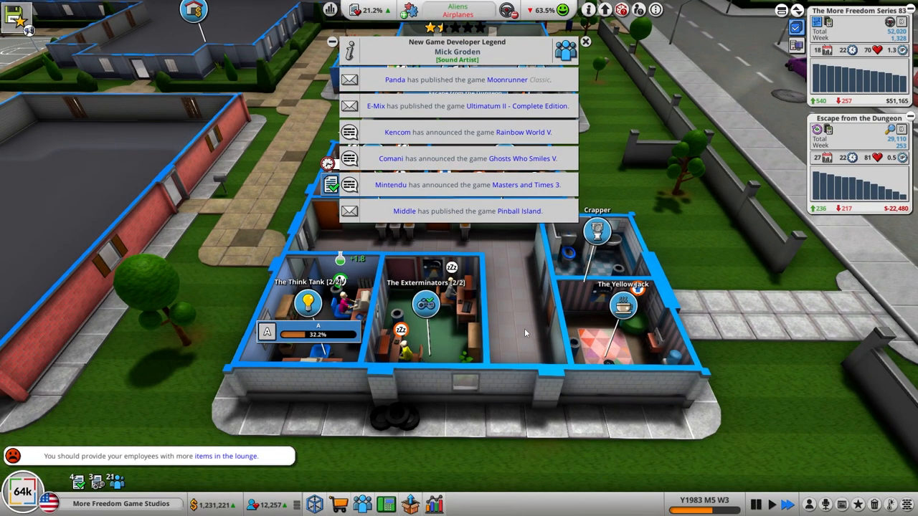
# - Accept the notice that Escape from the Dungeon was taken off the market at a $46,171 loss
pyautogui.click(585, 40)
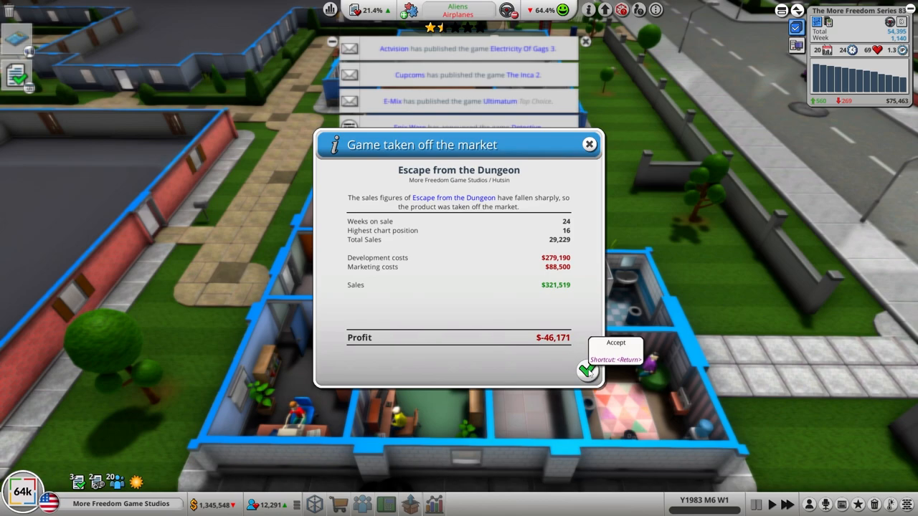
pyautogui.click(588, 367)
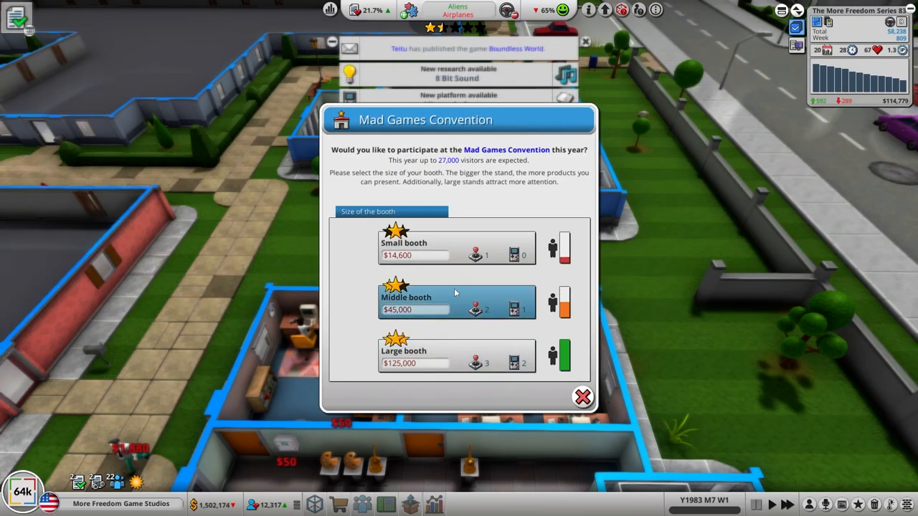
# - Exhibit The More Freedom Series 83 at the middle convention booth and close the visitor results
pyautogui.click(456, 301)
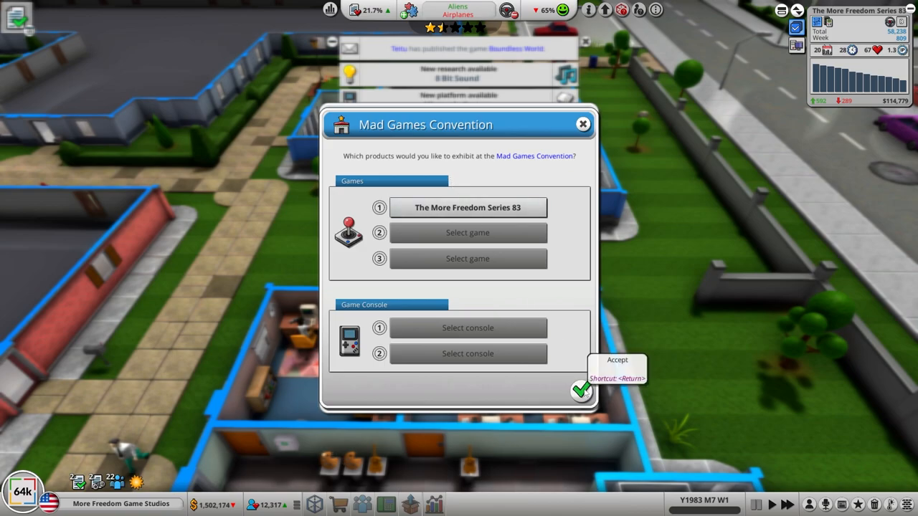
pyautogui.click(582, 390)
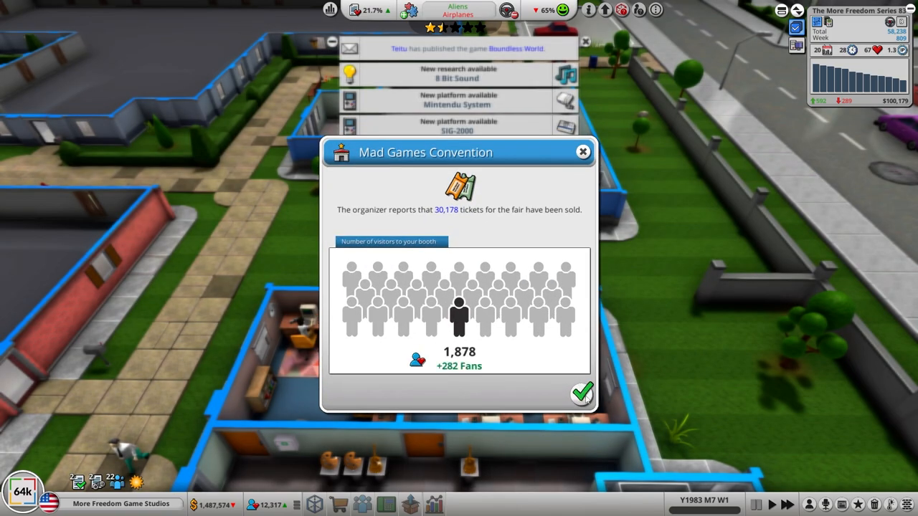
pyautogui.click(582, 393)
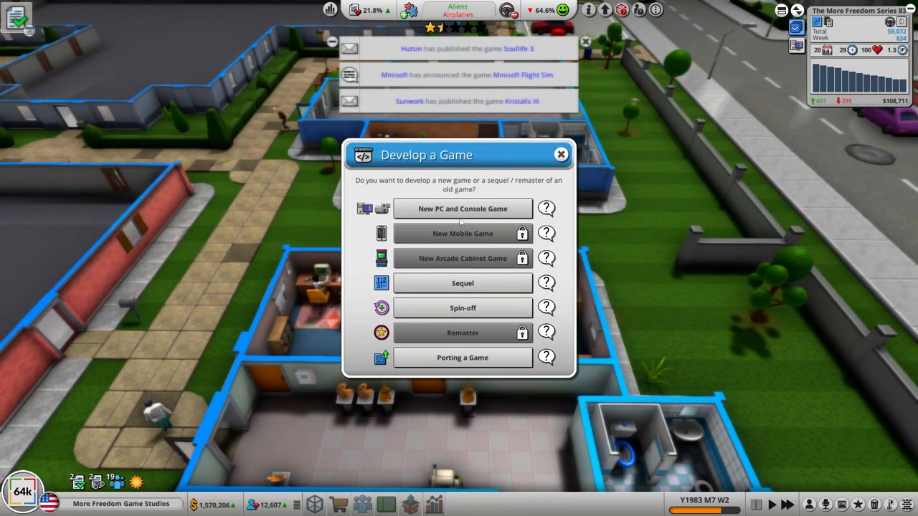
# - Review the porting options and leave without choosing a game
pyautogui.click(462, 357)
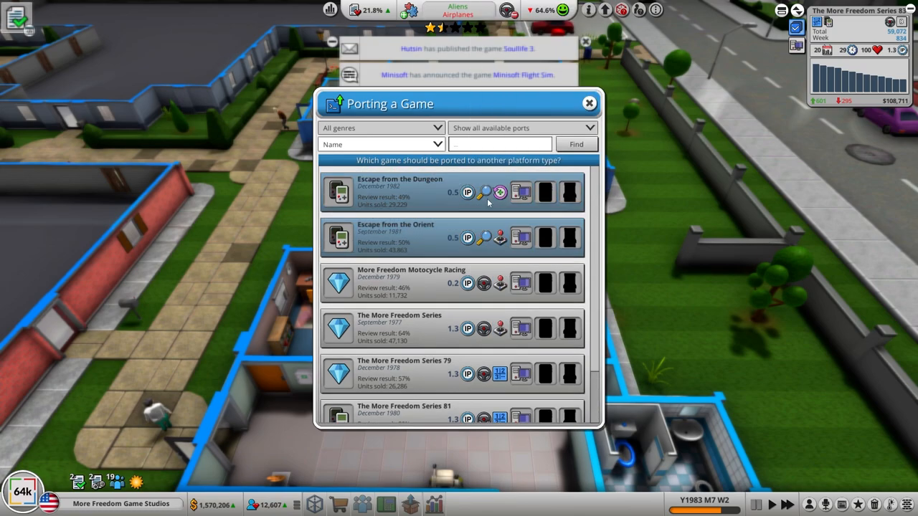
pyautogui.click(588, 104)
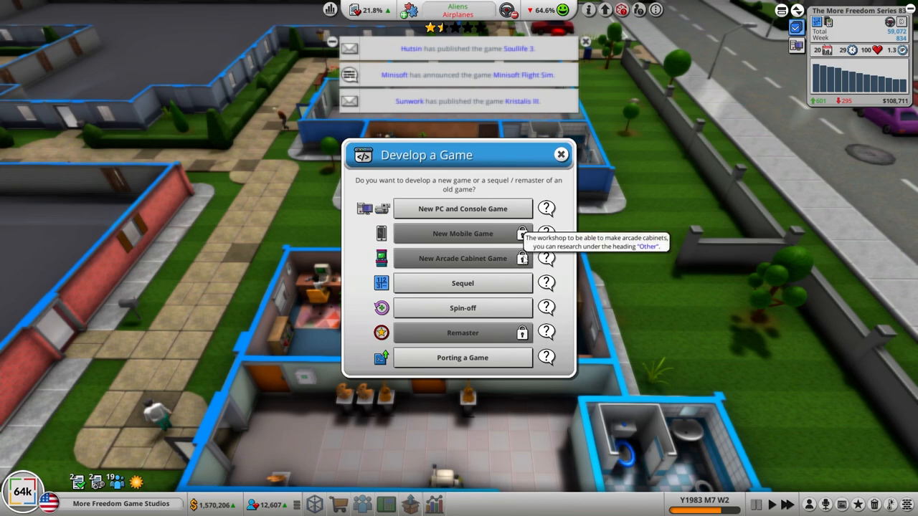
pyautogui.moveTo(500, 243)
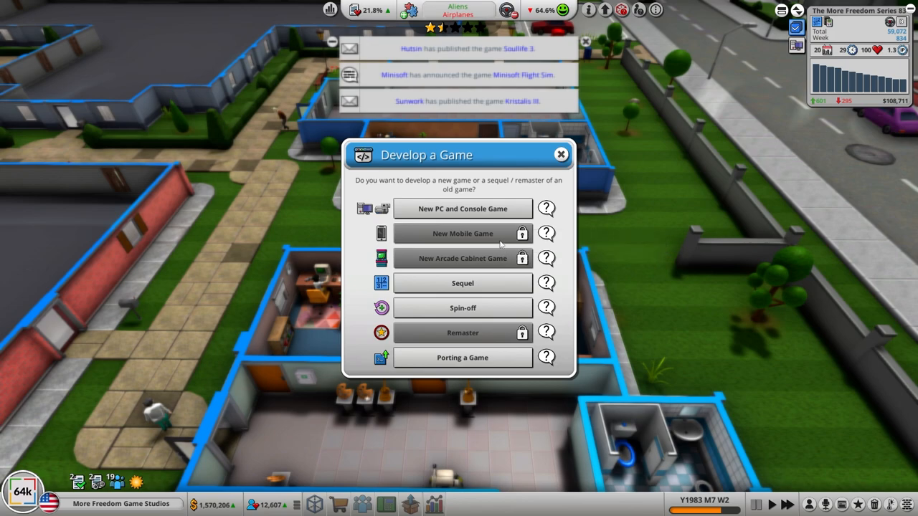
pyautogui.moveTo(519, 237)
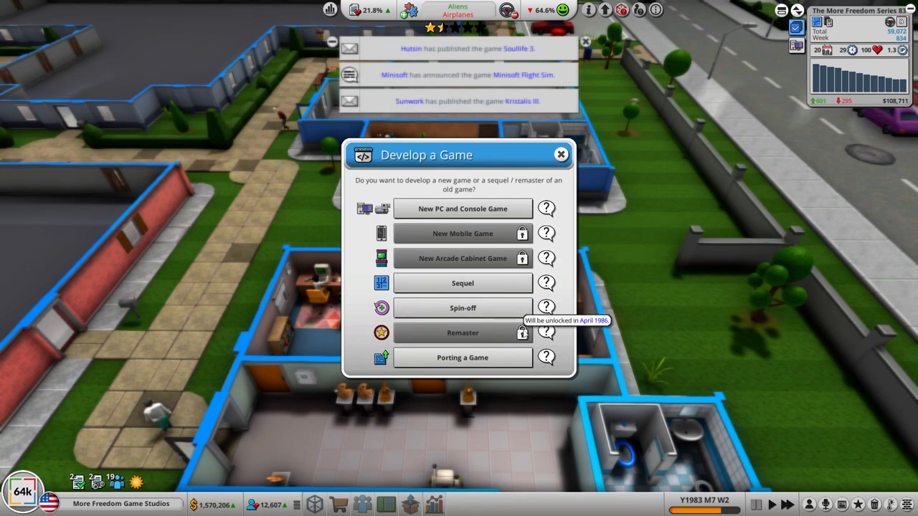
pyautogui.moveTo(462, 210)
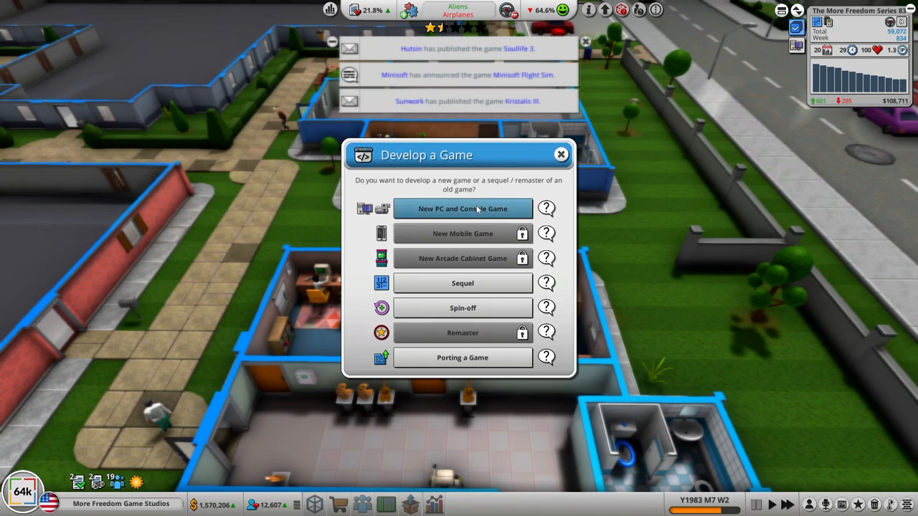
# - Start a new PC and console game with Role-Playing Game as its main genre
pyautogui.click(462, 209)
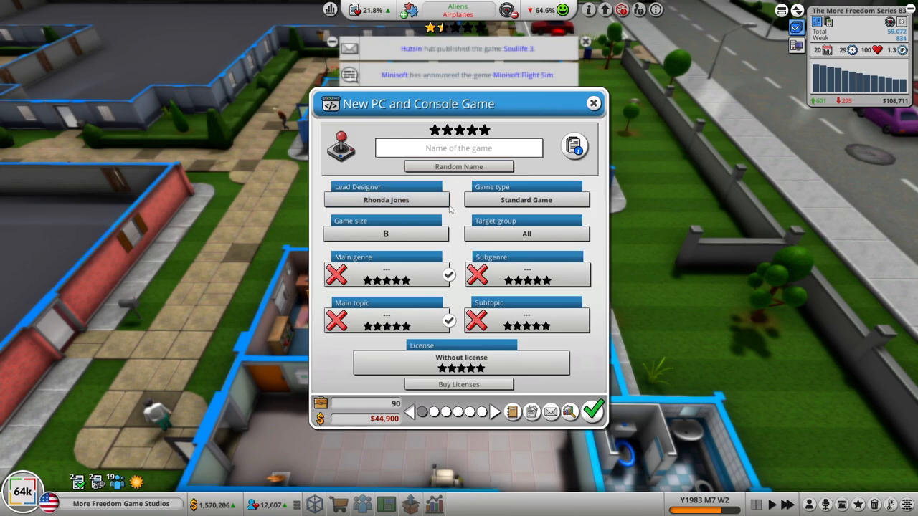
pyautogui.click(386, 275)
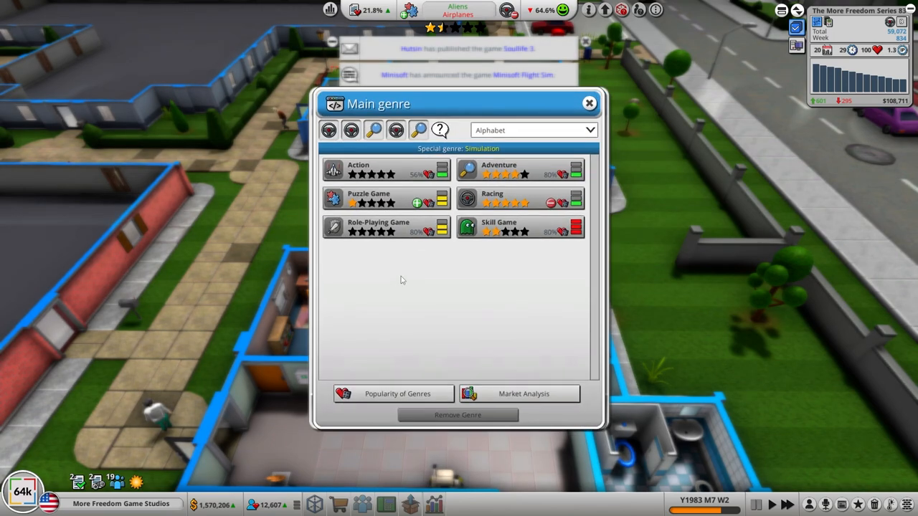
pyautogui.moveTo(529, 317)
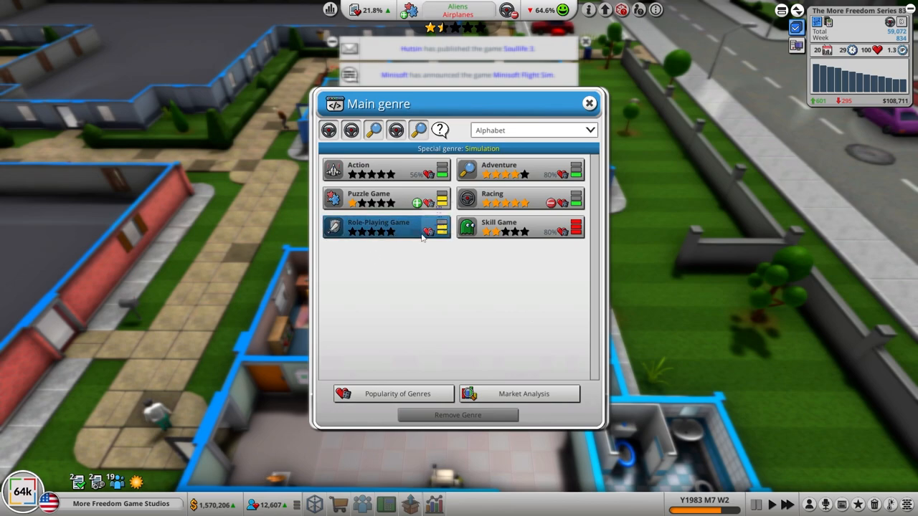
pyautogui.click(385, 227)
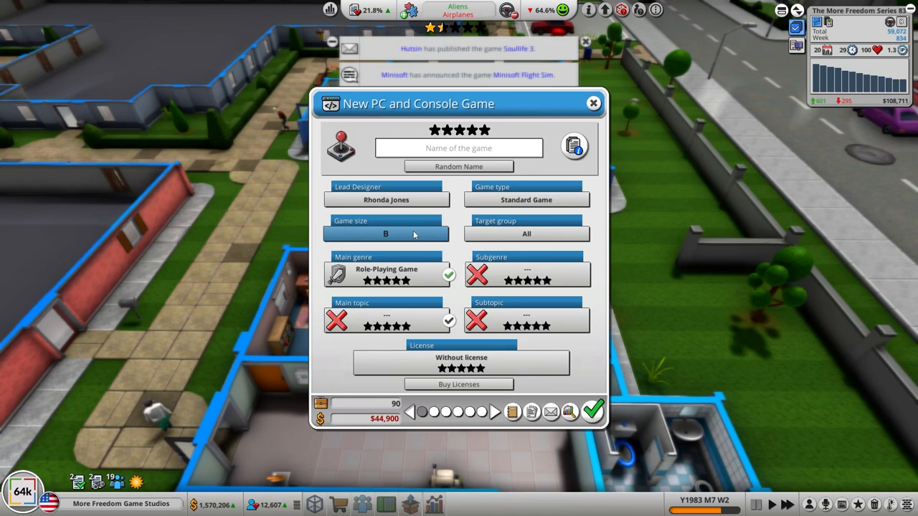
pyautogui.click(527, 275)
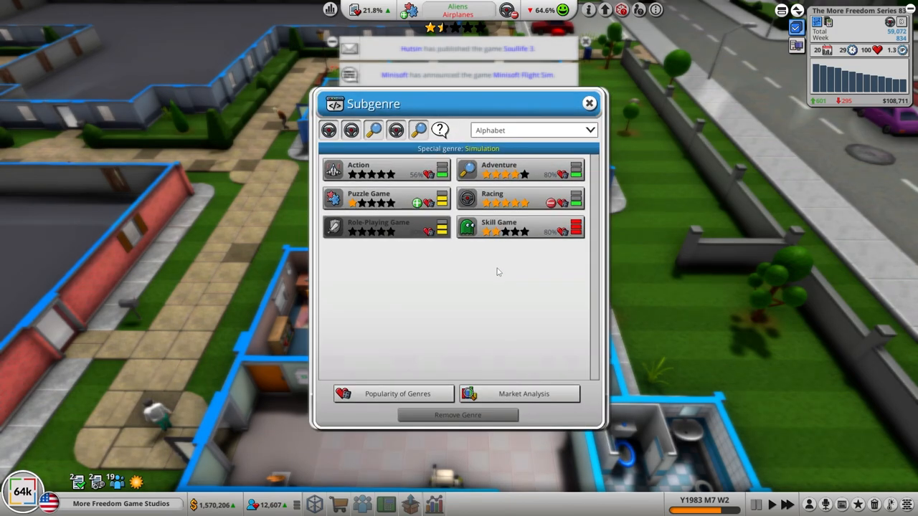
pyautogui.moveTo(368, 198)
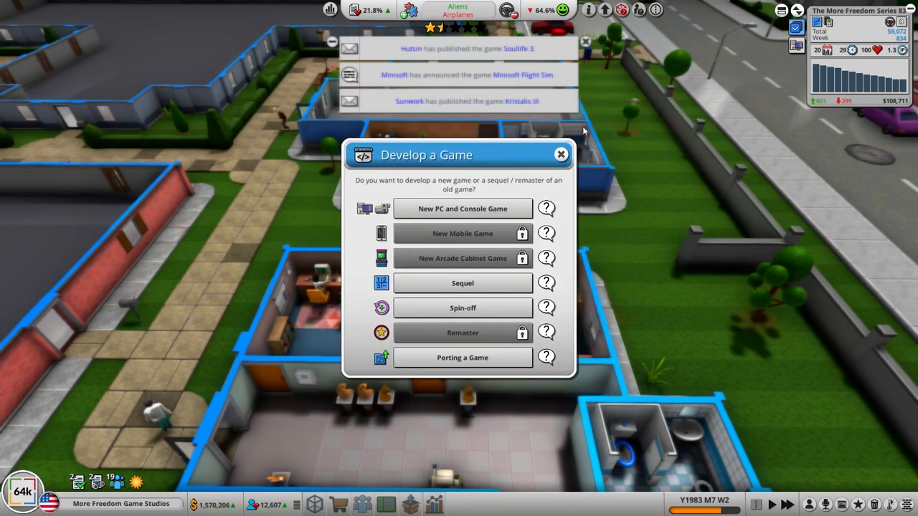
# - Leave the development choices and view the marketing room's market research report
pyautogui.click(563, 154)
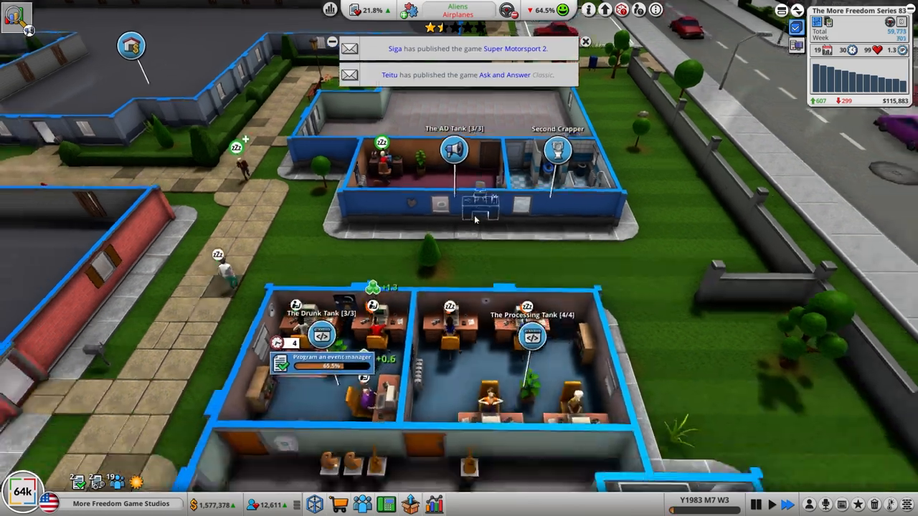
pyautogui.click(453, 149)
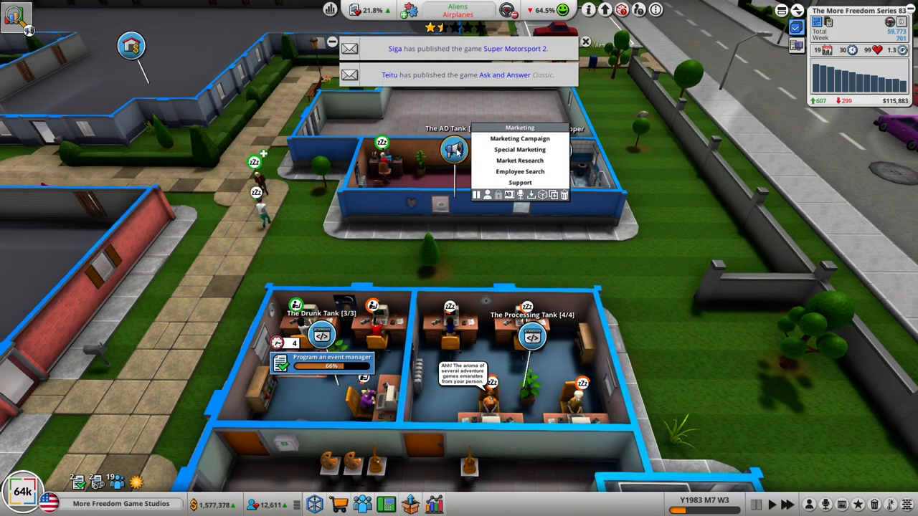
pyautogui.click(520, 161)
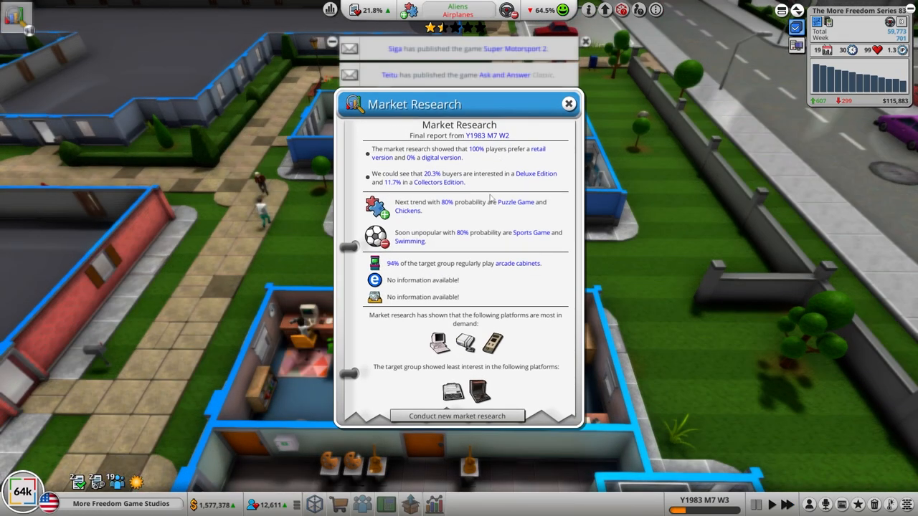
pyautogui.moveTo(508, 278)
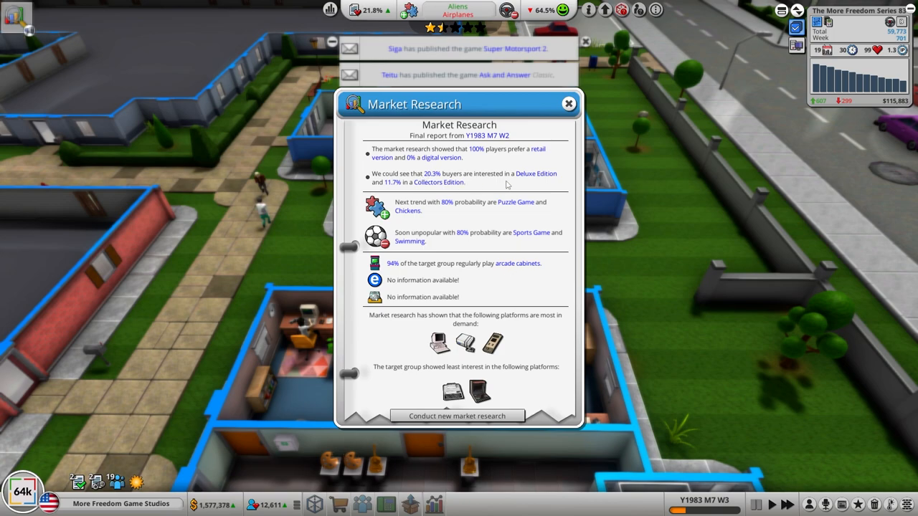
pyautogui.moveTo(468, 217)
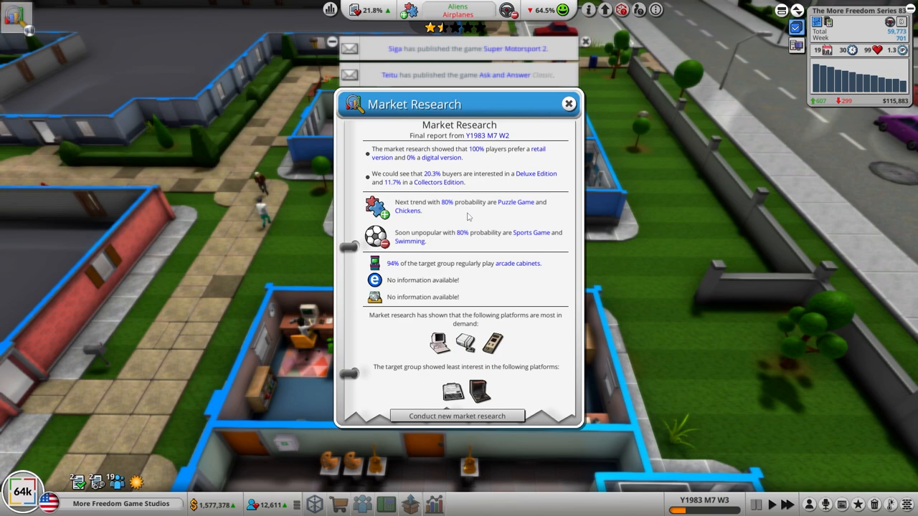
pyautogui.moveTo(422, 224)
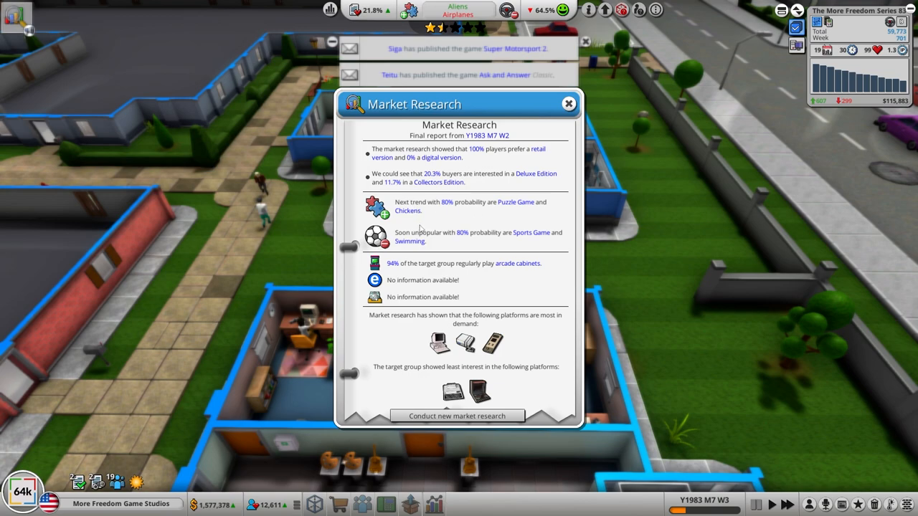
pyautogui.moveTo(459, 310)
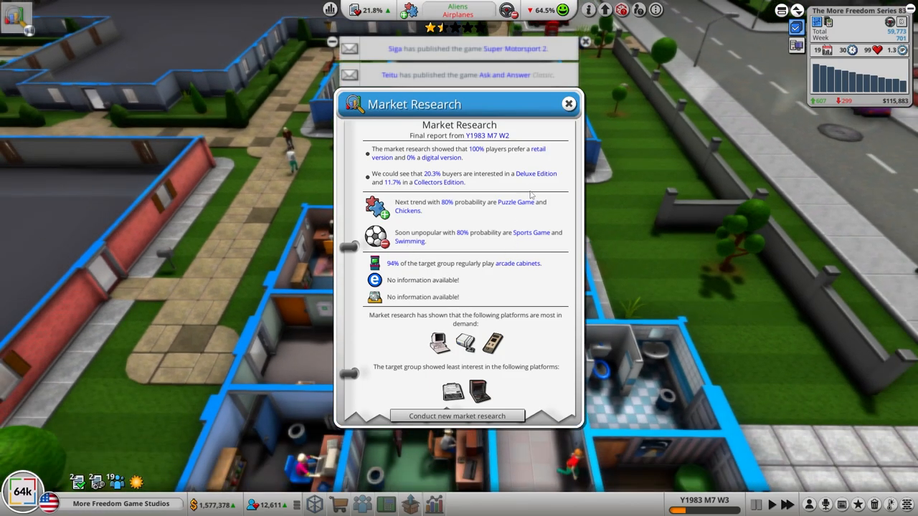
# - Start a new PC and console game draft with Skill Game as its subgenre
pyautogui.click(568, 103)
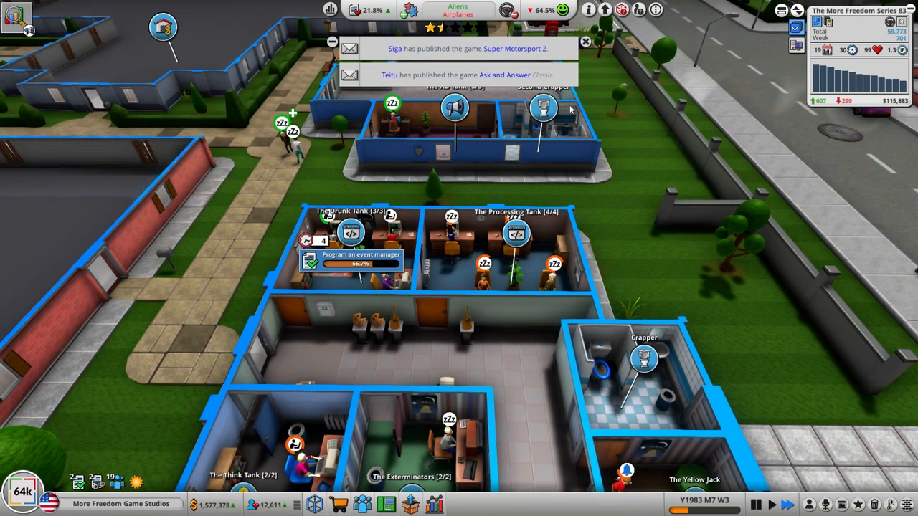
pyautogui.click(517, 232)
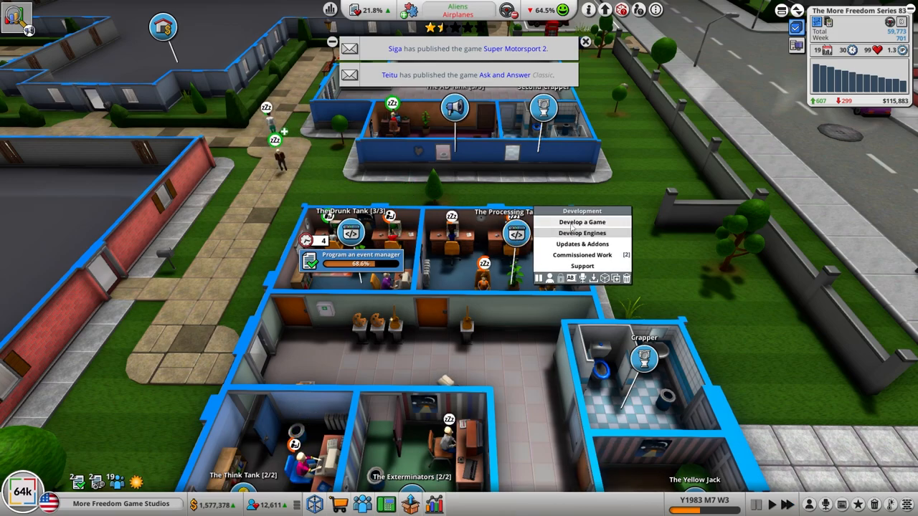
pyautogui.click(583, 220)
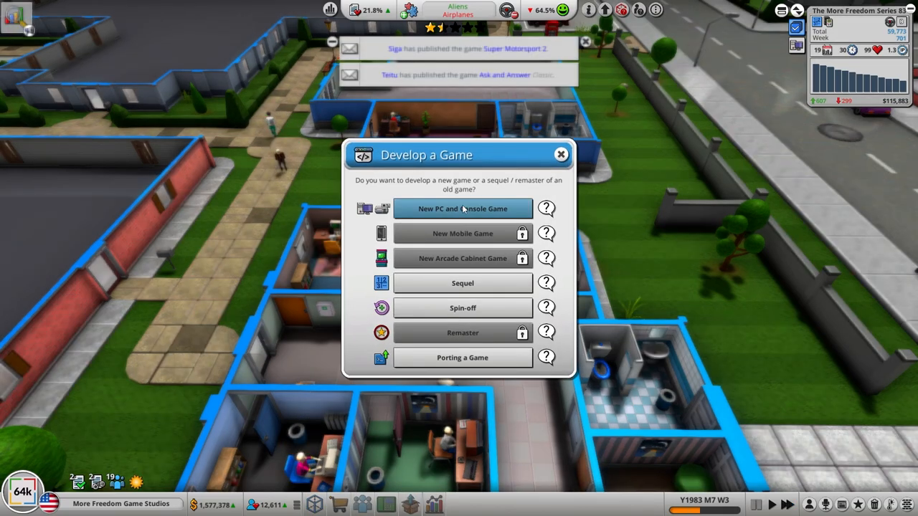
pyautogui.click(462, 209)
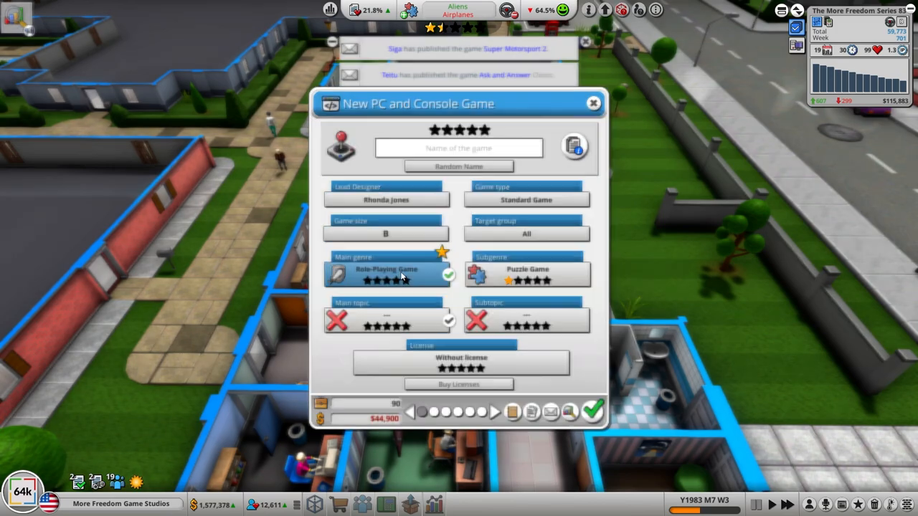
pyautogui.click(388, 272)
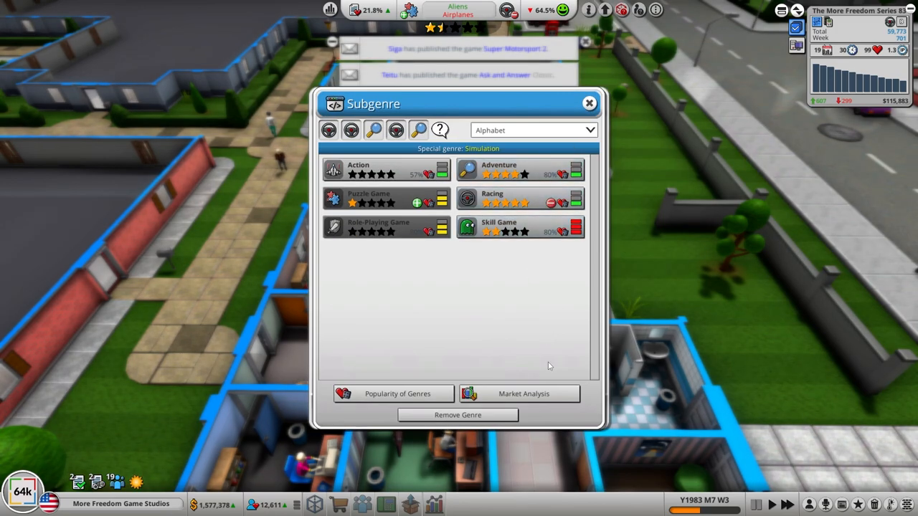
pyautogui.click(386, 198)
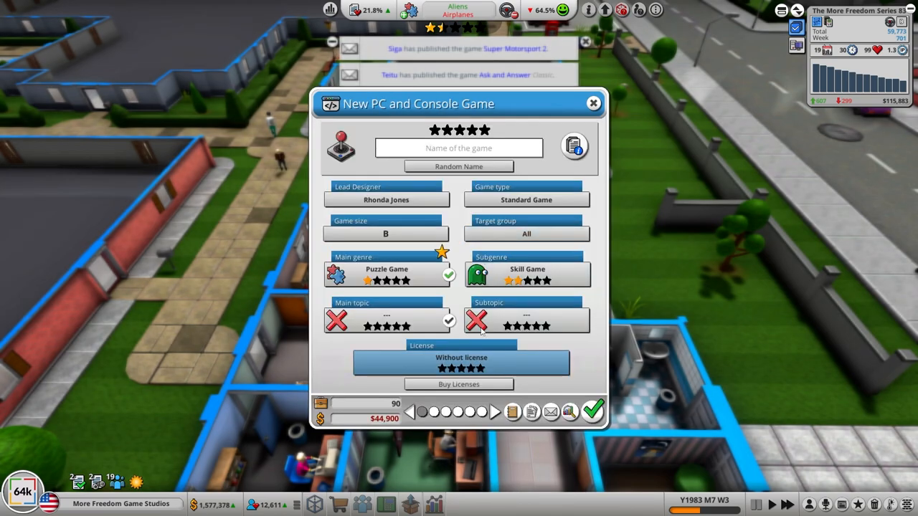
# - Set Pirates as the main topic and bring up the subtopic choices
pyautogui.click(386, 316)
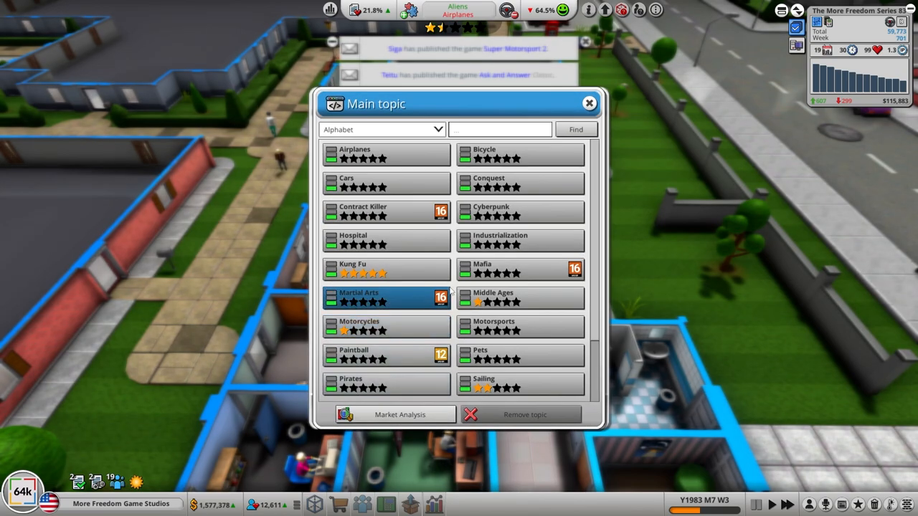
pyautogui.click(519, 269)
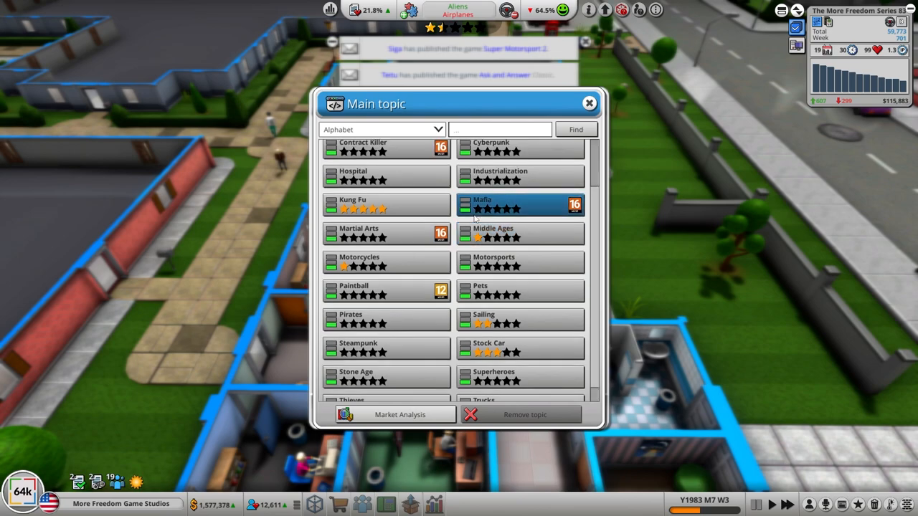
pyautogui.scroll(-3)
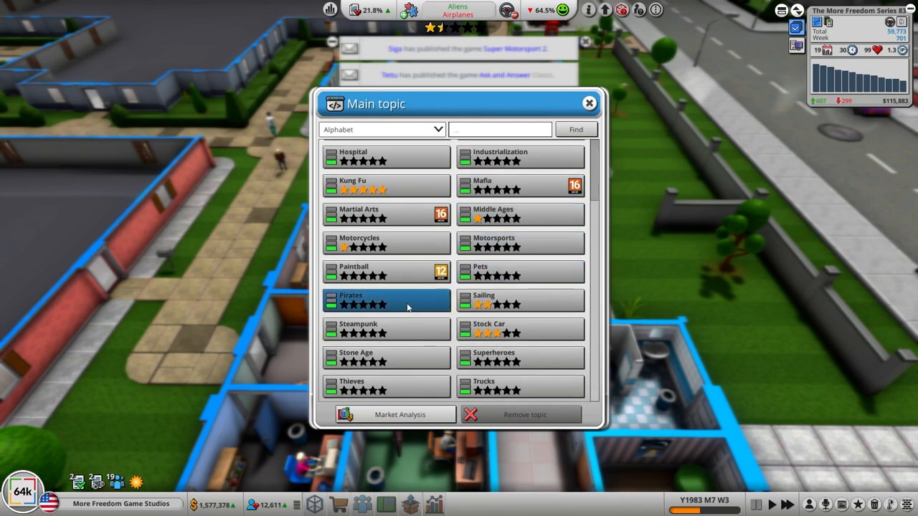
pyautogui.click(387, 301)
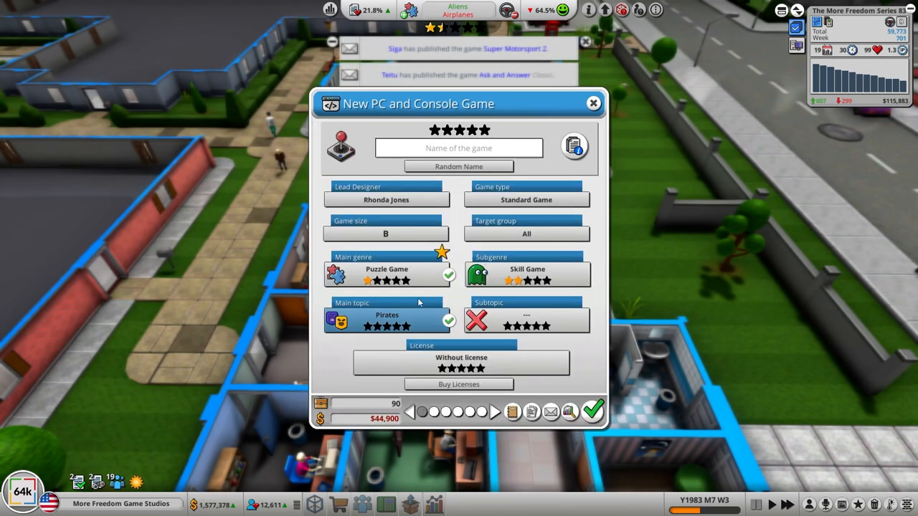
pyautogui.click(525, 322)
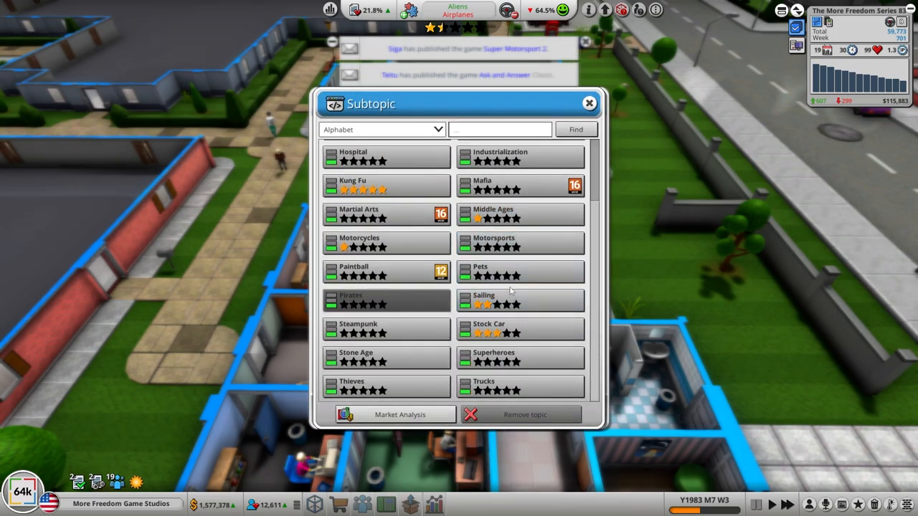
pyautogui.moveTo(513, 287)
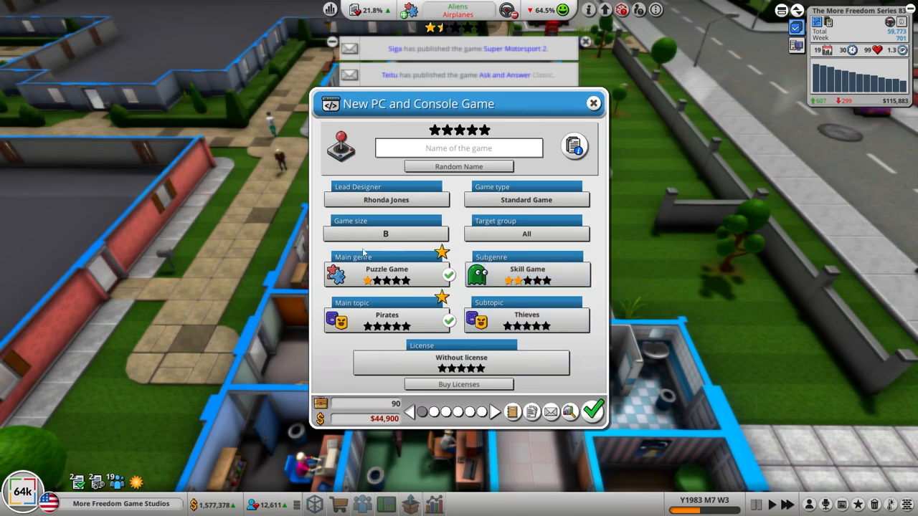
pyautogui.moveTo(341, 366)
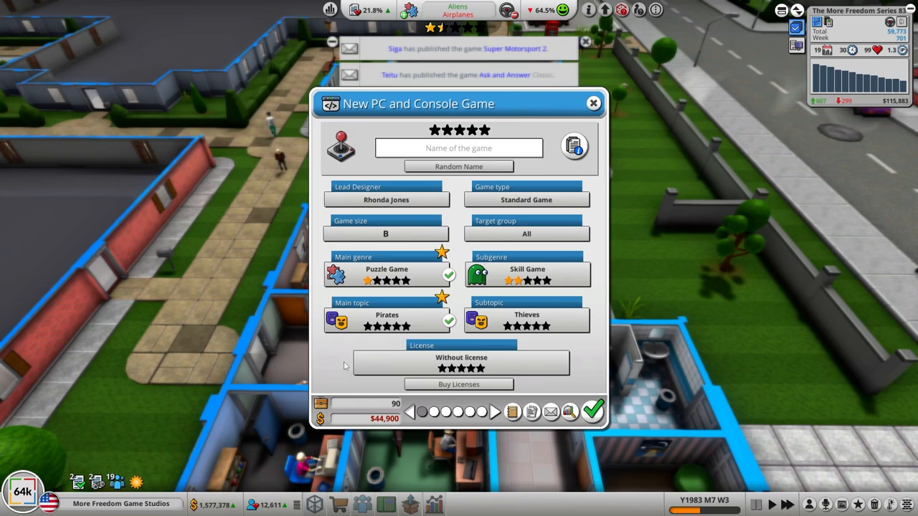
# - Name the game 'Pirates of the Orient'
pyautogui.click(459, 147)
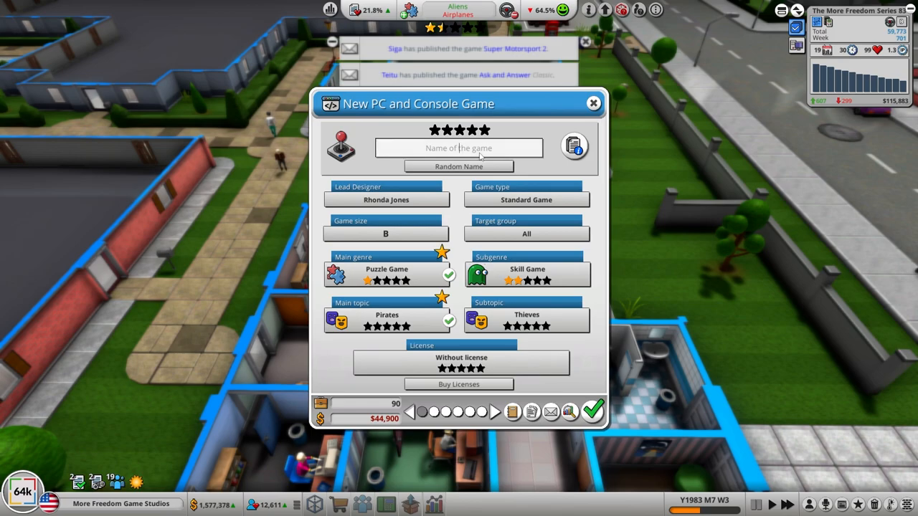
pyautogui.write('Pirates of the Orient')
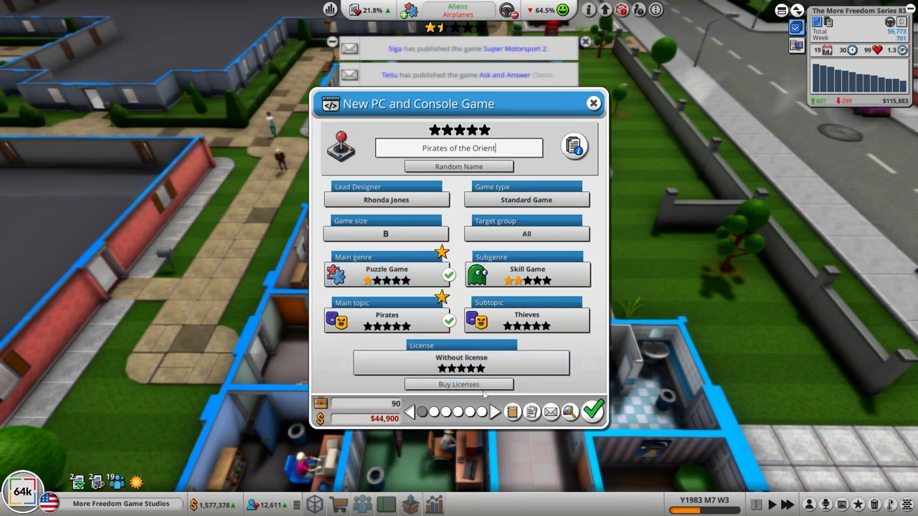
# - Browse the licenses available to buy and leave without purchasing one
pyautogui.click(459, 384)
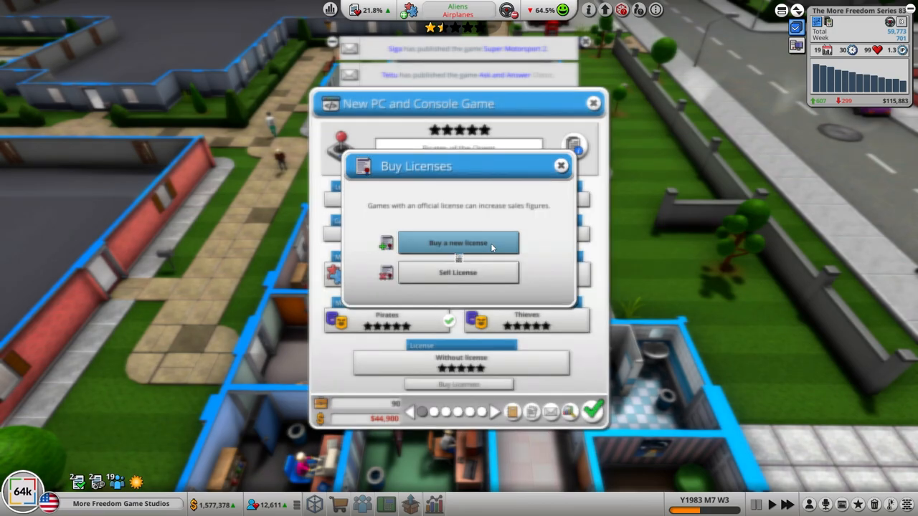
pyautogui.click(459, 242)
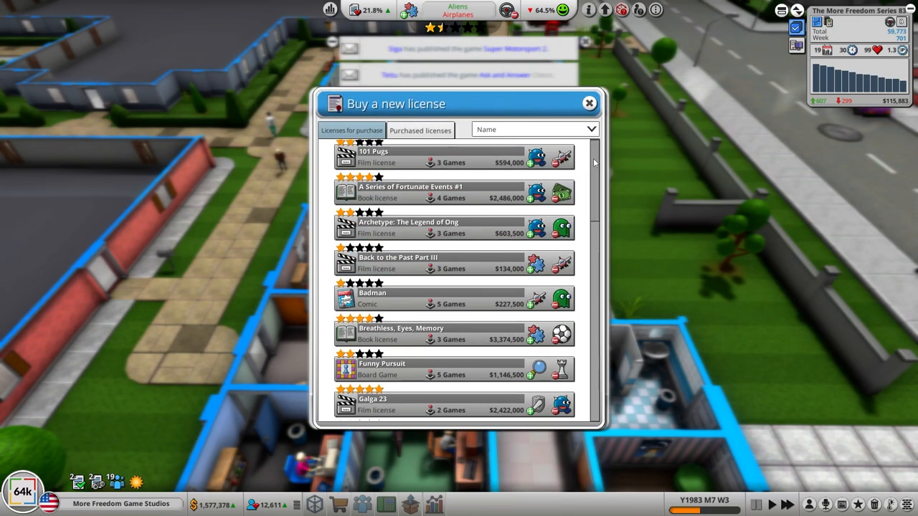
pyautogui.click(534, 129)
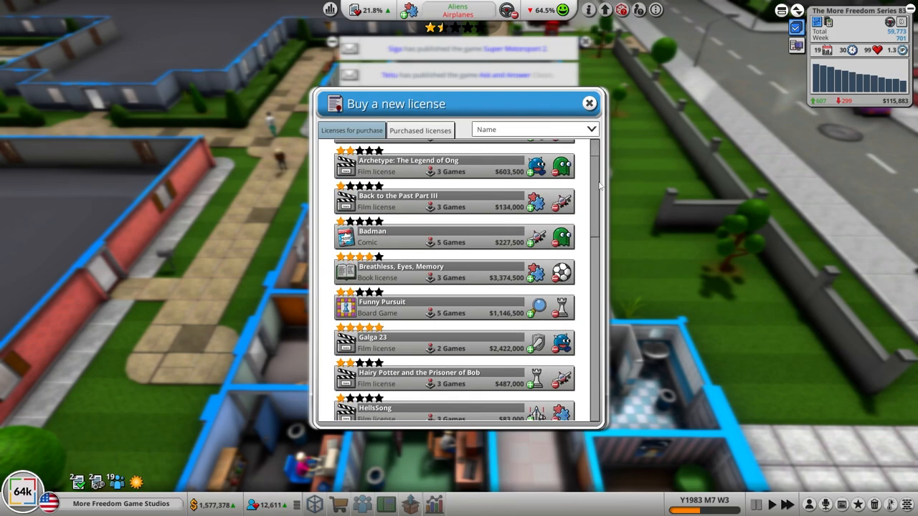
pyautogui.scroll(-3)
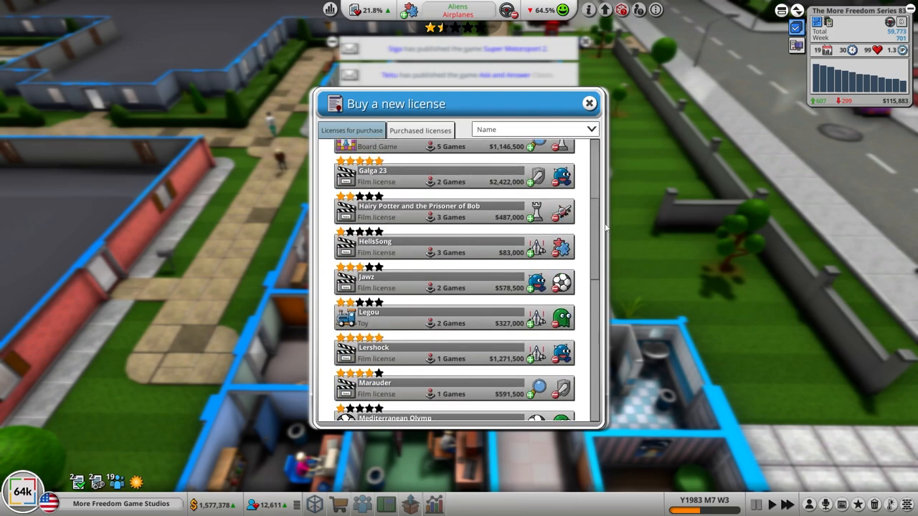
pyautogui.scroll(-3)
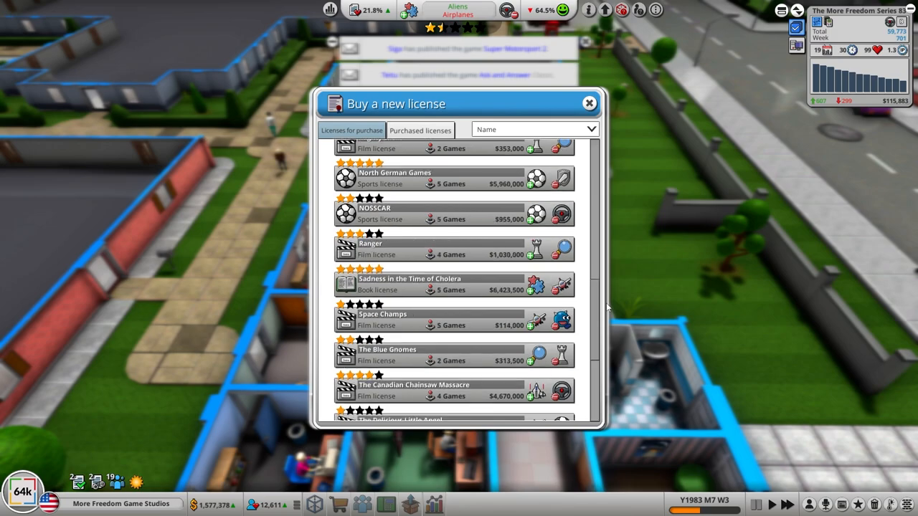
pyautogui.scroll(-3)
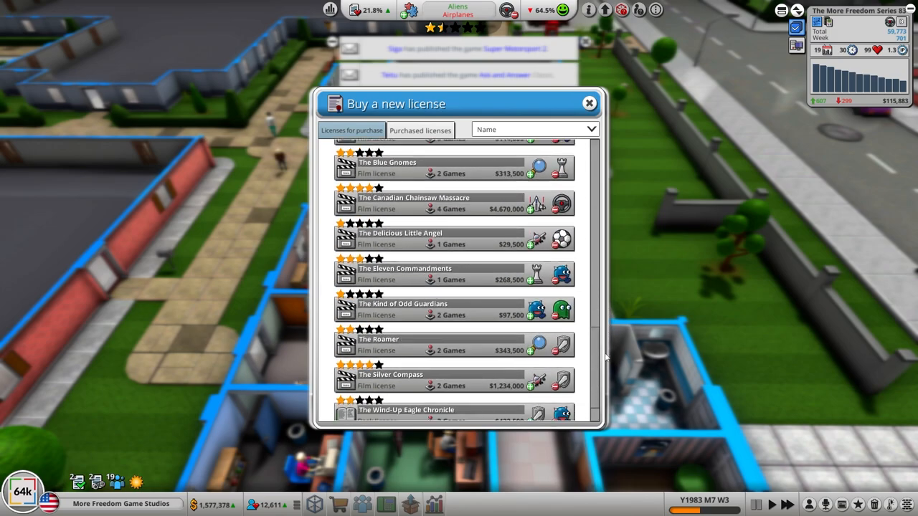
pyautogui.scroll(-3)
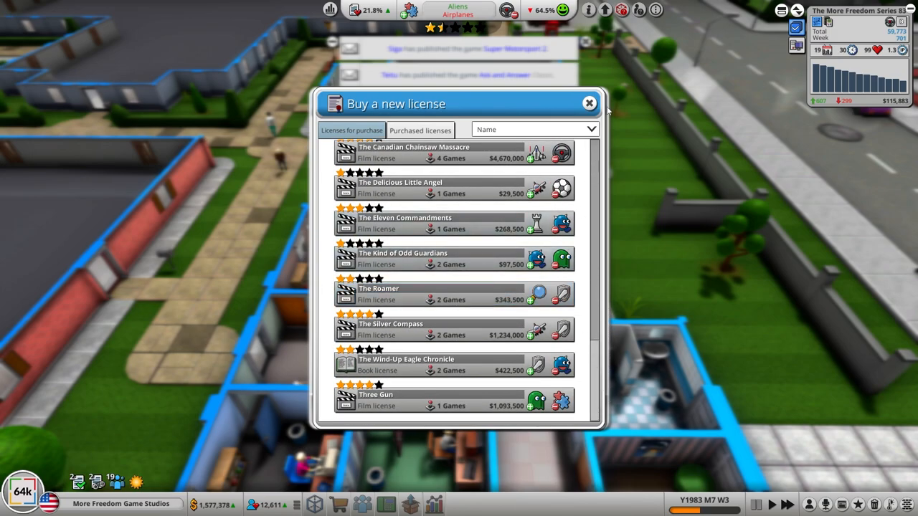
pyautogui.click(589, 103)
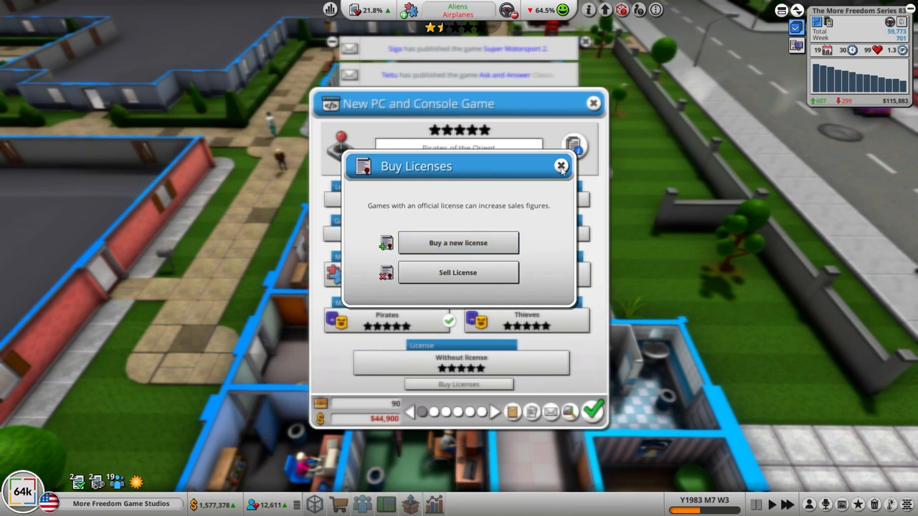
# - Keep the game unlicensed on Freedom Engine 1.08 and target Personal Computer and Katari 2600
pyautogui.click(562, 167)
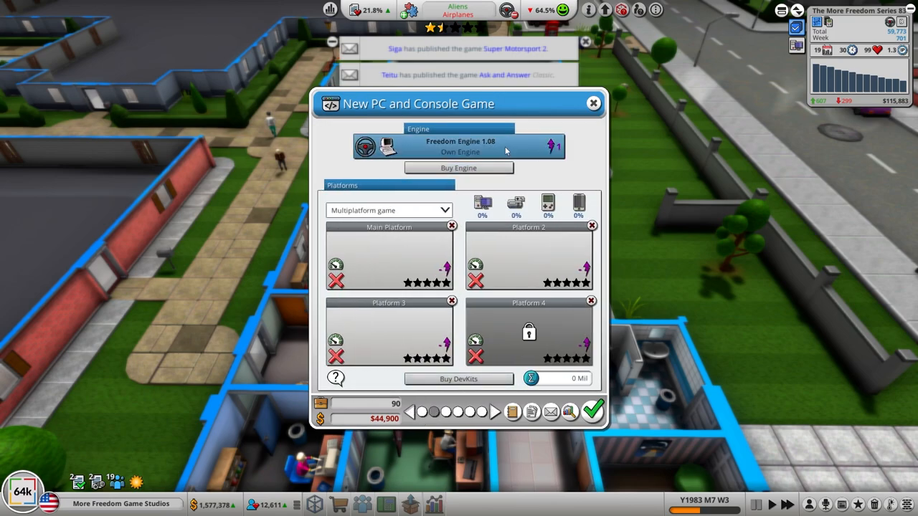
pyautogui.click(459, 146)
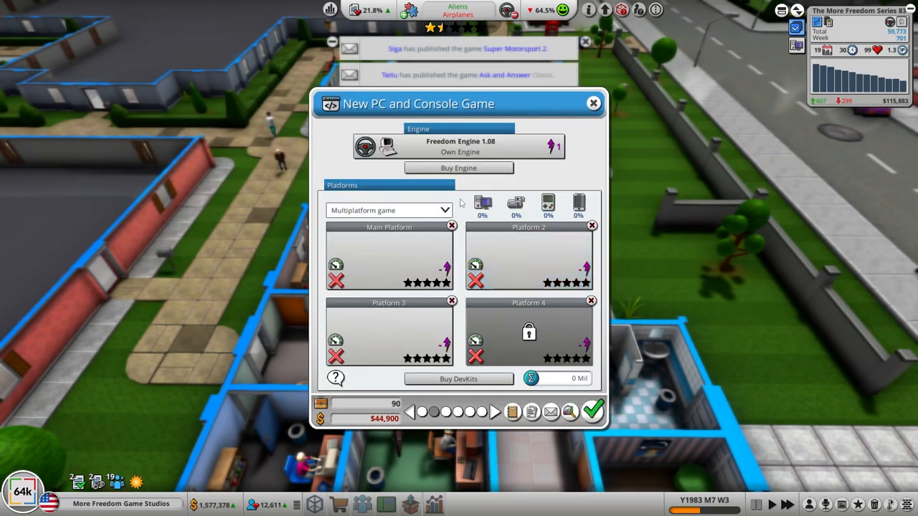
pyautogui.click(389, 255)
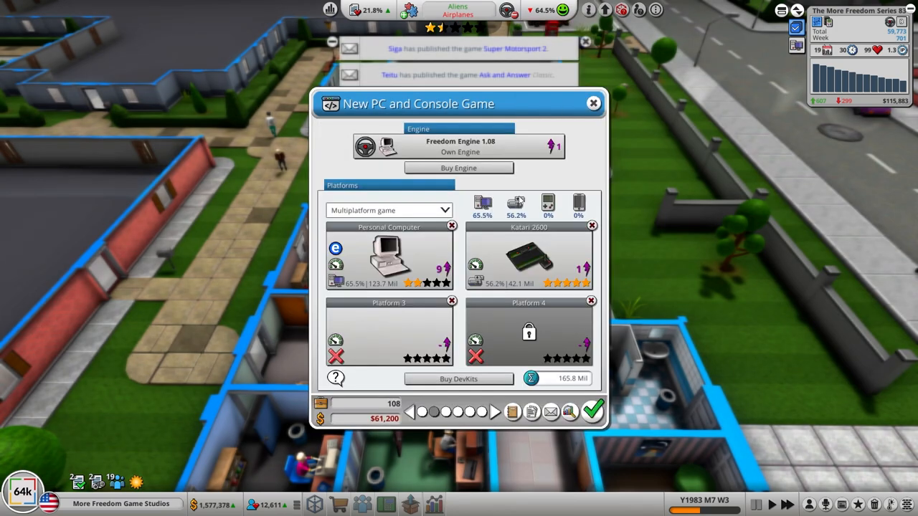
pyautogui.click(459, 379)
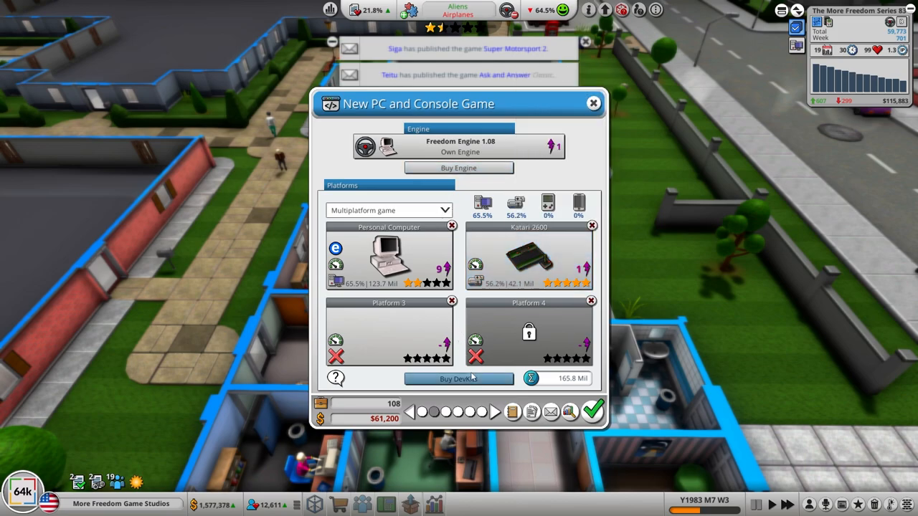
# - Buy the Nintendo System devkit and set it as the game's third platform
pyautogui.click(459, 379)
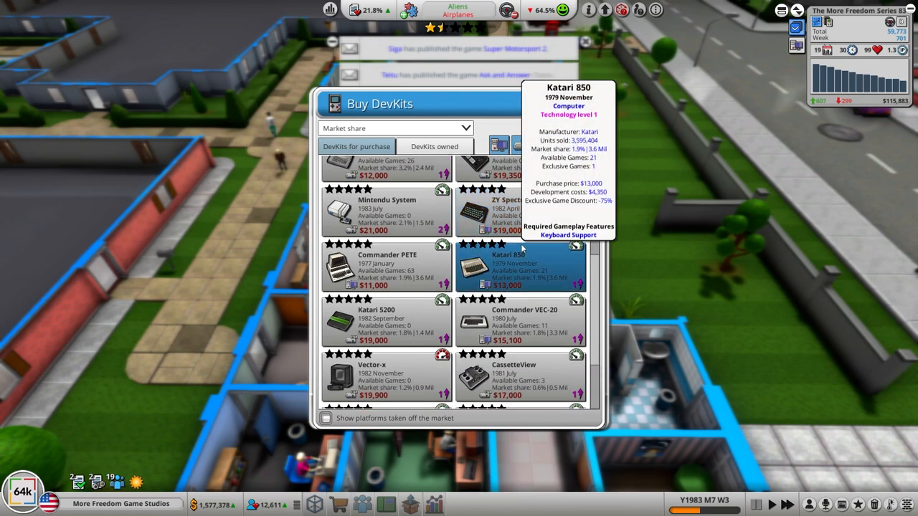
pyautogui.moveTo(388, 208)
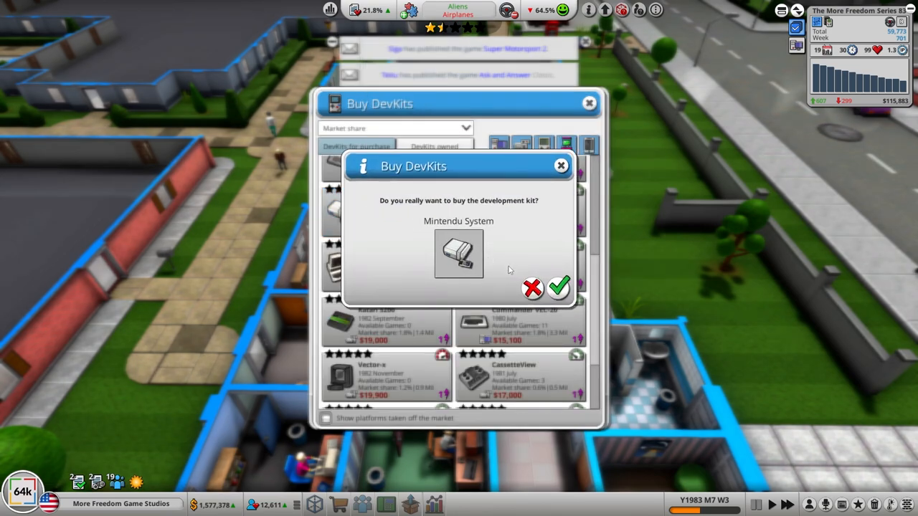
pyautogui.click(531, 288)
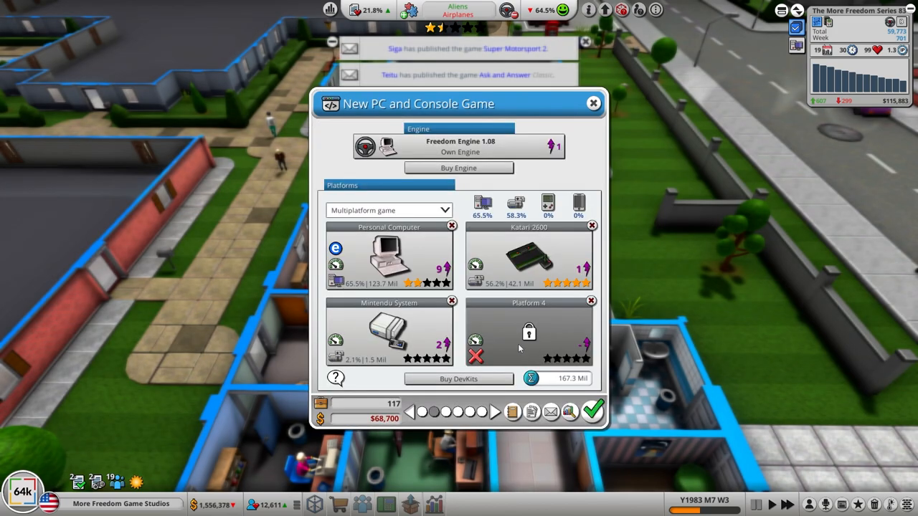
pyautogui.moveTo(485, 422)
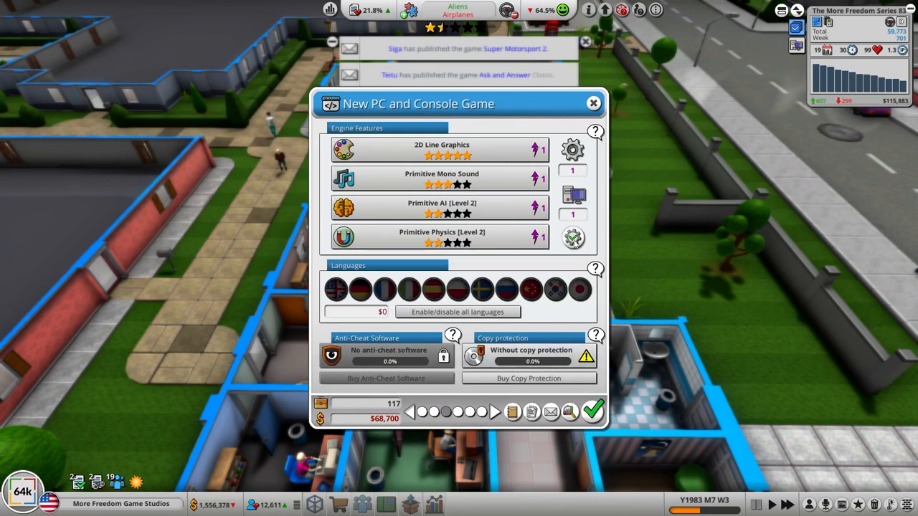
# - Move on to the design focus page with all sliders at 5
pyautogui.click(457, 311)
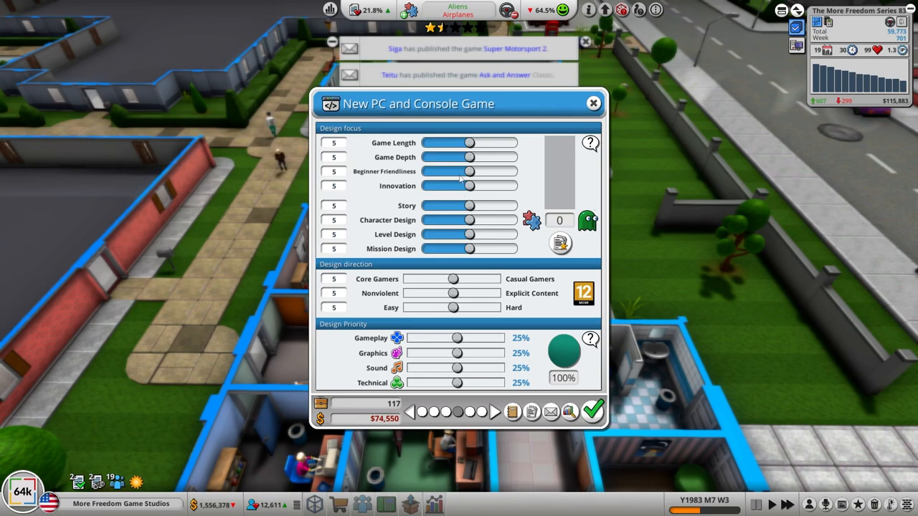
# - Tune the design focus: Beginner Friendliness 2, target core gamers, Mission Design raised within budget
pyautogui.moveTo(467, 173); pyautogui.dragTo(442, 172)
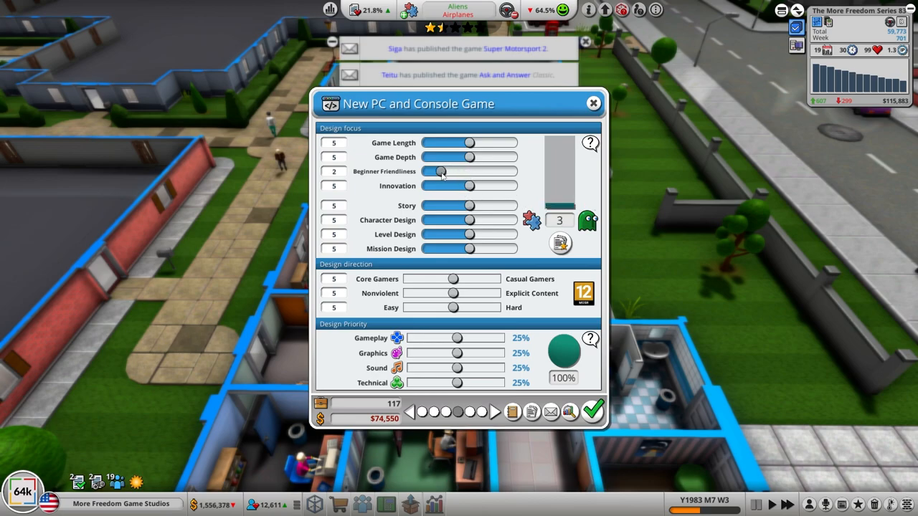
pyautogui.moveTo(453, 278); pyautogui.dragTo(444, 279)
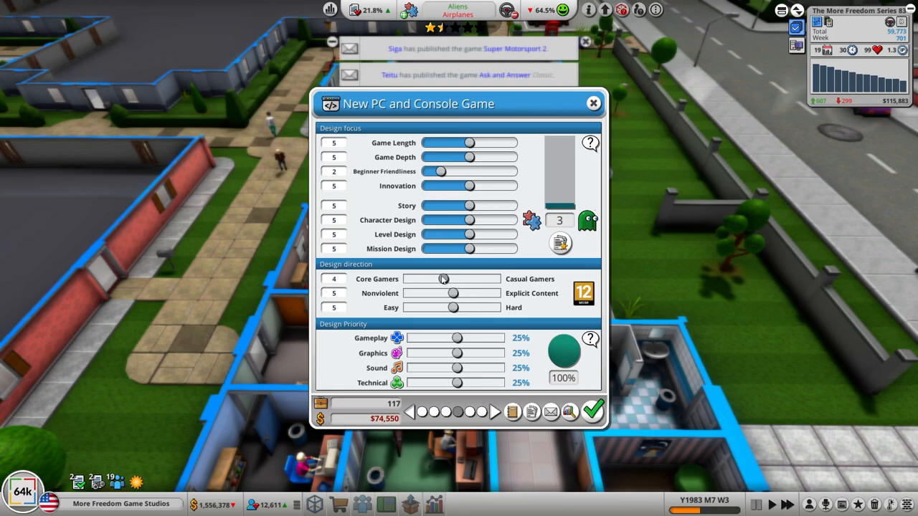
pyautogui.moveTo(444, 278); pyautogui.dragTo(425, 278)
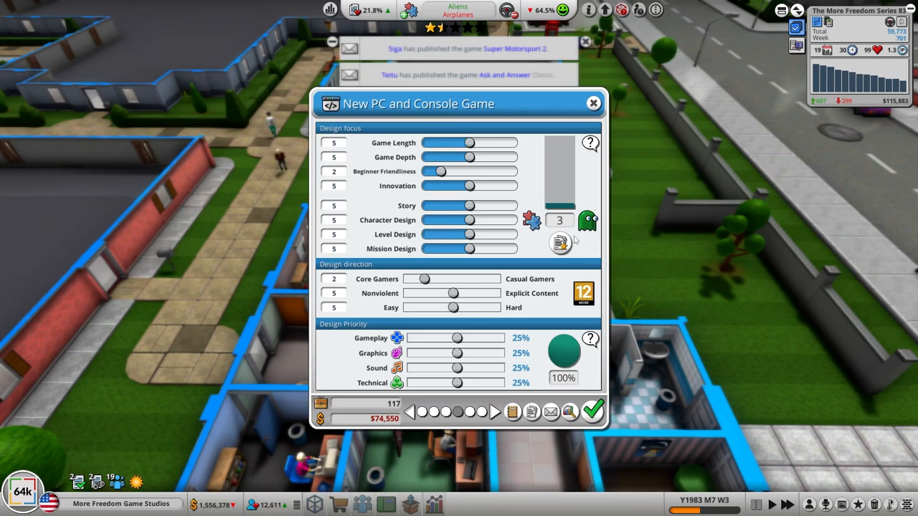
pyautogui.moveTo(588, 220)
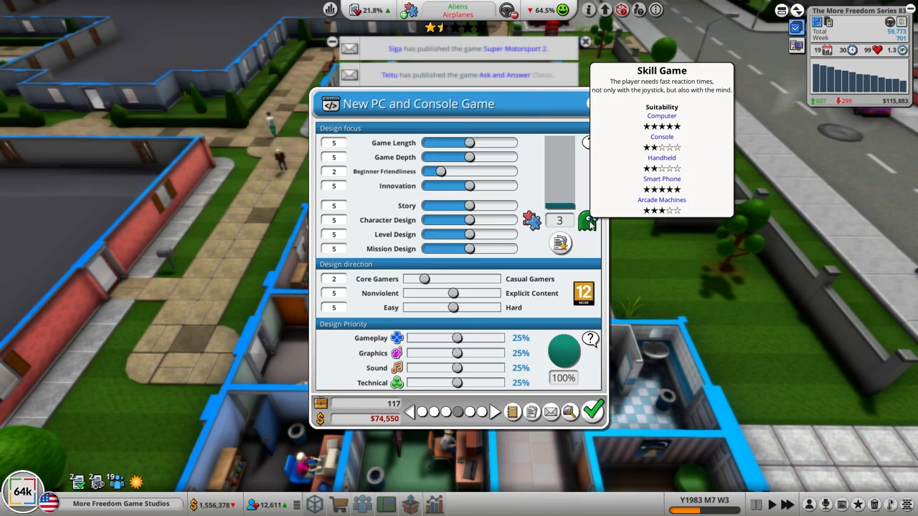
pyautogui.moveTo(470, 207)
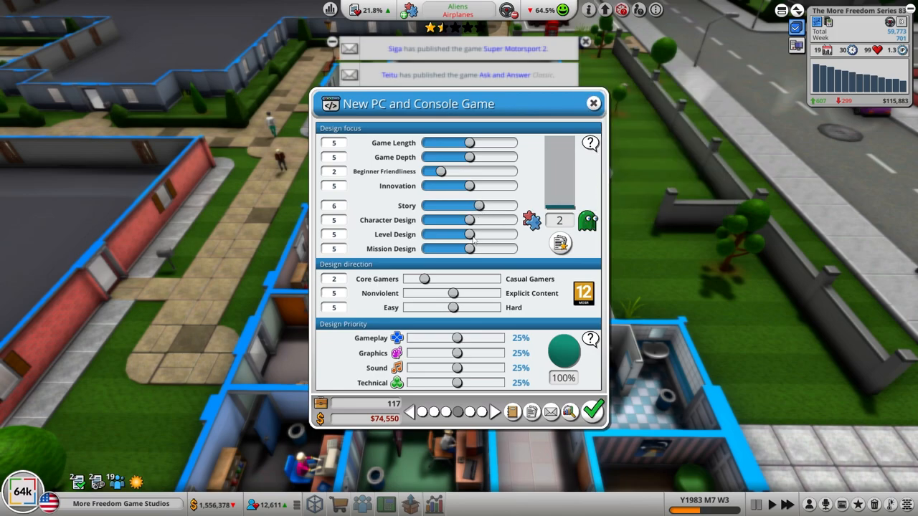
pyautogui.moveTo(471, 249); pyautogui.dragTo(488, 249)
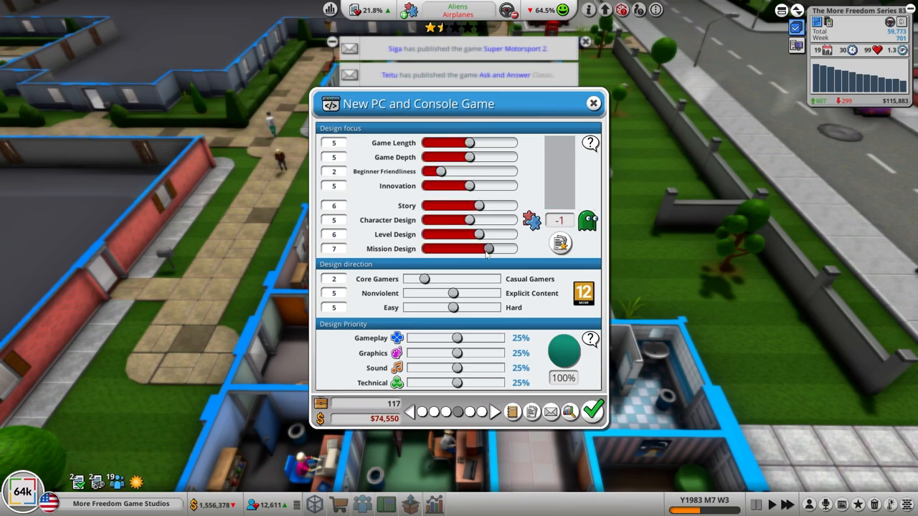
pyautogui.moveTo(487, 249); pyautogui.dragTo(477, 250)
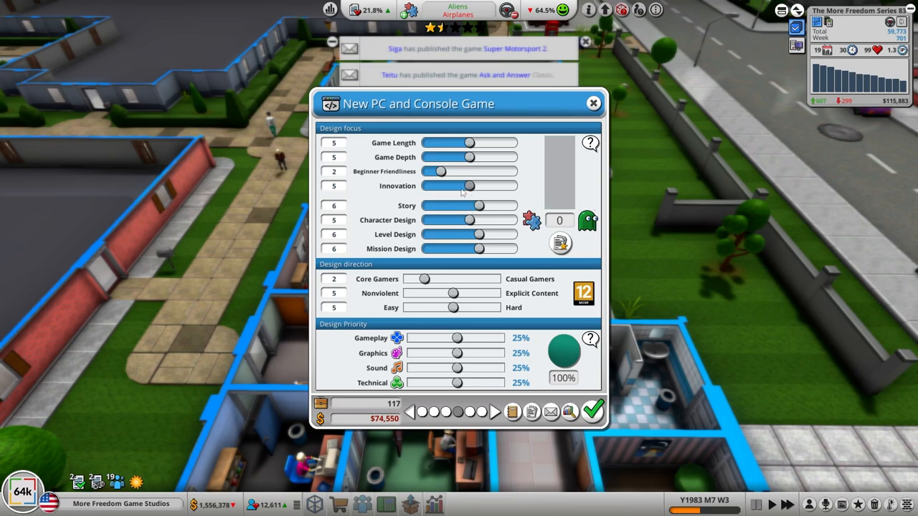
pyautogui.moveTo(469, 157); pyautogui.dragTo(488, 157)
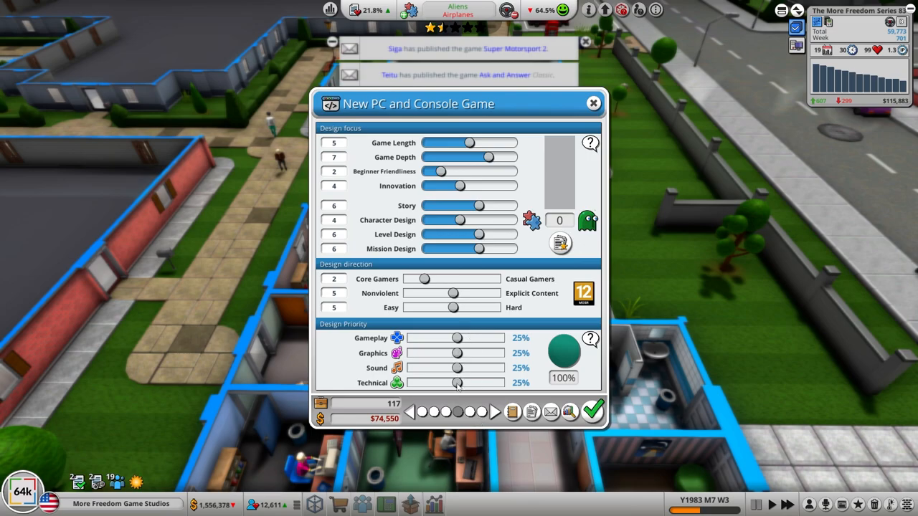
# - Set design priorities with Technical at 35% and the neighbouring slider reduced
pyautogui.moveTo(456, 382); pyautogui.dragTo(477, 382)
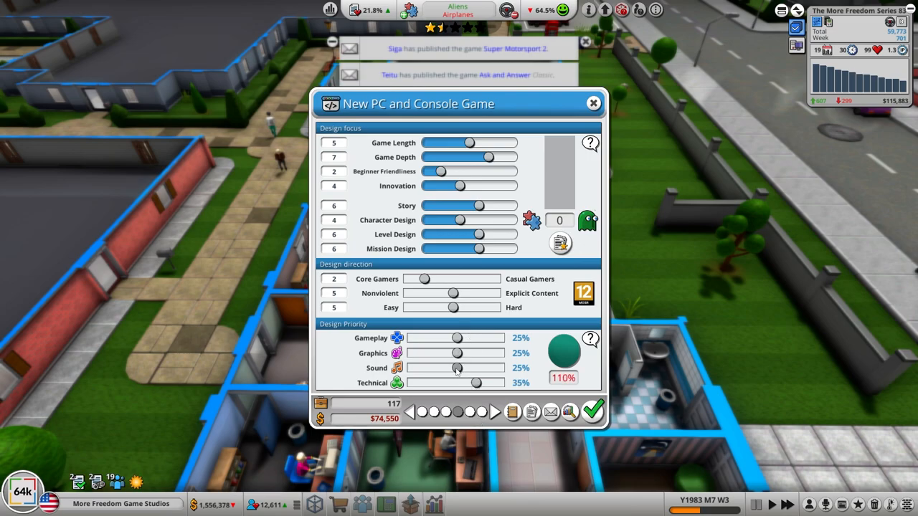
pyautogui.moveTo(456, 338); pyautogui.dragTo(448, 339)
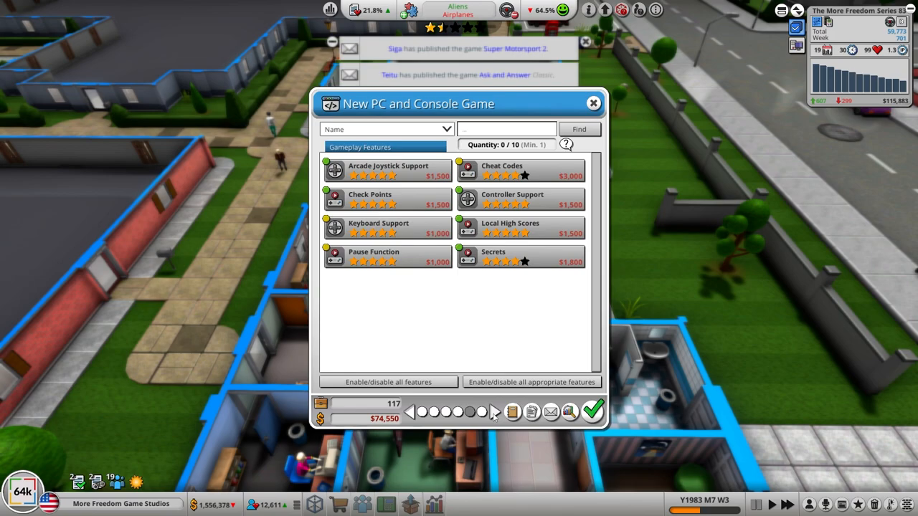
# - Advance past financing and start development of Pirates of the Orient
pyautogui.click(388, 381)
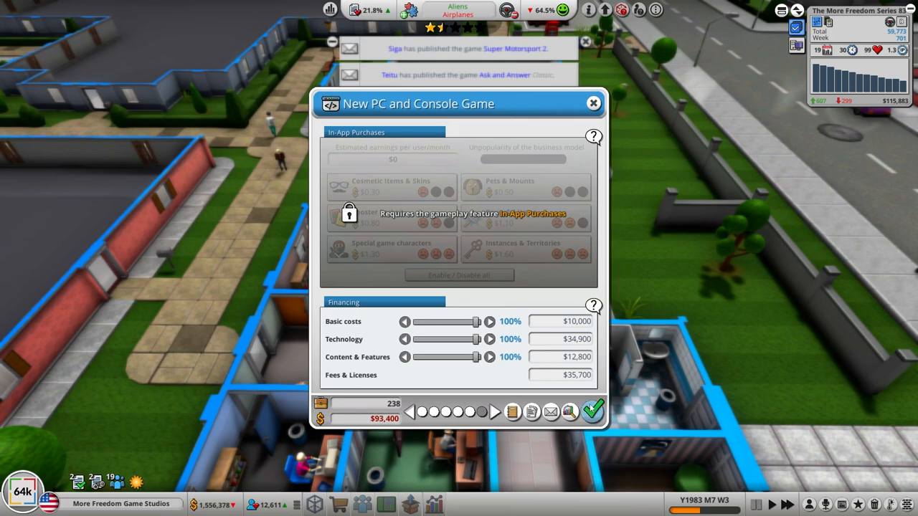
pyautogui.click(591, 410)
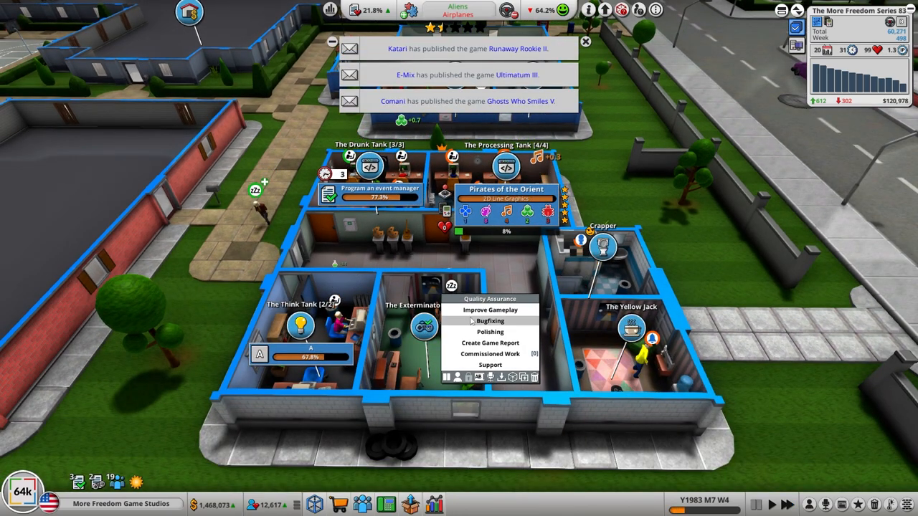
# - Assign QA to improve gameplay with all six areas enabled for $88,000
pyautogui.click(491, 310)
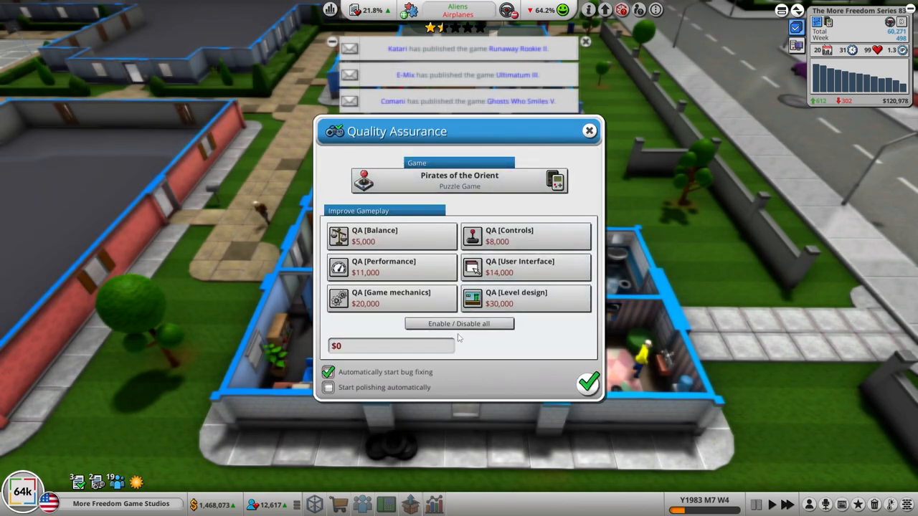
pyautogui.click(459, 324)
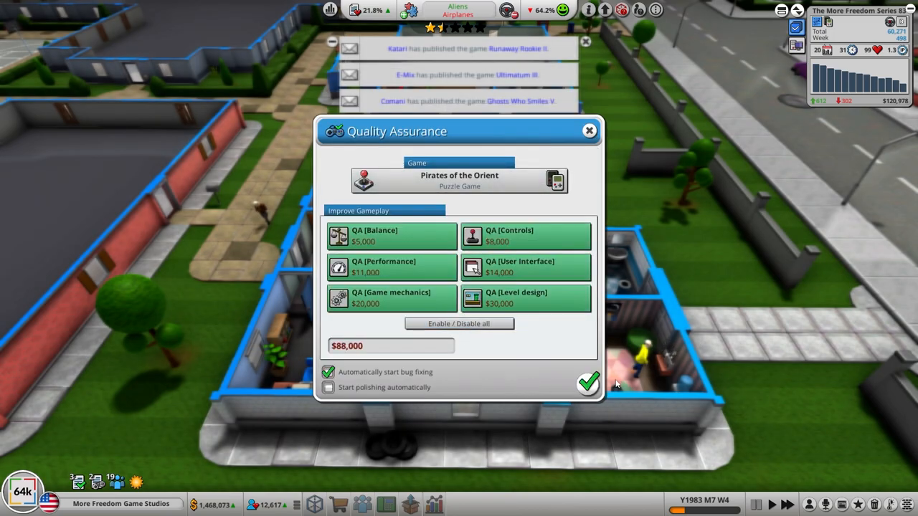
pyautogui.click(589, 383)
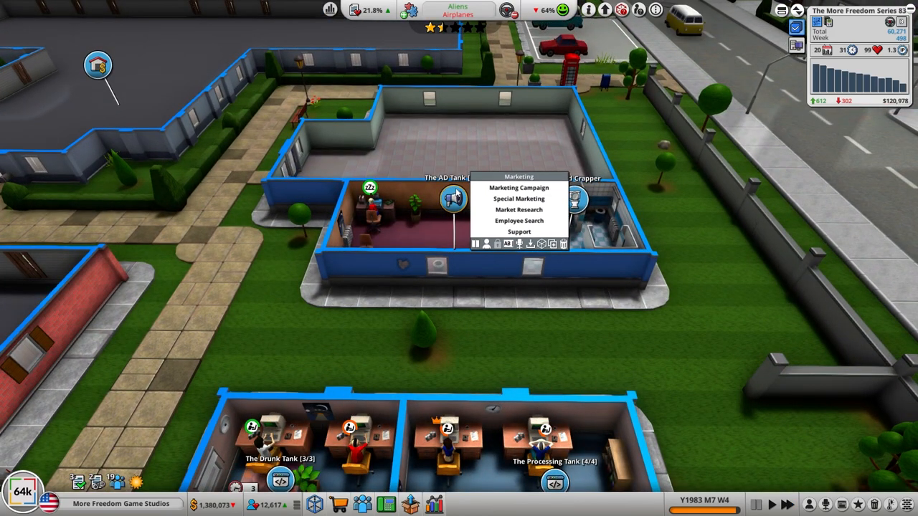
# - Launch a game marketing campaign for Pirates of the Orient from the AD Tank
pyautogui.click(519, 187)
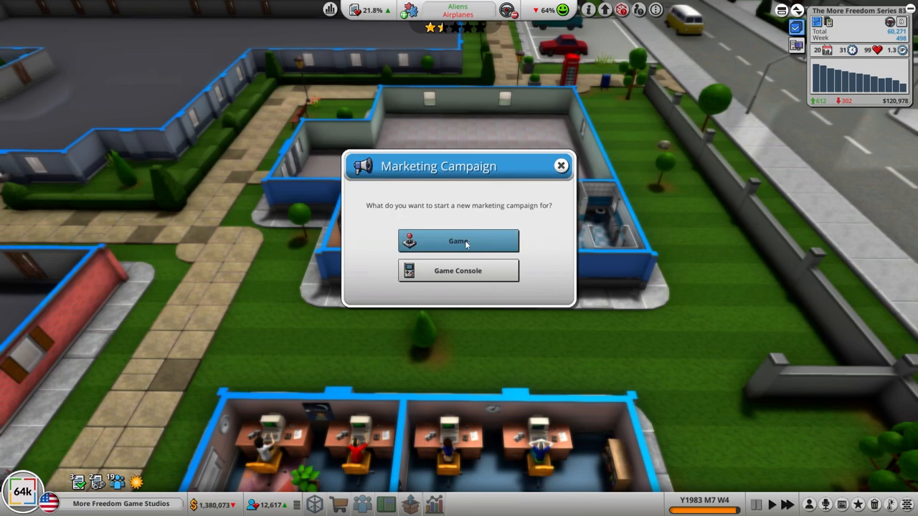
pyautogui.click(460, 241)
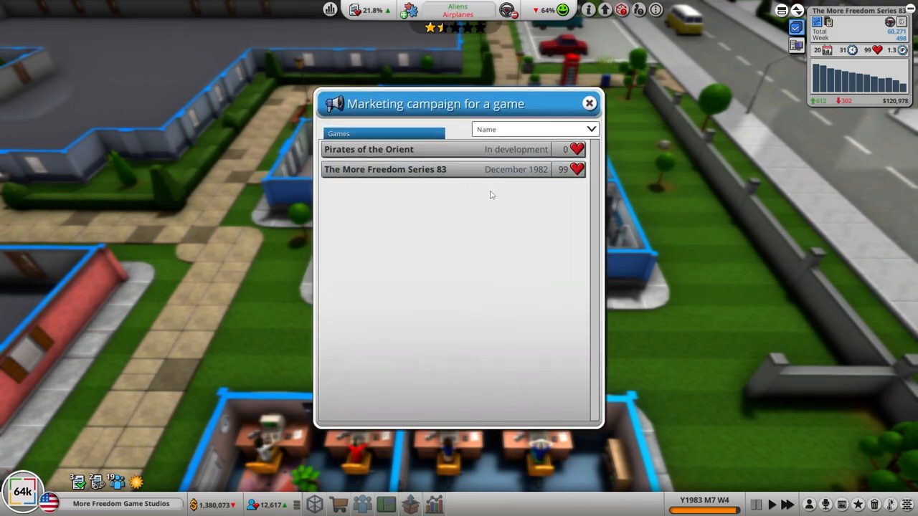
pyautogui.click(369, 149)
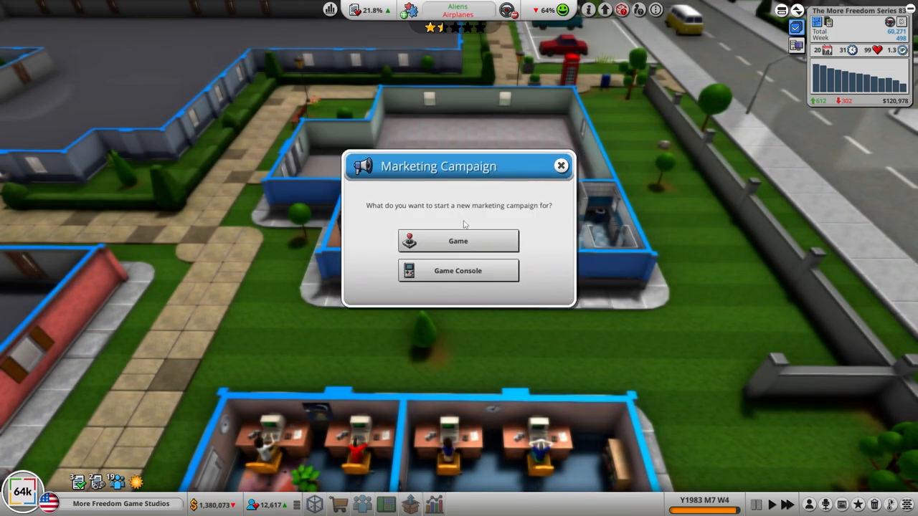
pyautogui.click(458, 241)
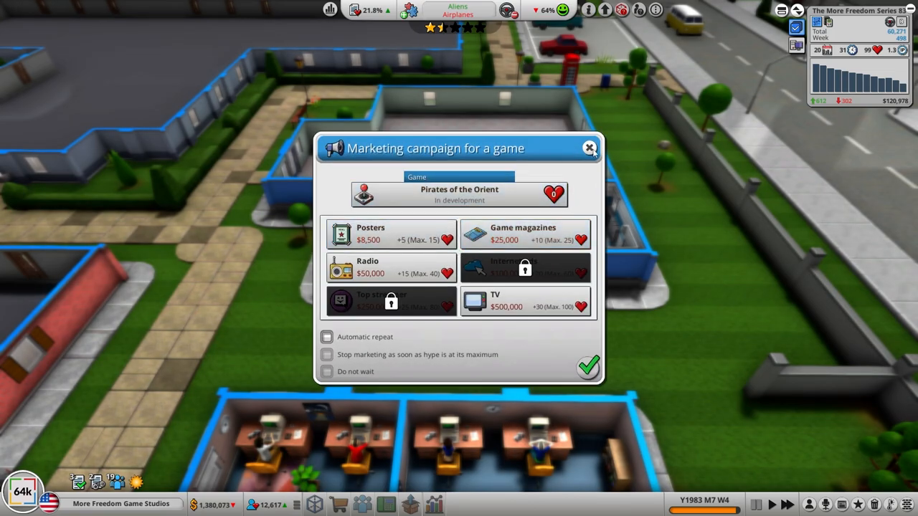
pyautogui.click(590, 148)
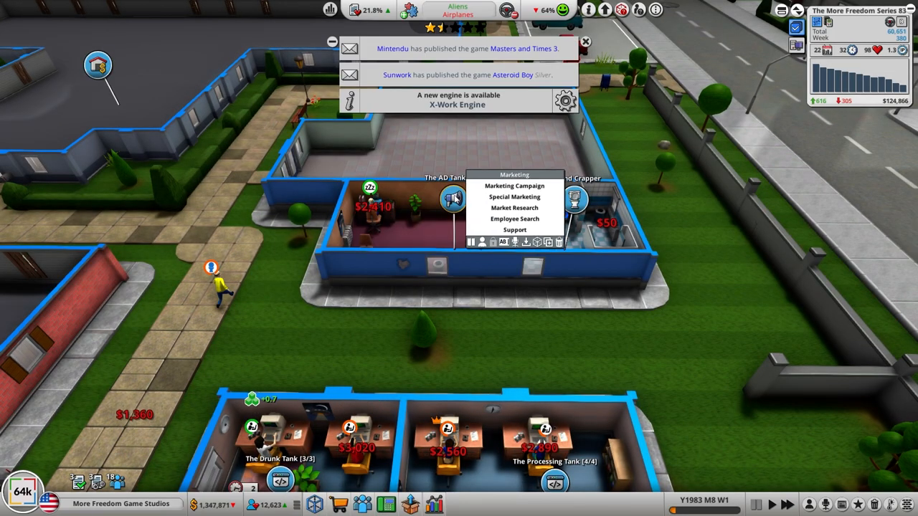
pyautogui.click(514, 196)
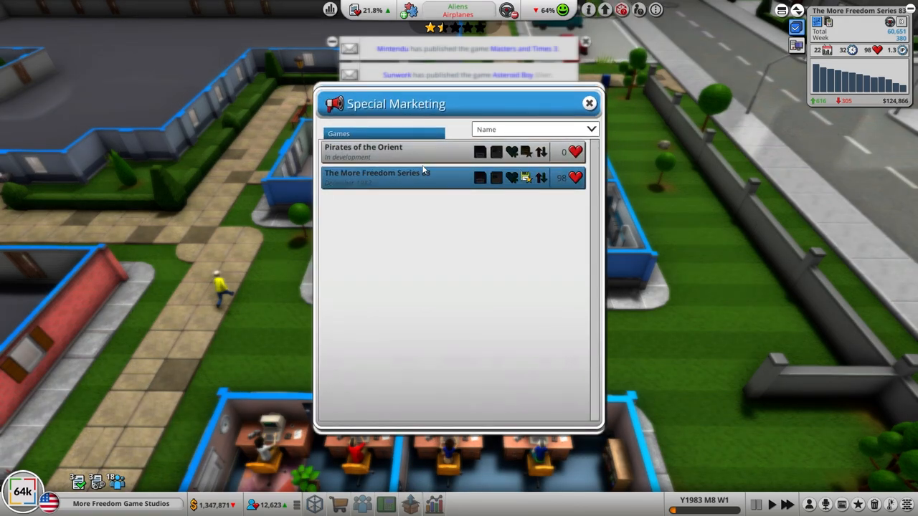
pyautogui.click(363, 152)
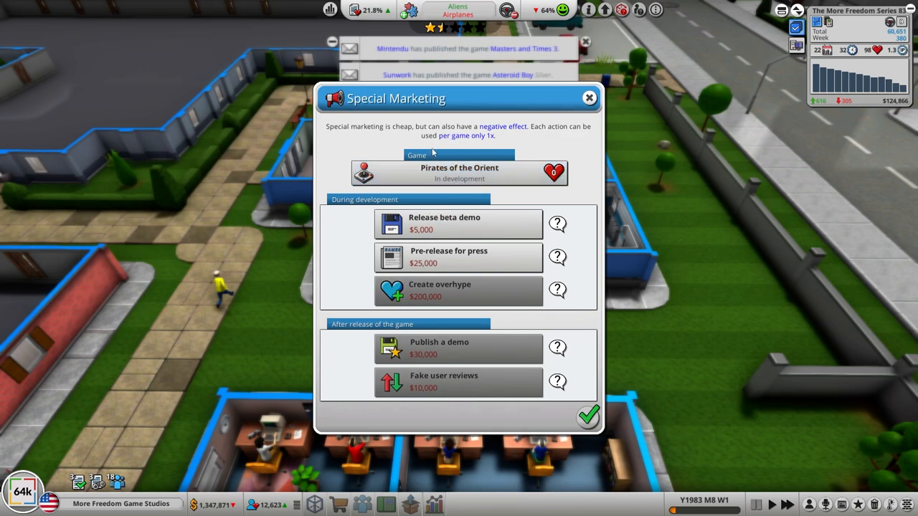
pyautogui.moveTo(459, 258)
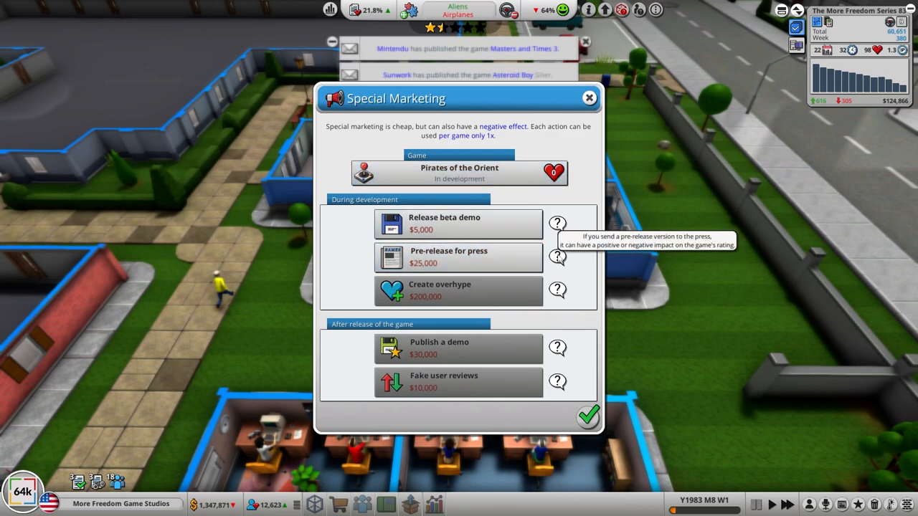
pyautogui.moveTo(597, 112)
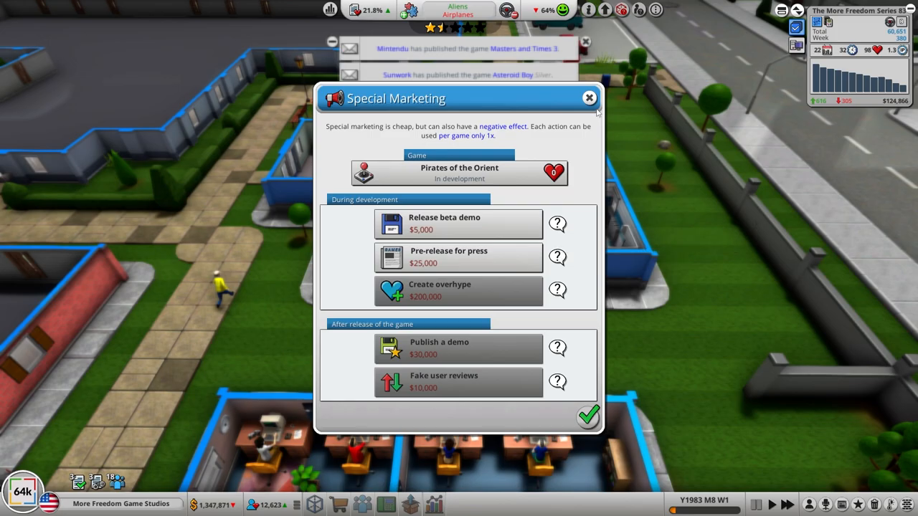
pyautogui.click(588, 98)
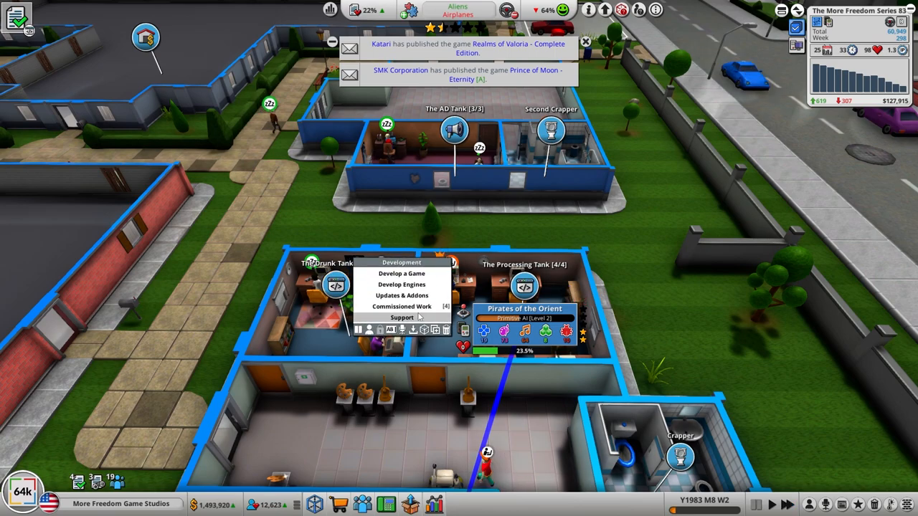
# - Set The Drunk Tank to support Pirates of the Orient's development, then move to the AD Tank
pyautogui.click(402, 318)
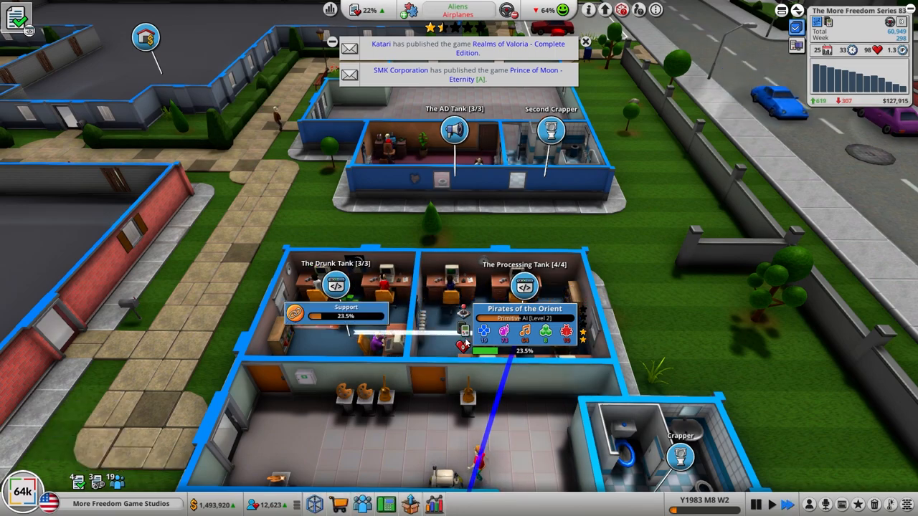
pyautogui.scroll(-3)
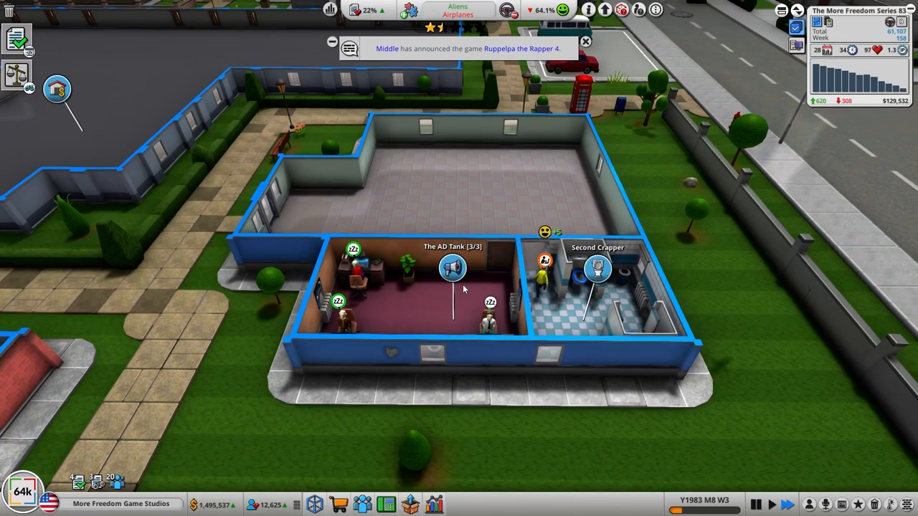
pyautogui.scroll(-3)
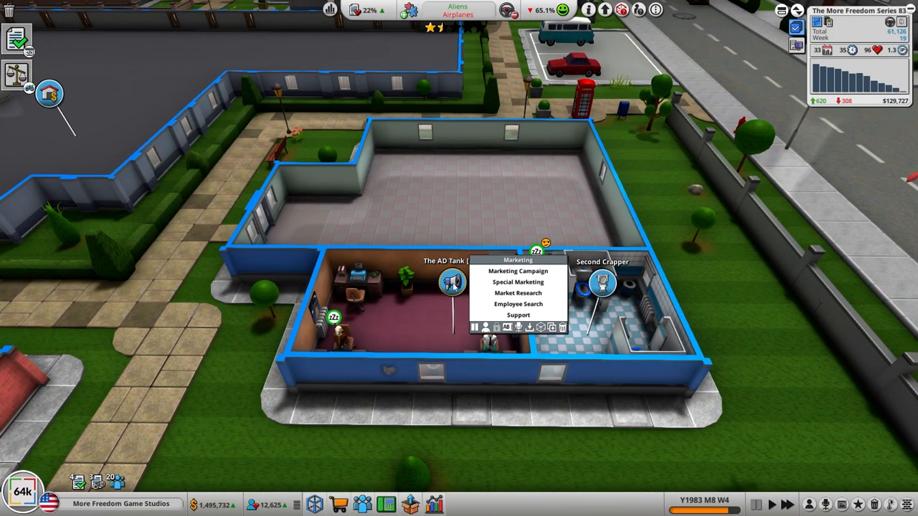
# - Start another game marketing campaign for Pirates of the Orient
pyautogui.click(518, 271)
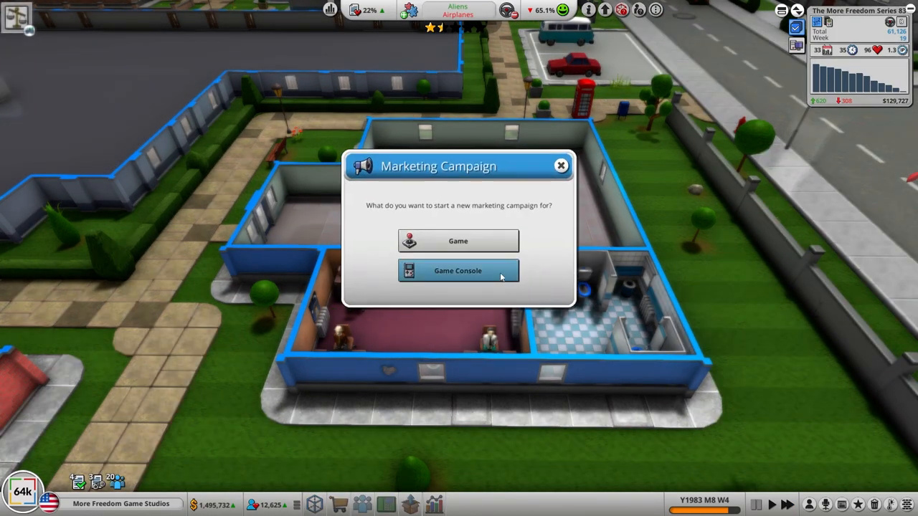
pyautogui.click(458, 241)
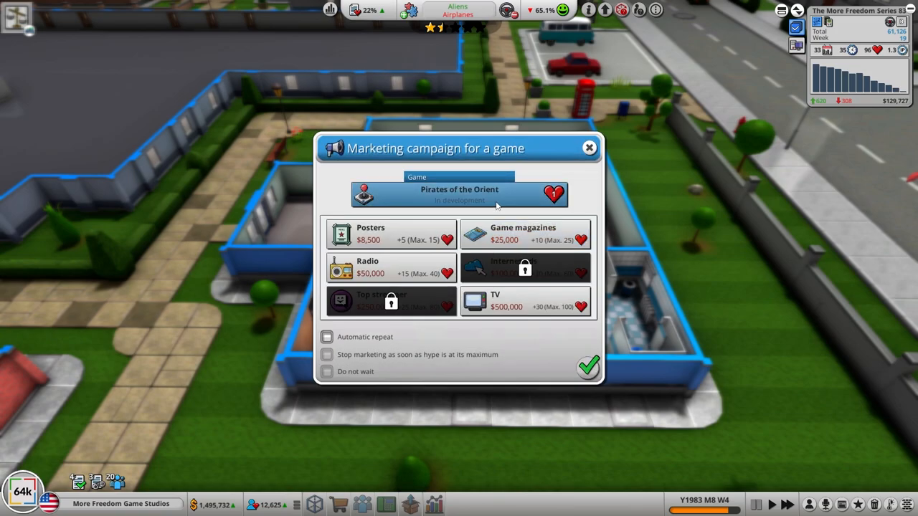
pyautogui.click(390, 235)
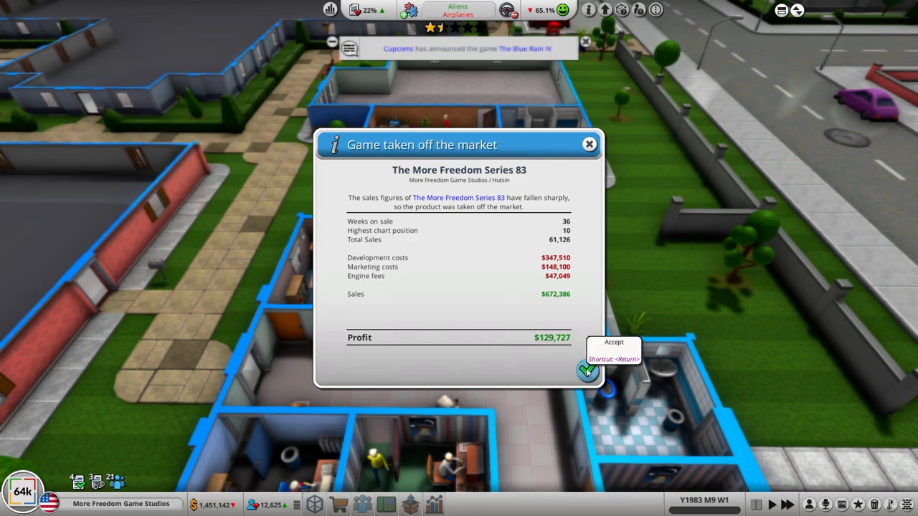
# - Accept The More Freedom Series 83 sales report and continue developing the completed Pirates of the Orient
pyautogui.click(586, 370)
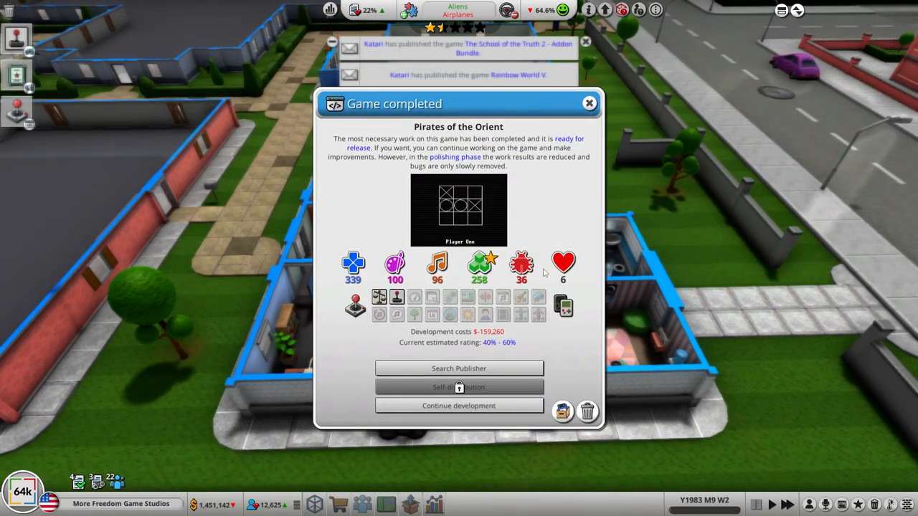
pyautogui.moveTo(522, 266)
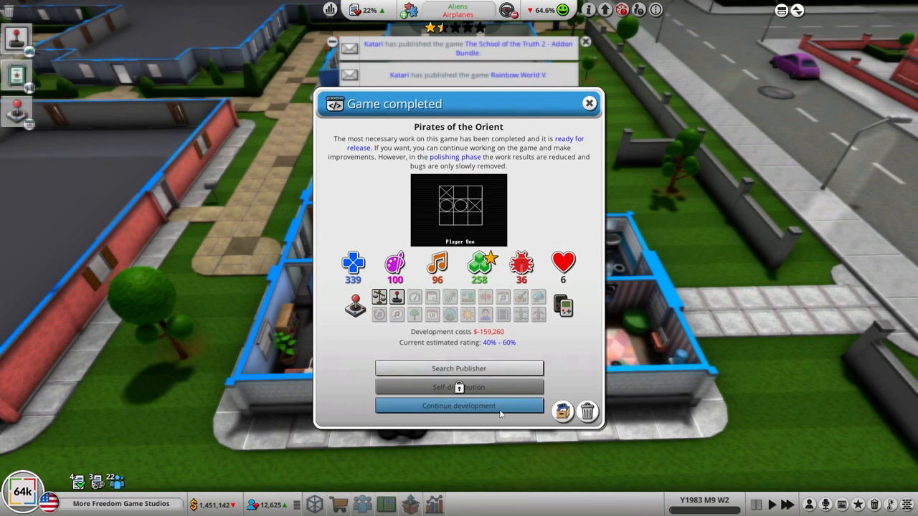
pyautogui.click(459, 405)
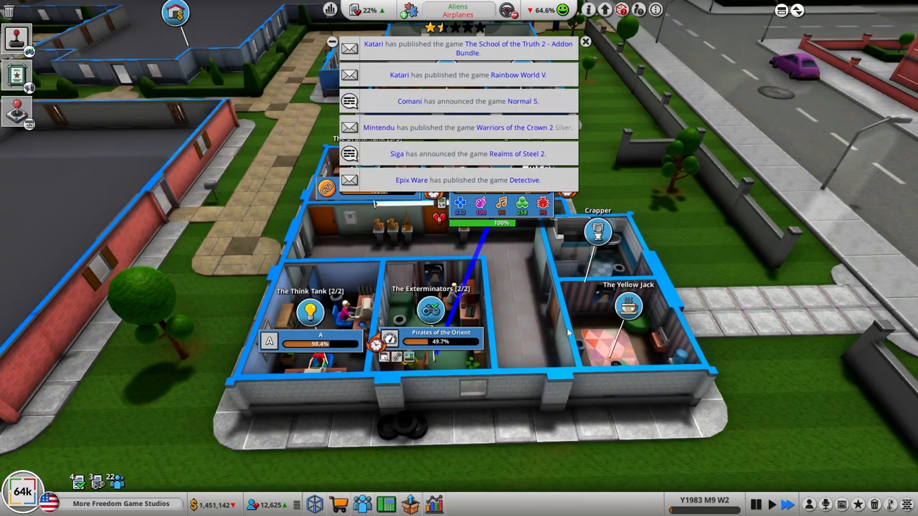